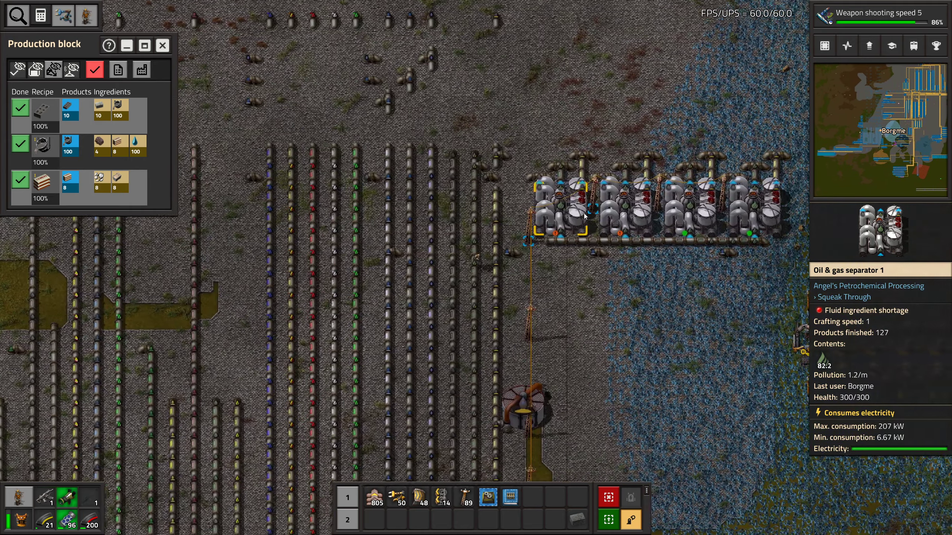
Check the gas refinery's window near the oil and gas separators
click(586, 215)
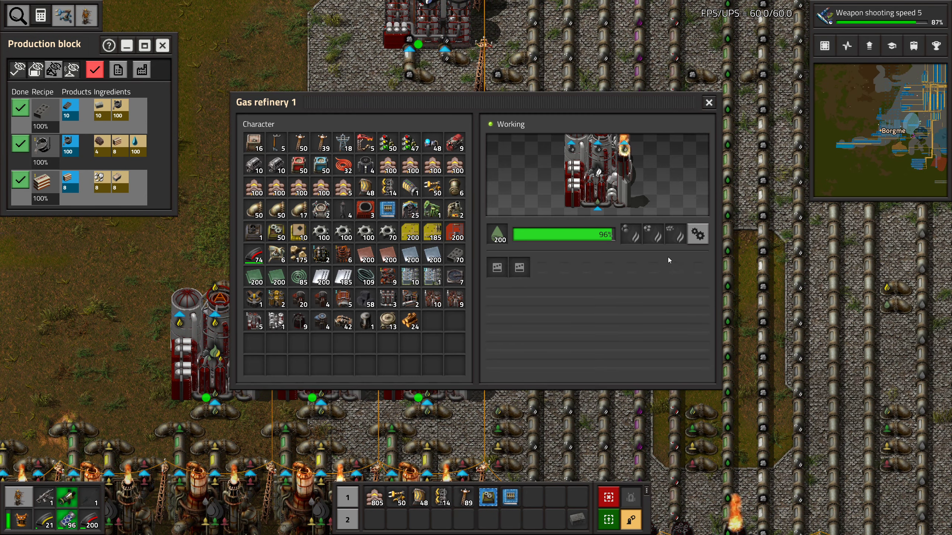
mouse_move(630, 235)
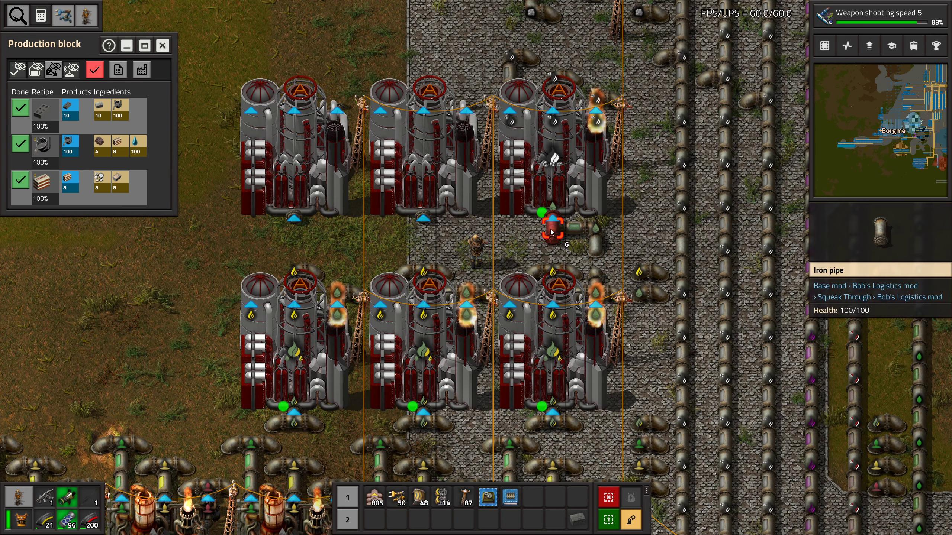
Walk to the refinery block and read the ethane gas held in an iron pipe
key(e)
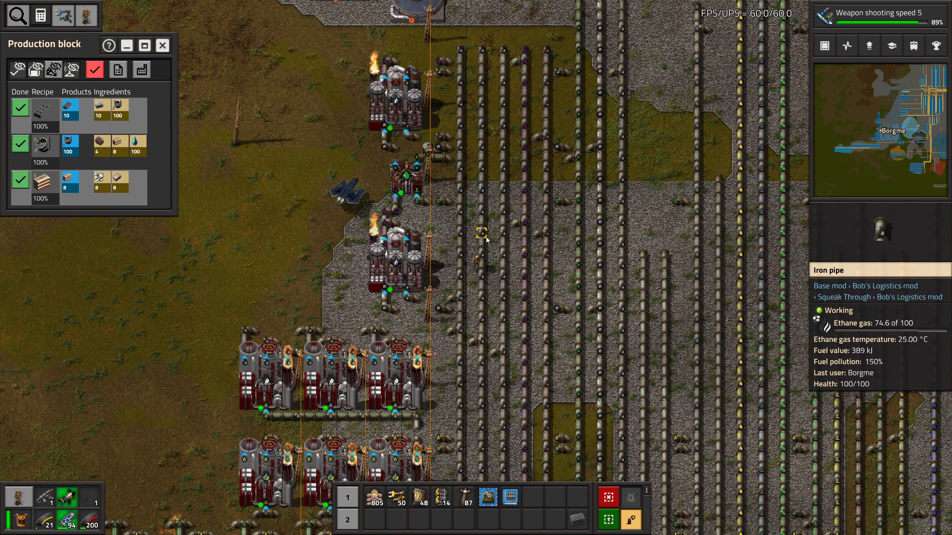
Search the recipe browser for 'butane' and view Butane gas with its Steam cracking butane recipe
scroll(down, 3)
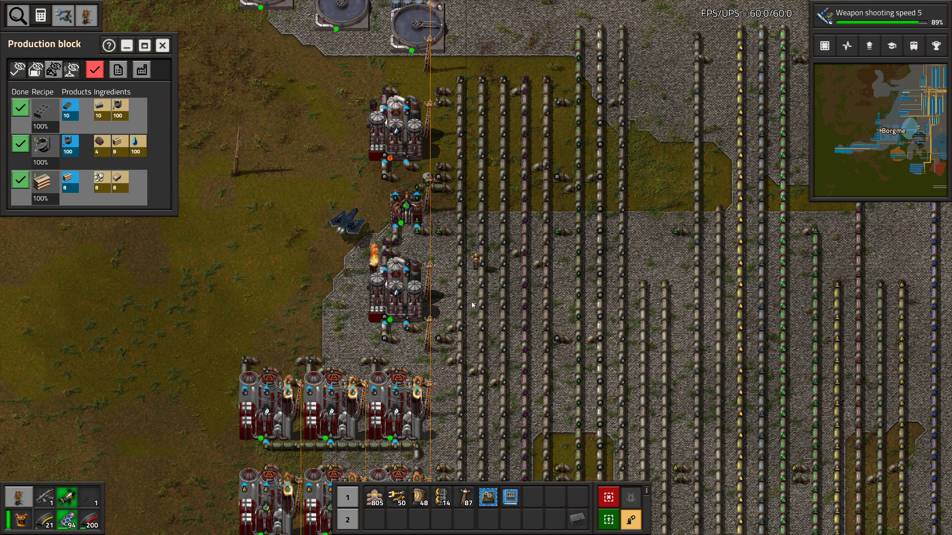
click(143, 44)
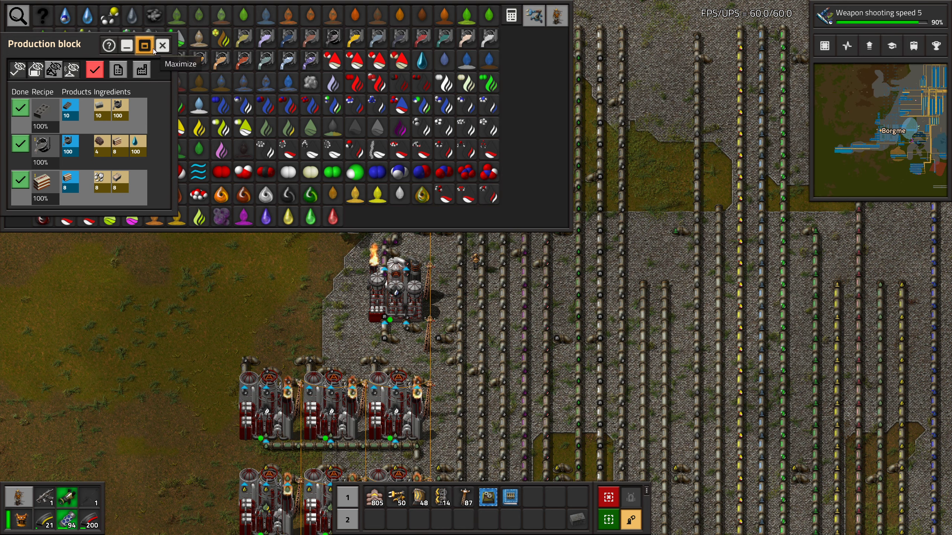
click(127, 44)
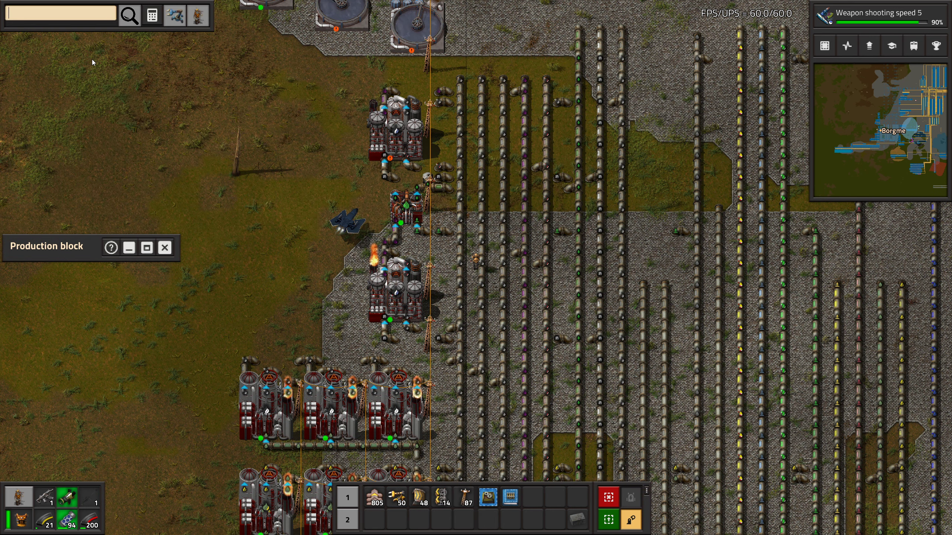
text(butane)
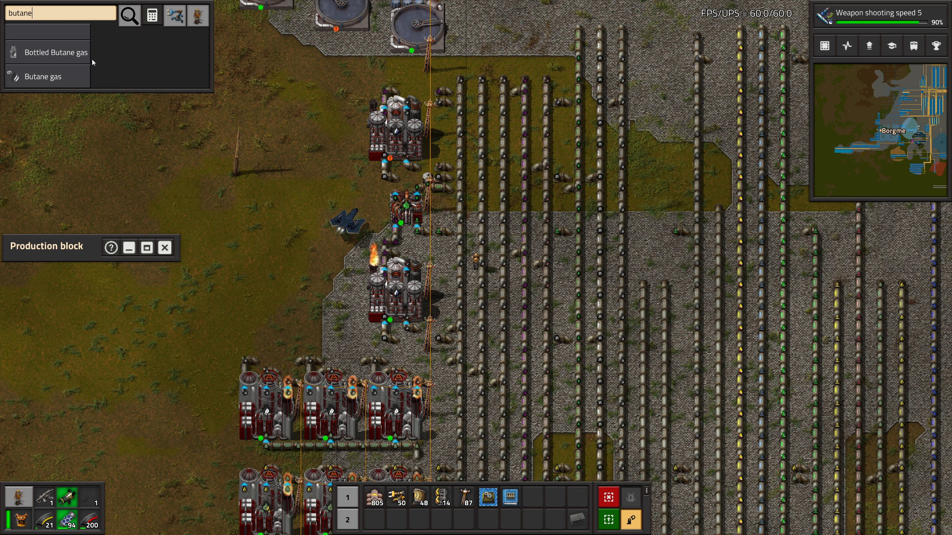
click(42, 76)
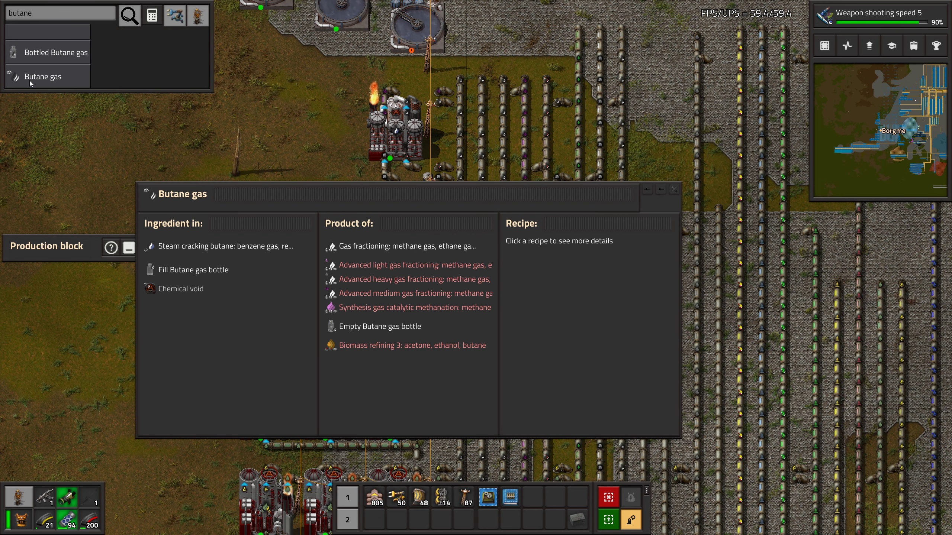
mouse_move(424, 253)
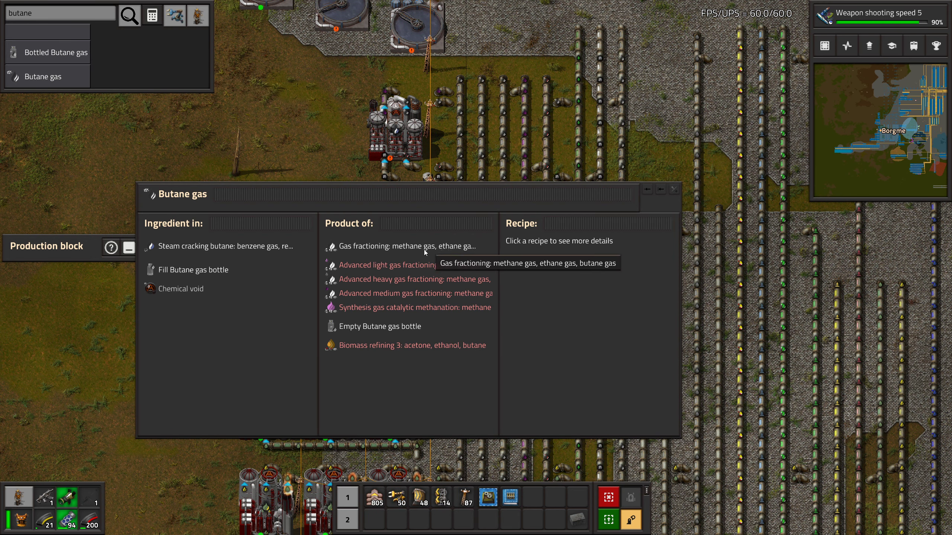
mouse_move(219, 237)
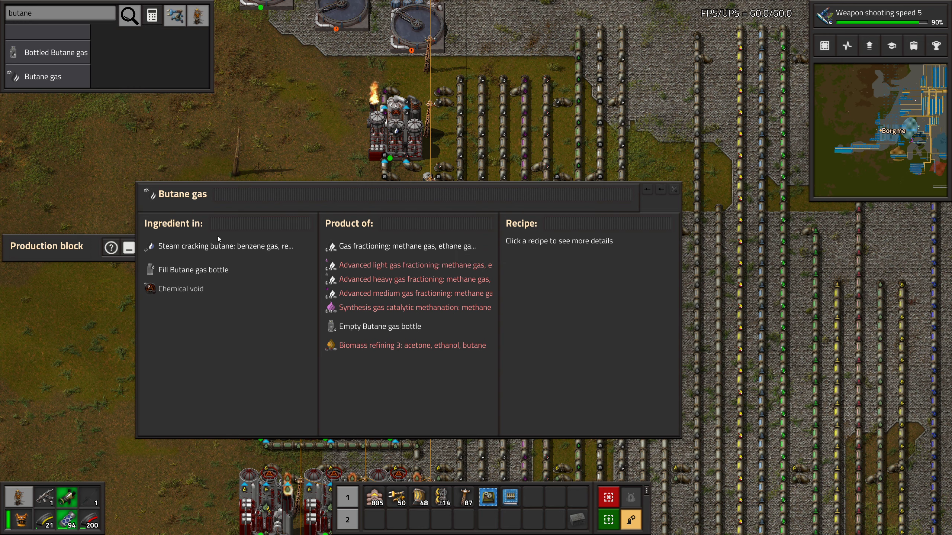
mouse_move(222, 246)
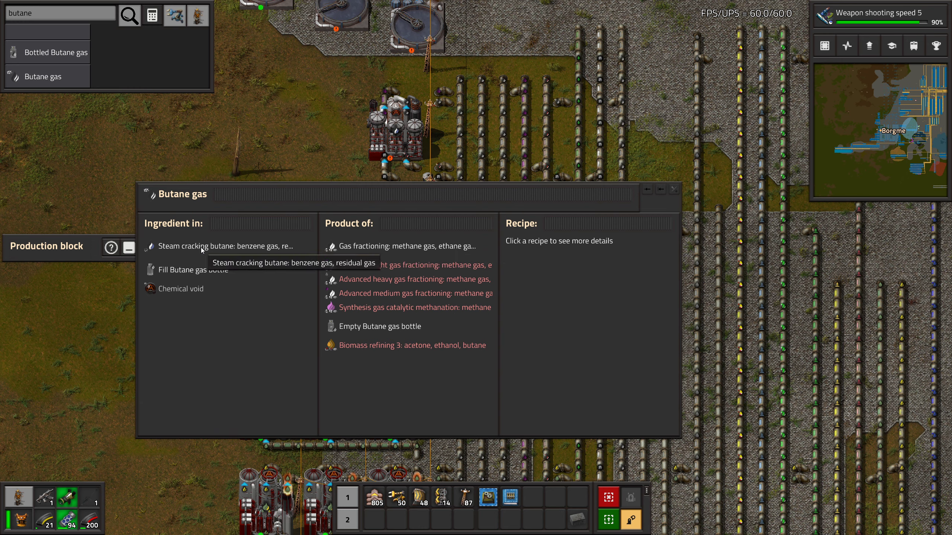
click(225, 246)
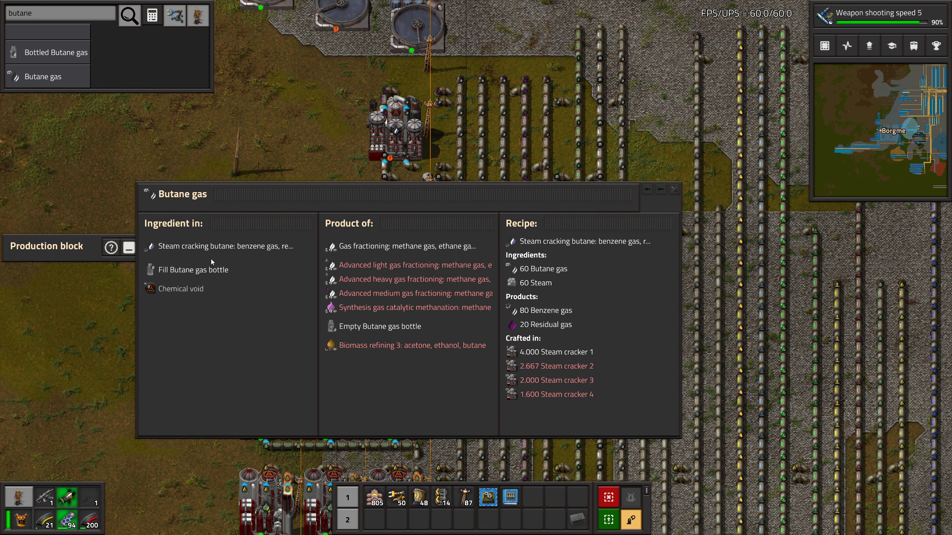
mouse_move(550, 310)
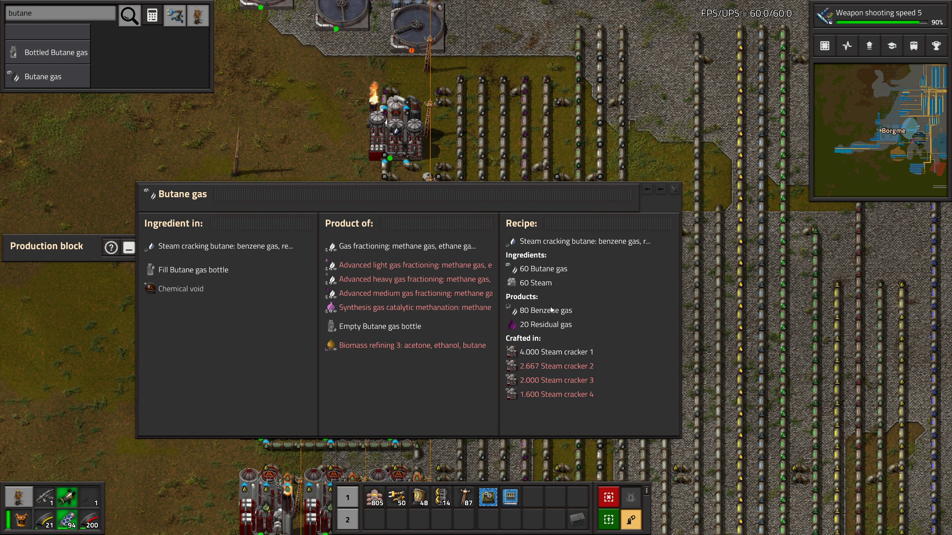
View Benzene gas and its locked Cumene process recipe, then leave the browser
click(543, 310)
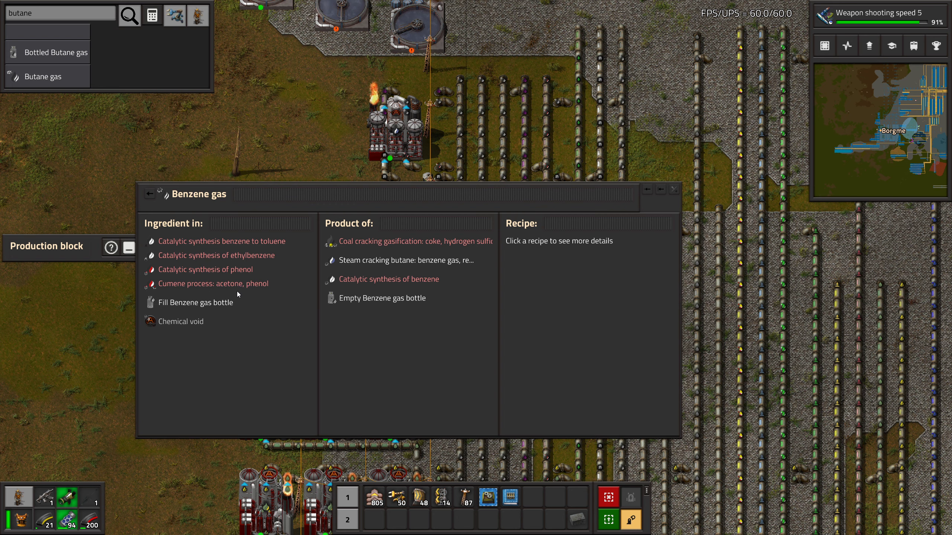
mouse_move(236, 246)
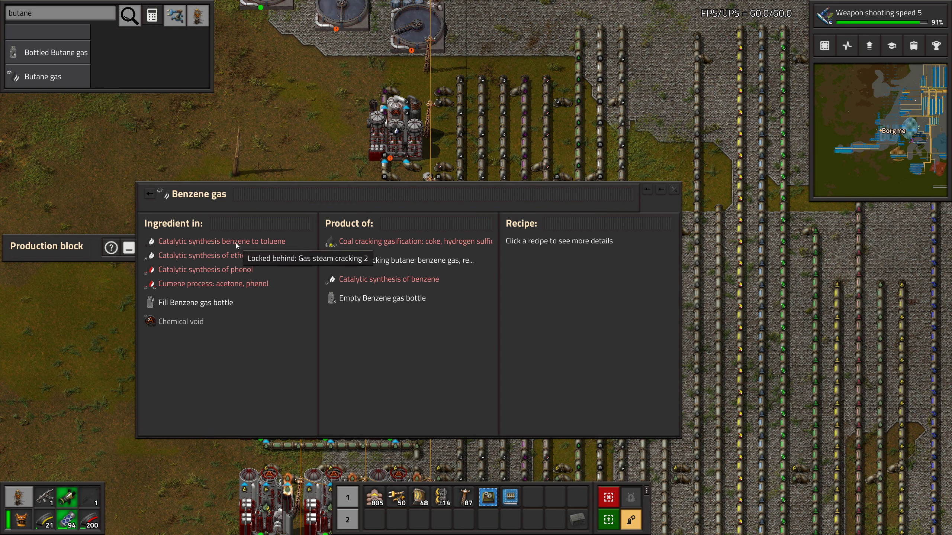
mouse_move(289, 245)
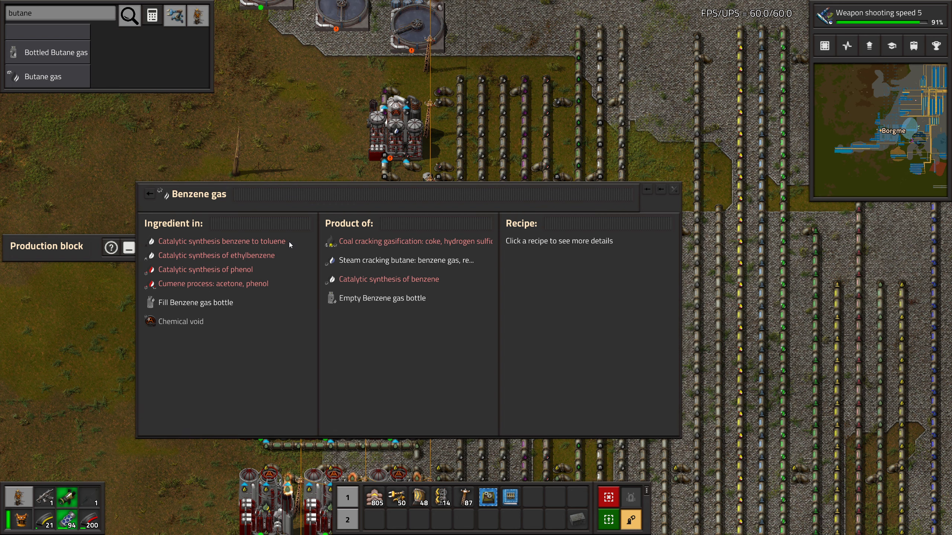
mouse_move(254, 271)
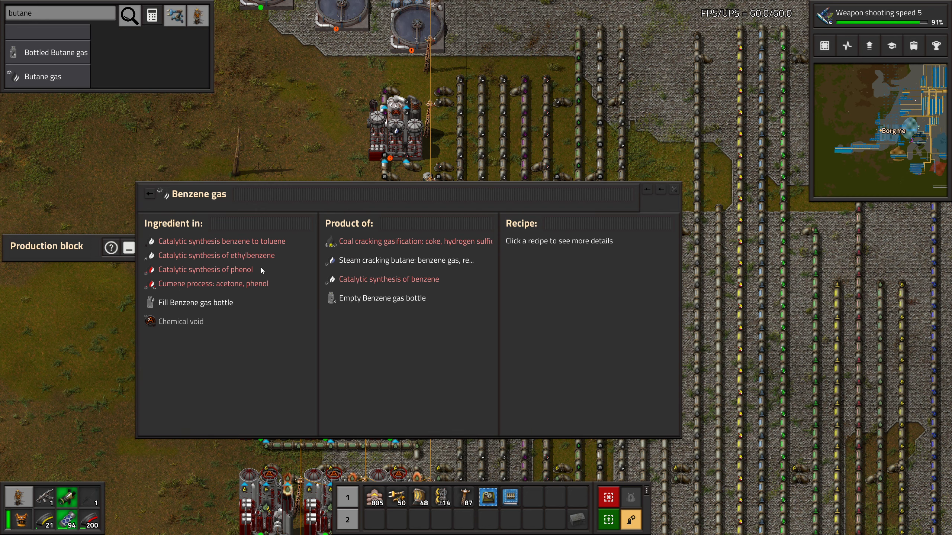
mouse_move(239, 290)
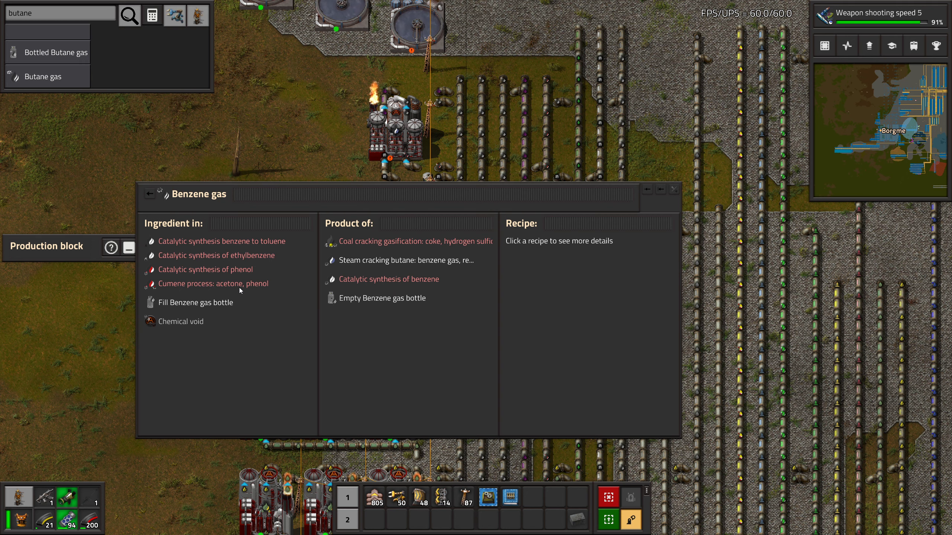
click(214, 283)
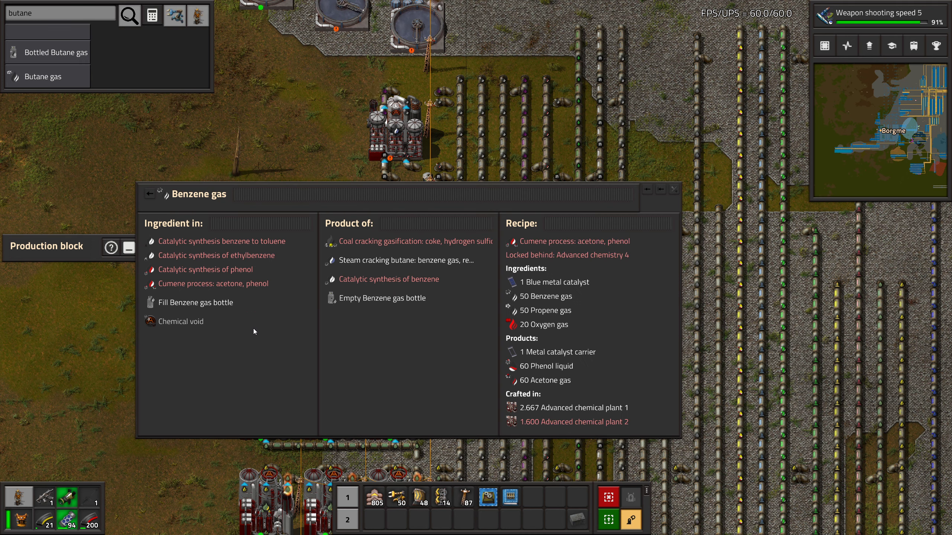
mouse_move(235, 152)
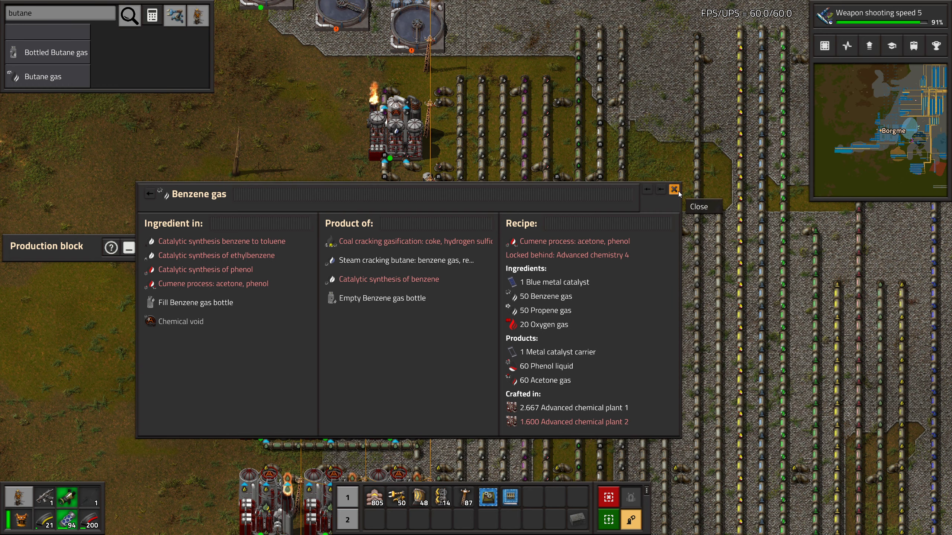
click(674, 189)
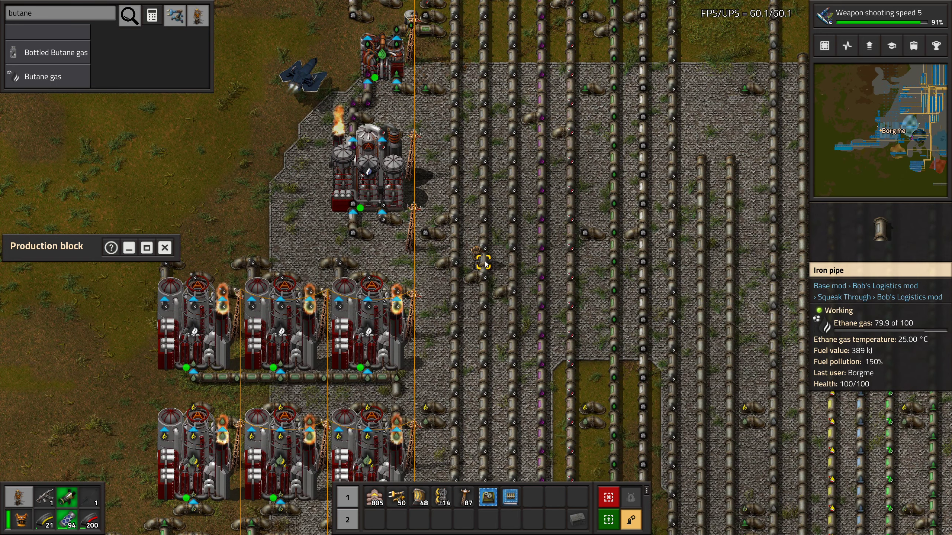
mouse_move(241, 128)
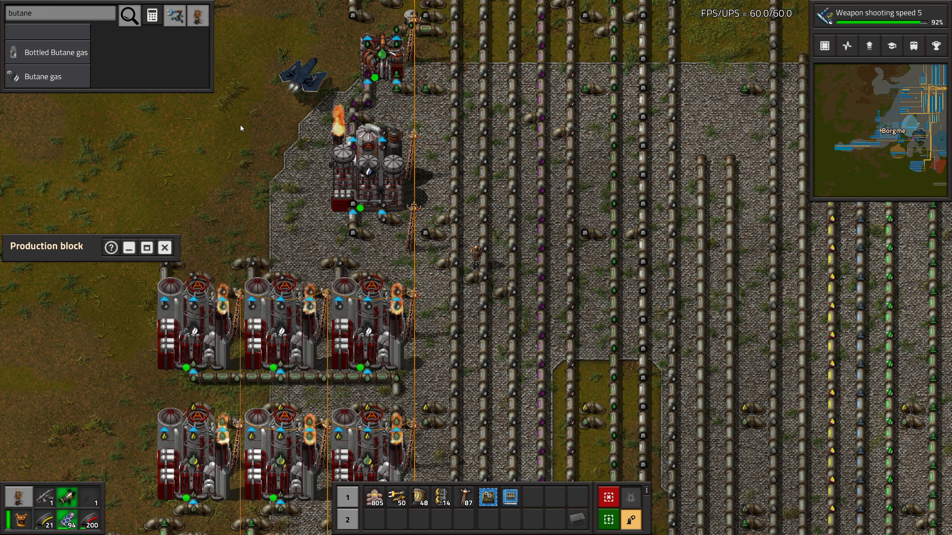
Search 'et' and view Ethane gas, then its product Ethylene gas
text(eth)
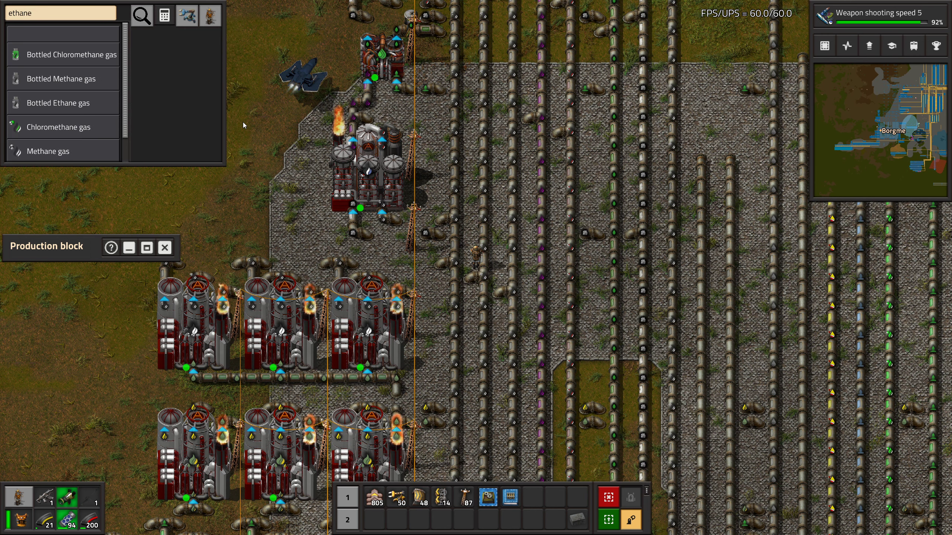
scroll(down, 3)
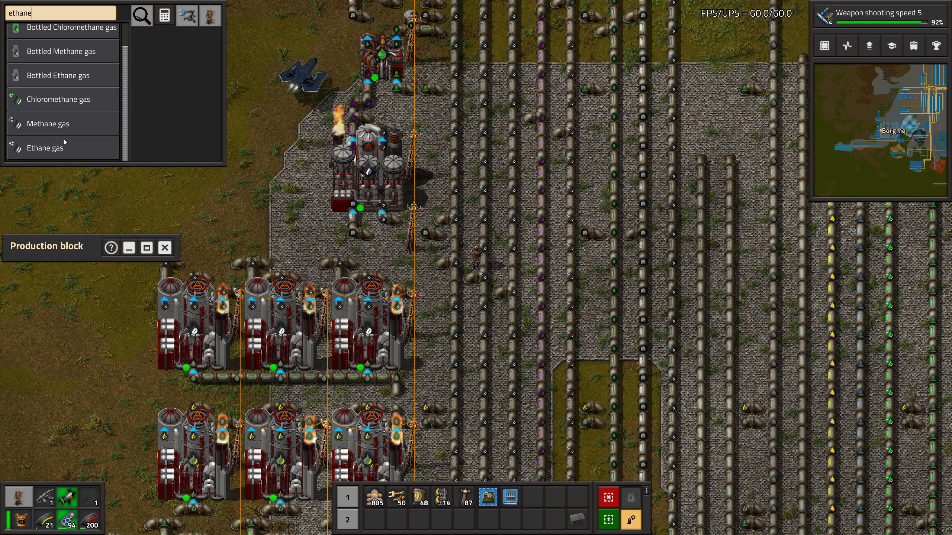
click(44, 147)
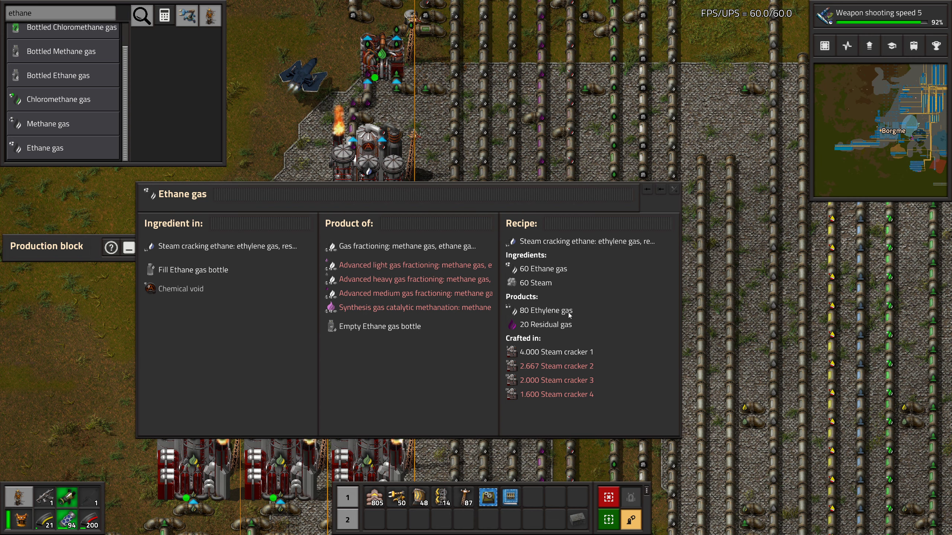
click(547, 310)
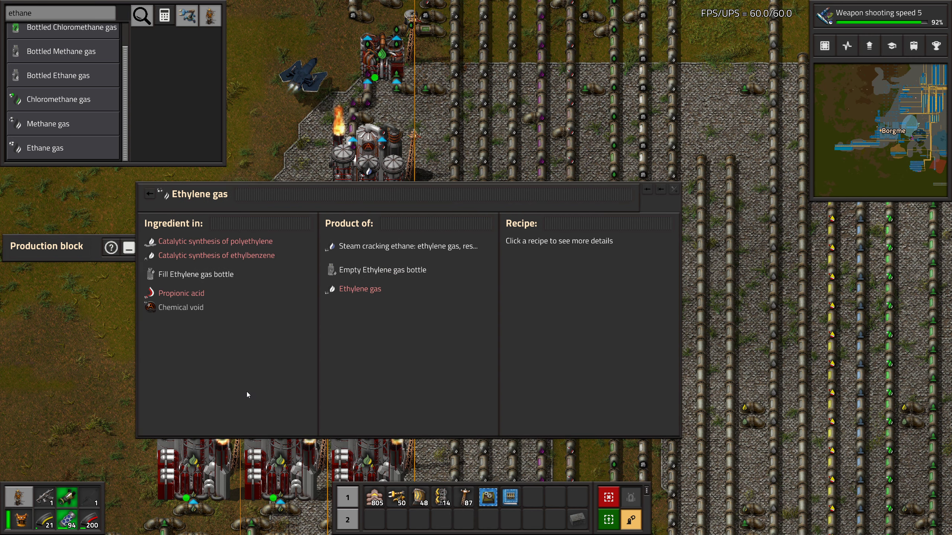
mouse_move(228, 312)
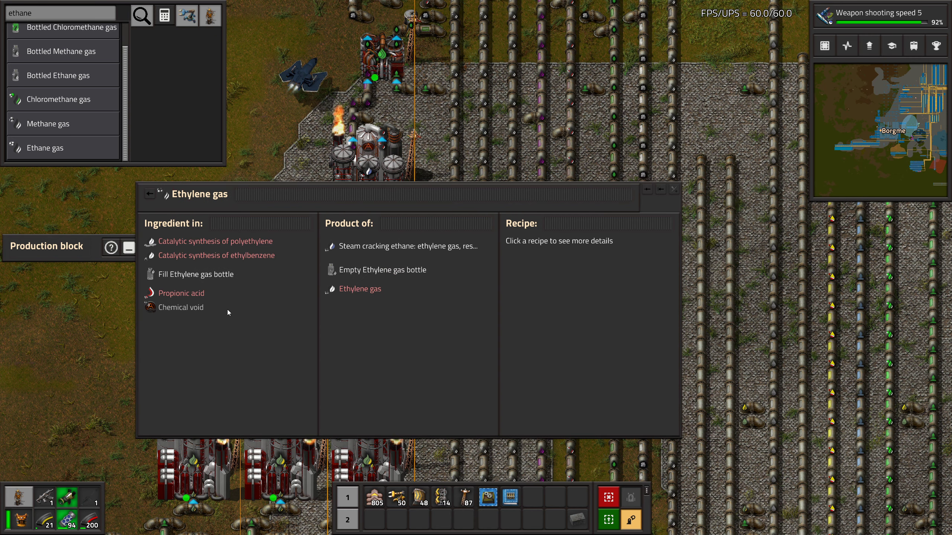
mouse_move(176, 231)
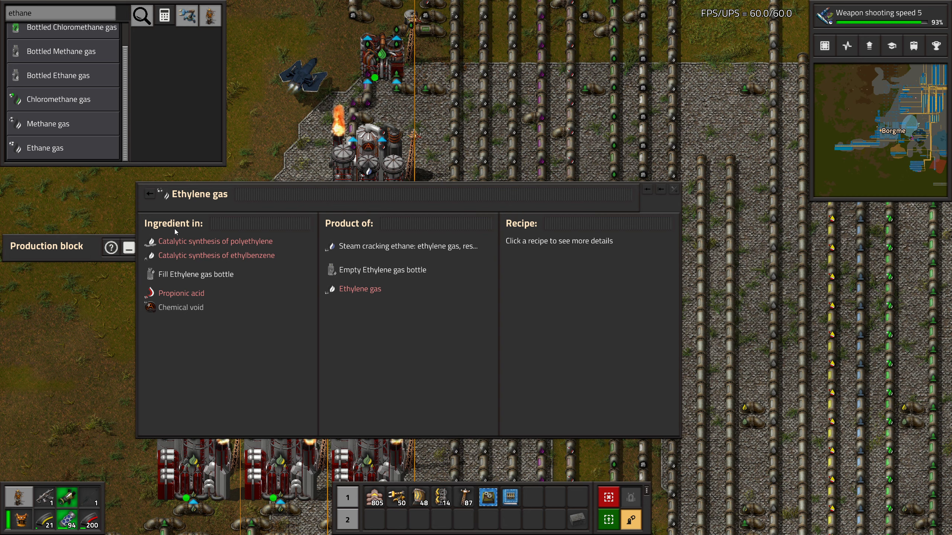
View the Fill Ethylene gas bottle and locked Propionic acid recipes for Ethylene gas
click(214, 241)
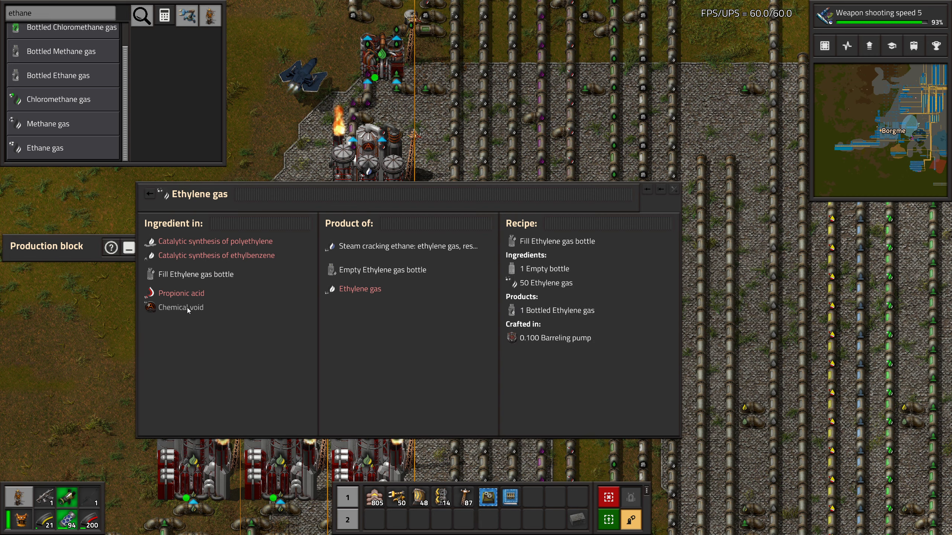
click(180, 293)
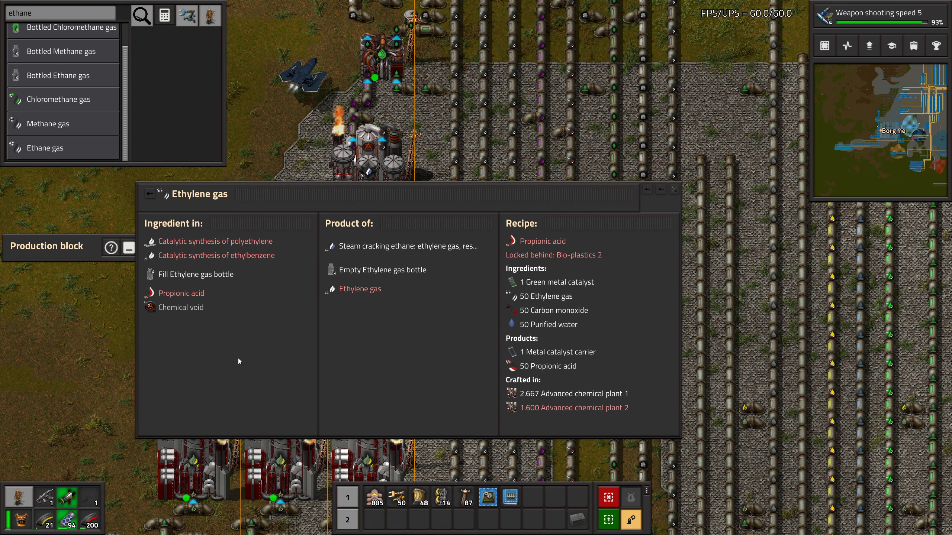
mouse_move(227, 352)
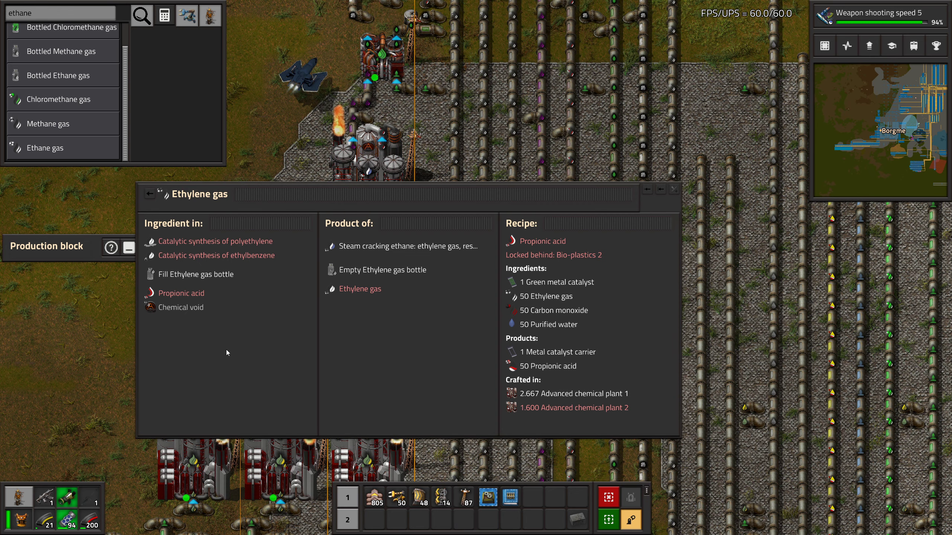
mouse_move(673, 190)
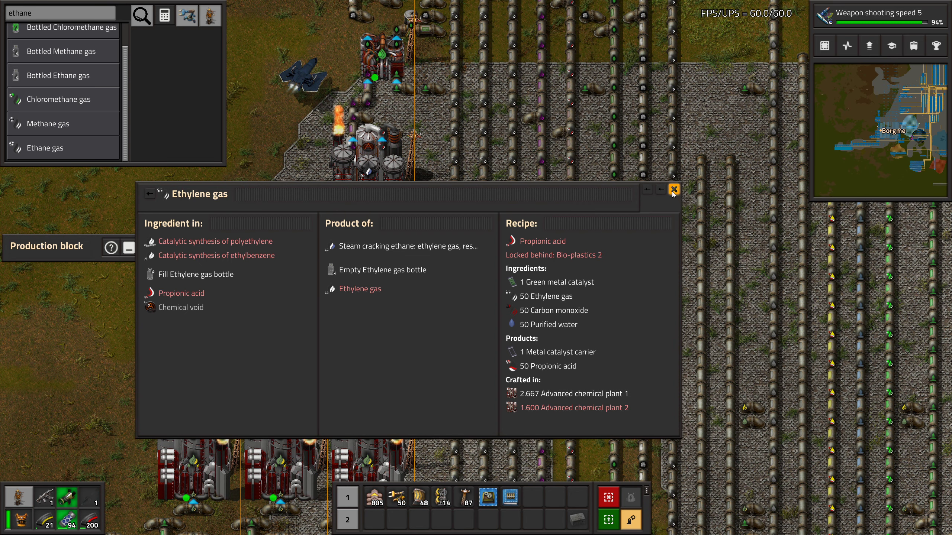
Leave the Ethylene gas lookup and check the working steam cracker and its pipes
click(673, 189)
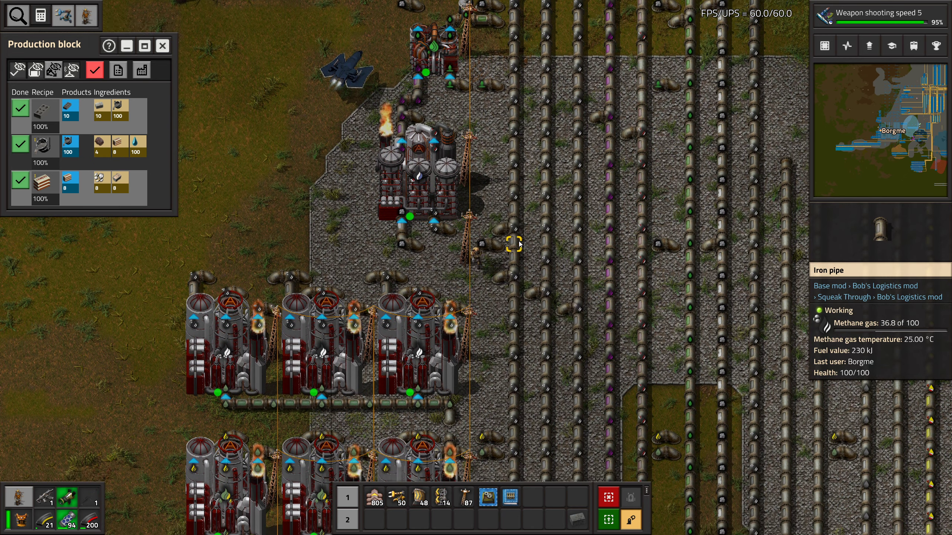
click(424, 157)
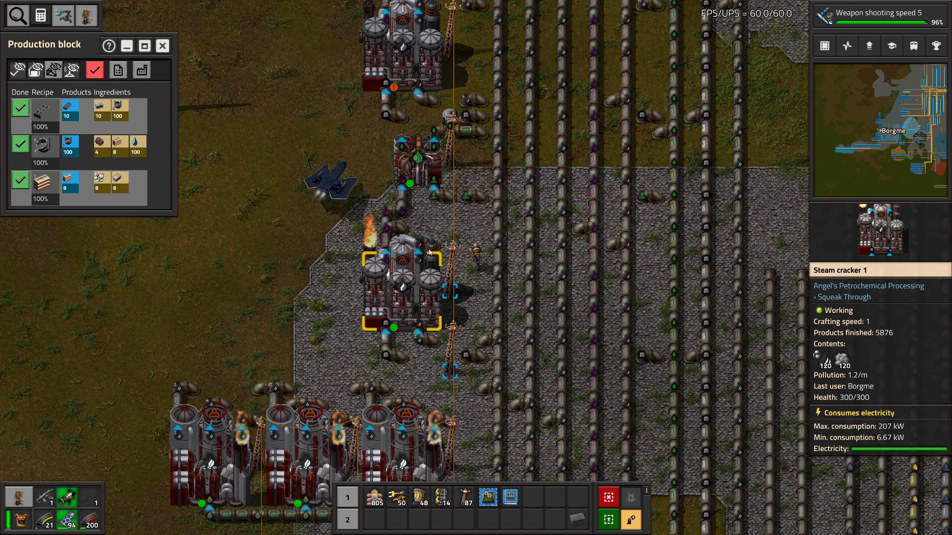
click(404, 273)
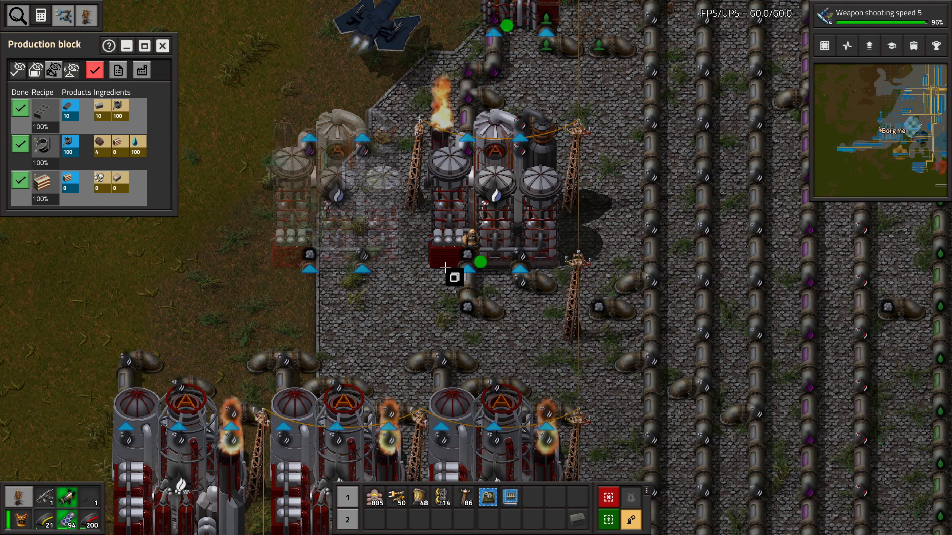
mouse_move(464, 306)
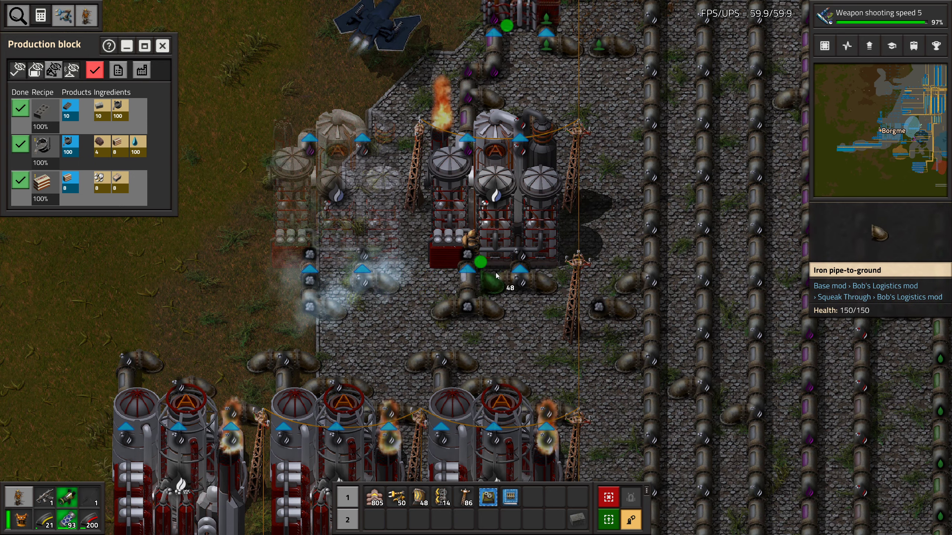
Plan a ghost second steam cracker with underground pipes left of the working cracker
key(e)
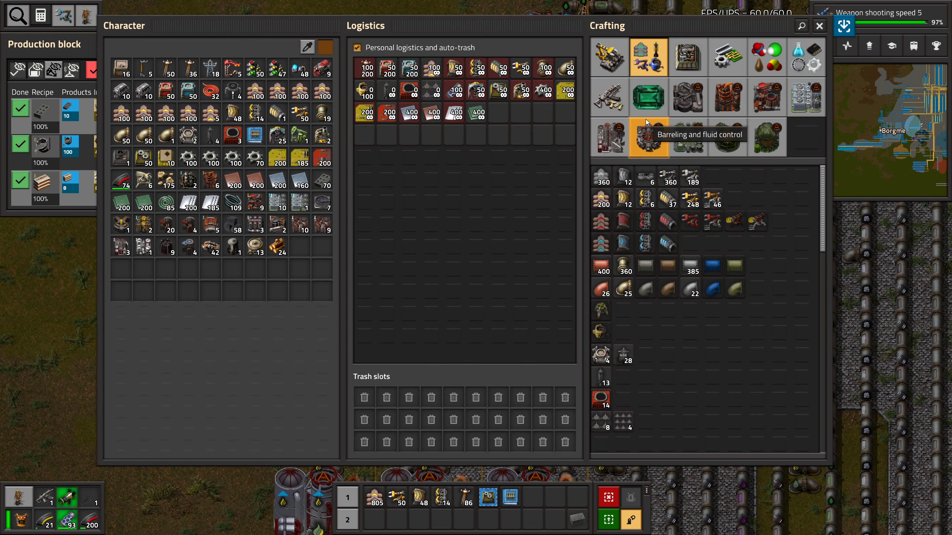
click(609, 137)
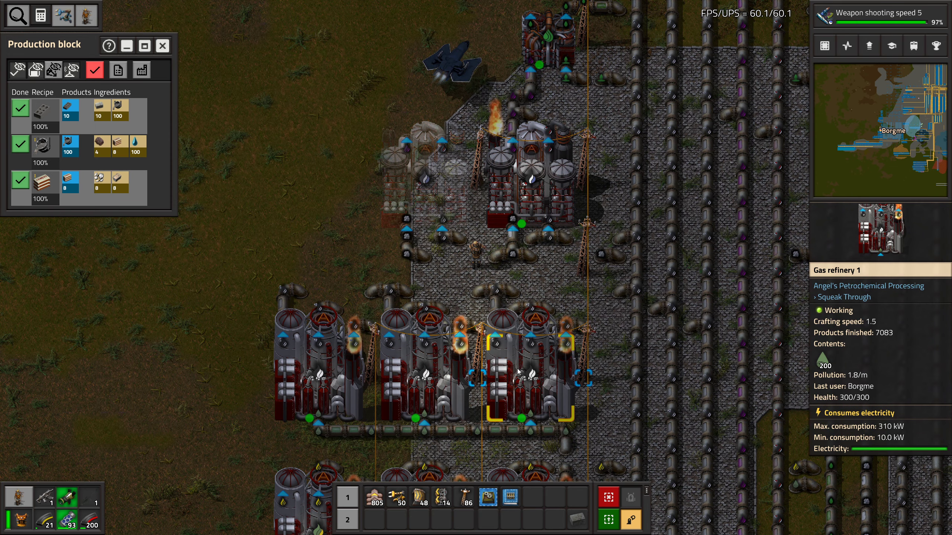
click(531, 163)
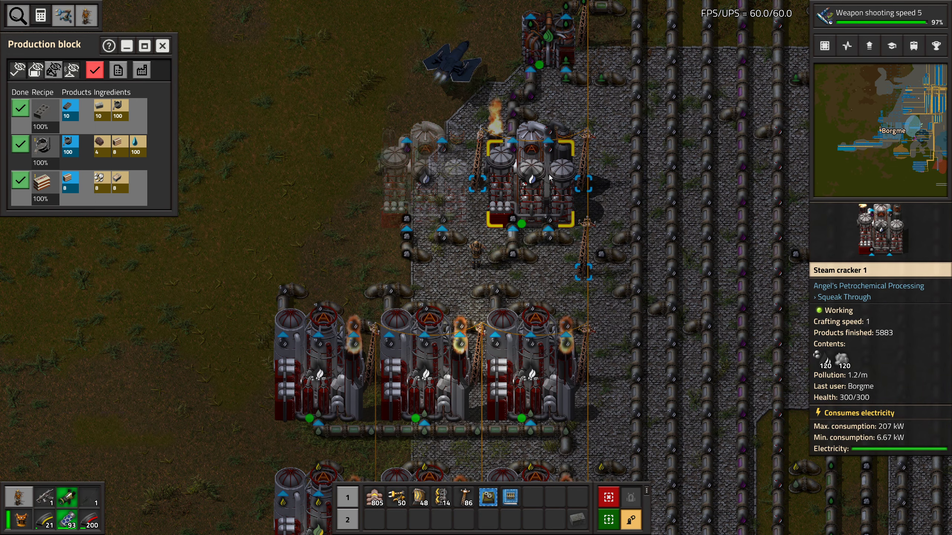
click(425, 176)
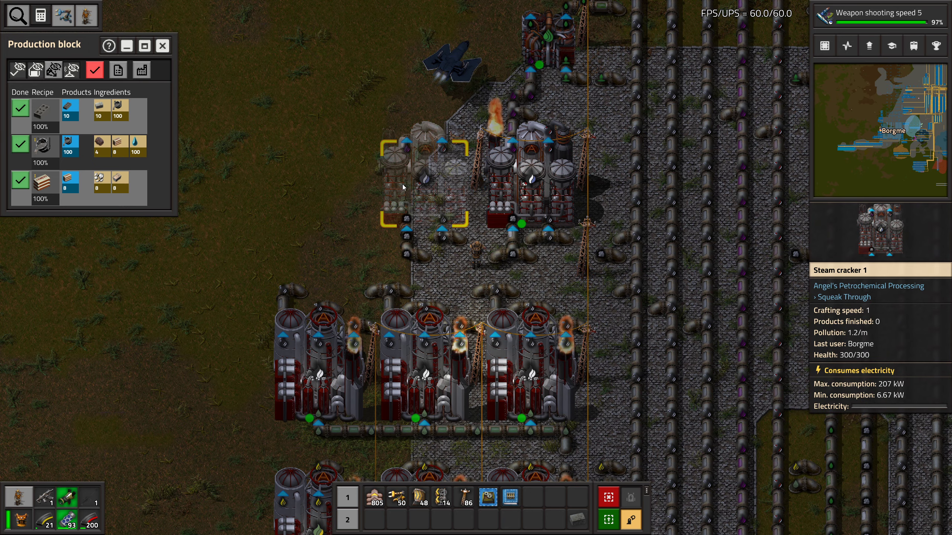
key(e)
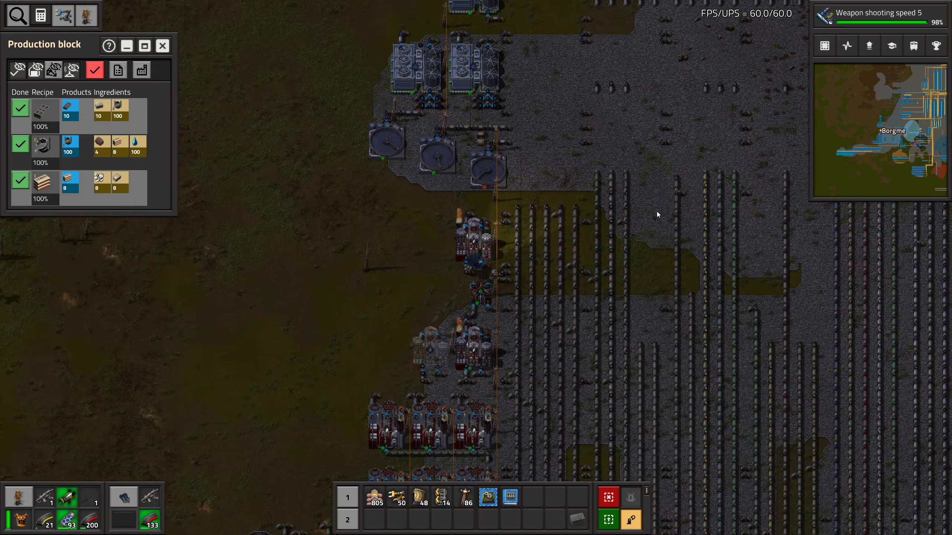
Look over the base, then bring up the technology tree from the research-finished notification
key(e)
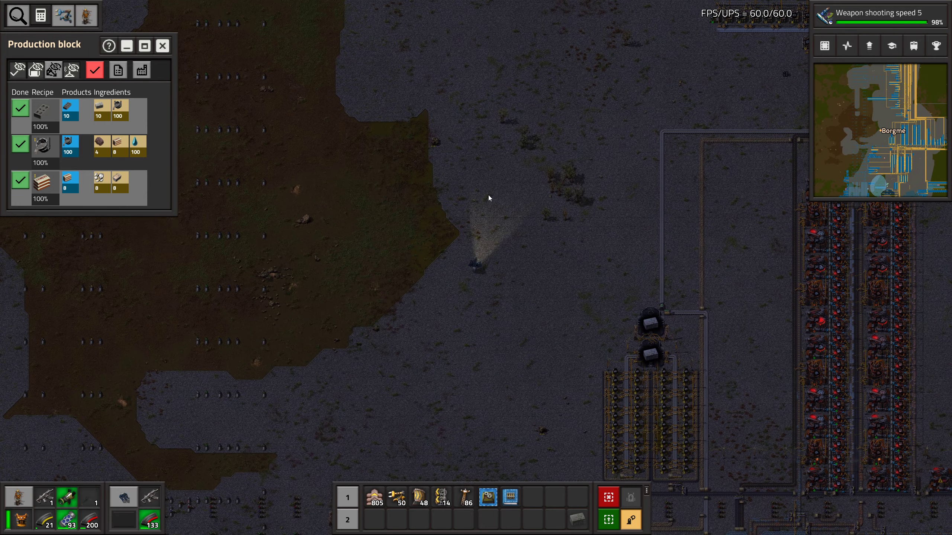
scroll(up, 3)
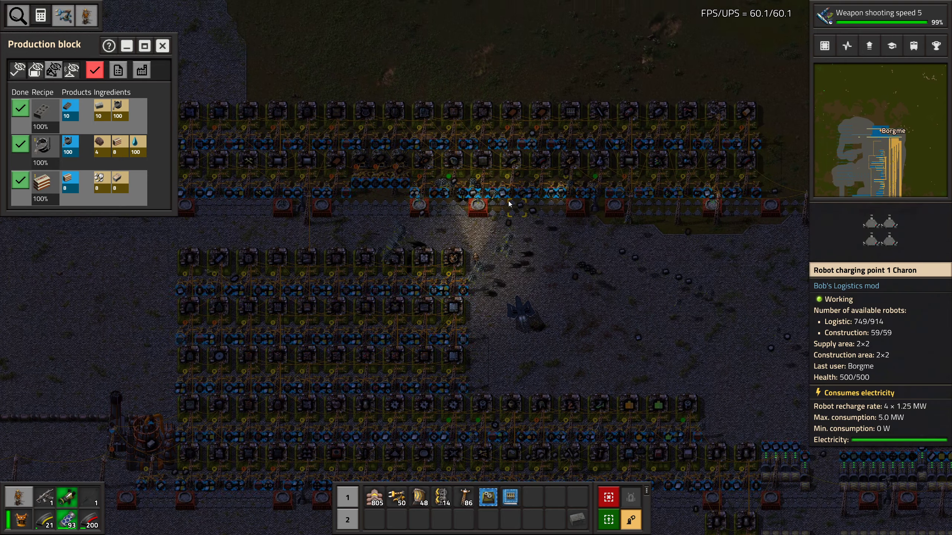
key(e)
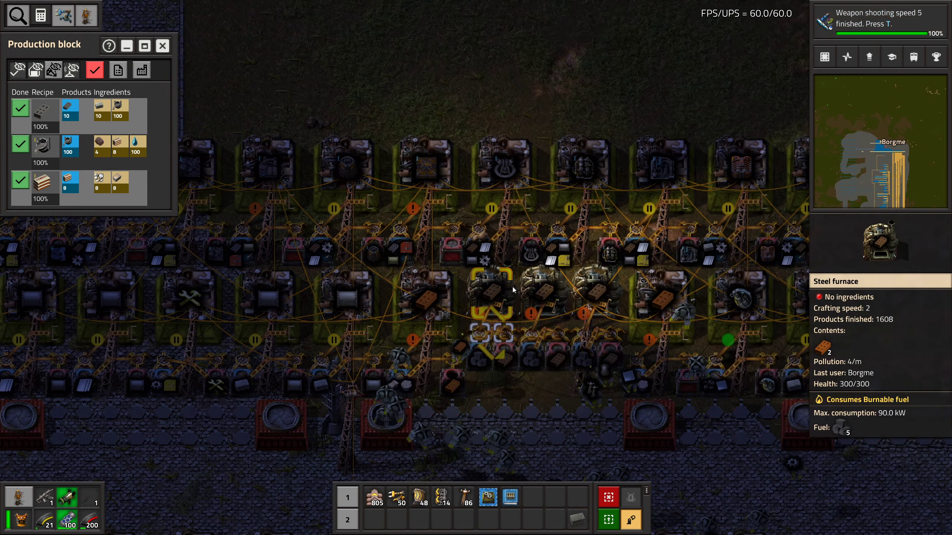
click(513, 290)
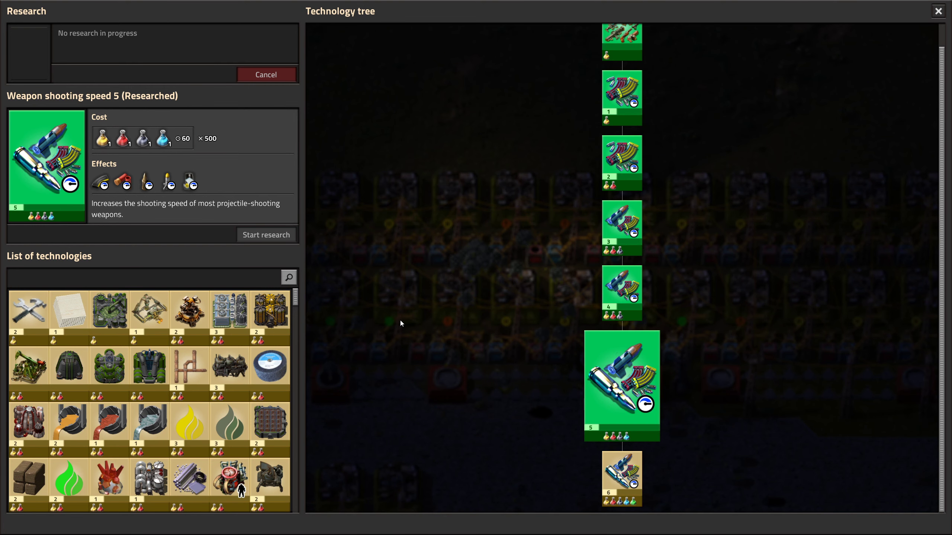
mouse_move(311, 328)
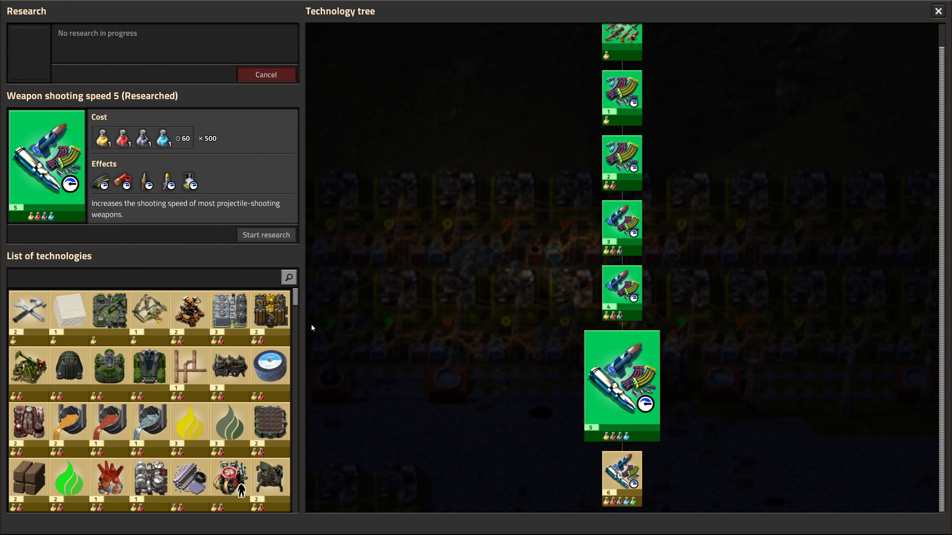
mouse_move(189, 309)
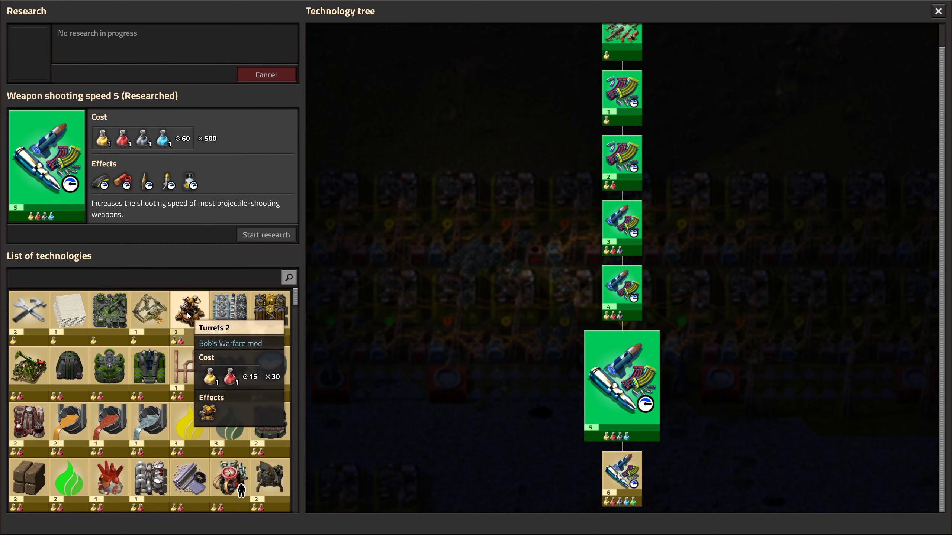
Compare Turrets 2, its Gun turret prerequisite, and Steam engine 3 technologies
click(189, 309)
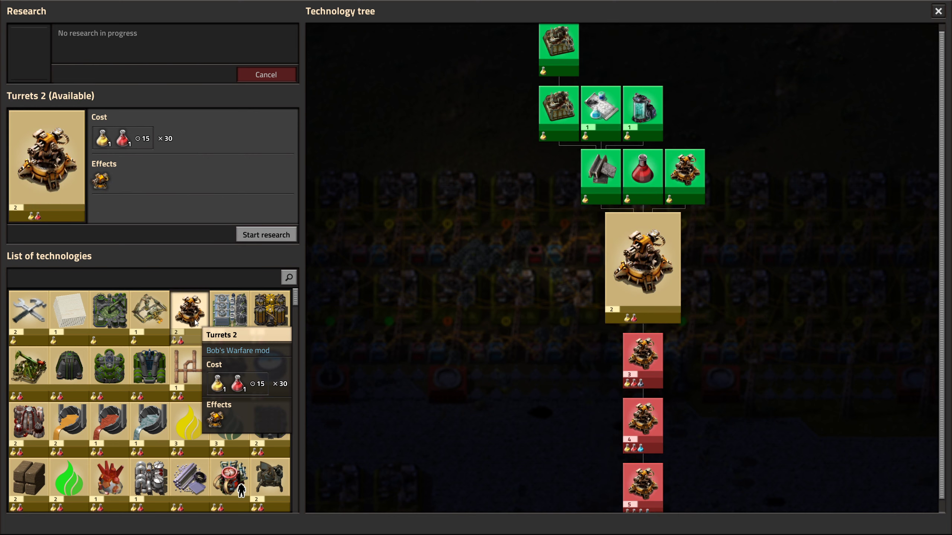
mouse_move(101, 180)
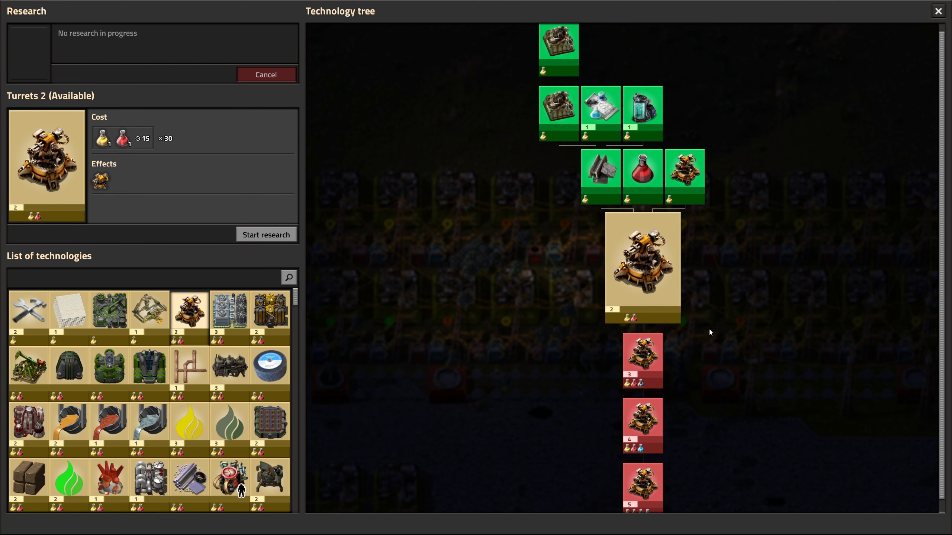
mouse_move(99, 180)
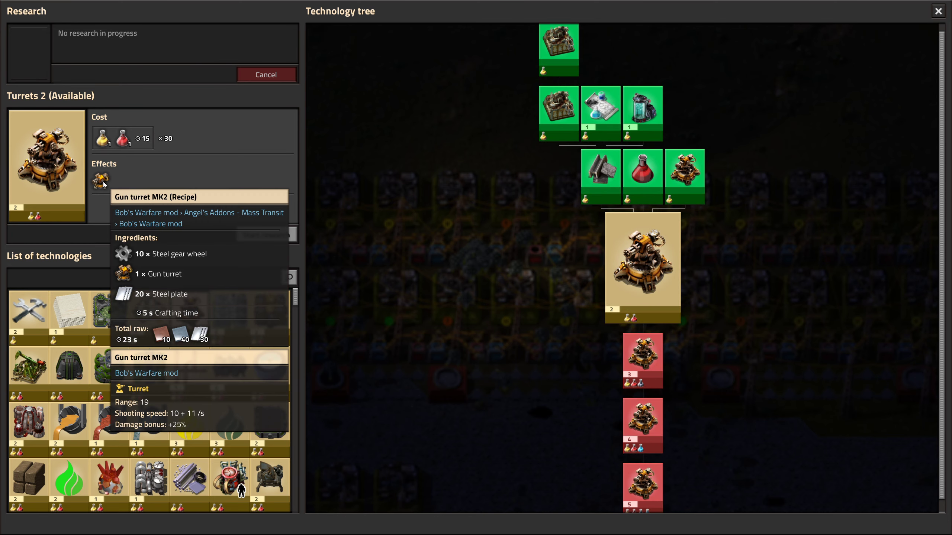
mouse_move(685, 173)
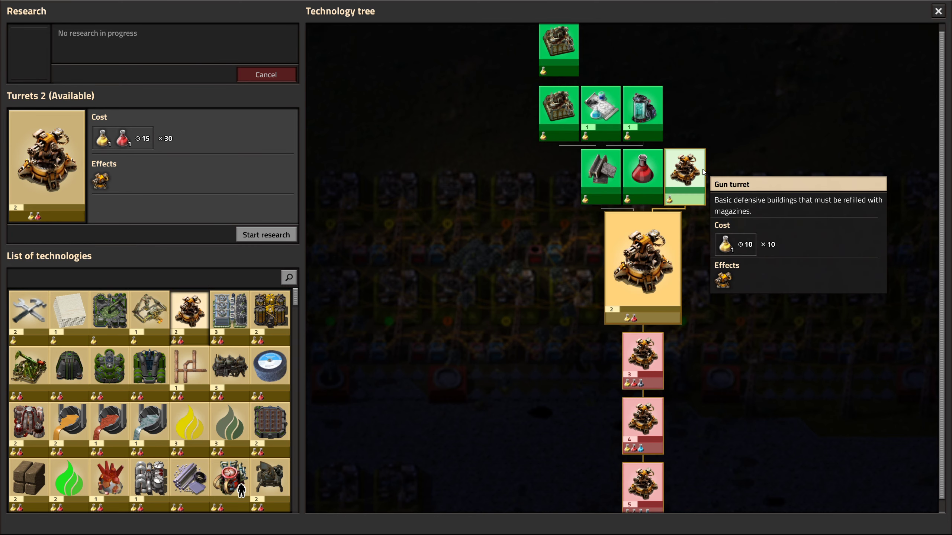
click(685, 172)
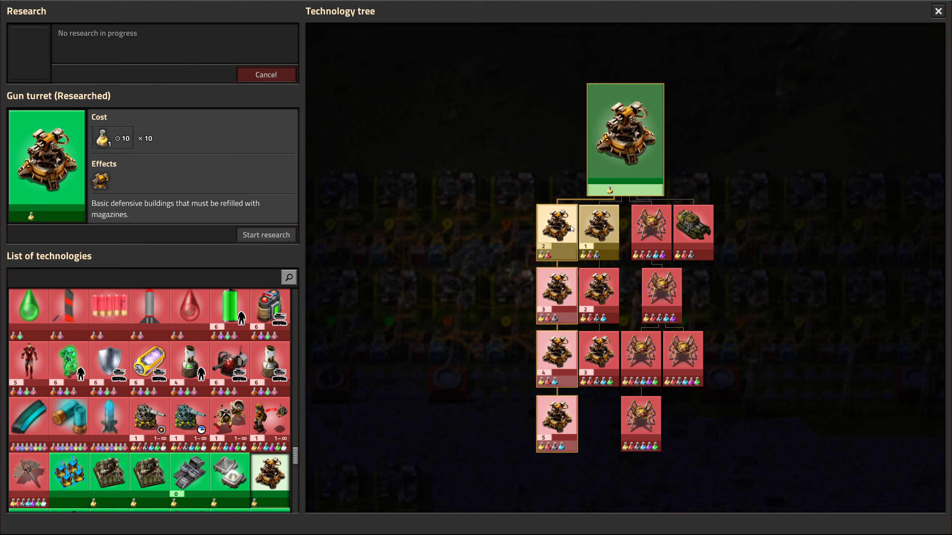
click(557, 231)
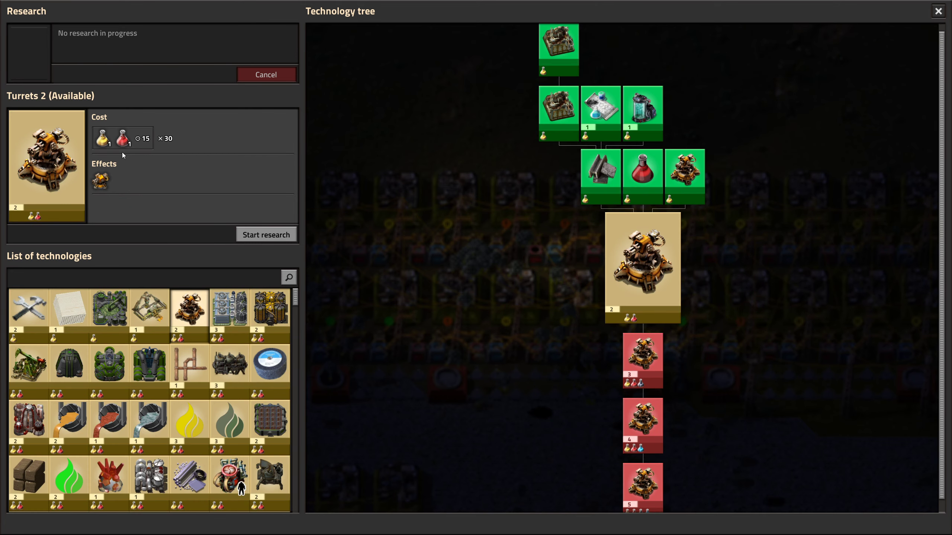
mouse_move(100, 180)
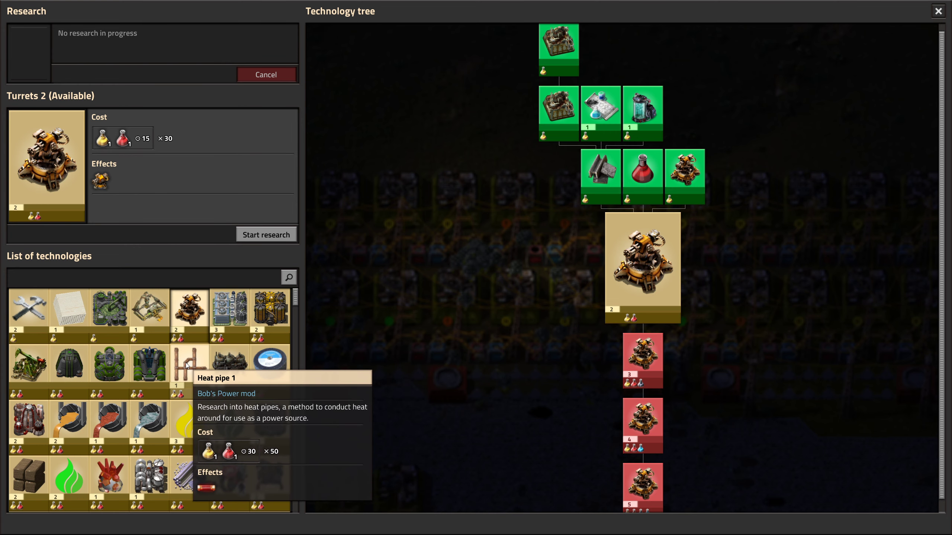
scroll(down, 3)
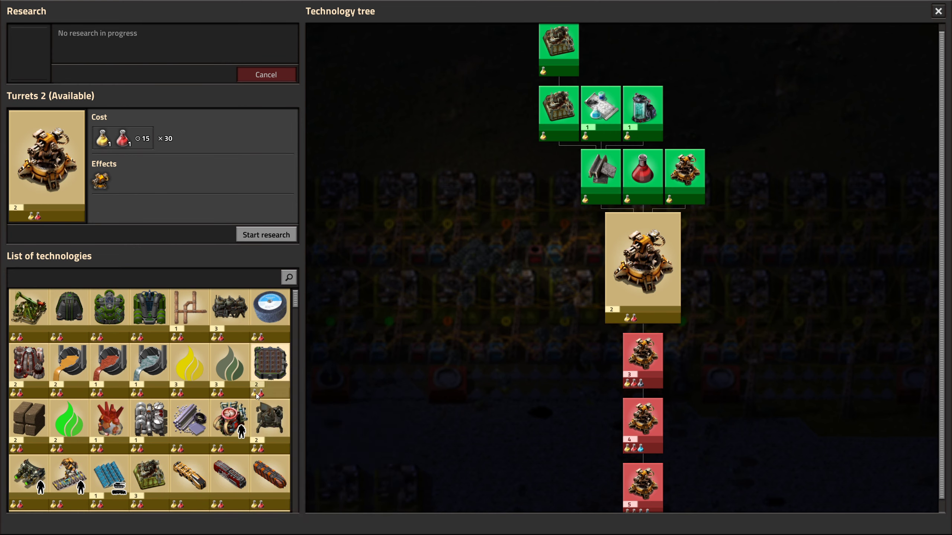
mouse_move(269, 364)
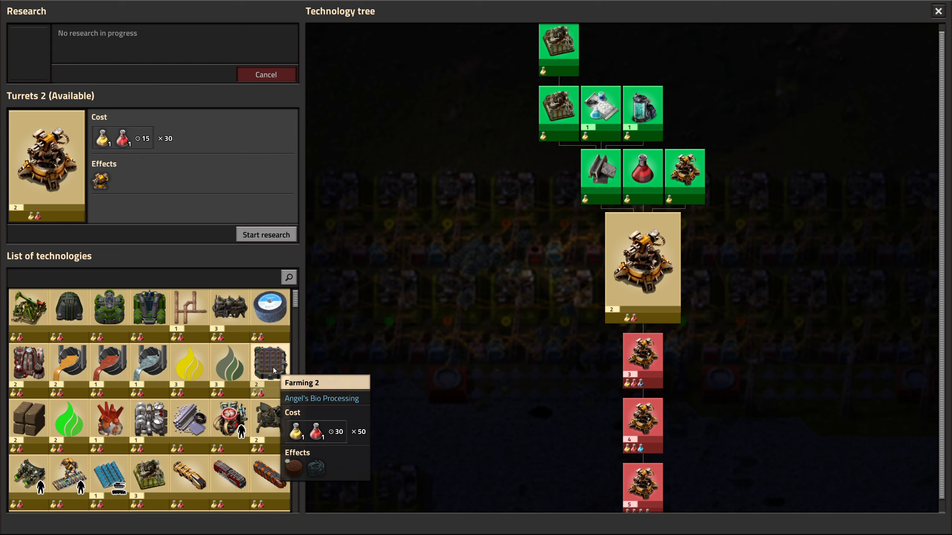
mouse_move(27, 365)
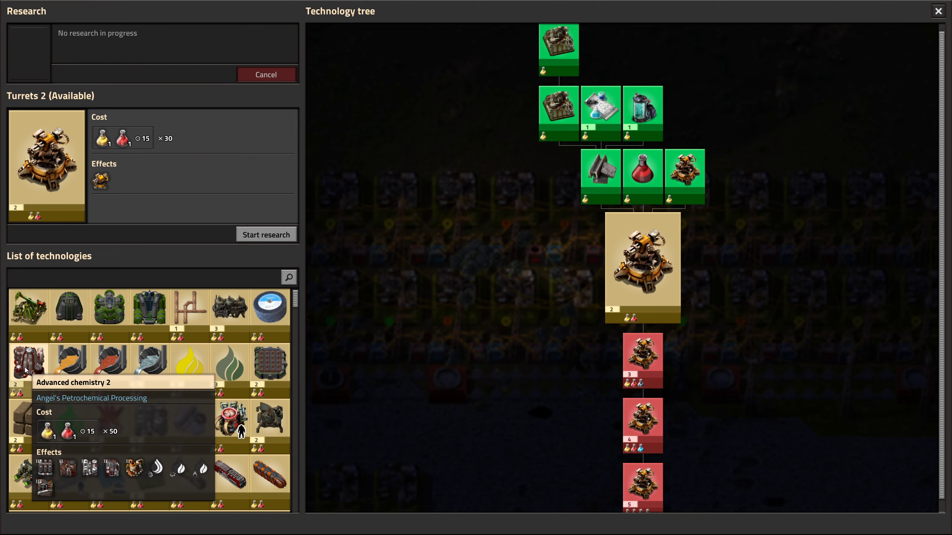
mouse_move(230, 307)
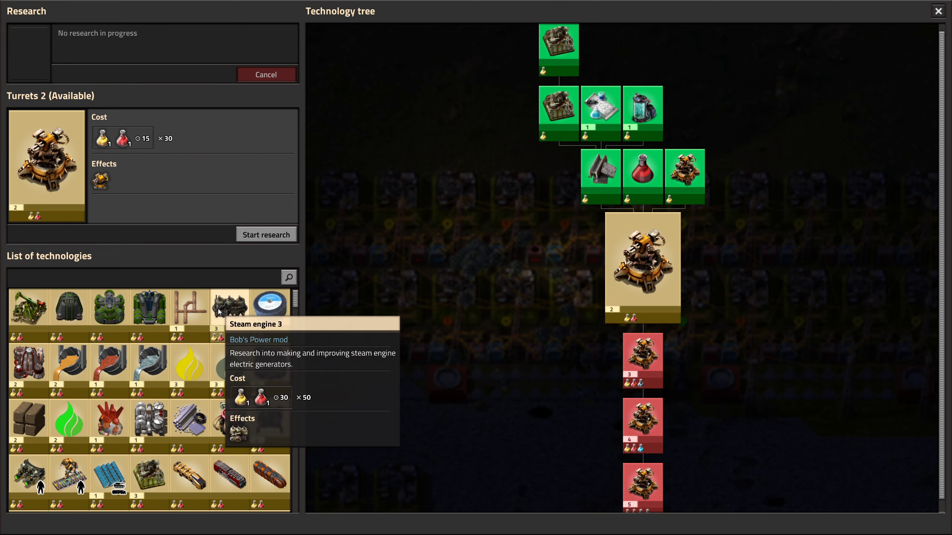
click(229, 309)
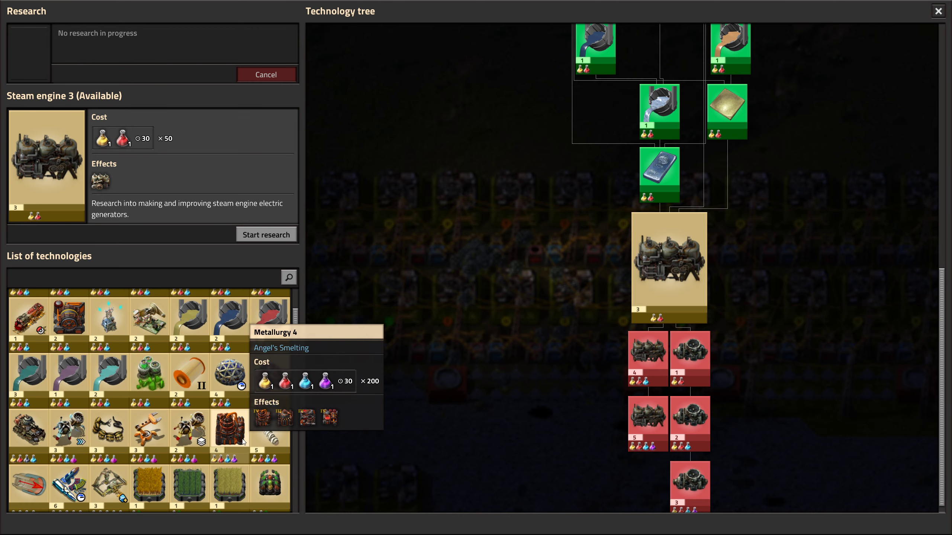
Start researching Physical projectile damage 4
scroll(down, 3)
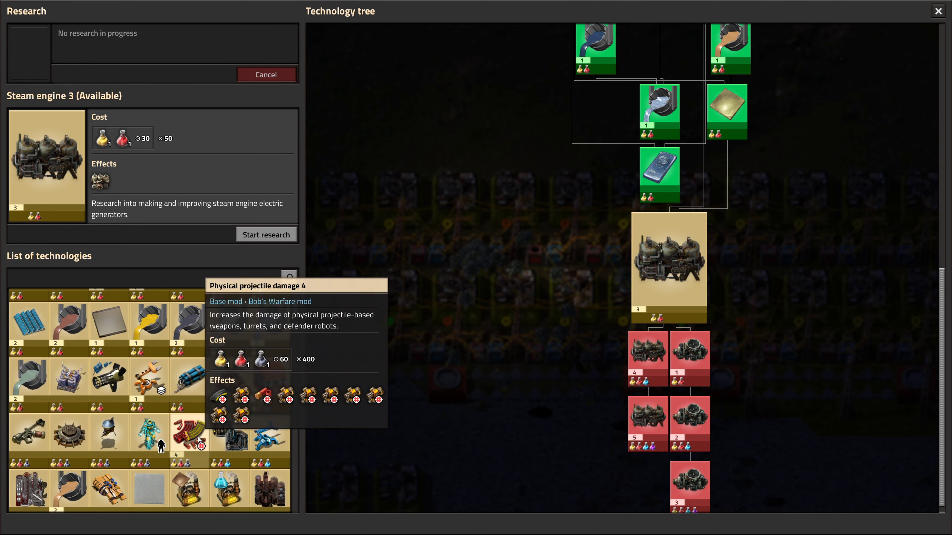
click(191, 440)
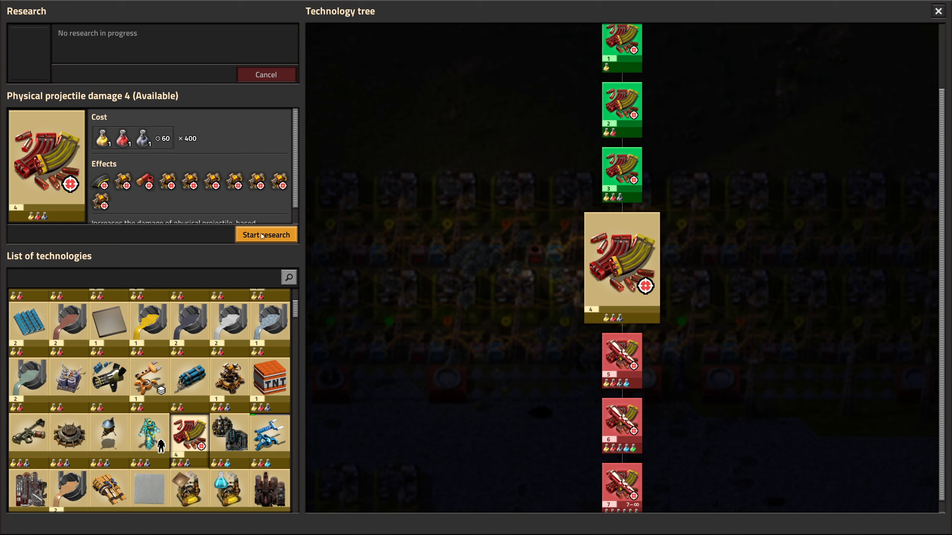
click(267, 234)
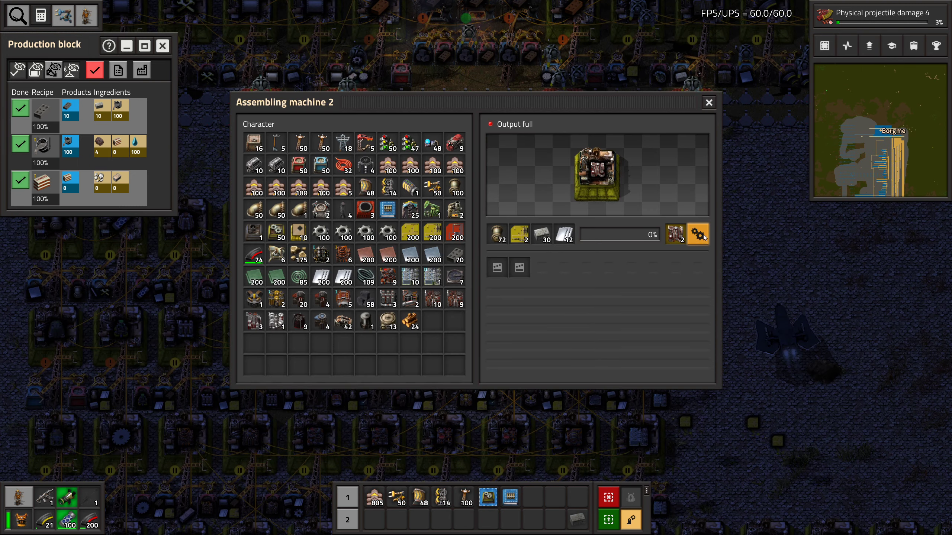
Move the Gas refinery stack from the passive provider chest into the inventory
click(708, 102)
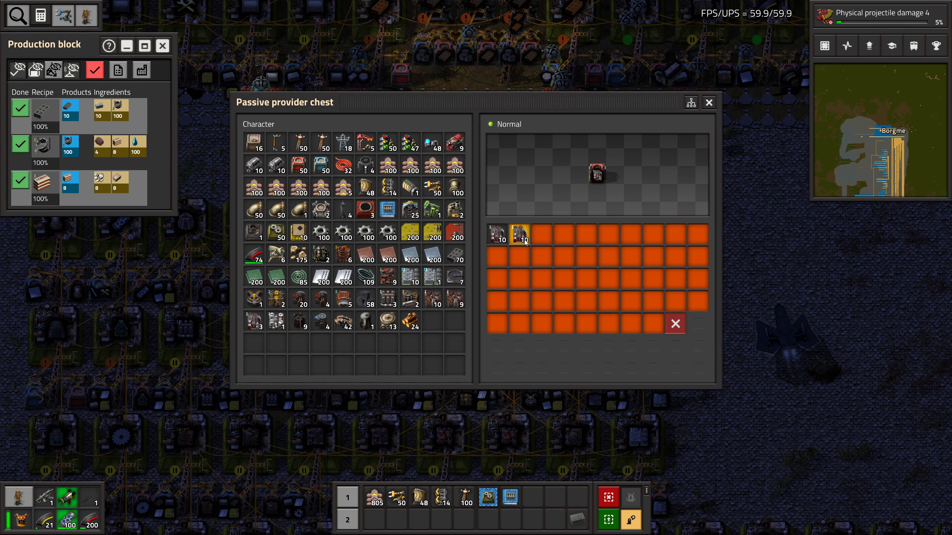
click(275, 319)
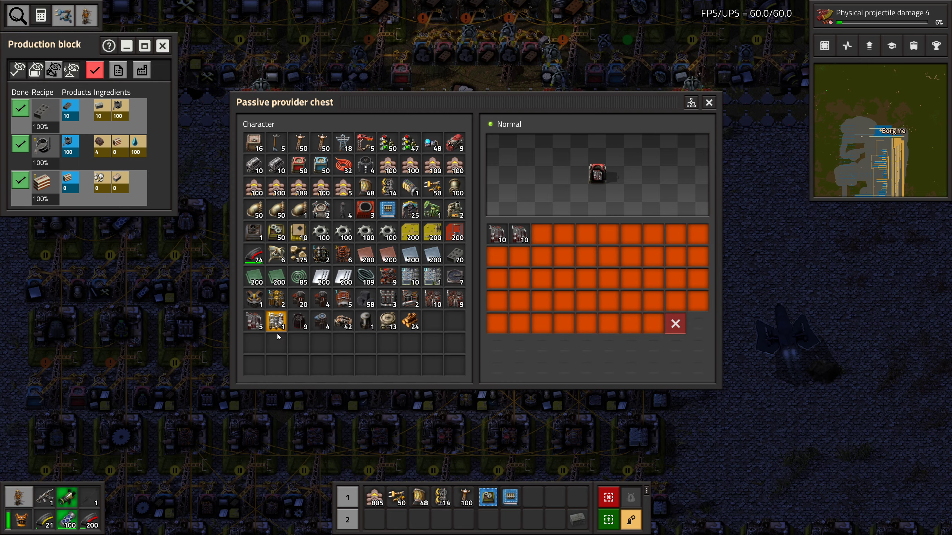
mouse_move(276, 320)
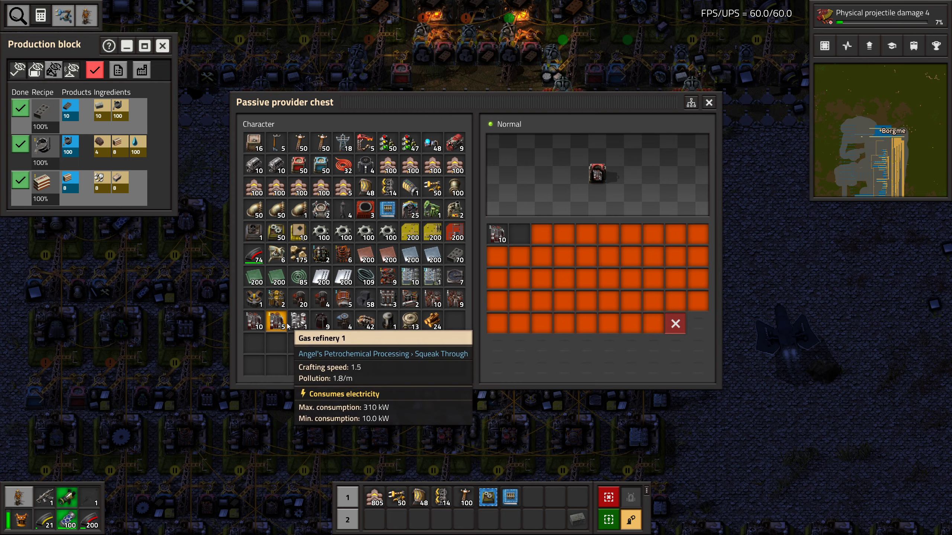
click(708, 102)
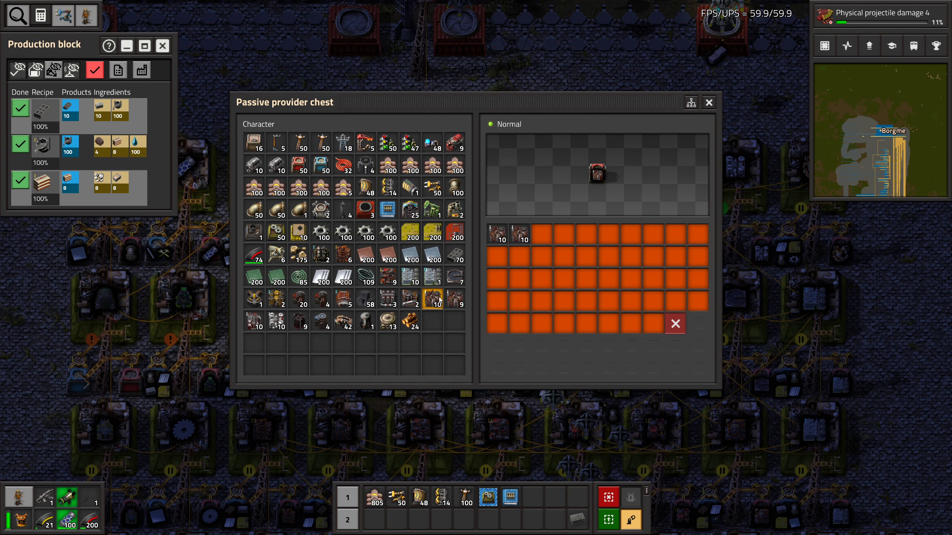
click(708, 102)
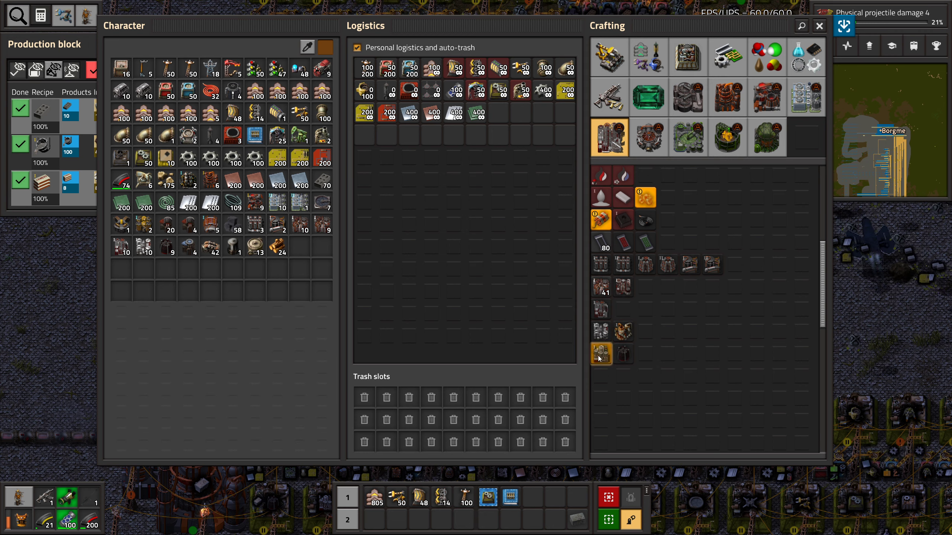
mouse_move(600, 353)
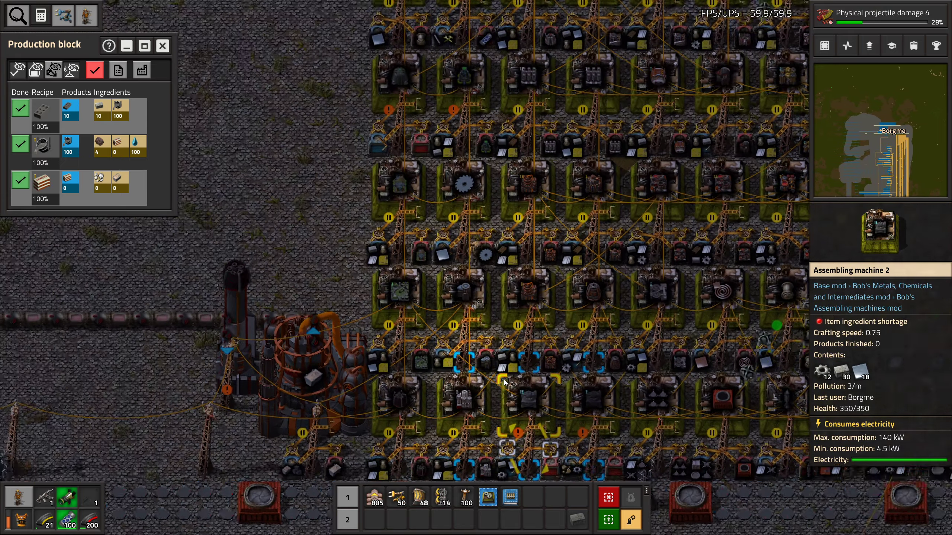
Take the Steam cracker 1 stack from the passive provider chest
click(504, 382)
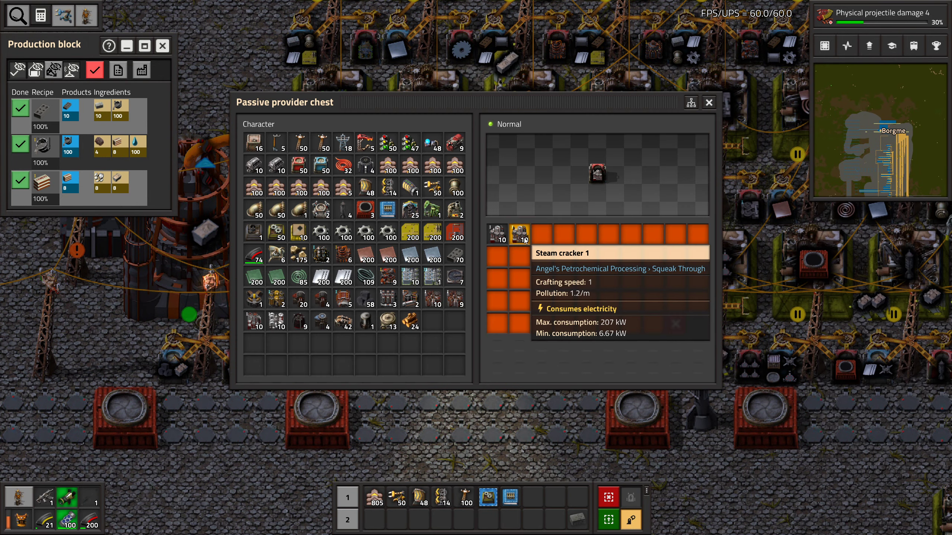
click(708, 102)
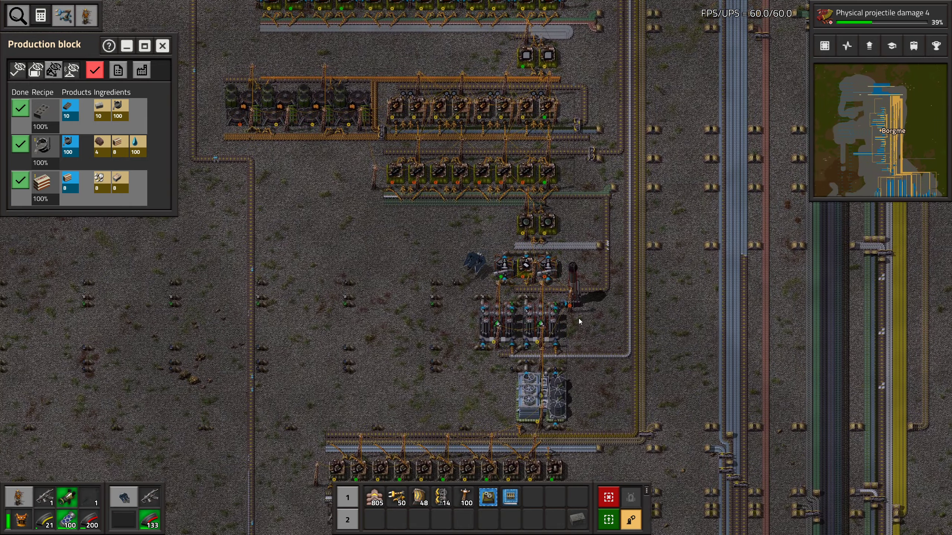
Walk over to the oil and gas separator array beside the lake
scroll(down, 3)
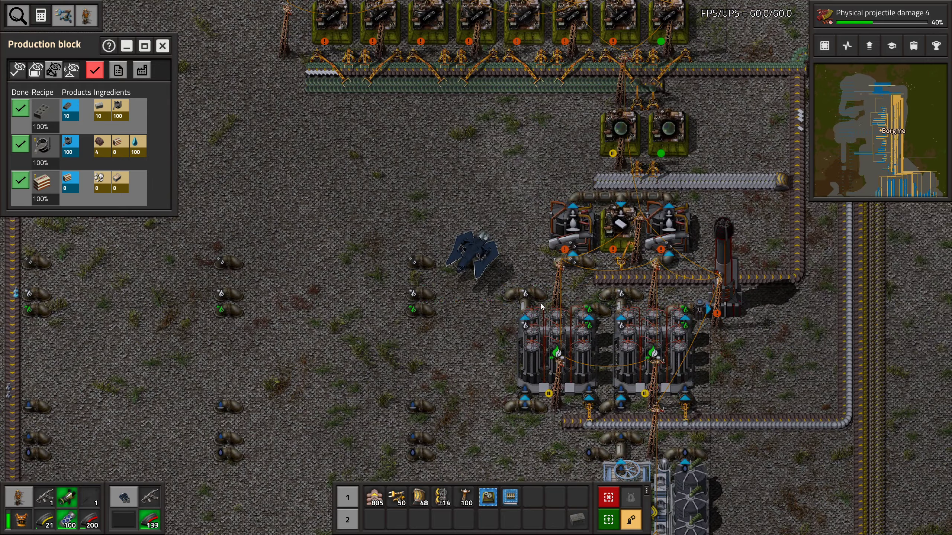
mouse_move(573, 266)
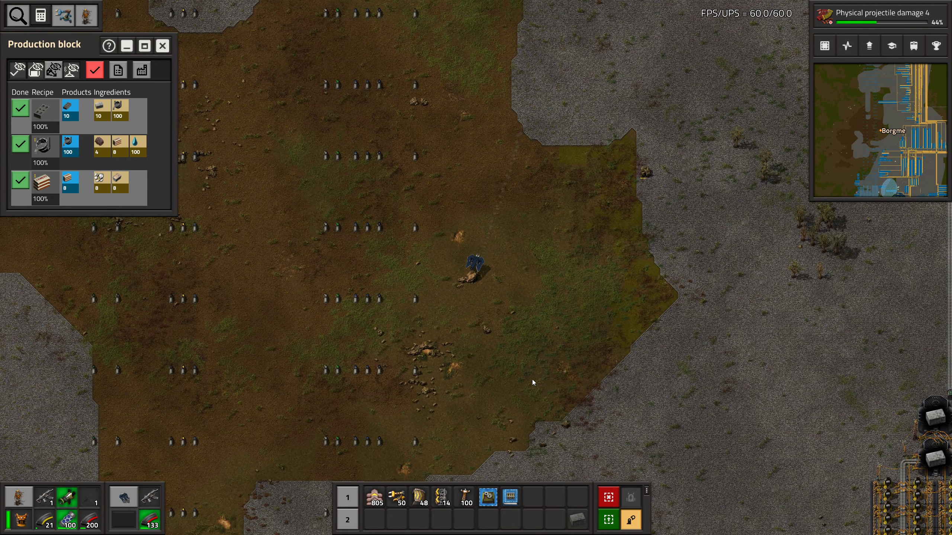
click(877, 13)
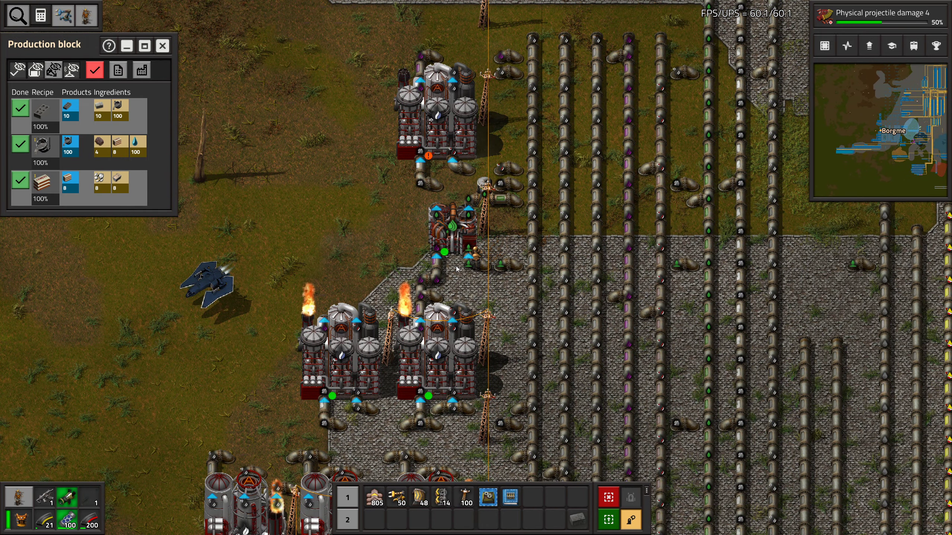
mouse_move(452, 312)
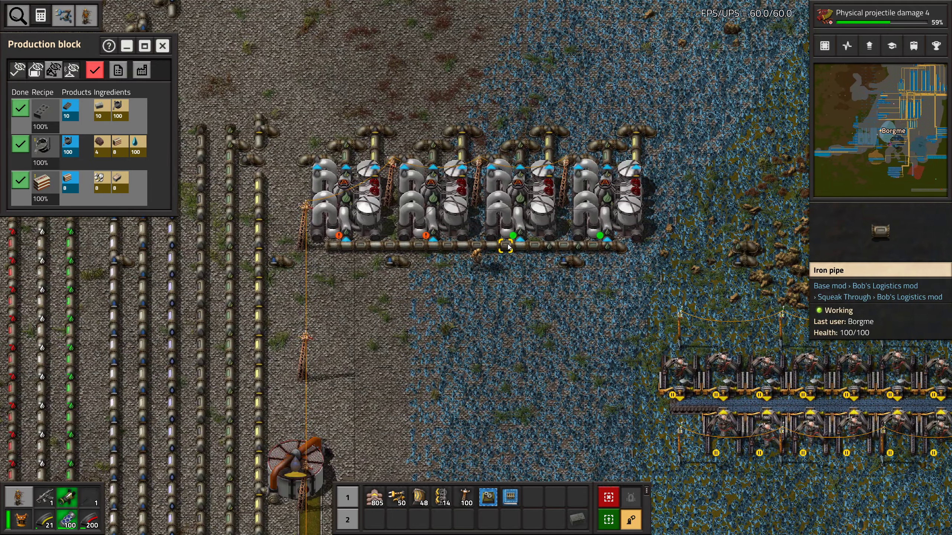
click(507, 247)
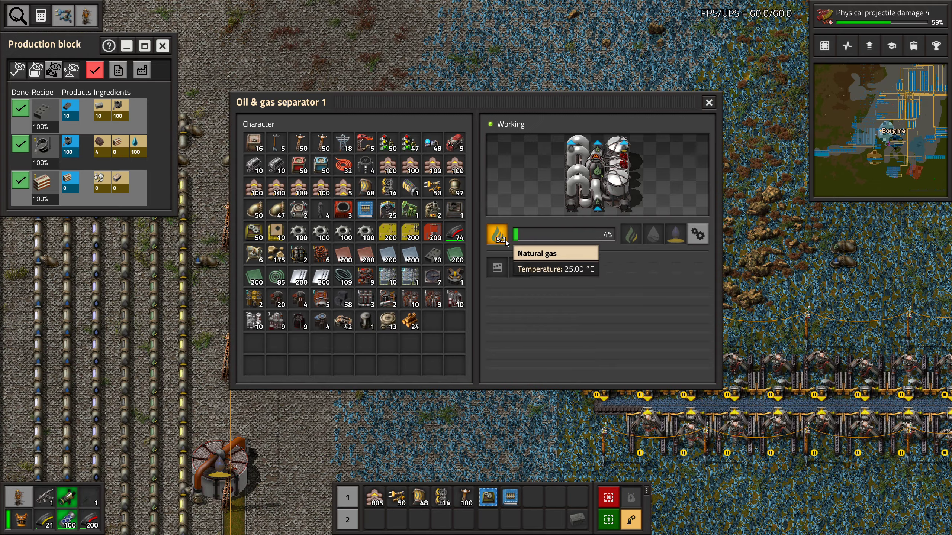
click(707, 102)
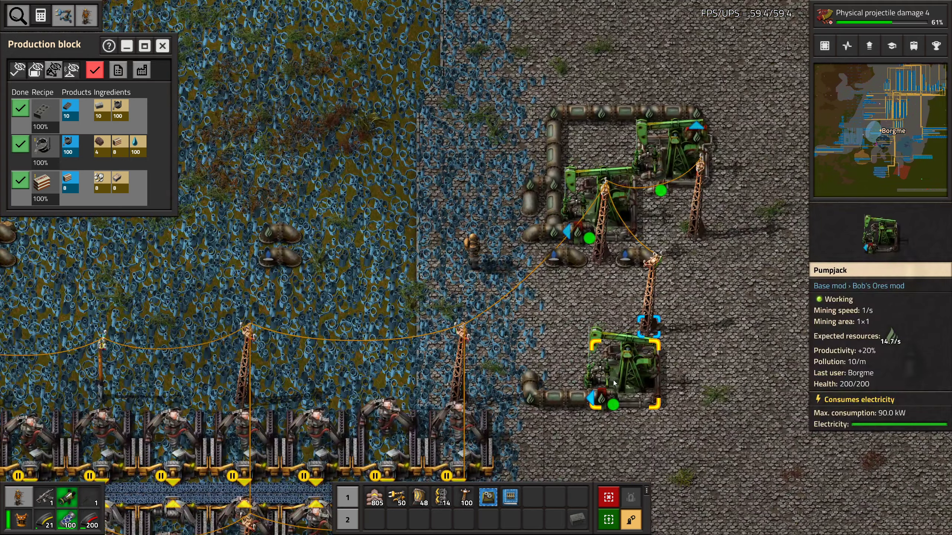
click(612, 377)
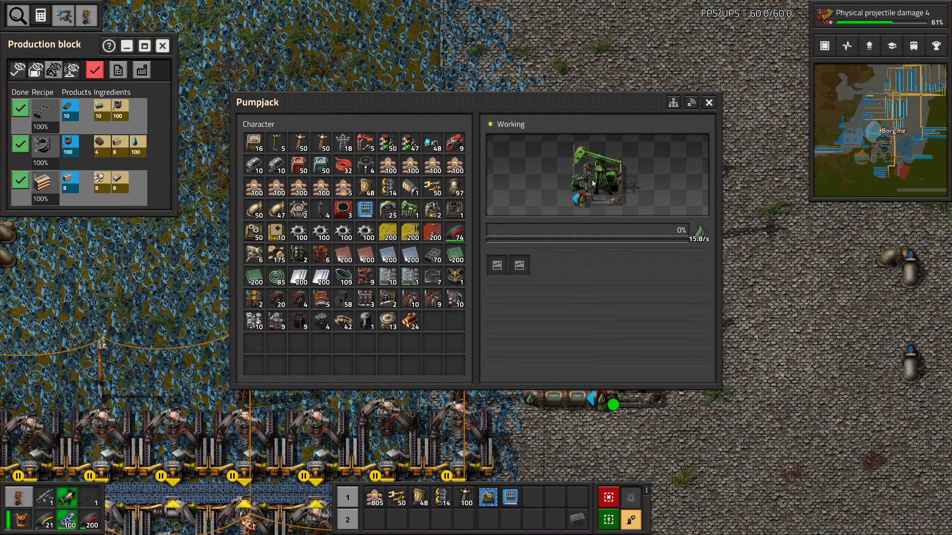
click(708, 102)
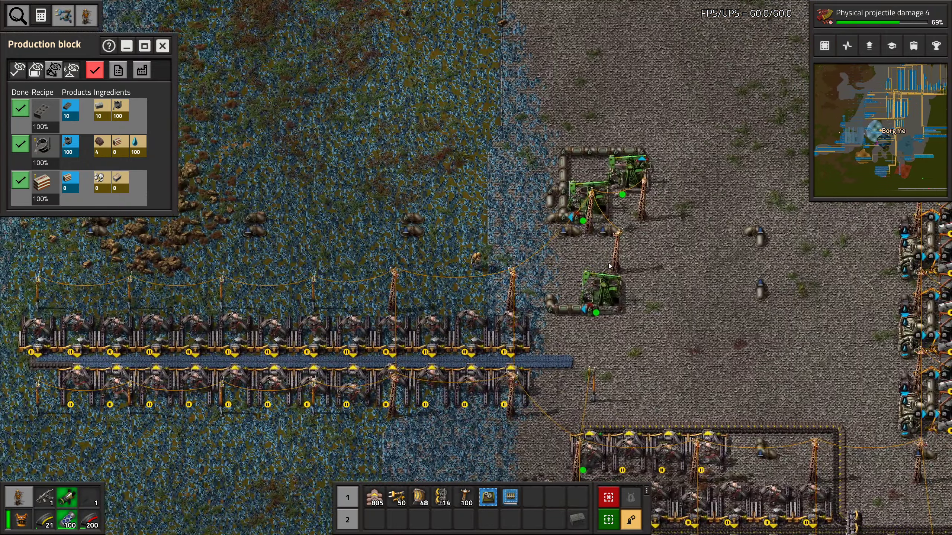
key(e)
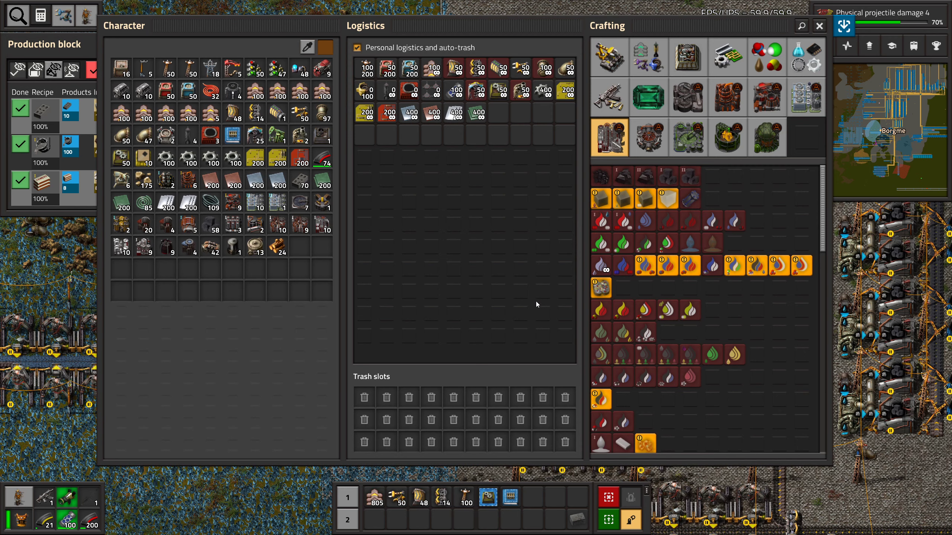
click(688, 98)
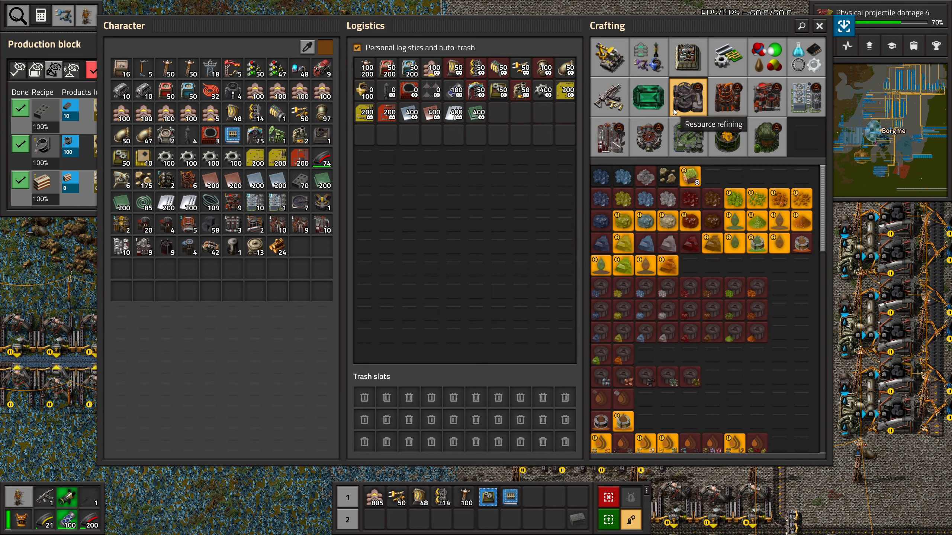
click(726, 97)
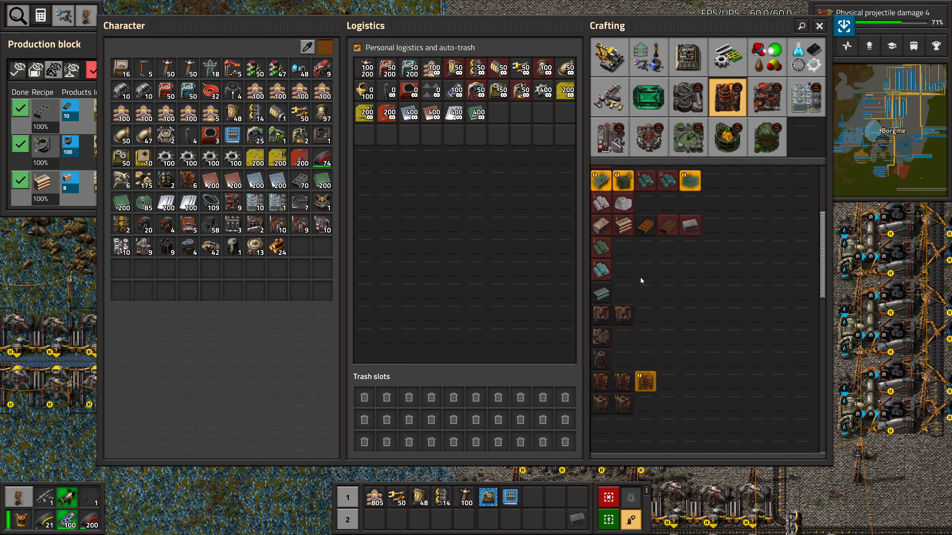
click(802, 26)
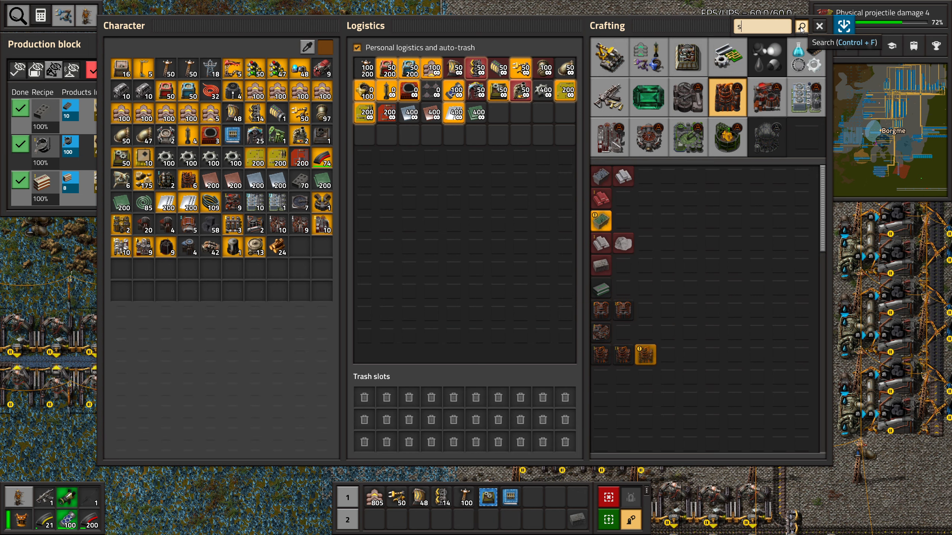
text(pee)
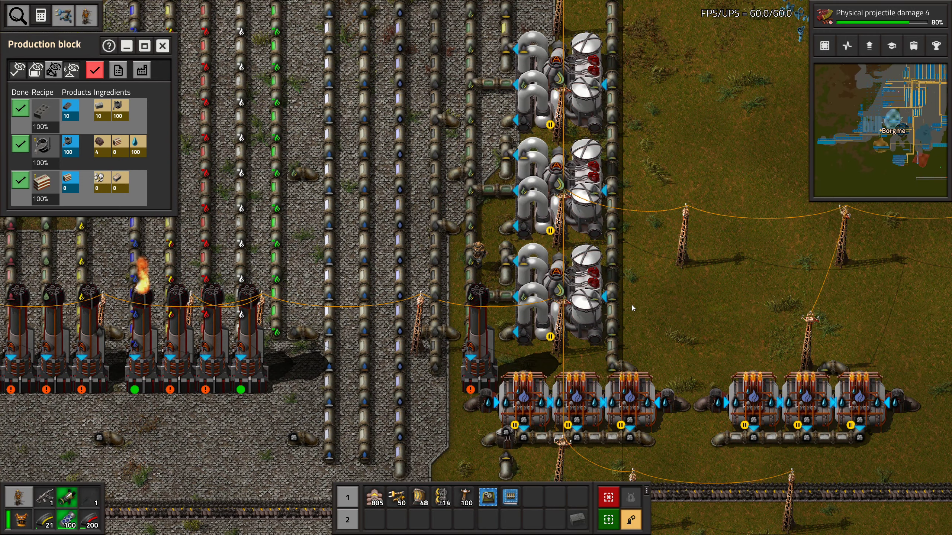
Walk back through the base and bring up the technology tree on Physical projectile damage 5
click(554, 298)
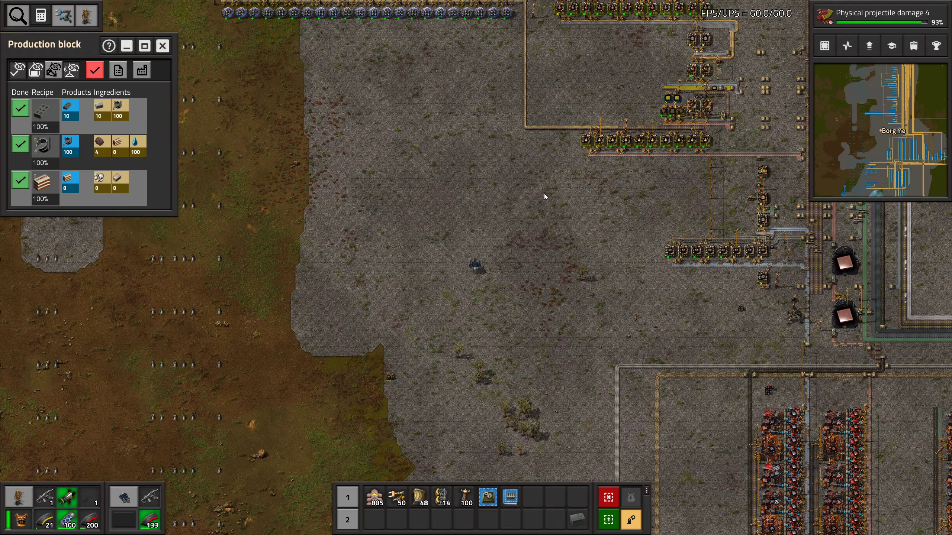
scroll(down, 3)
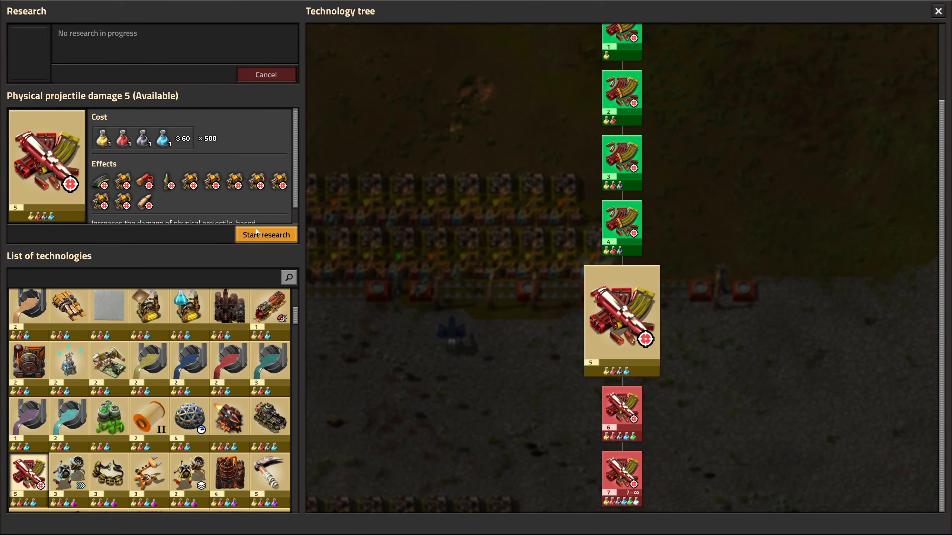
Start researching Physical projectile damage 5
click(265, 234)
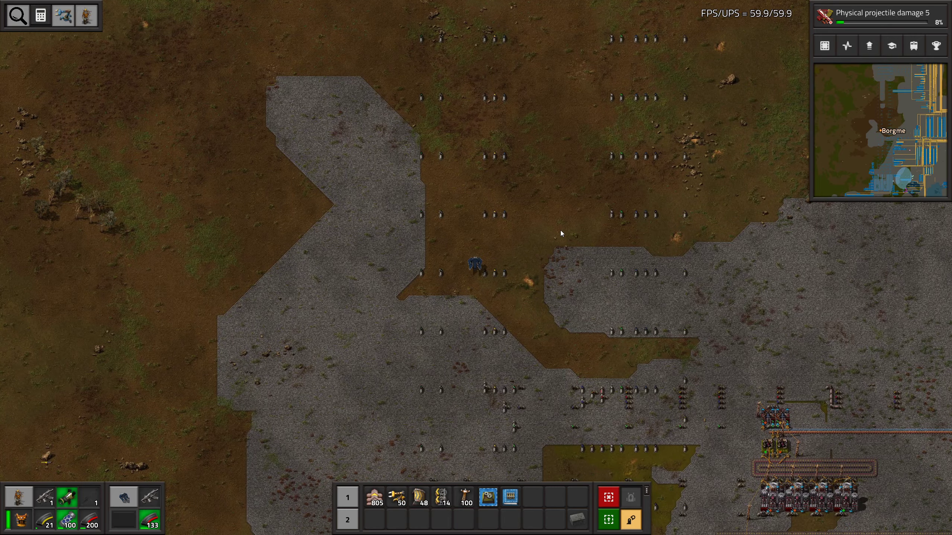
scroll(down, 3)
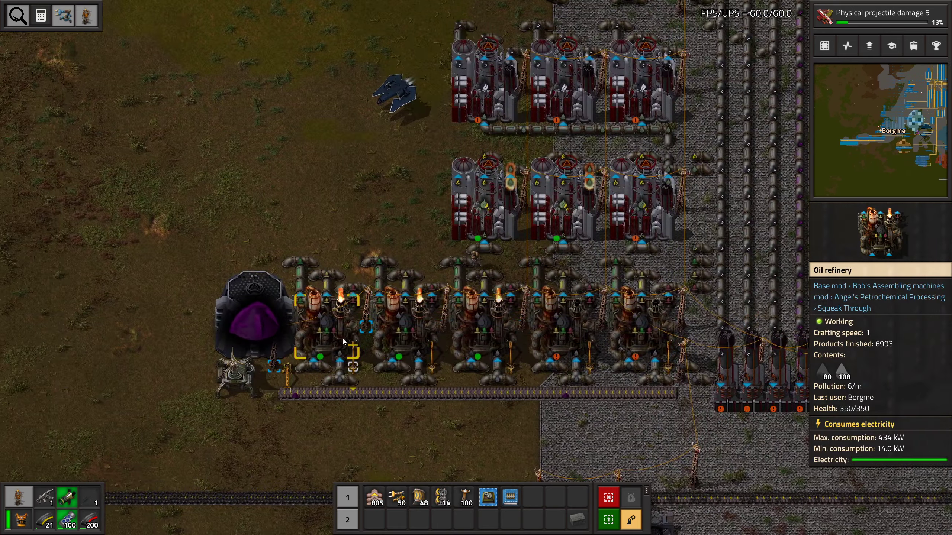
Search the item lookup for 'resid' to list oil residuals, bottled residual gas and residual gas
click(258, 322)
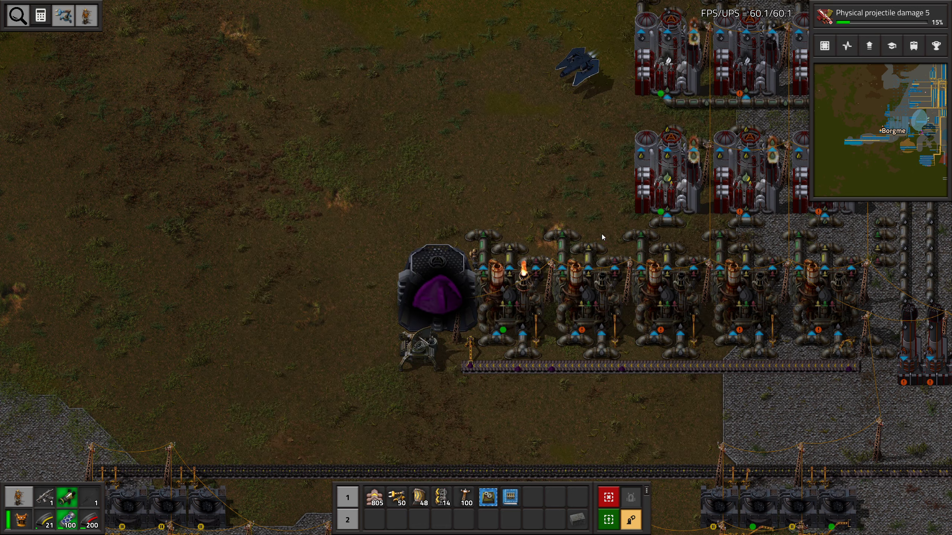
click(17, 15)
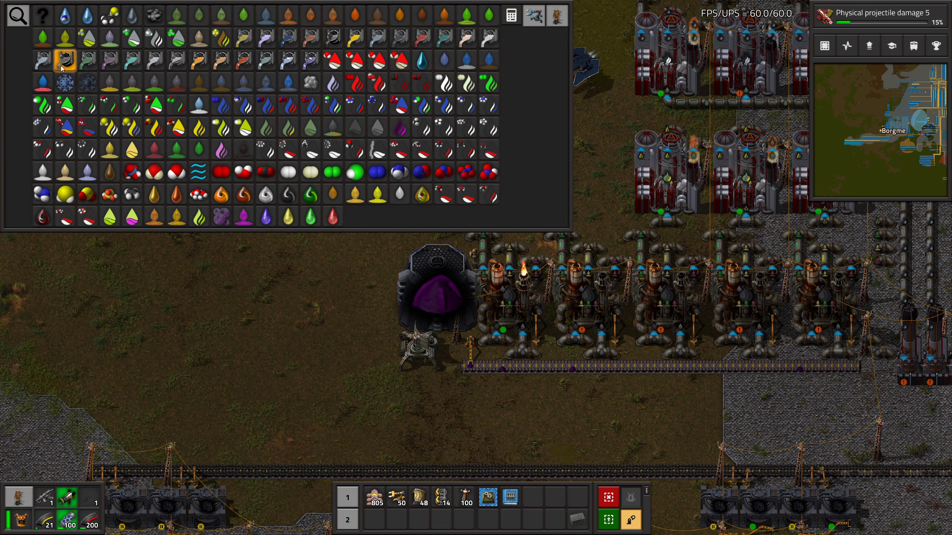
text(resid)
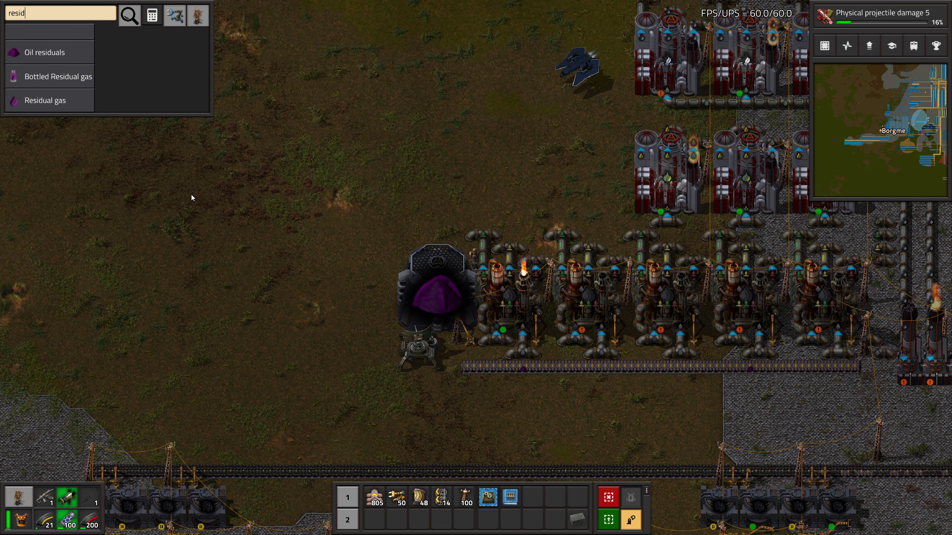
Trace Oil residuals and Residual gas through the Petroleum jelly and Cordite recipes
click(45, 52)
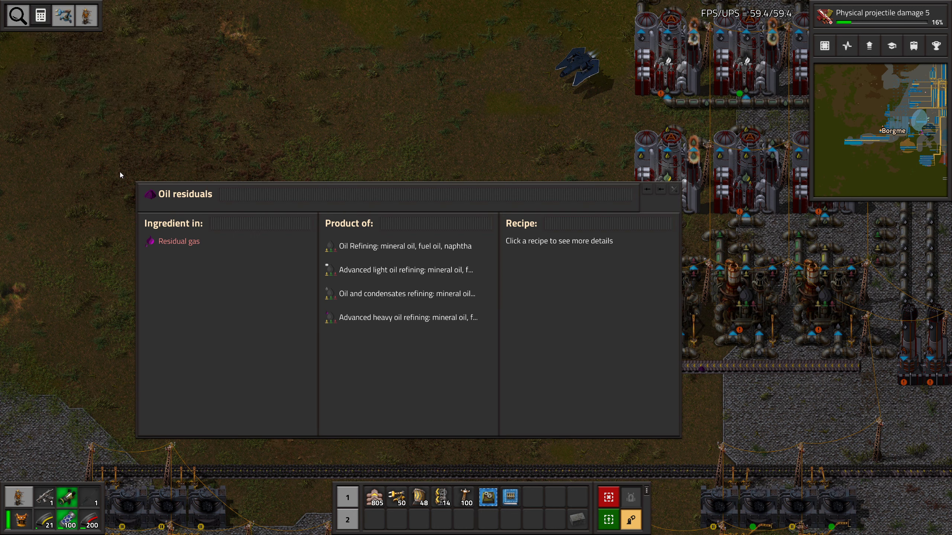
mouse_move(179, 241)
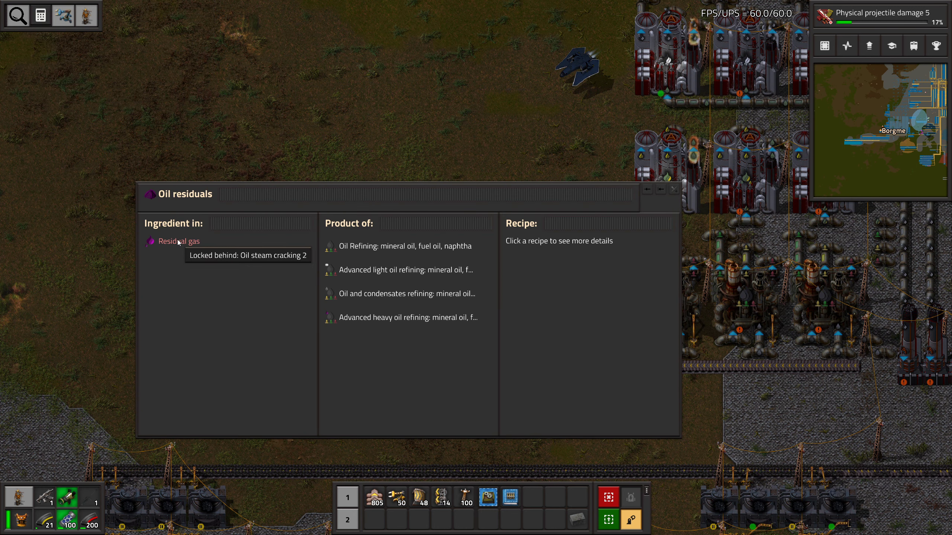
click(179, 241)
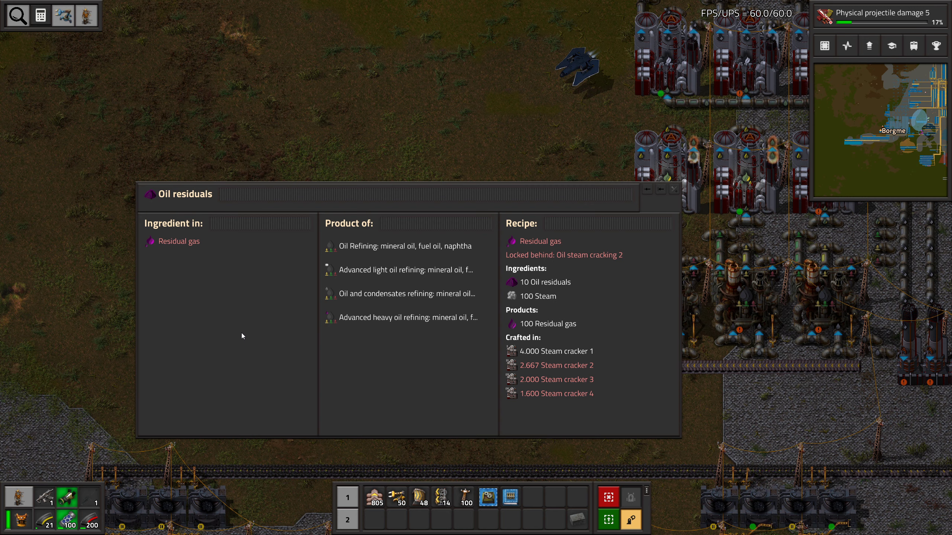
mouse_move(583, 345)
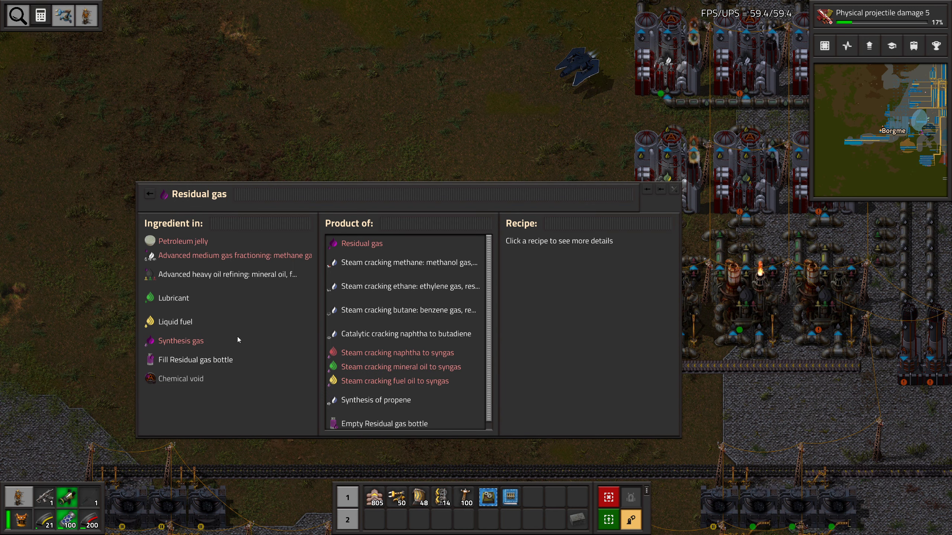
mouse_move(262, 359)
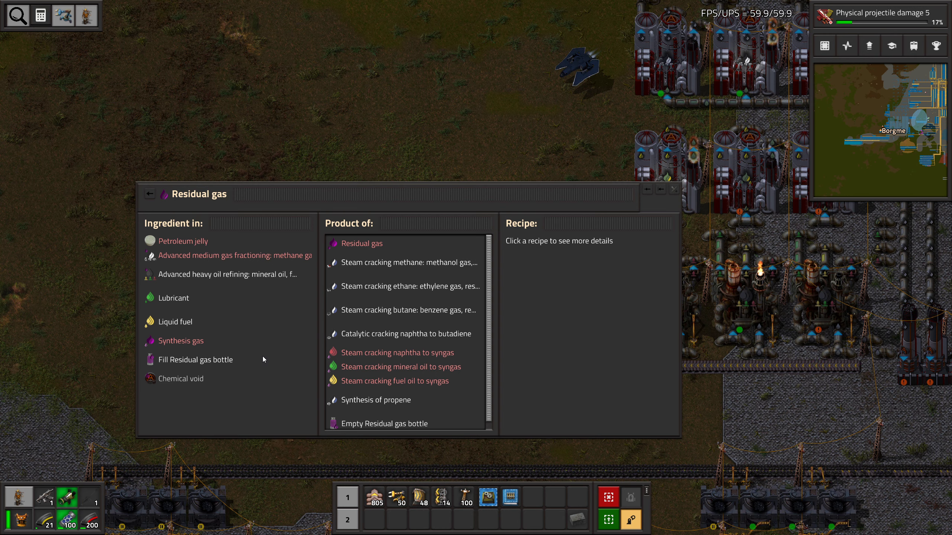
mouse_move(203, 246)
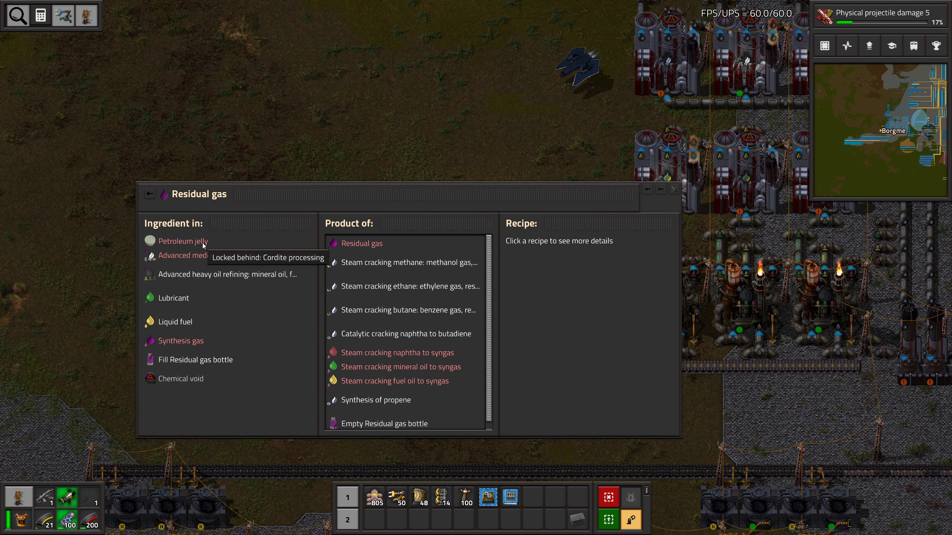
click(182, 241)
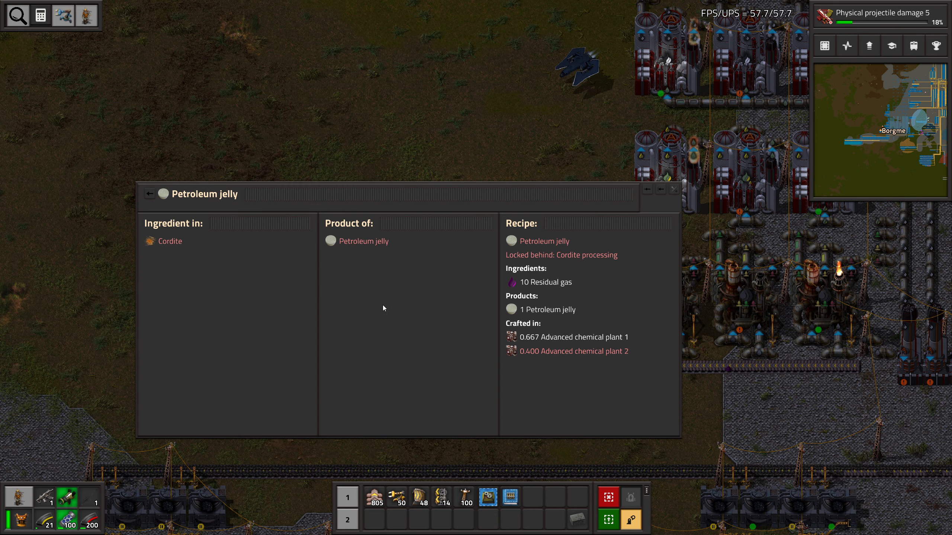
click(171, 241)
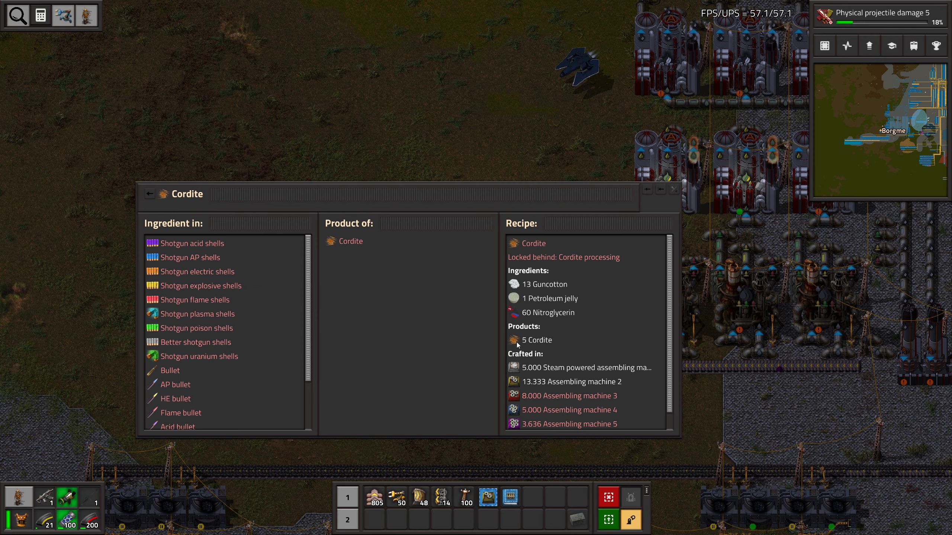
scroll(down, 3)
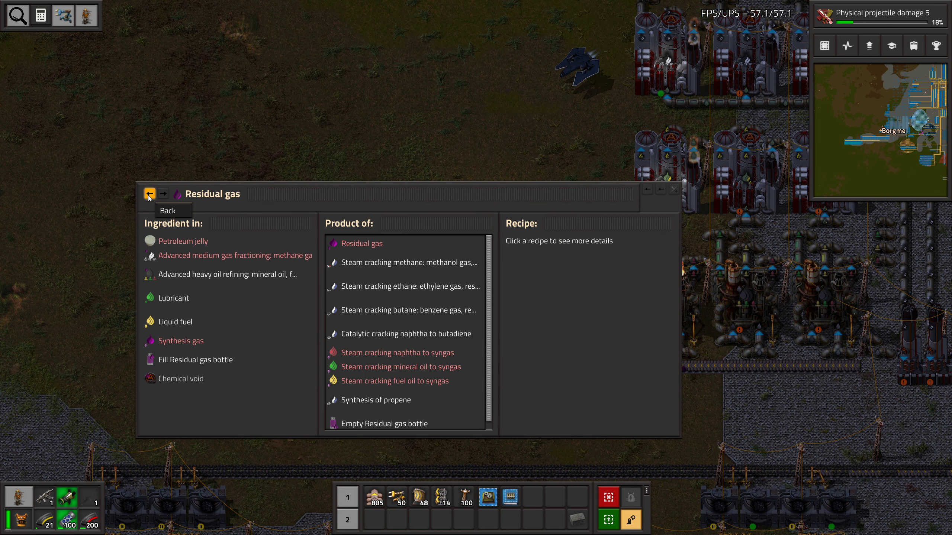
mouse_move(223, 269)
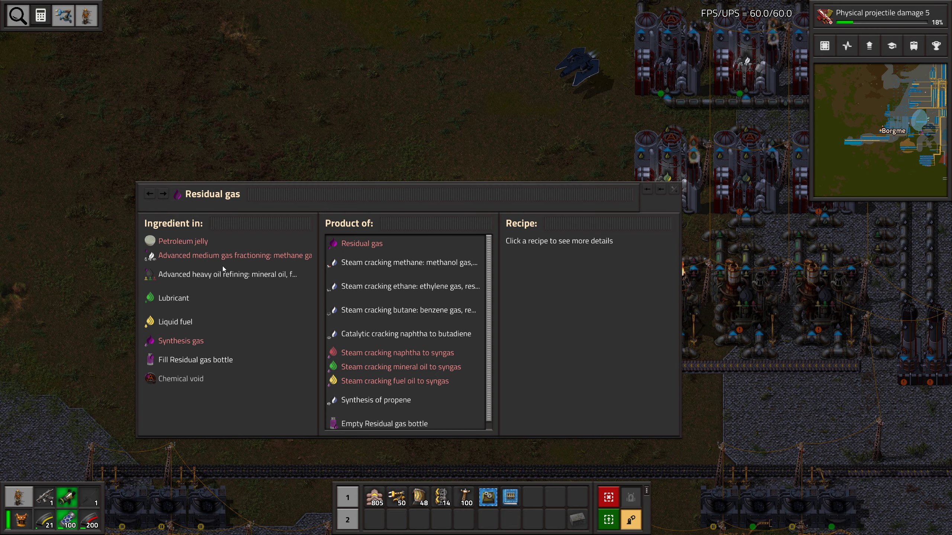
mouse_move(190, 283)
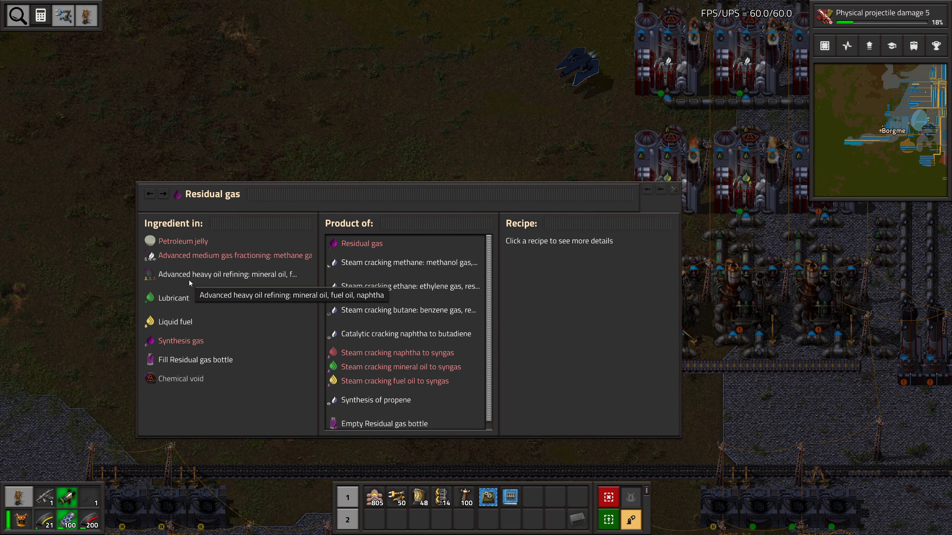
Show the Advanced heavy oil refining recipe turning crude oil and residual gas into oils and naphtha
click(228, 274)
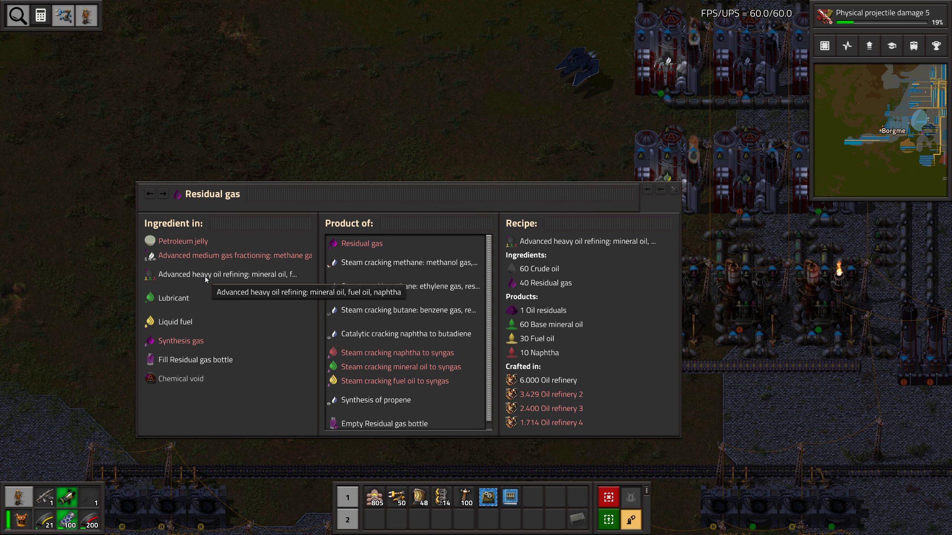
mouse_move(559, 356)
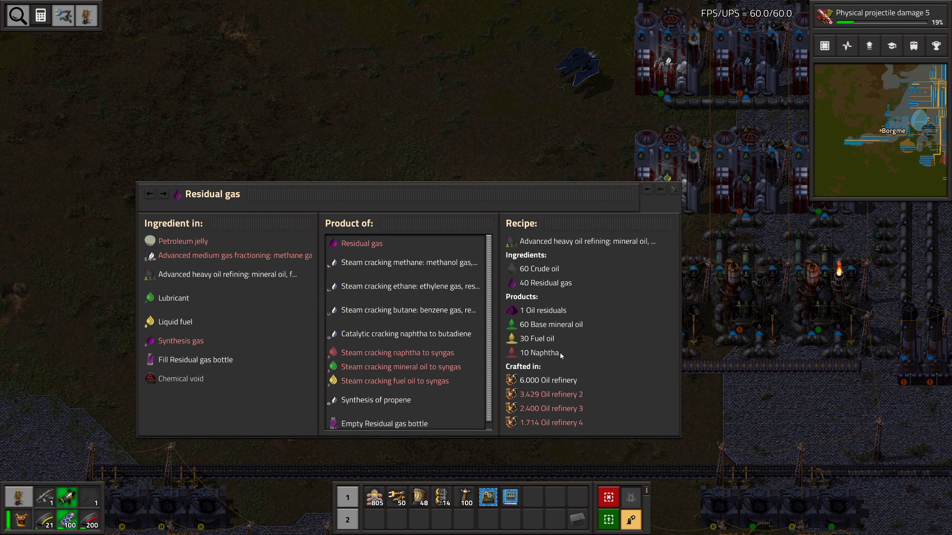
mouse_move(547, 276)
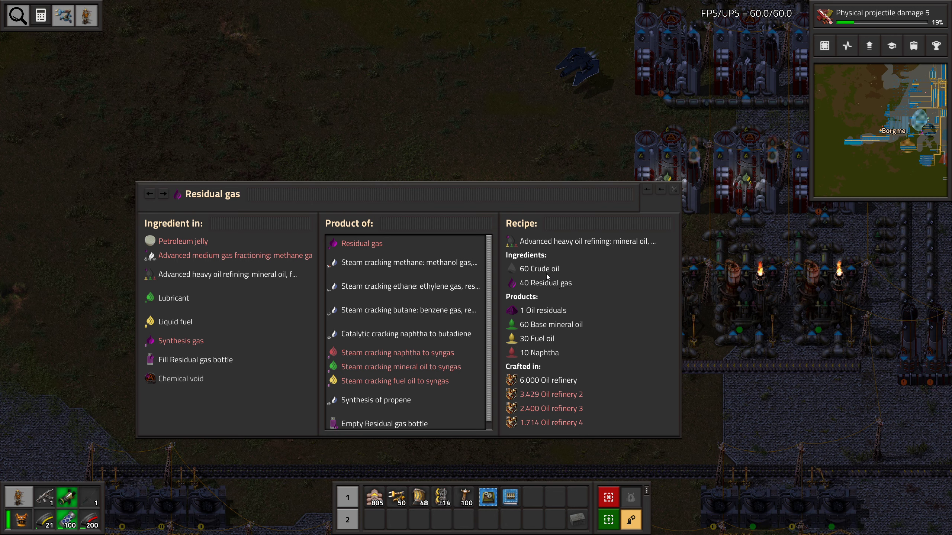
mouse_move(547, 296)
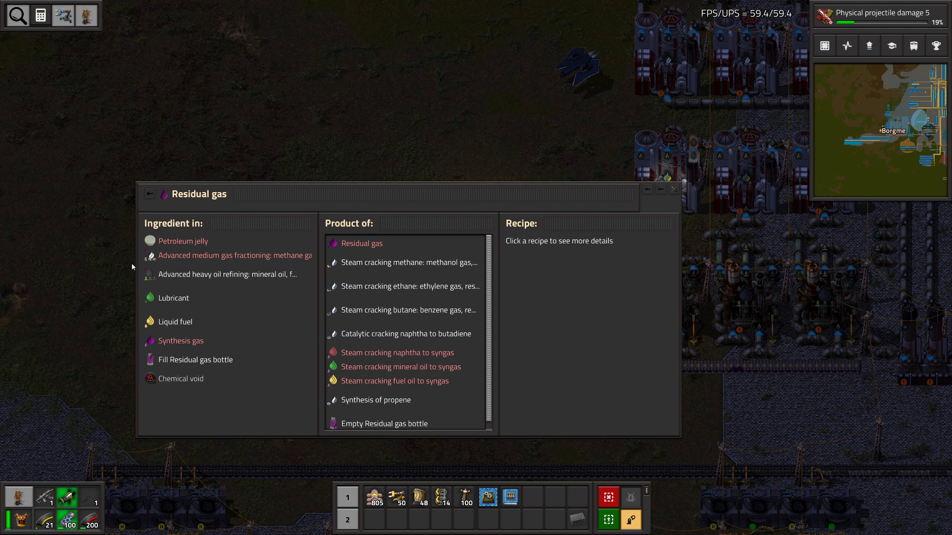
mouse_move(268, 279)
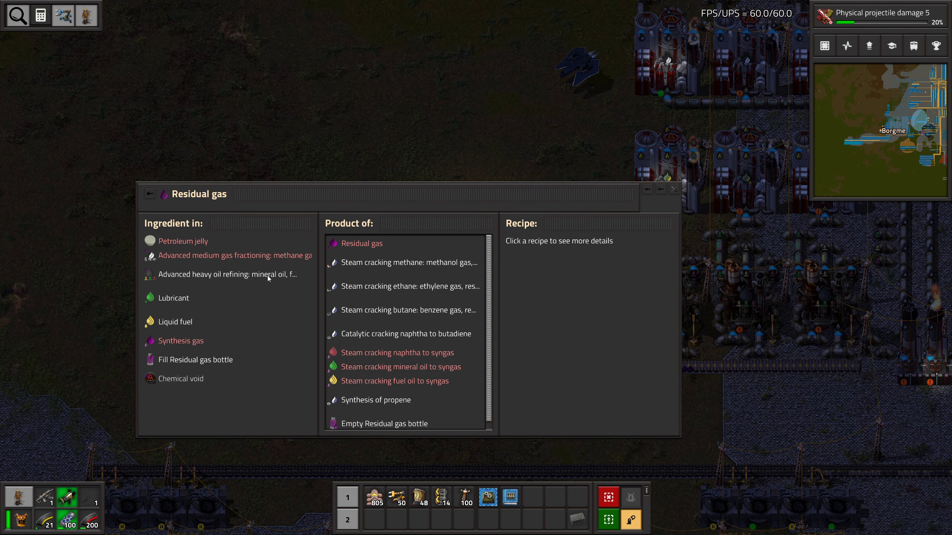
click(228, 274)
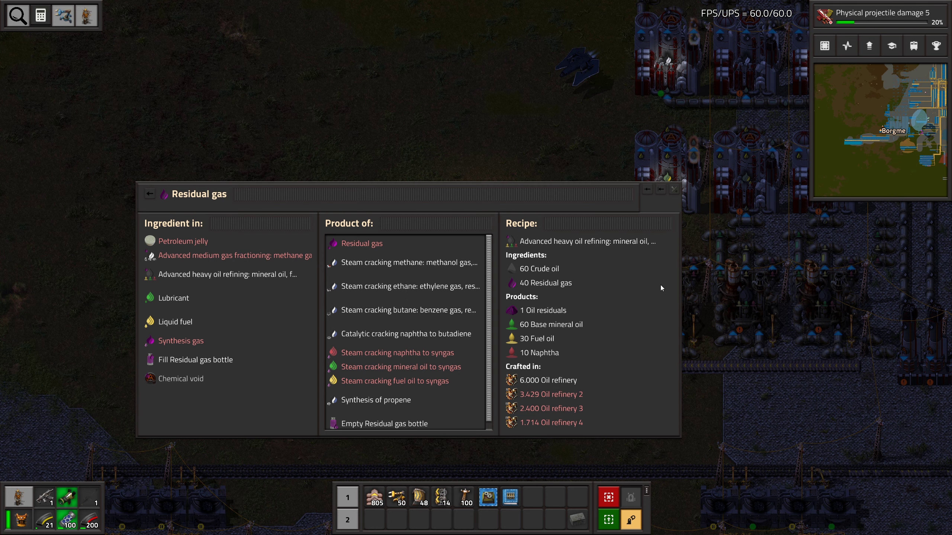
mouse_move(585, 328)
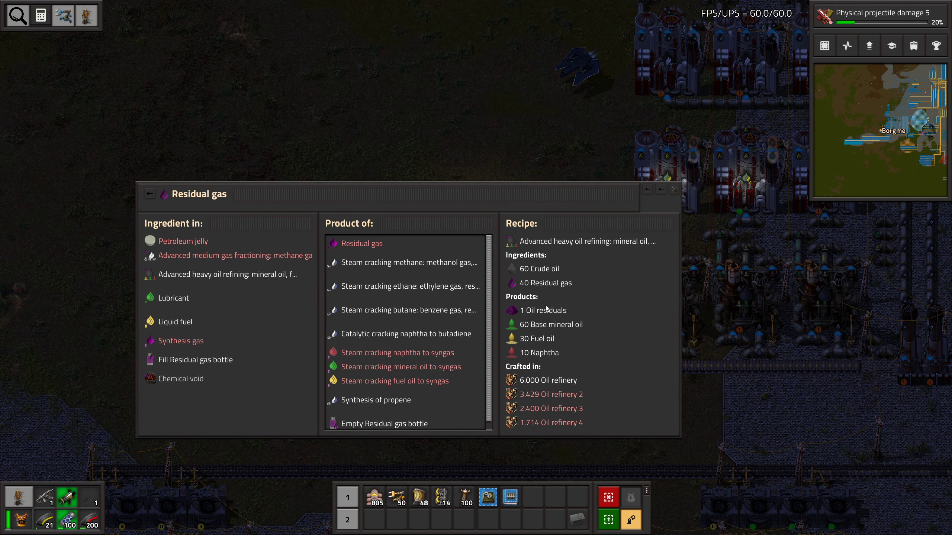
mouse_move(537, 312)
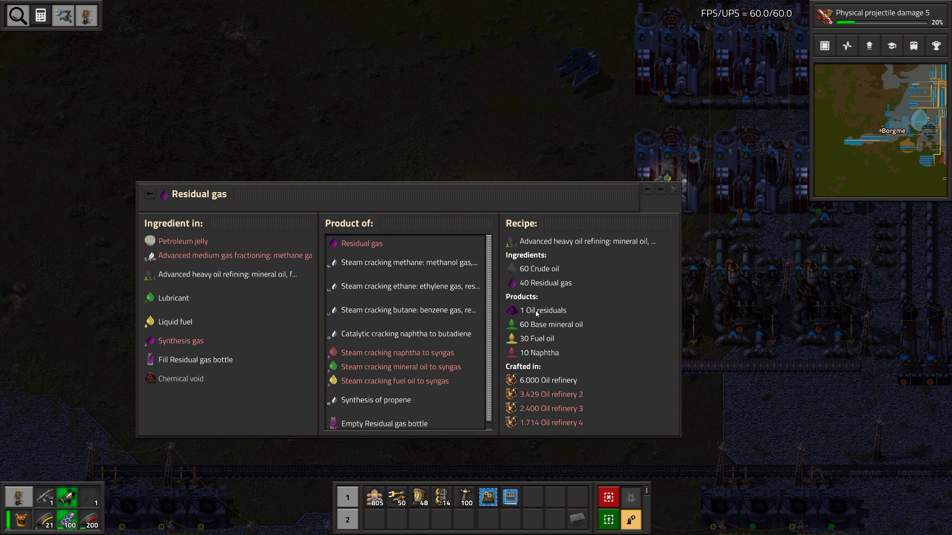
mouse_move(550, 284)
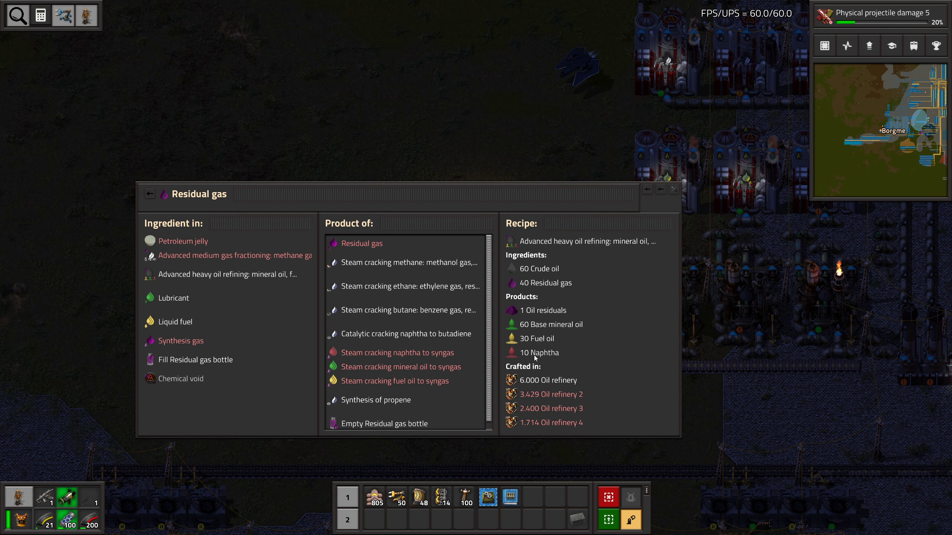
mouse_move(600, 346)
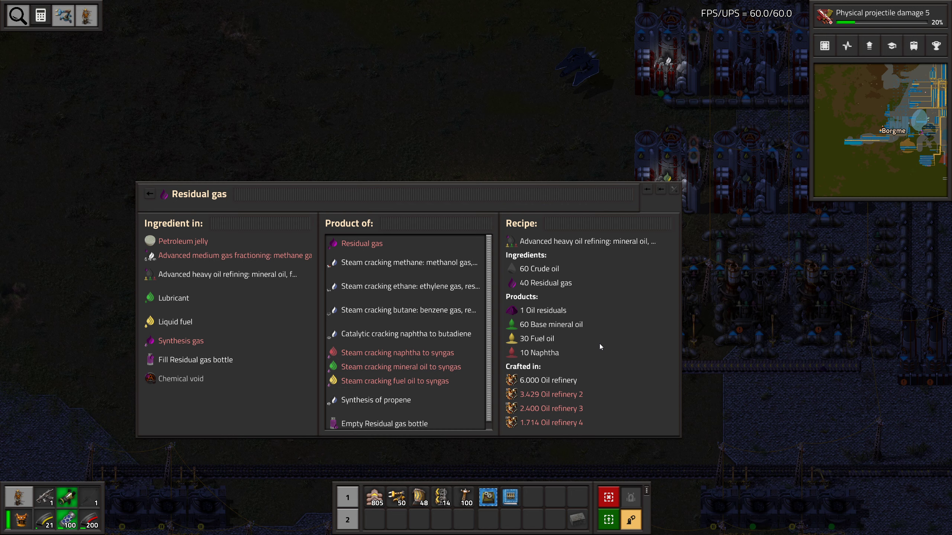
mouse_move(612, 340)
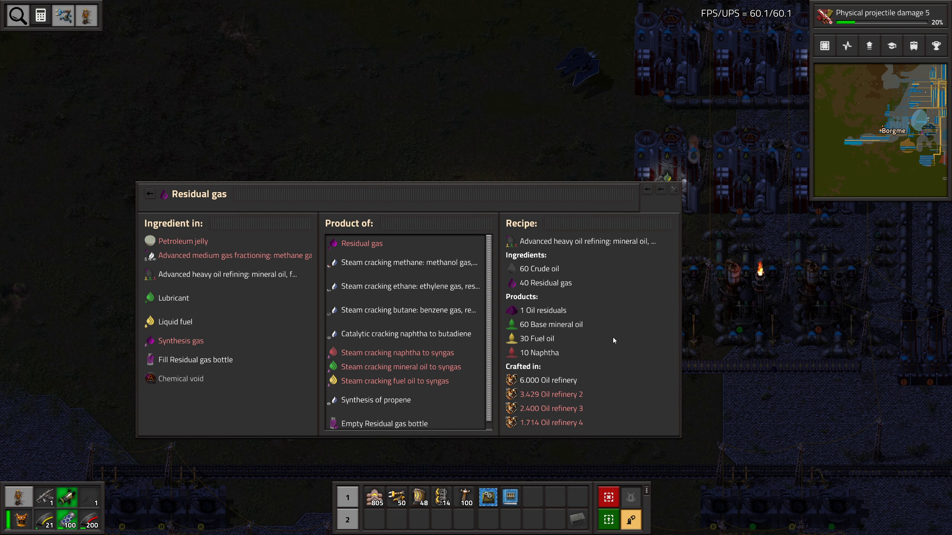
mouse_move(545, 353)
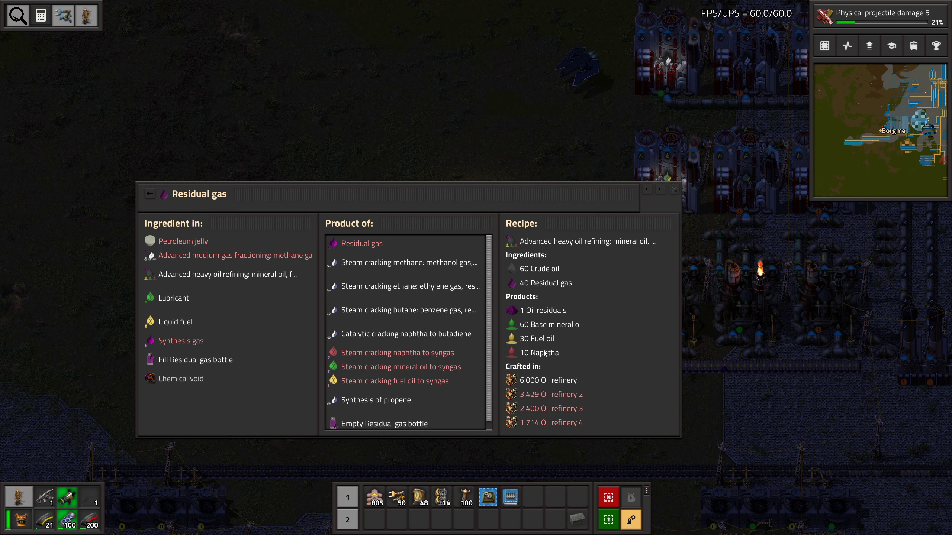
mouse_move(175, 302)
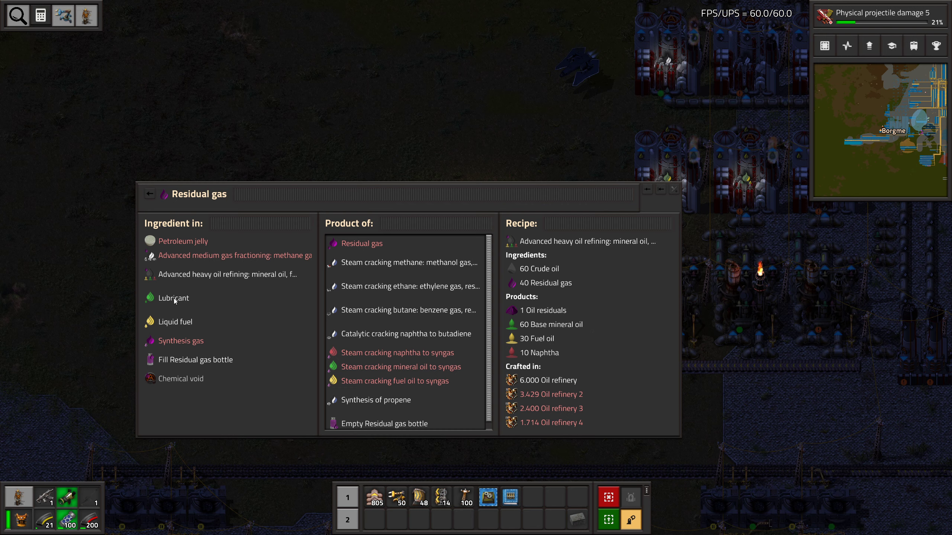
mouse_move(599, 331)
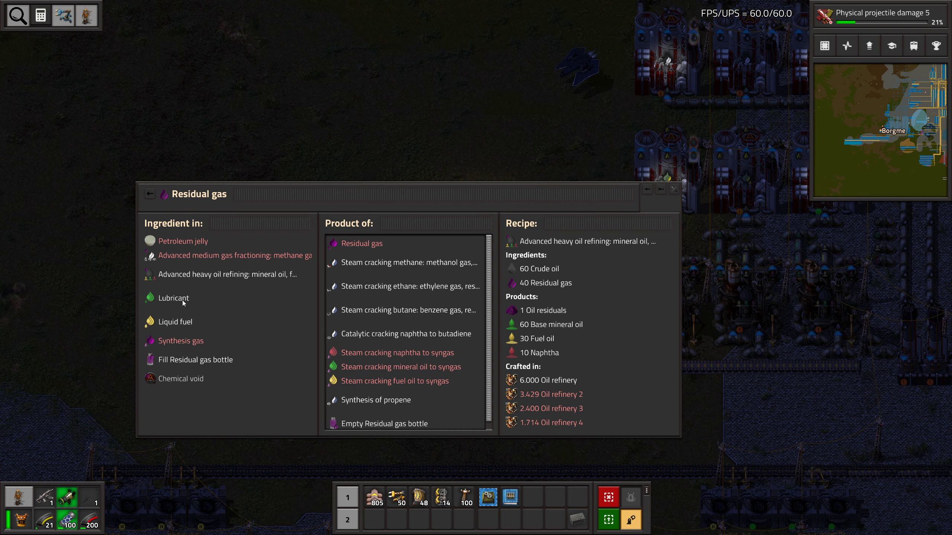
View the Lubricant, Liquid fuel and Synthesis gas recipes that consume Residual gas
click(173, 298)
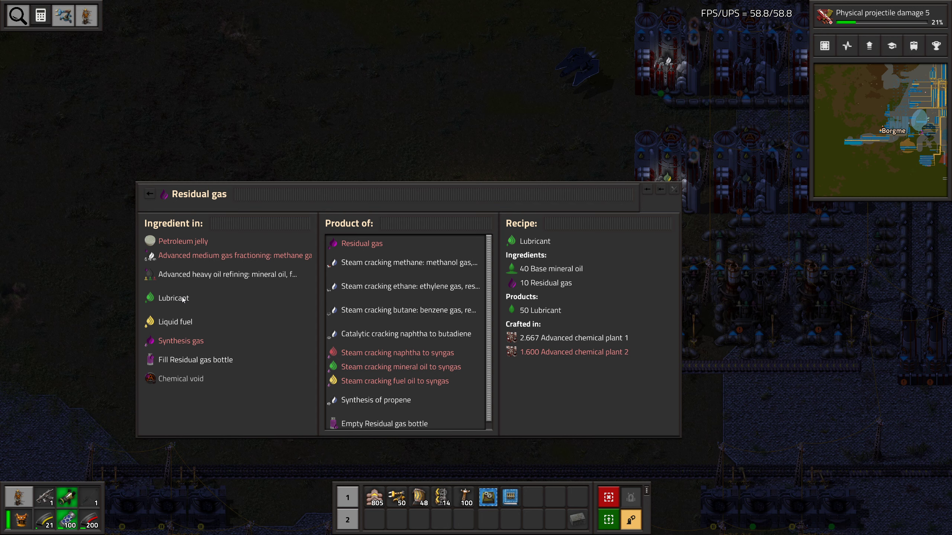
mouse_move(184, 305)
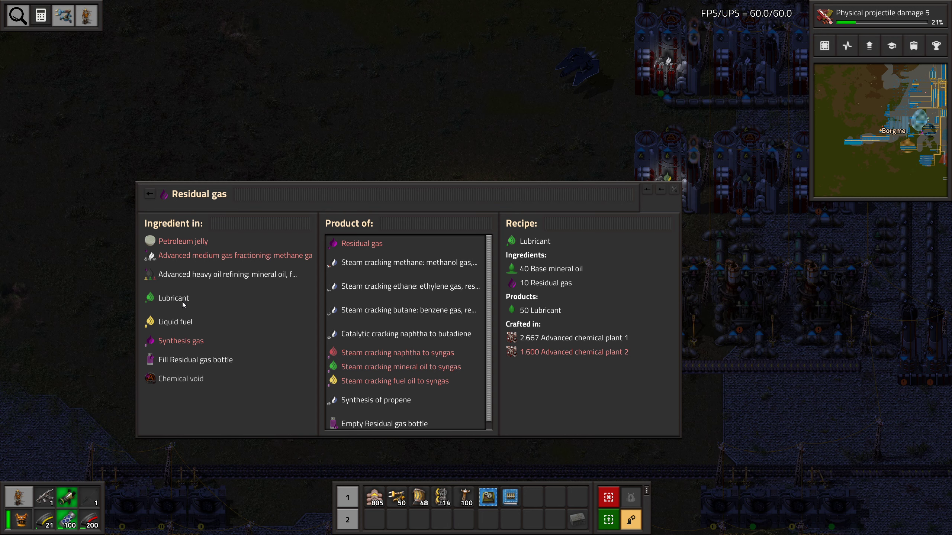
click(174, 322)
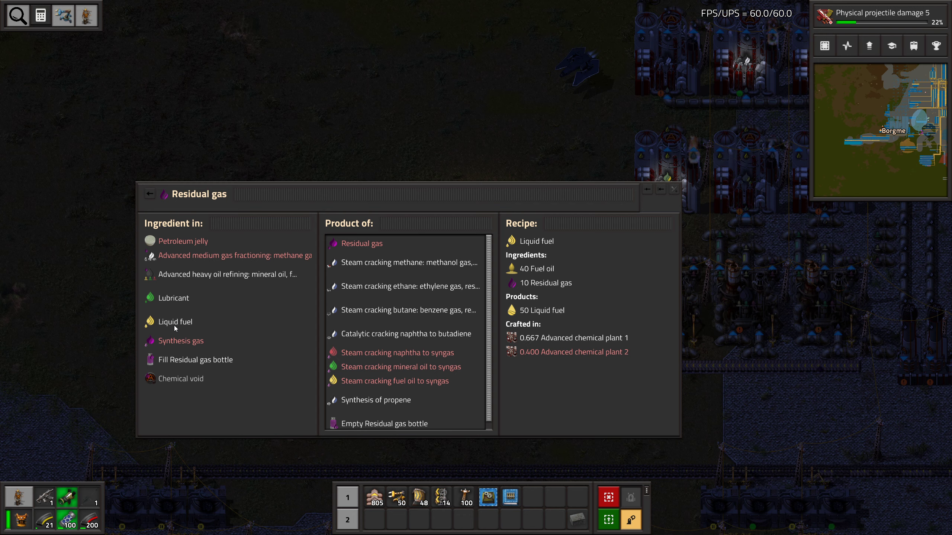
mouse_move(242, 331)
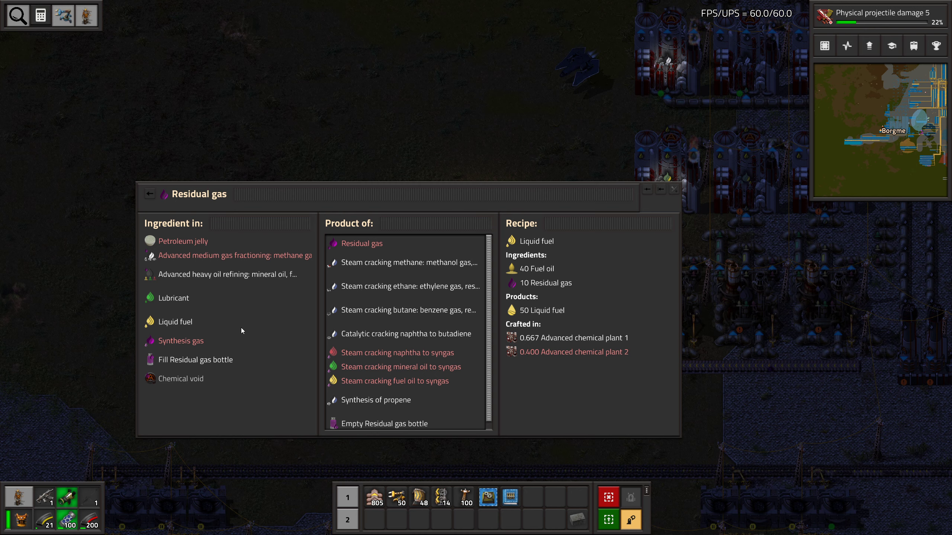
mouse_move(180, 341)
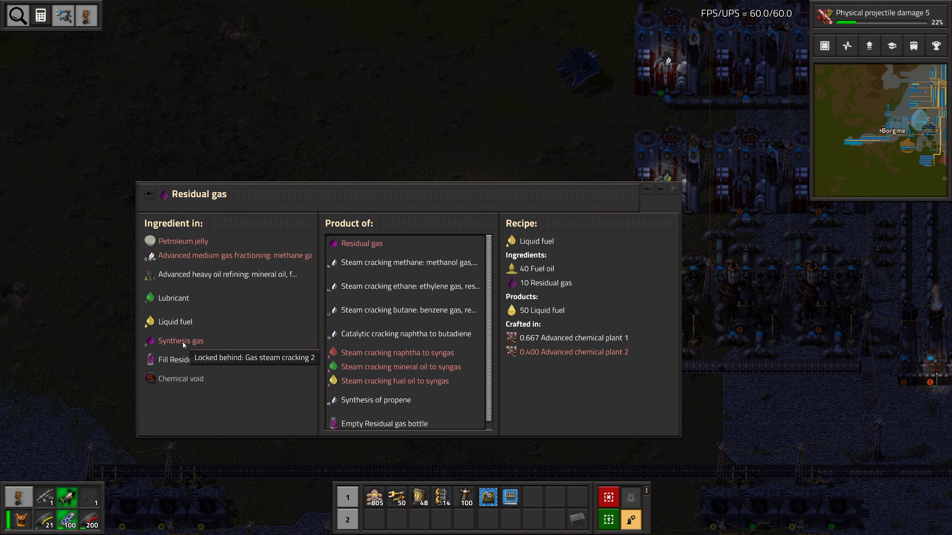
click(180, 340)
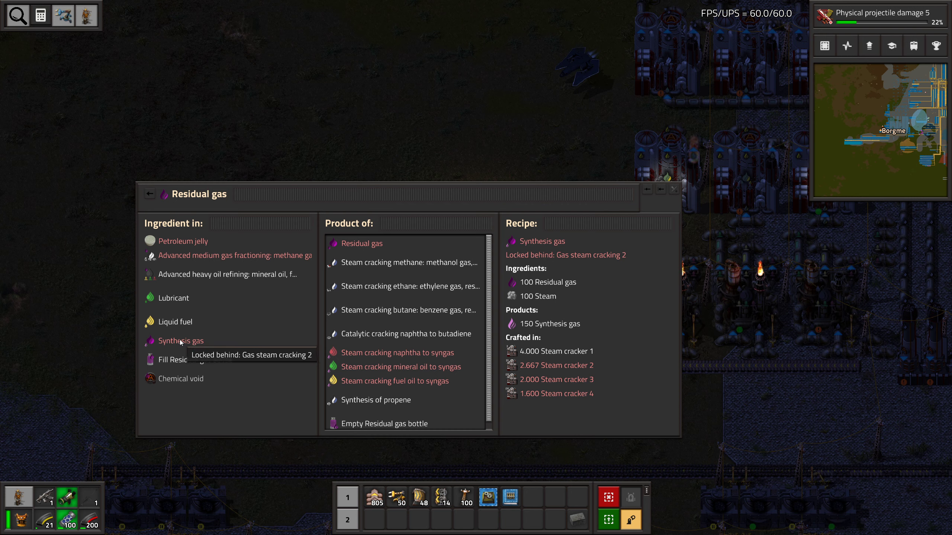
mouse_move(158, 346)
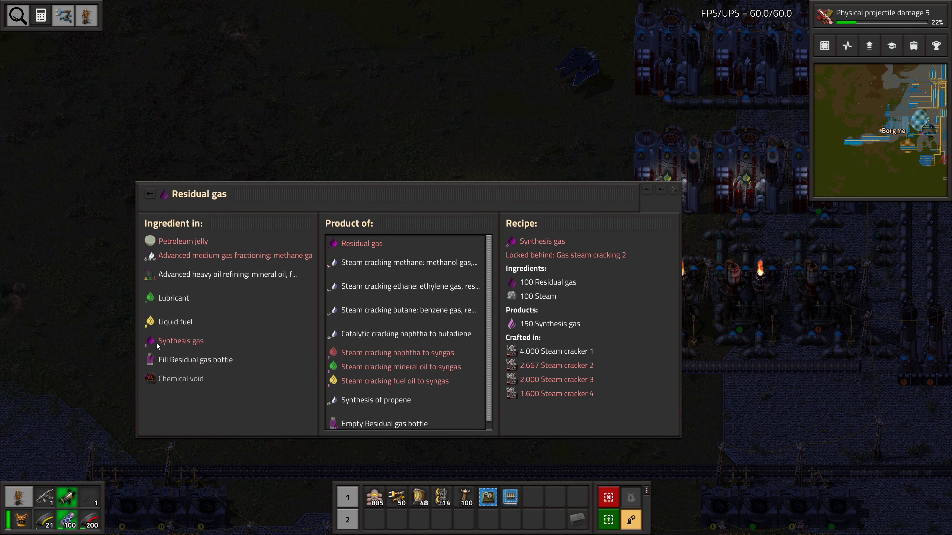
mouse_move(621, 306)
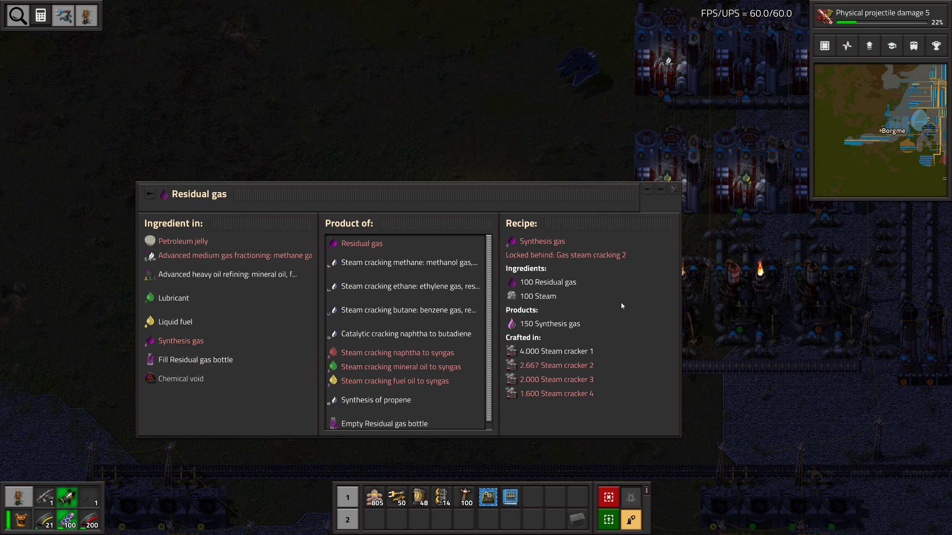
mouse_move(564, 338)
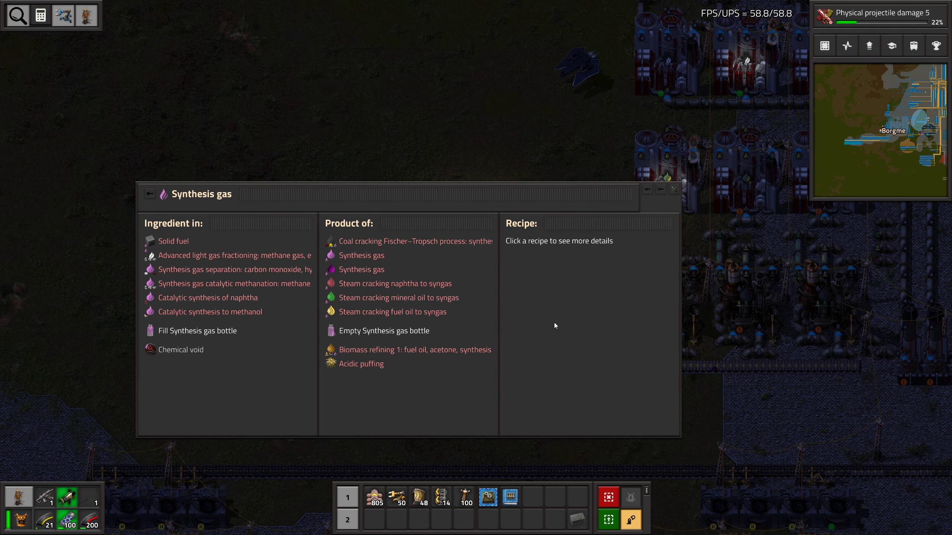
mouse_move(230, 251)
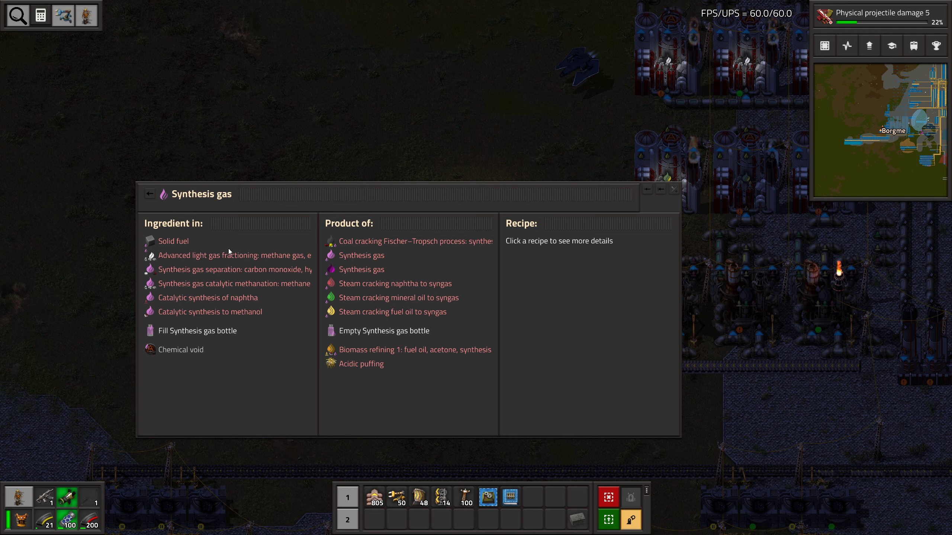
mouse_move(209, 269)
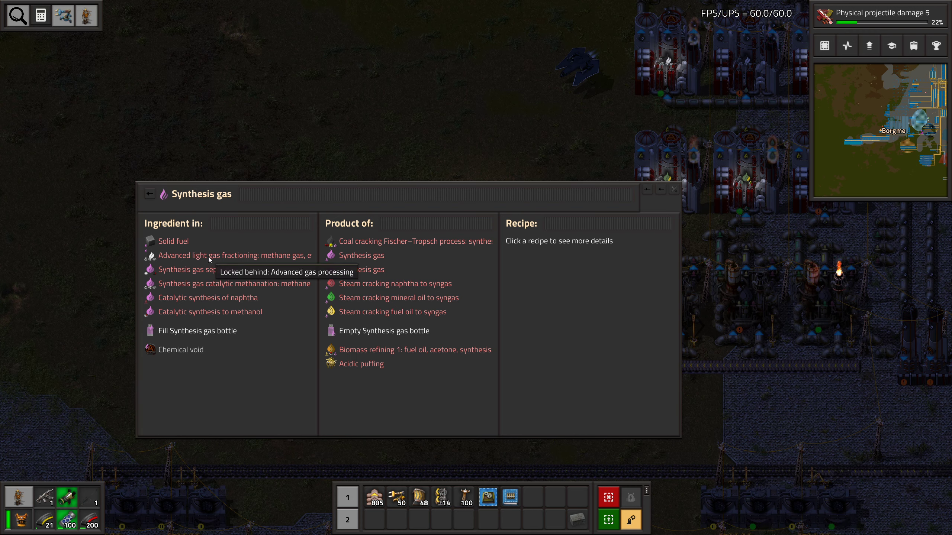
Show the advanced light gas fractioning recipe that uses synthesis gas
click(233, 255)
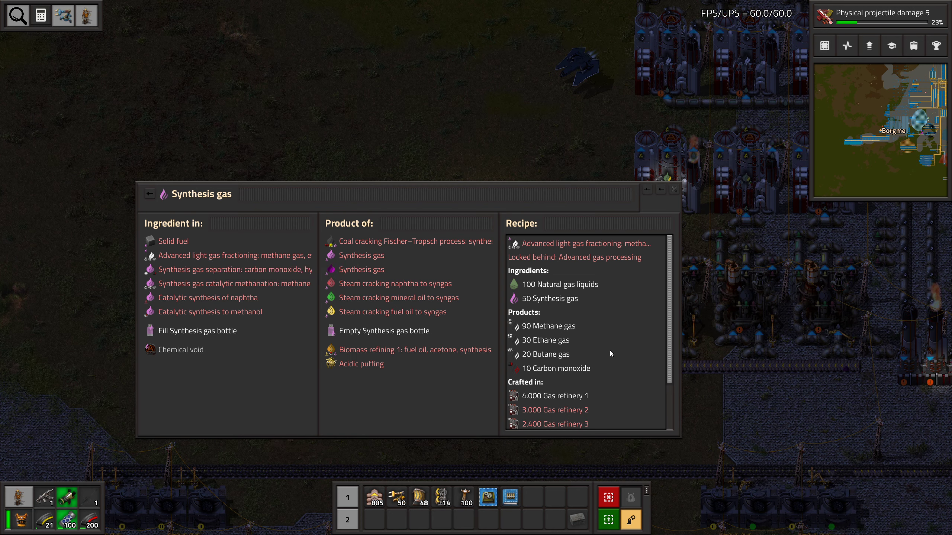
mouse_move(551, 297)
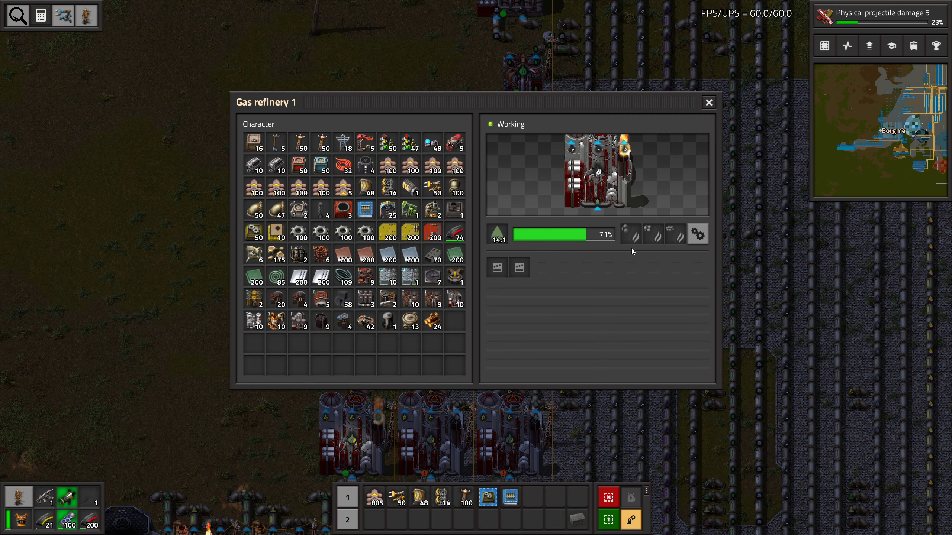
mouse_move(629, 234)
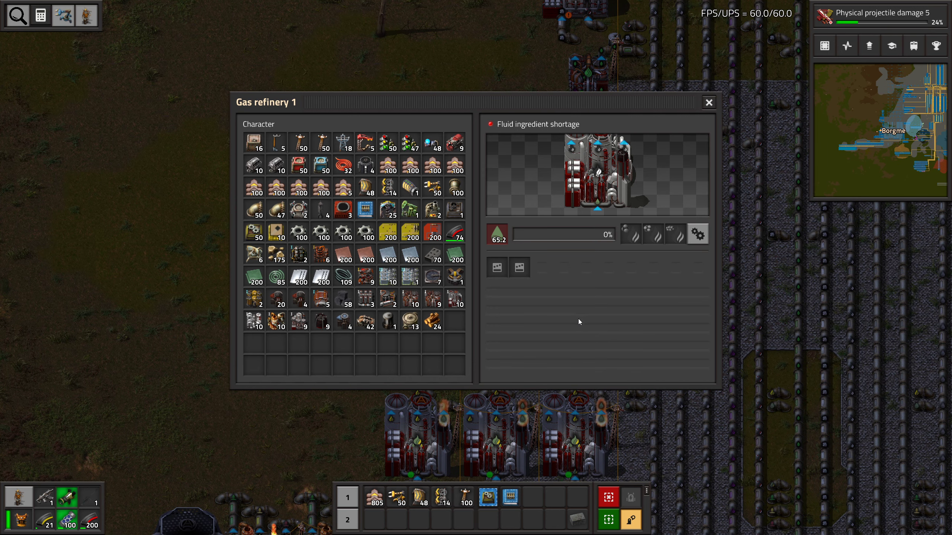
Search the recipe lookup for 'gas r' to find gas refinery items, then clear it
click(16, 15)
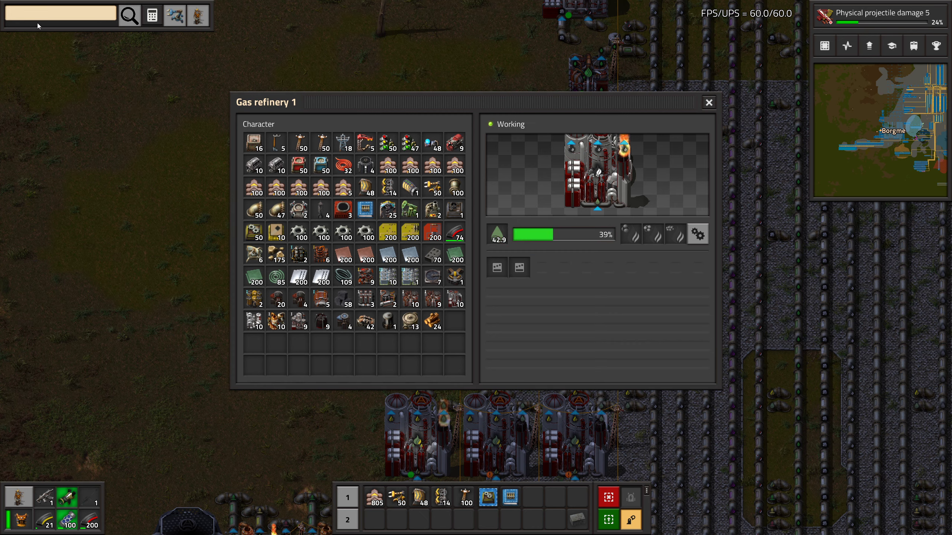
text(gas r)
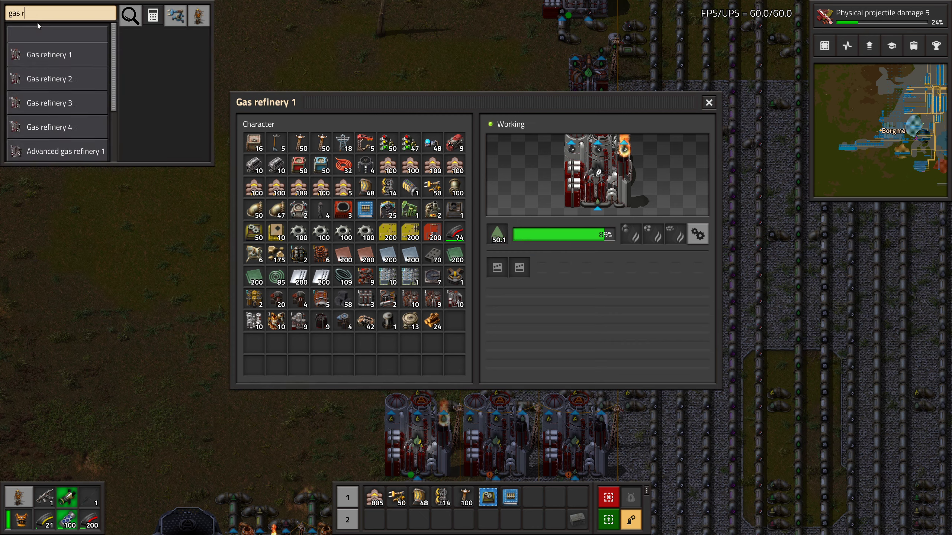
key(BackSpace)
text(oil re)
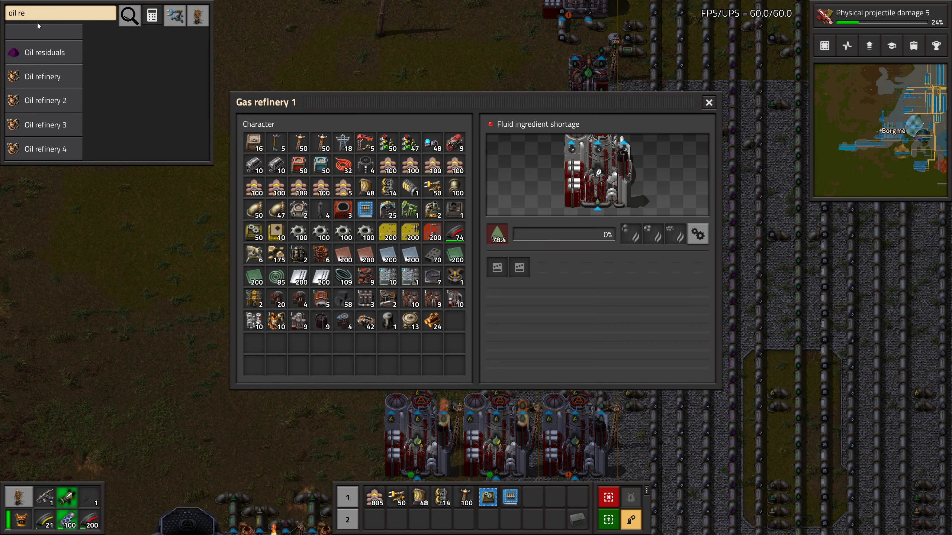
Open the Oil residuals recipe page, then return to the Synthesis gas page
click(43, 51)
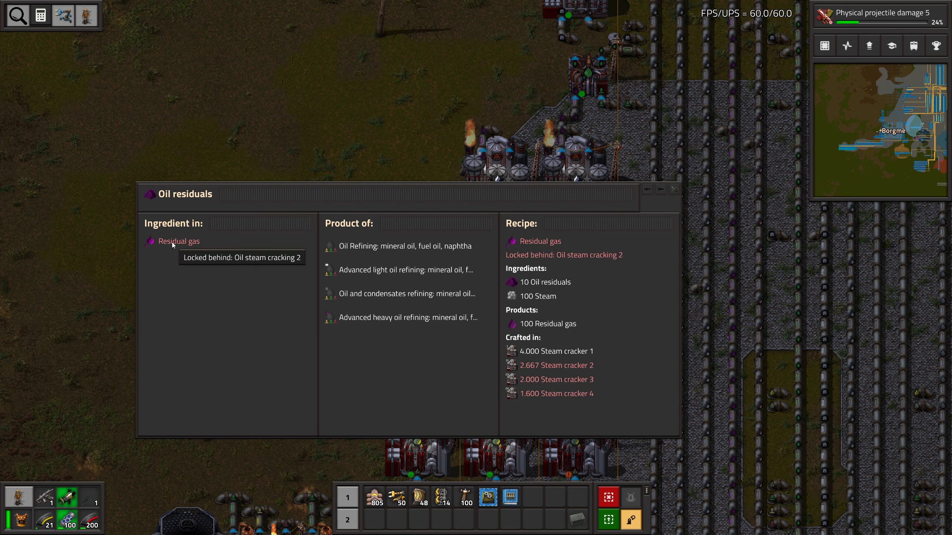
mouse_move(620, 328)
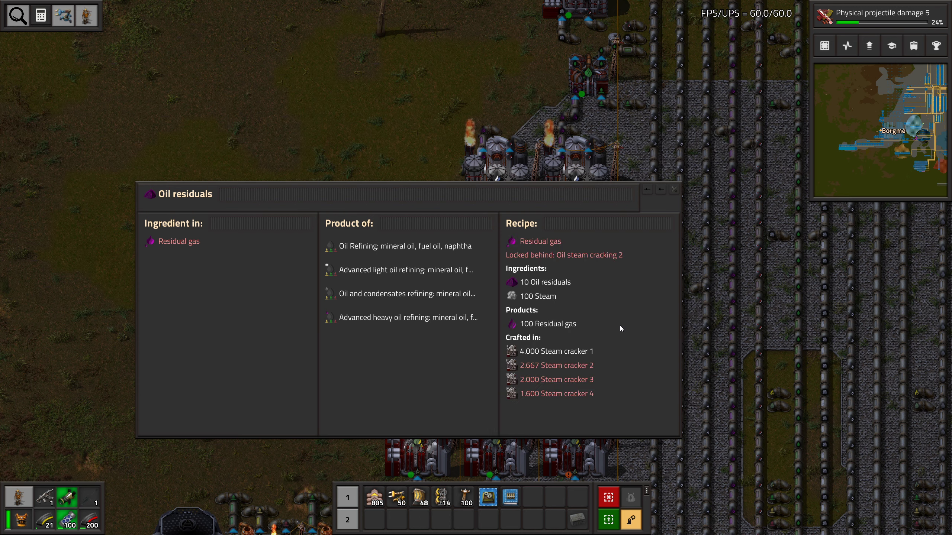
click(542, 241)
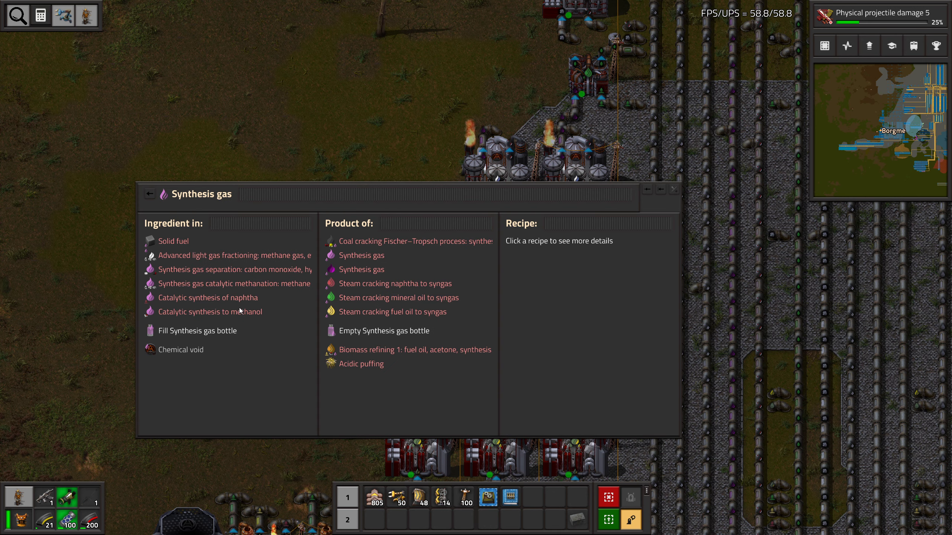
mouse_move(193, 298)
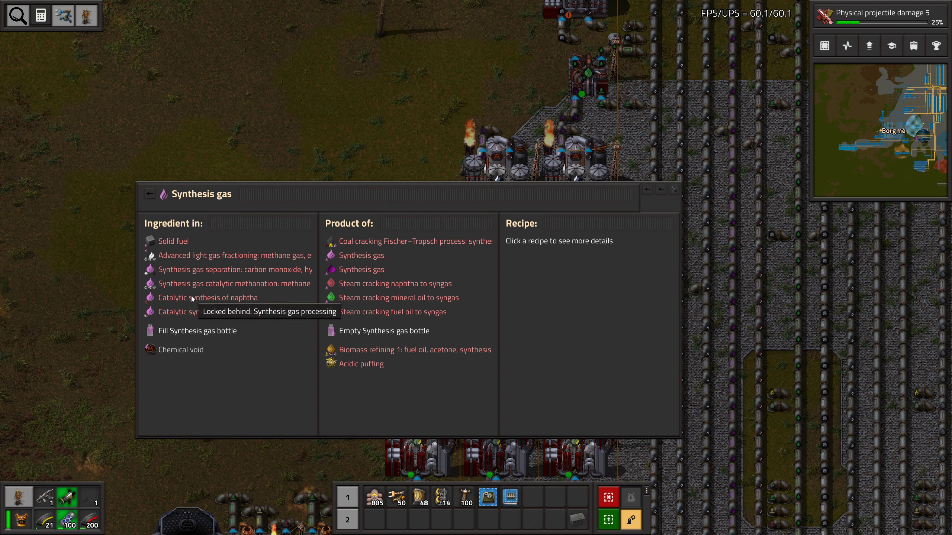
mouse_move(261, 285)
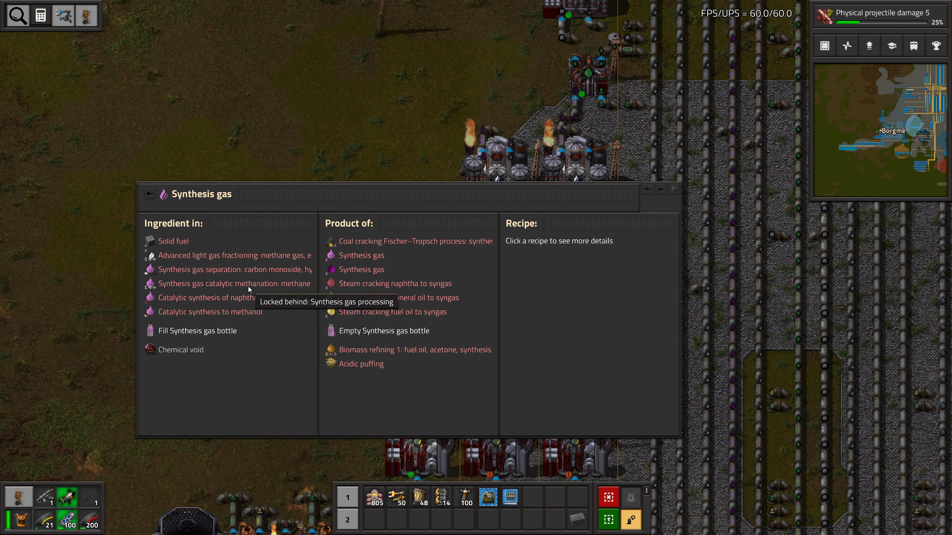
View the locked Synthesis gas catalytic methanation recipe yielding methane, ethane and butane
click(233, 283)
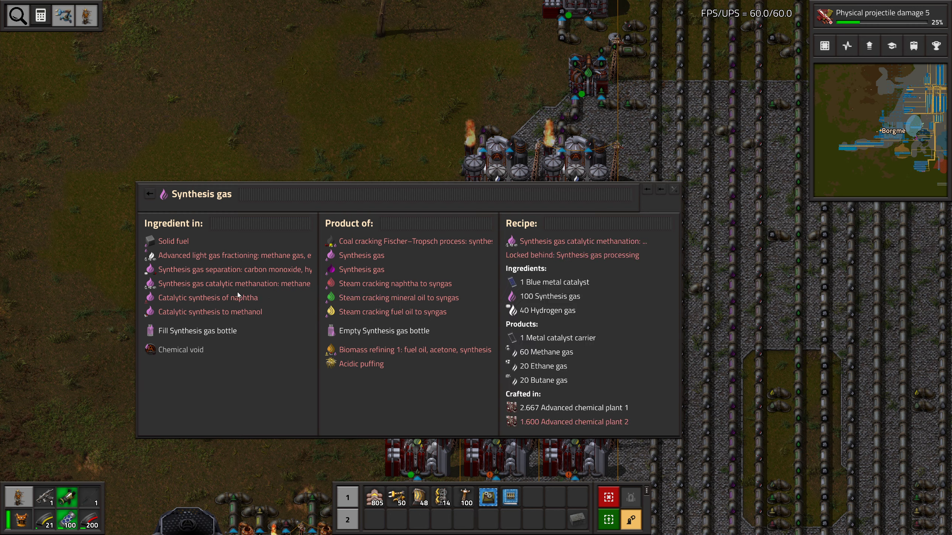
mouse_move(208, 297)
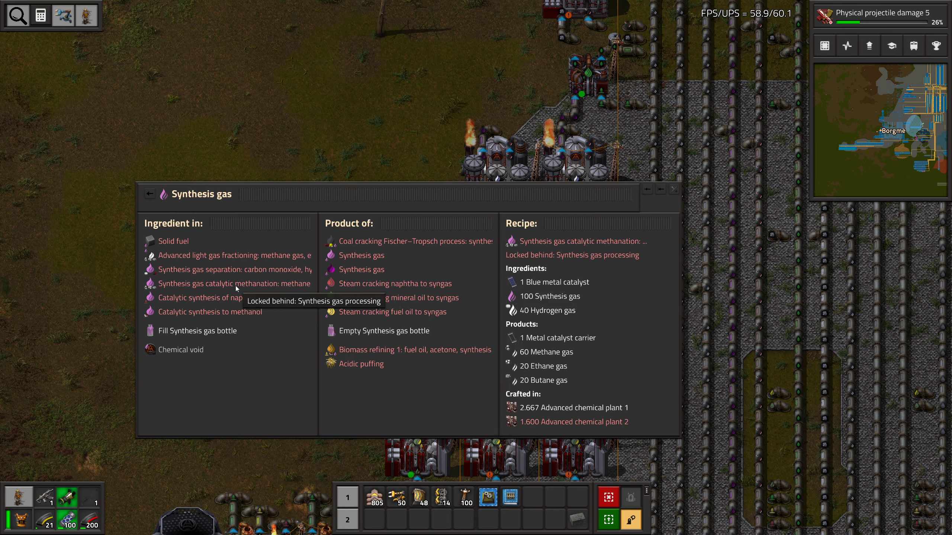
mouse_move(549, 378)
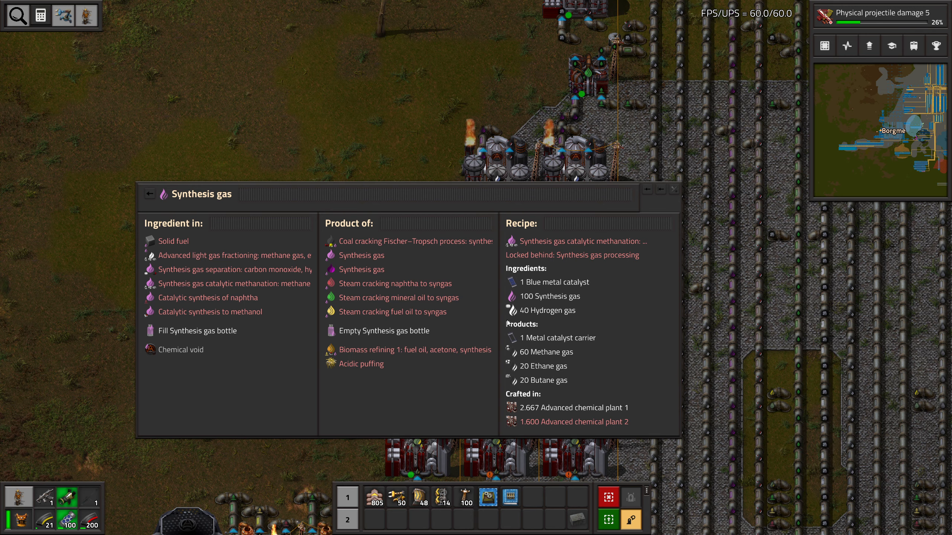
mouse_move(206, 298)
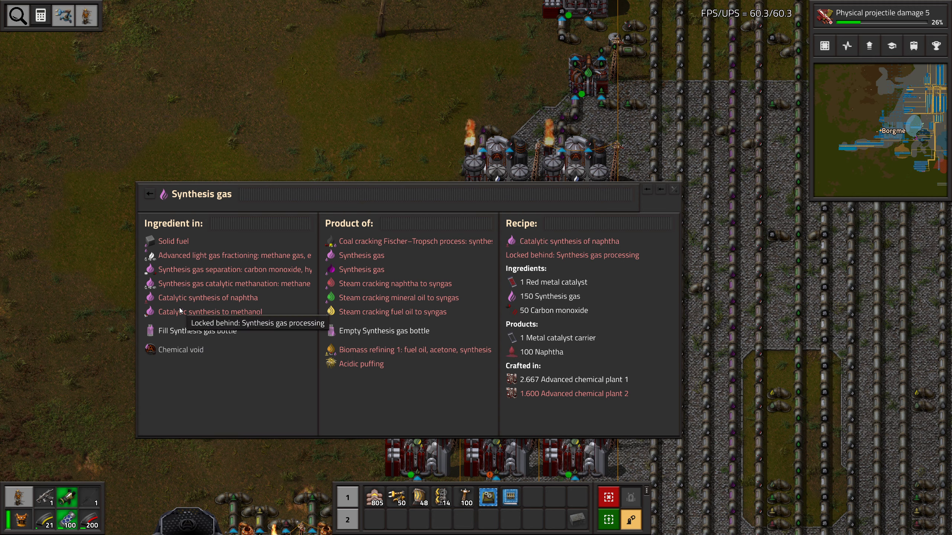
mouse_move(580, 320)
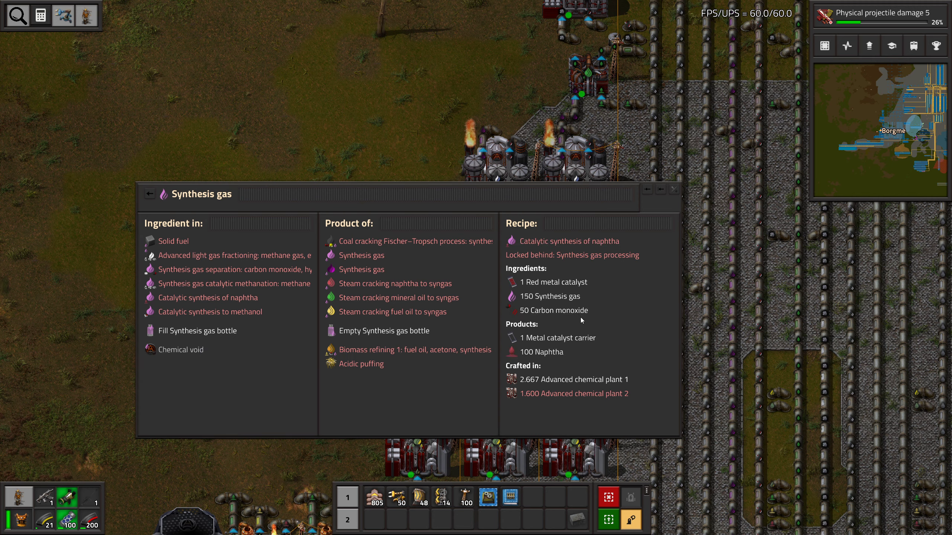
mouse_move(199, 303)
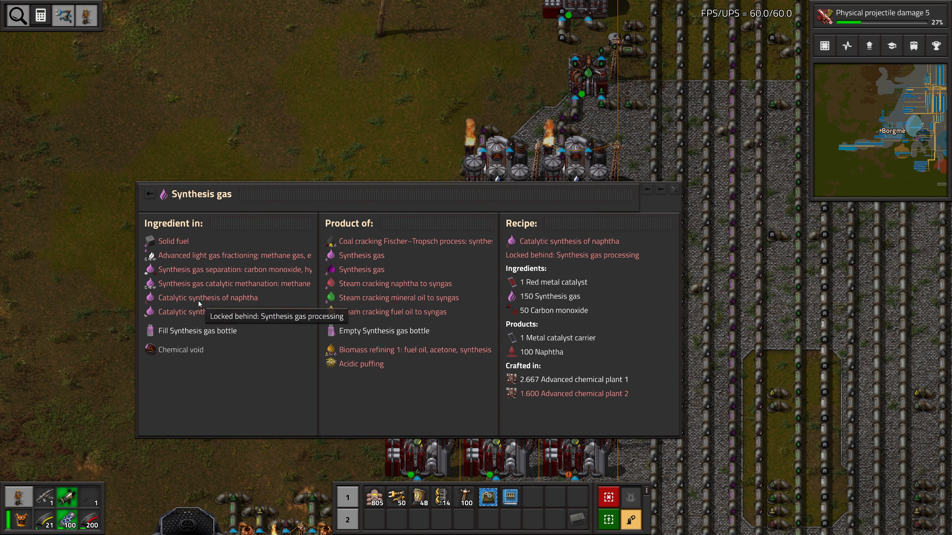
mouse_move(199, 298)
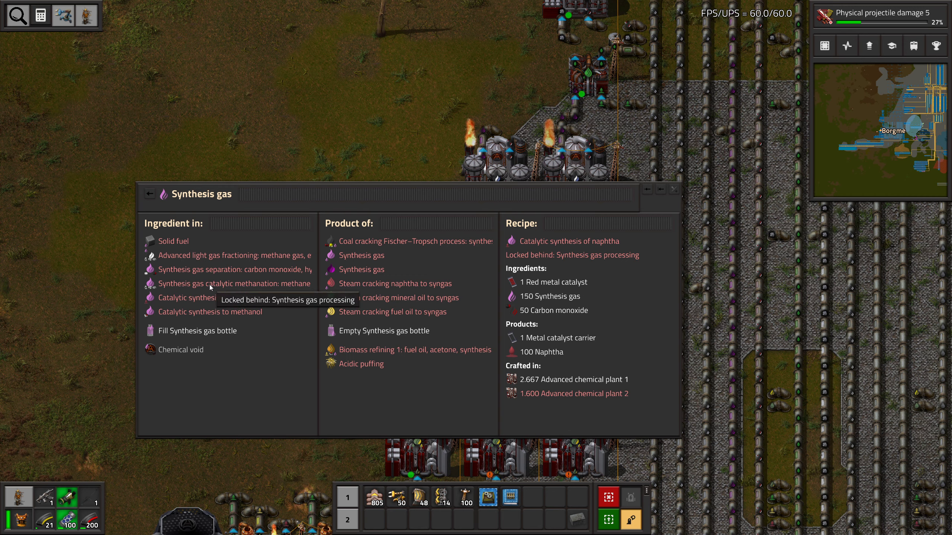
mouse_move(210, 261)
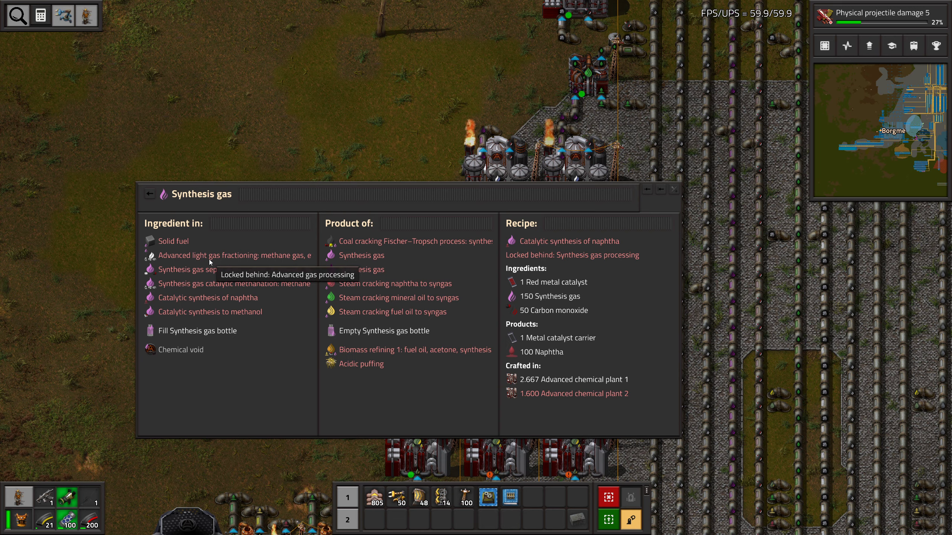
Search the research list for 'synthe' and show Synthesis gas processing in the technology tree
click(876, 12)
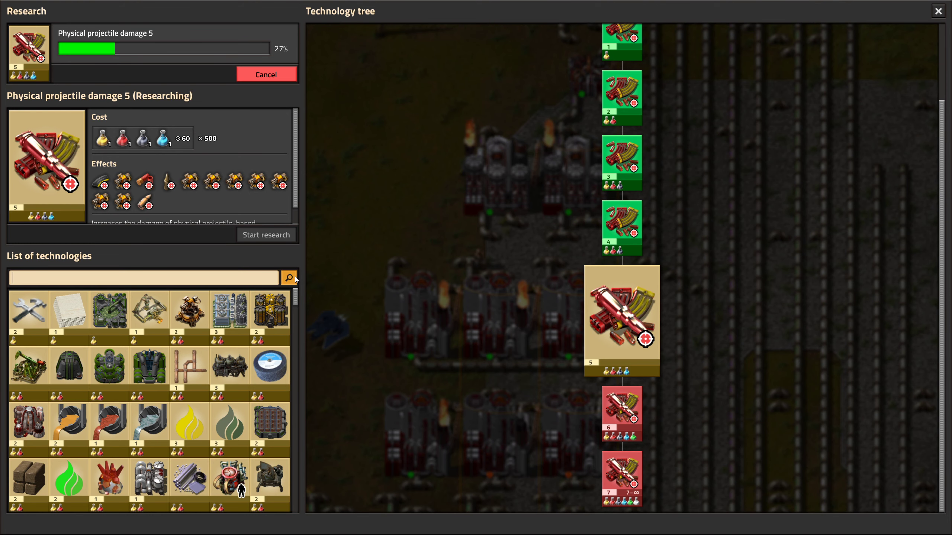
text(syntg)
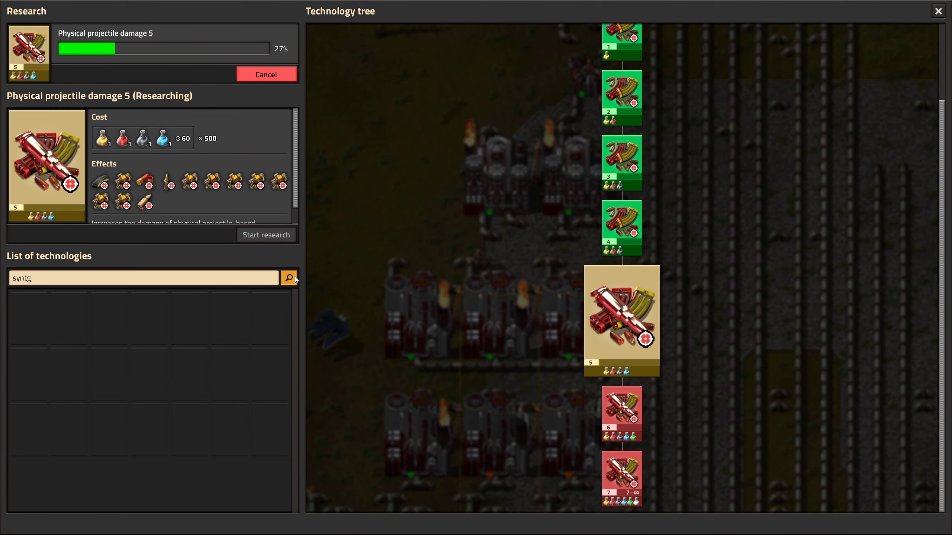
text(synthe)
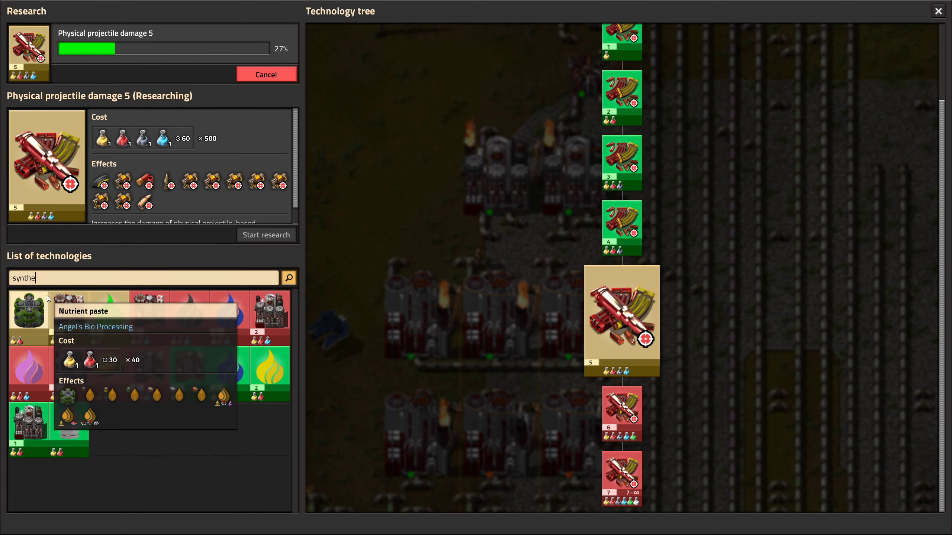
mouse_move(107, 313)
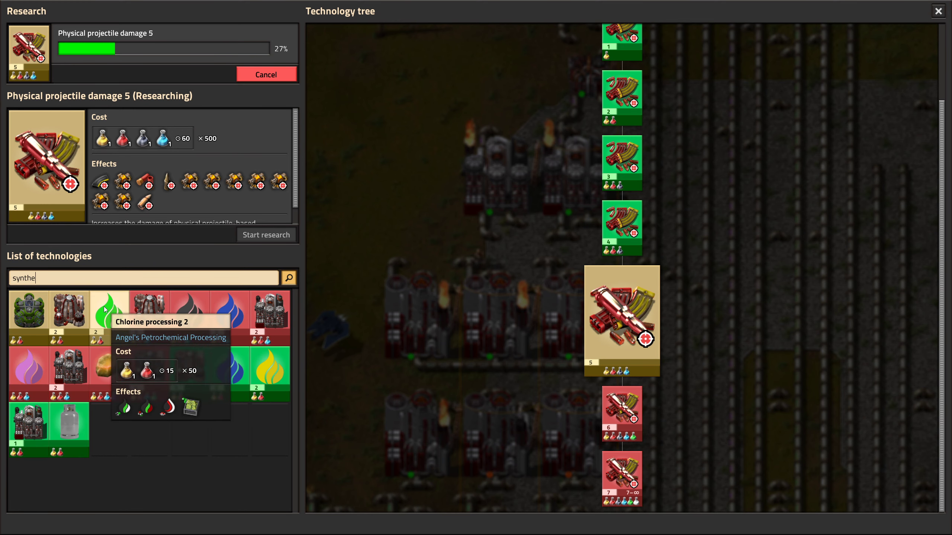
mouse_move(230, 310)
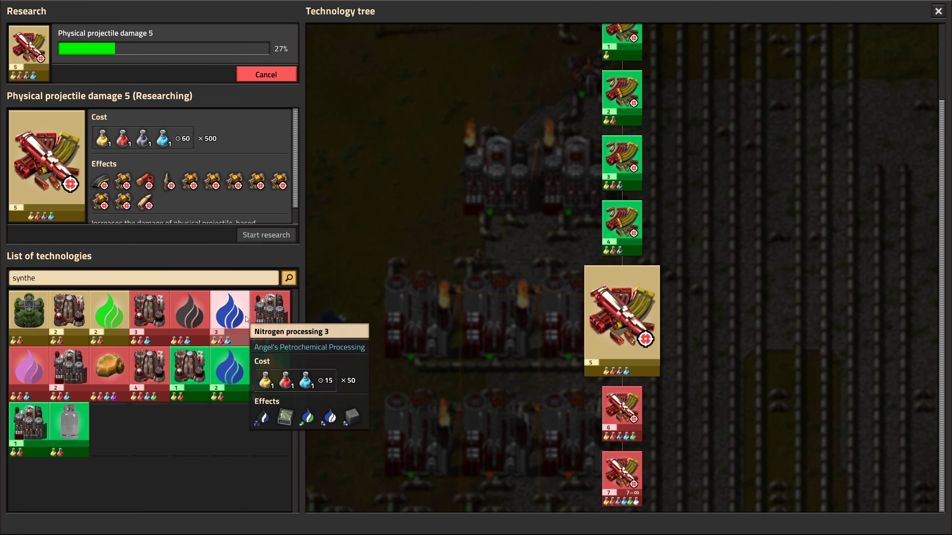
mouse_move(28, 365)
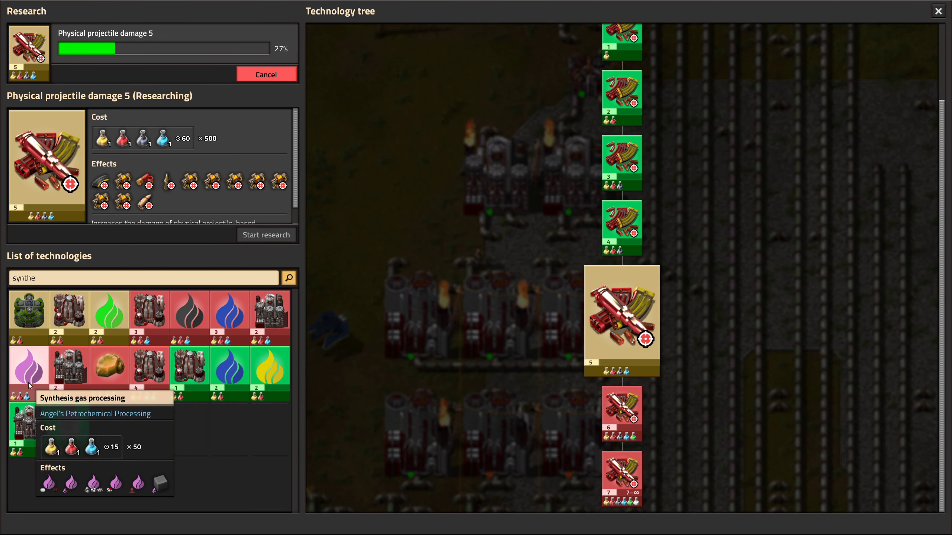
click(28, 369)
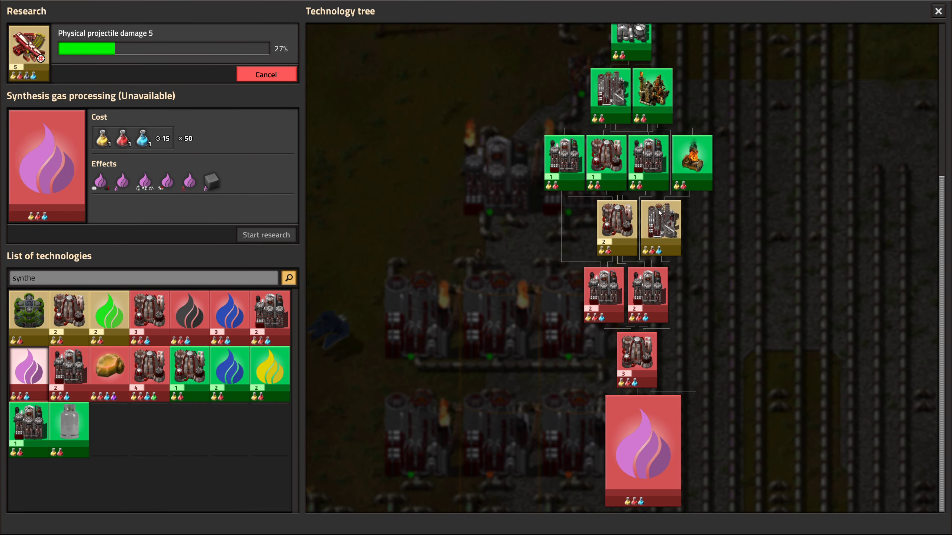
mouse_move(357, 339)
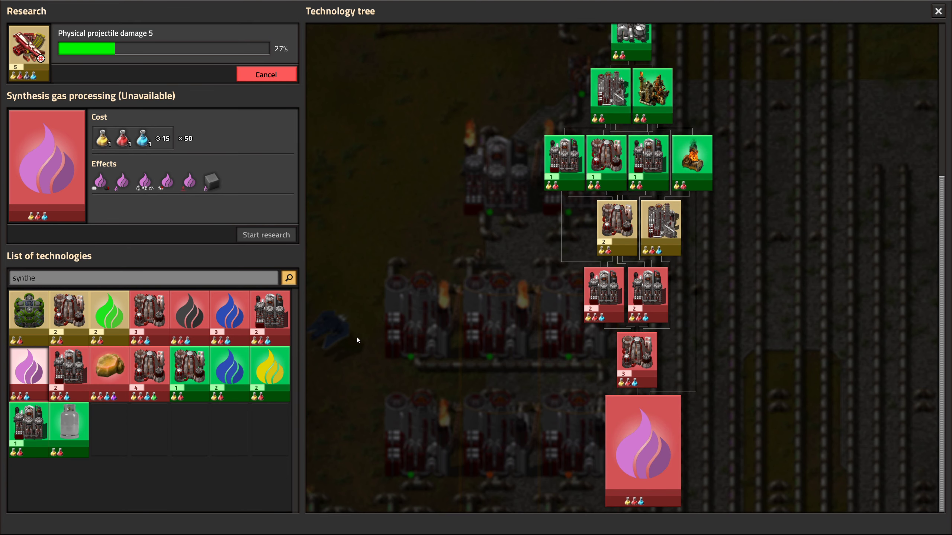
mouse_move(130, 180)
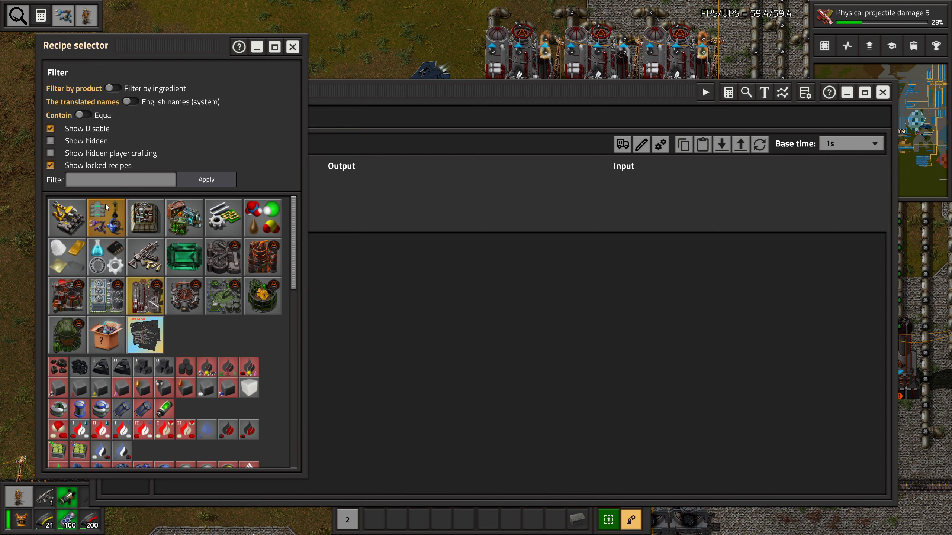
Add a Helmod recipe that consumes Residual gas from the Recipe selector
scroll(down, 3)
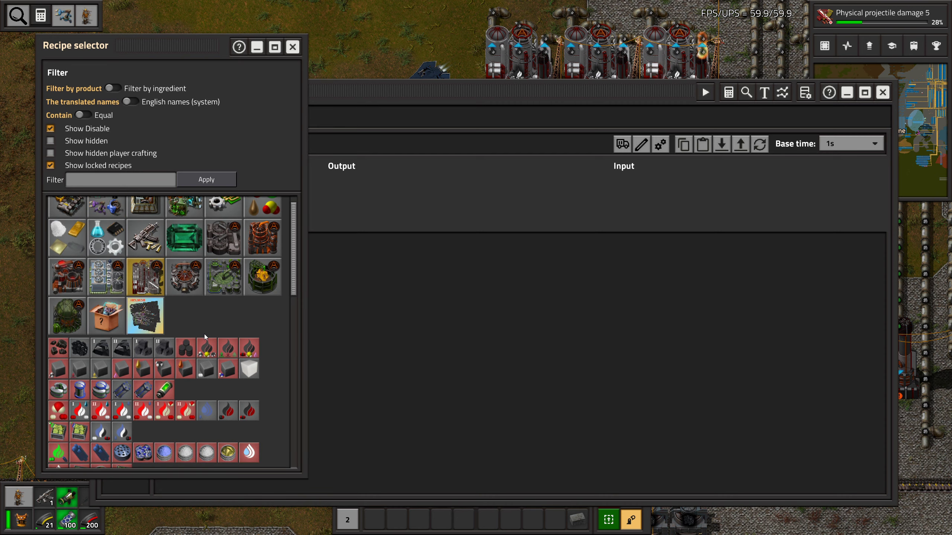
scroll(down, 3)
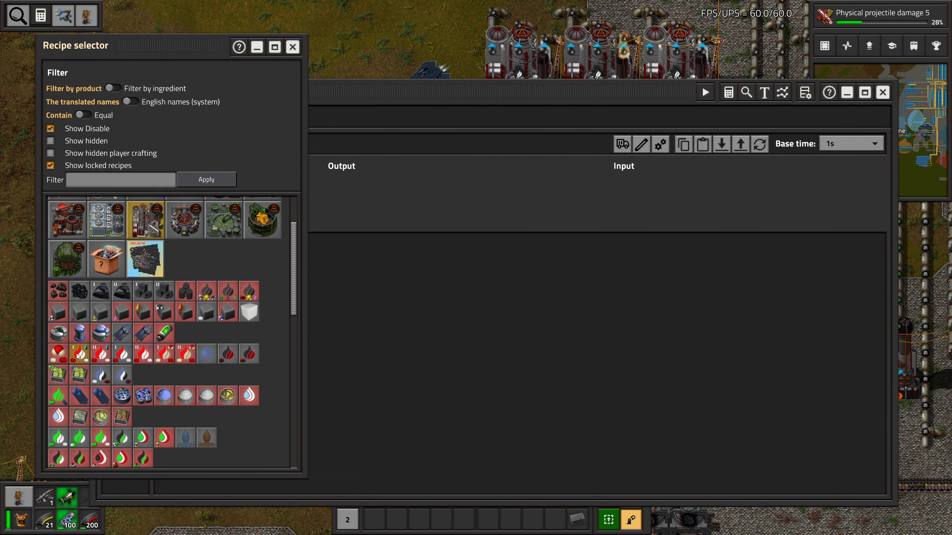
scroll(up, 3)
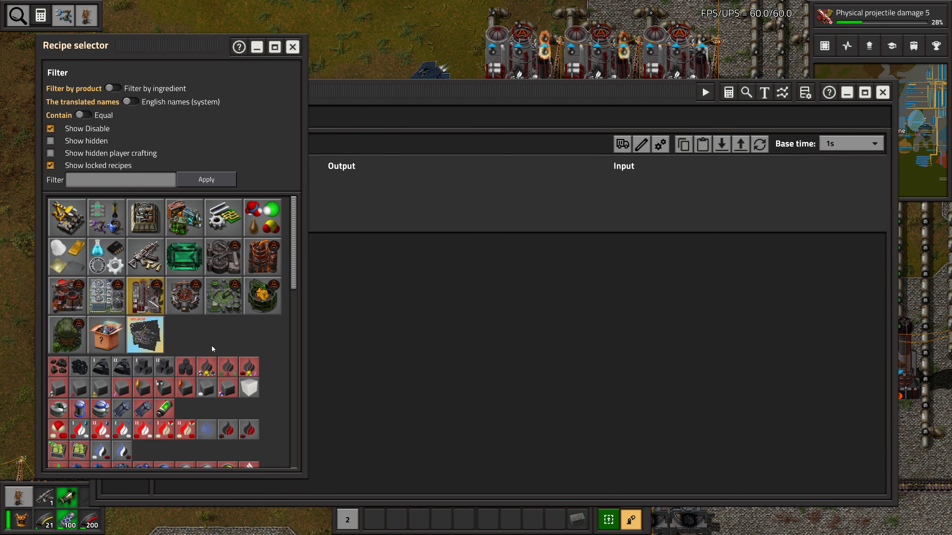
scroll(down, 3)
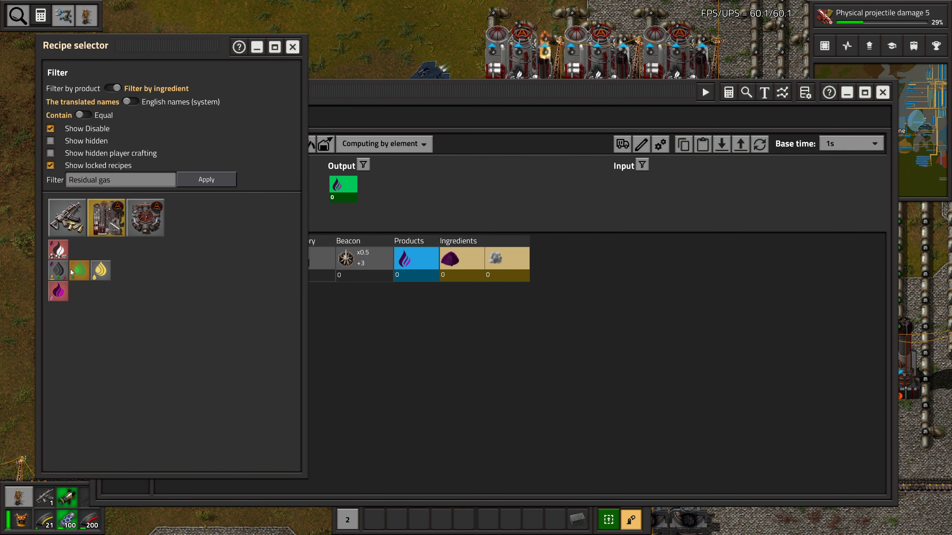
click(79, 270)
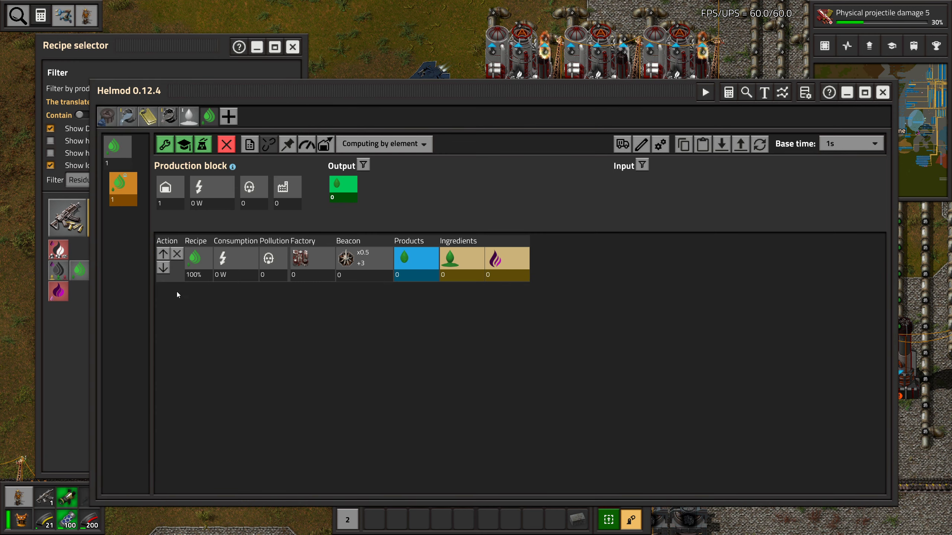
mouse_move(58, 275)
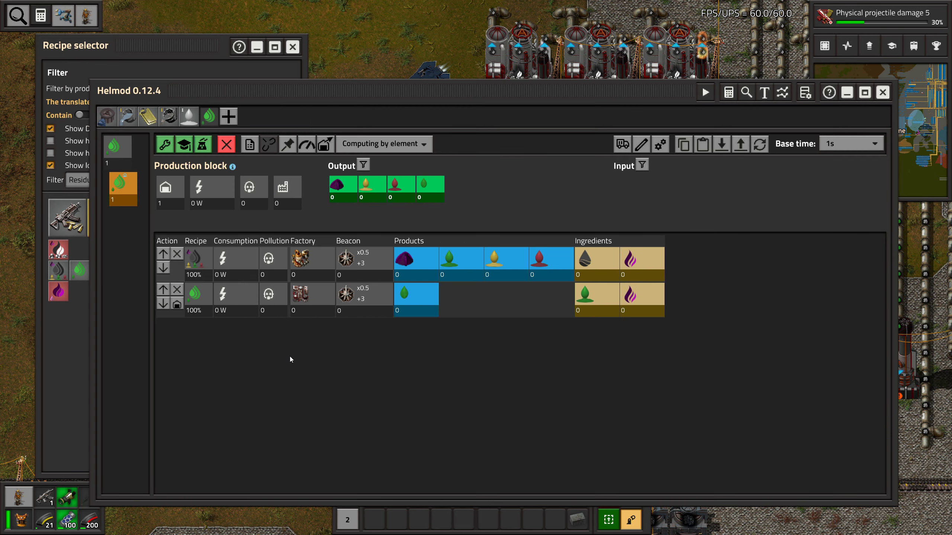
Start a new Helmod production line and switch to another saved line
click(226, 143)
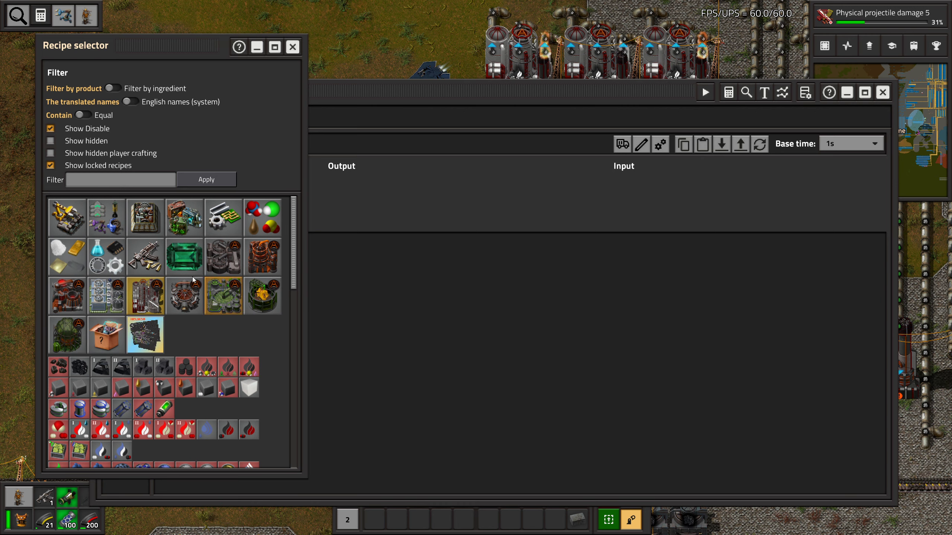
scroll(down, 3)
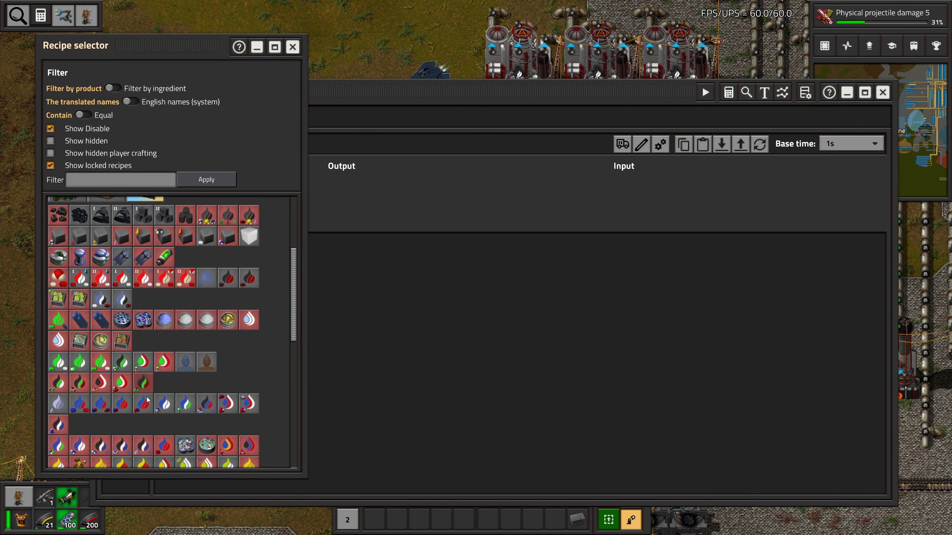
scroll(down, 3)
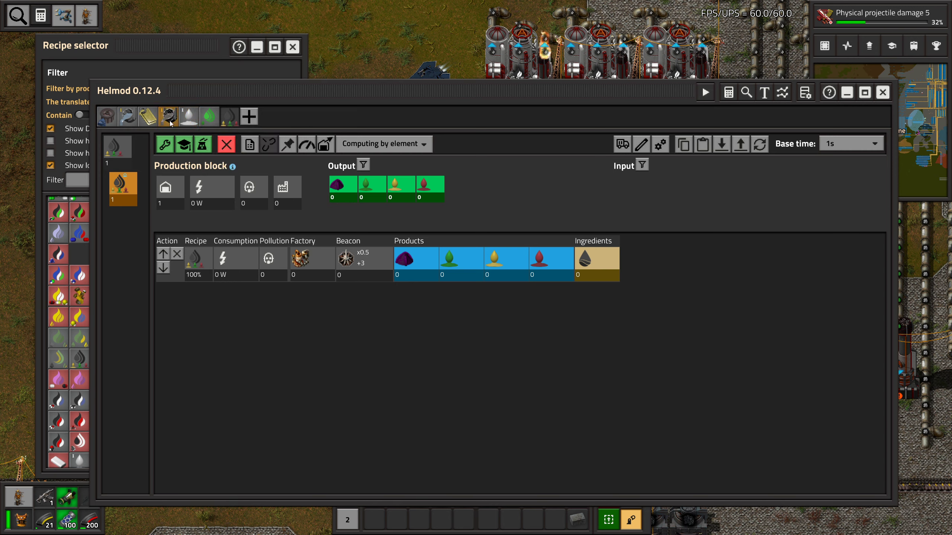
click(208, 117)
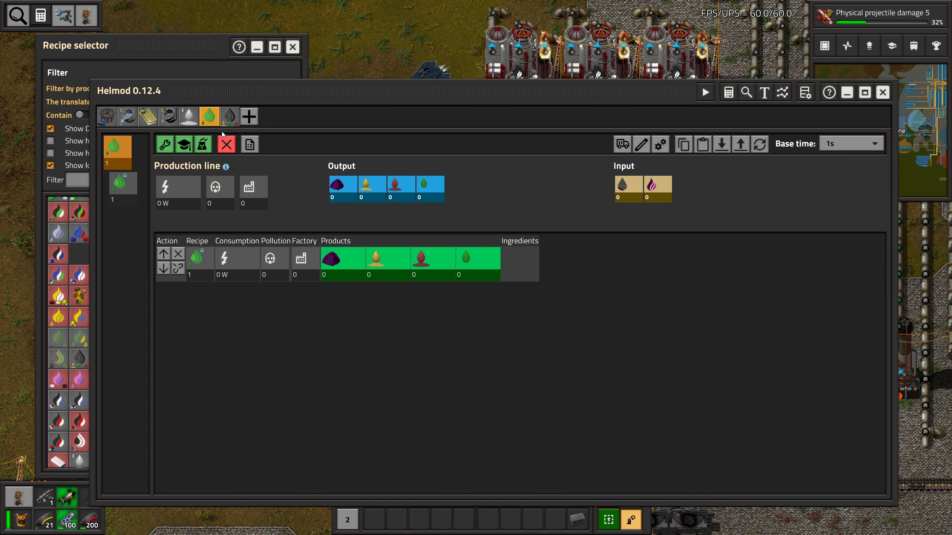
Delete the green-fluid, white-fluid and empty Helmod lines, keeping the crude oil refining line
click(209, 116)
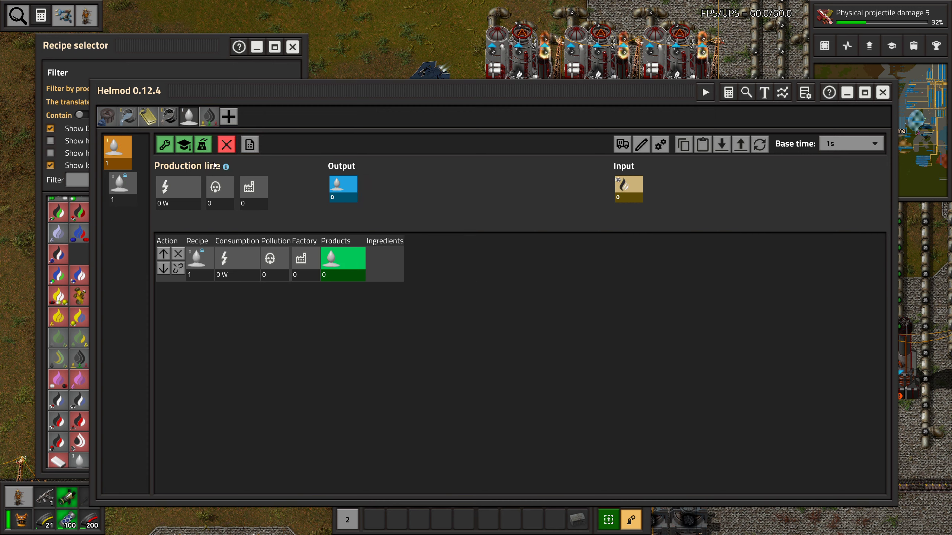
click(168, 116)
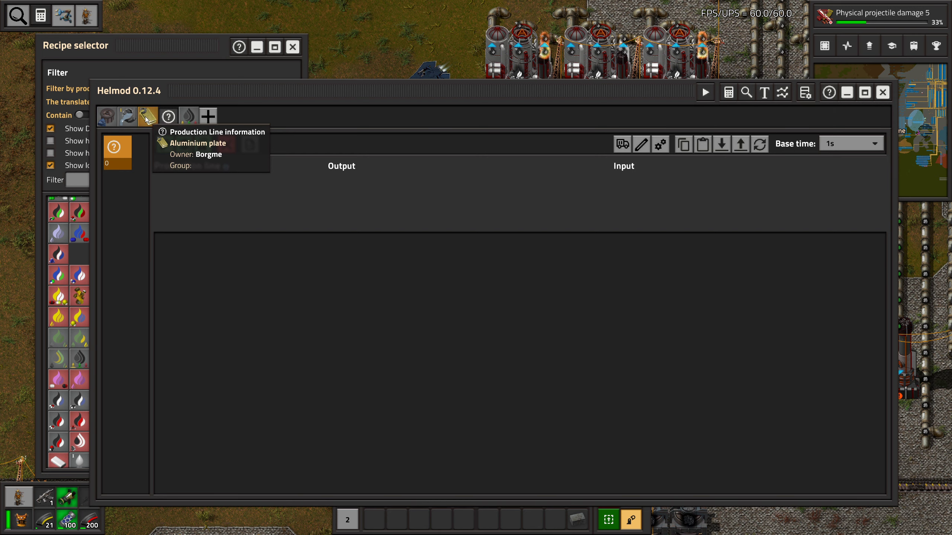
click(147, 116)
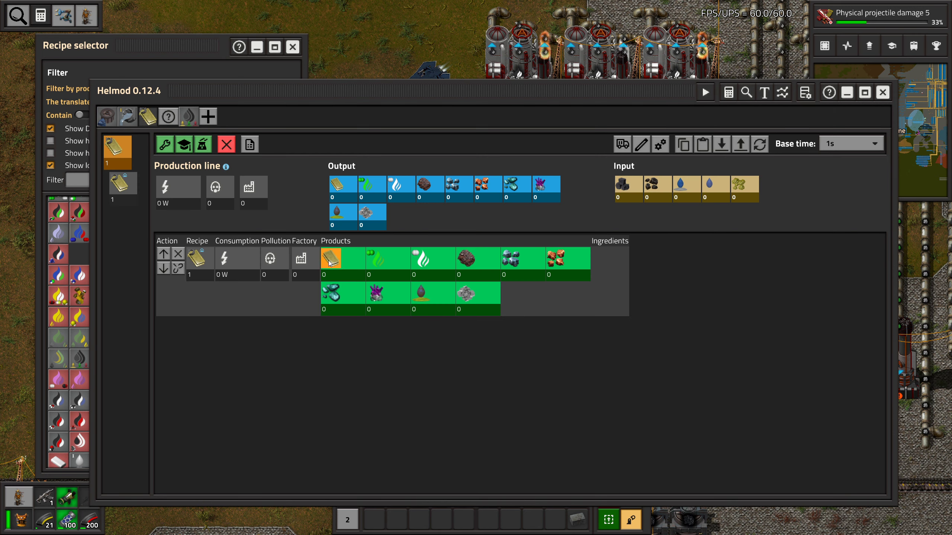
click(126, 116)
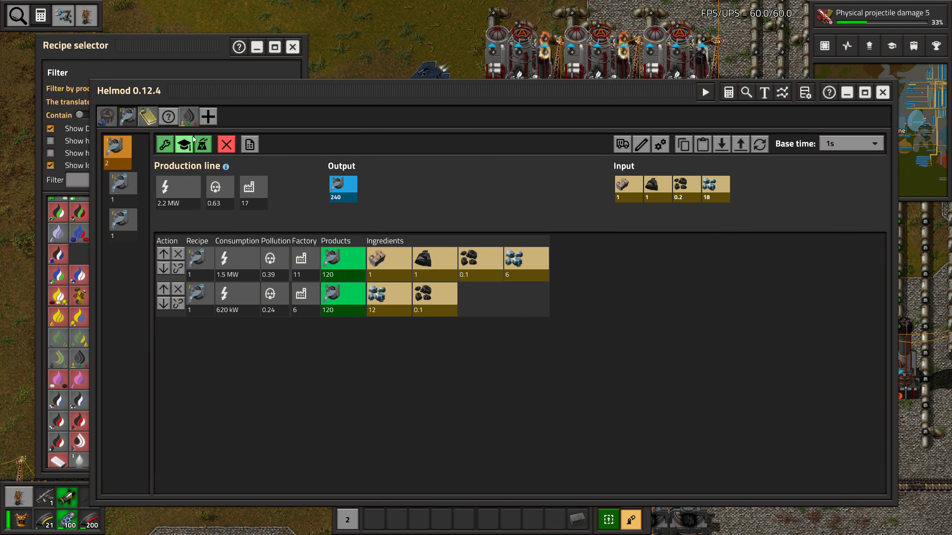
click(226, 145)
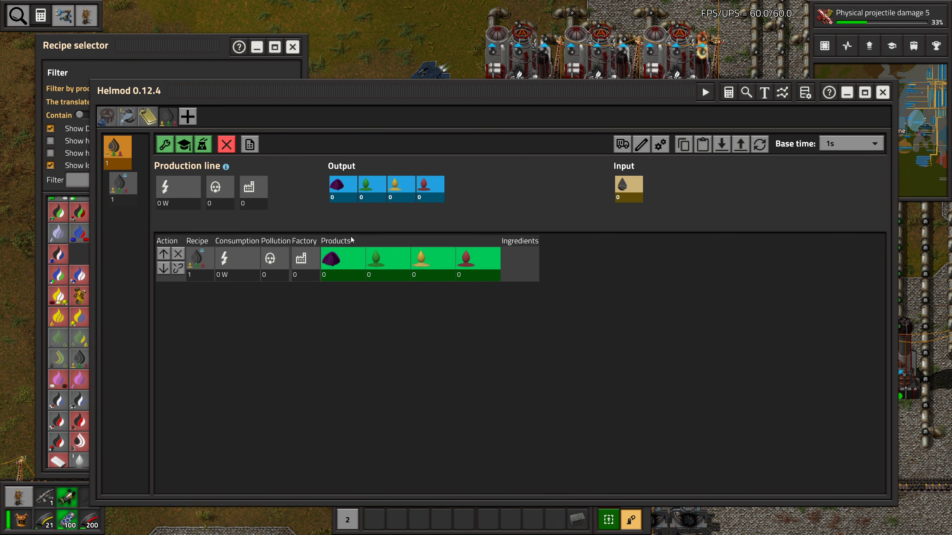
mouse_move(345, 275)
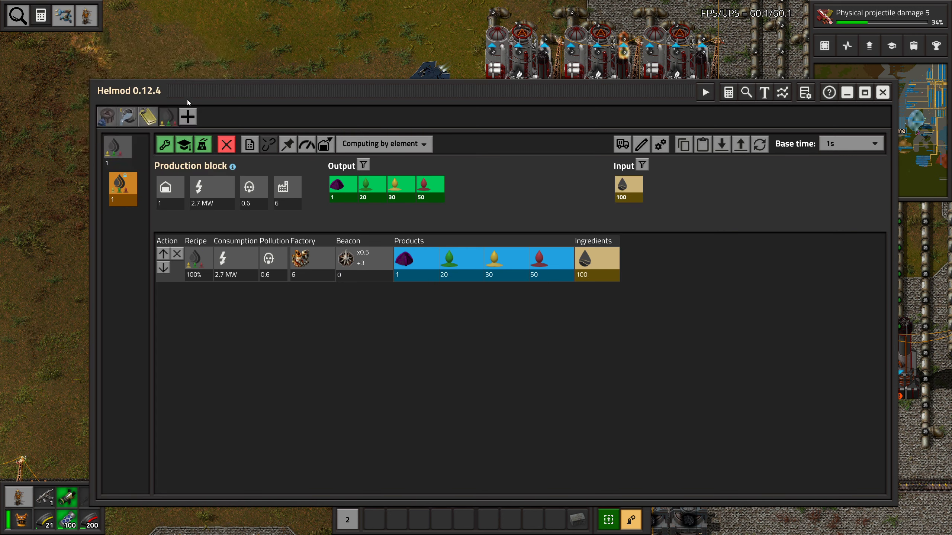
mouse_move(605, 259)
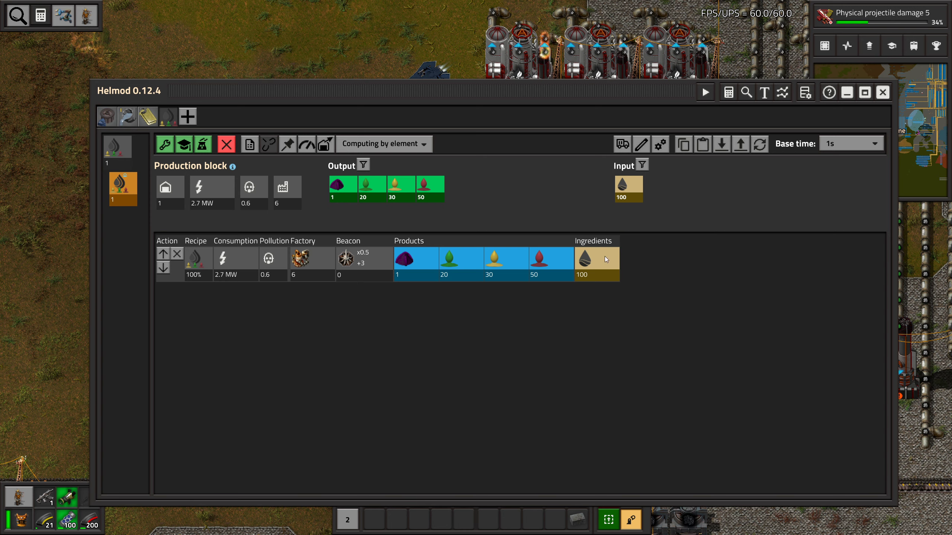
mouse_move(475, 273)
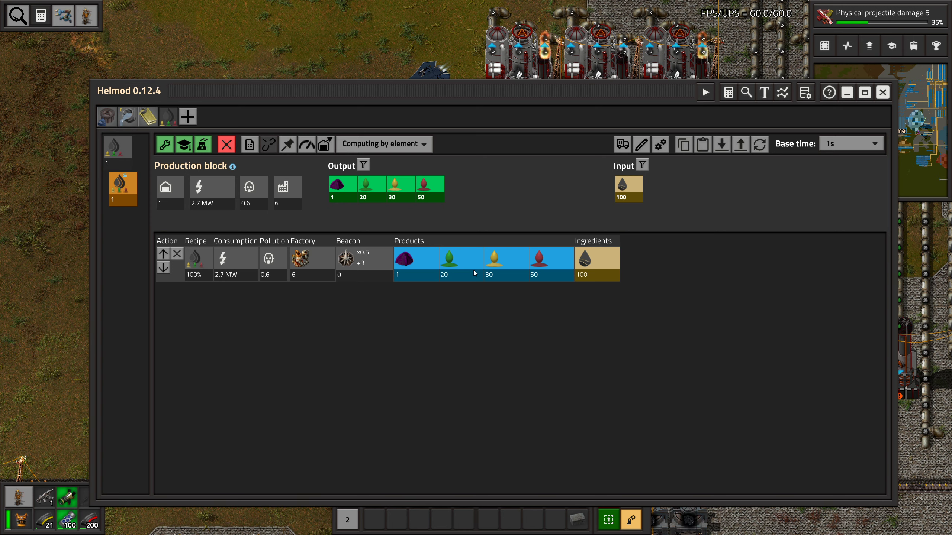
mouse_move(476, 122)
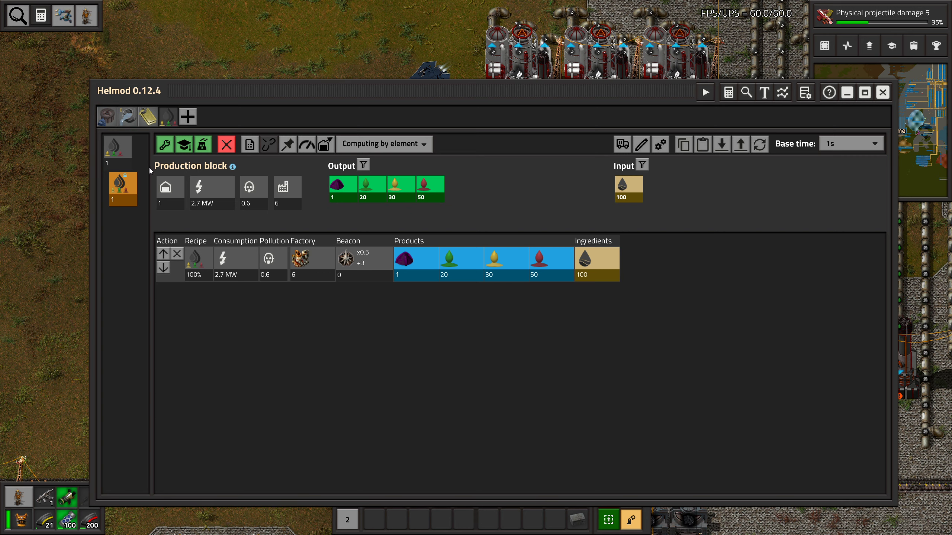
mouse_move(156, 152)
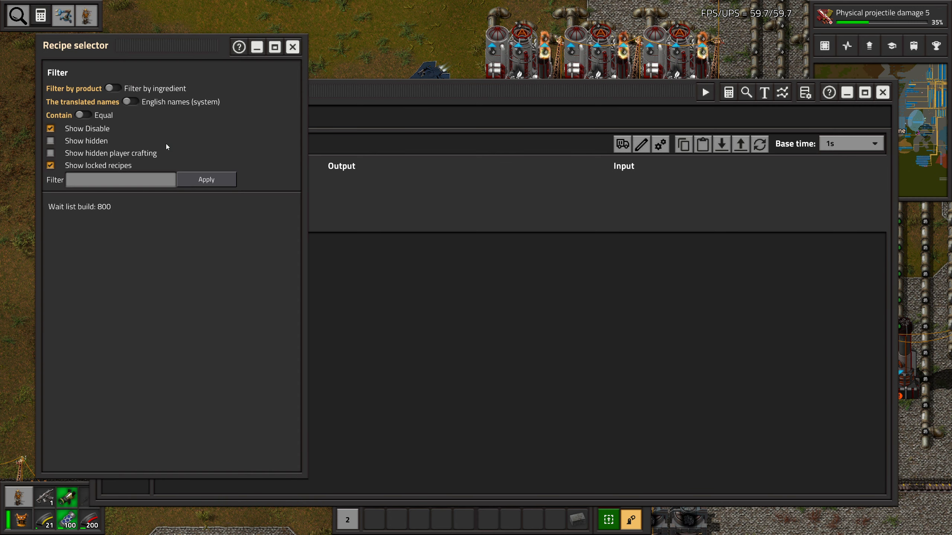
Return to the oil refining line and edit the Oil residuals product quantity
click(292, 47)
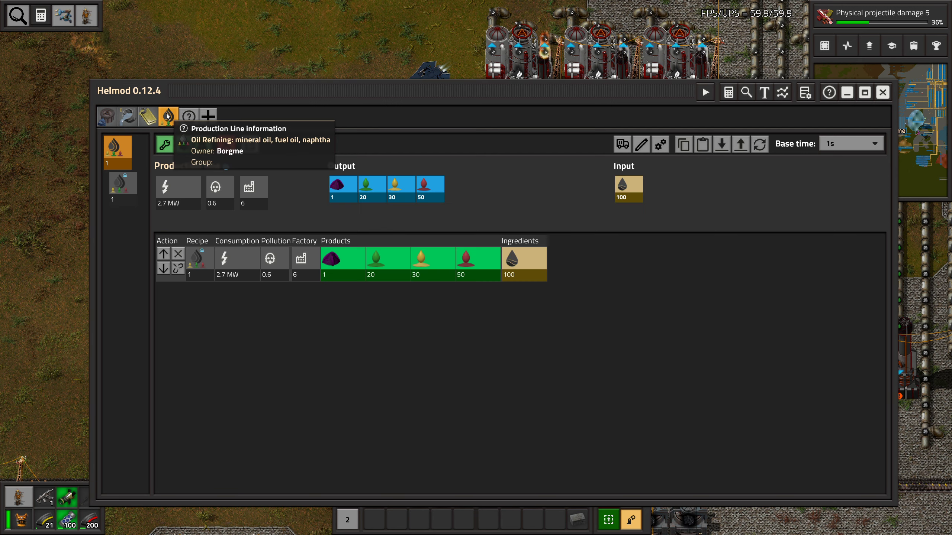
click(342, 185)
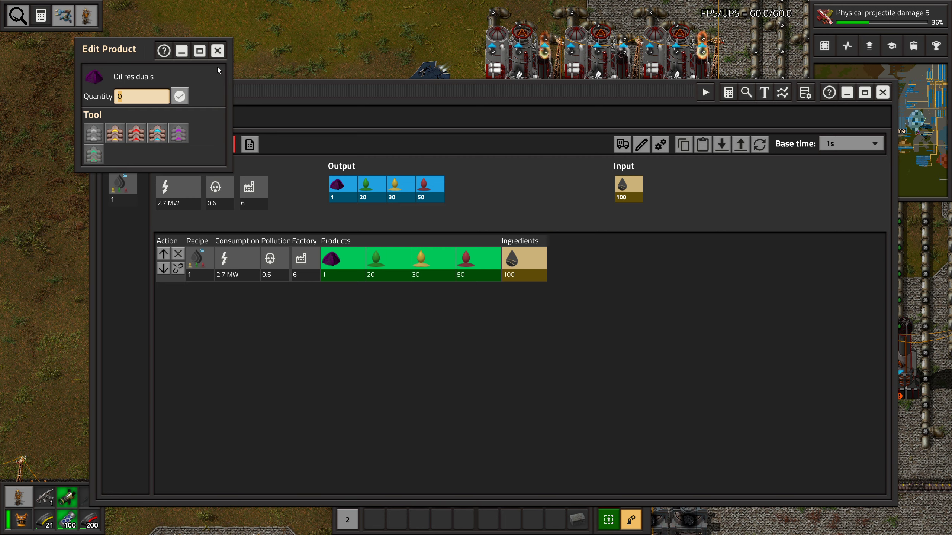
Add recipes consuming oil residuals and Residual gas to the Helmod oil line
click(217, 51)
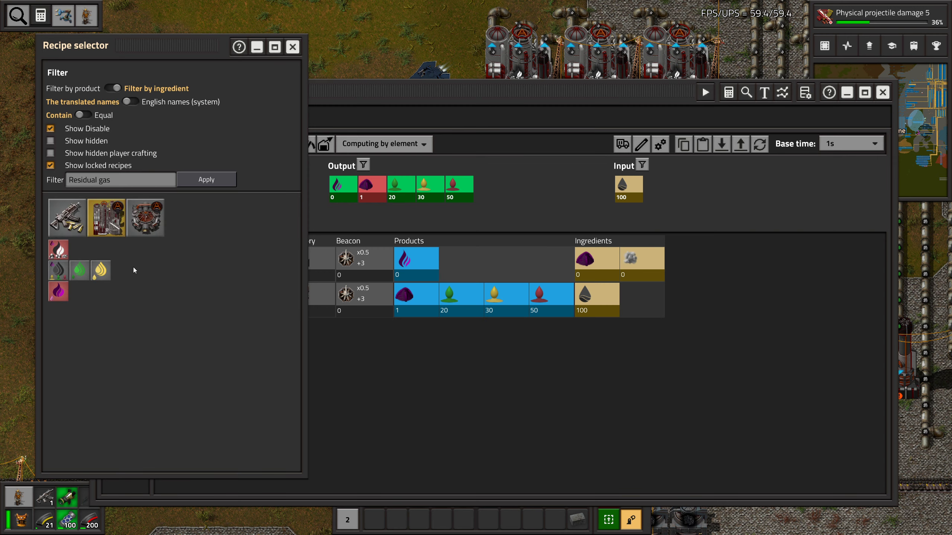
mouse_move(58, 286)
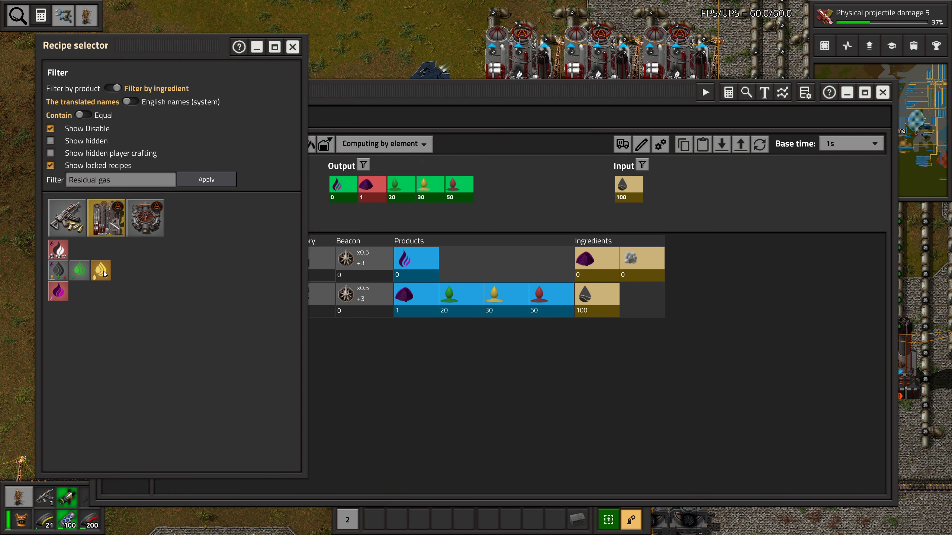
click(101, 270)
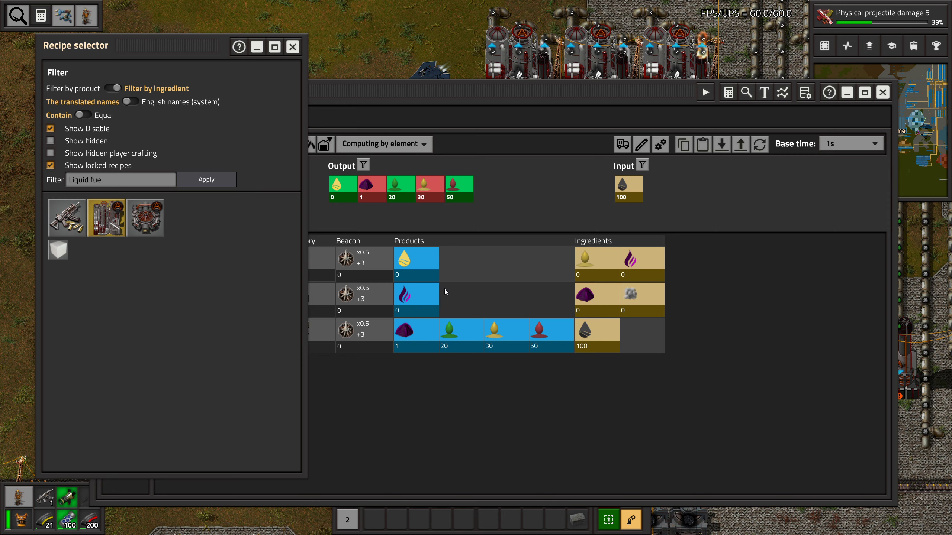
mouse_move(72, 256)
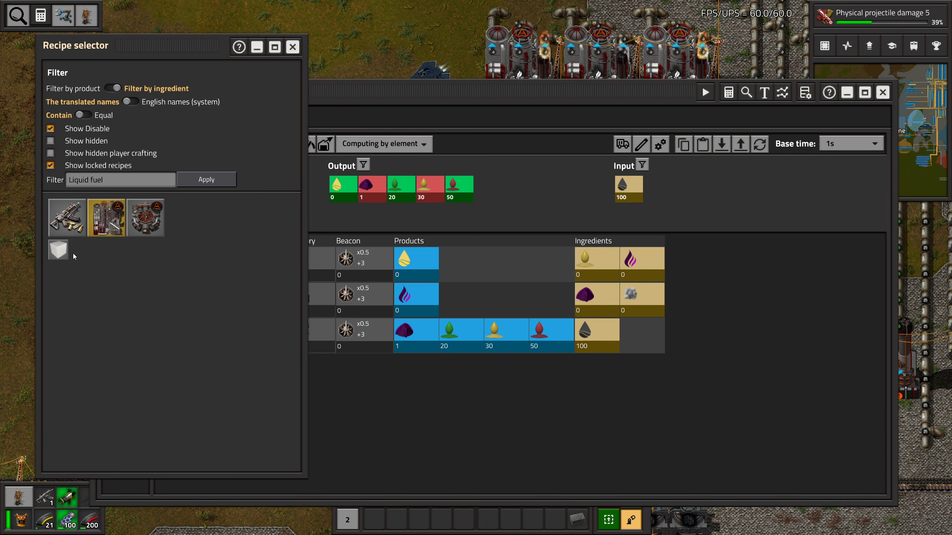
mouse_move(180, 259)
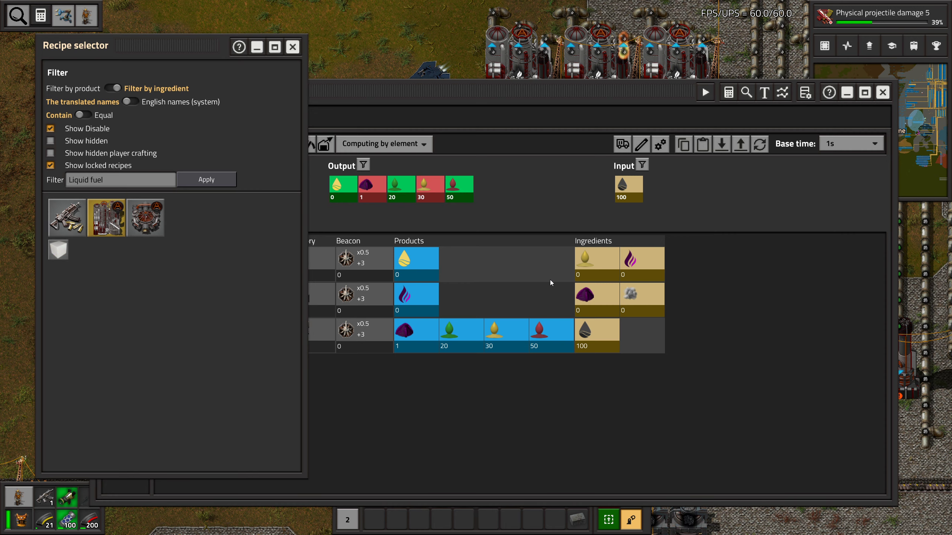
mouse_move(403, 256)
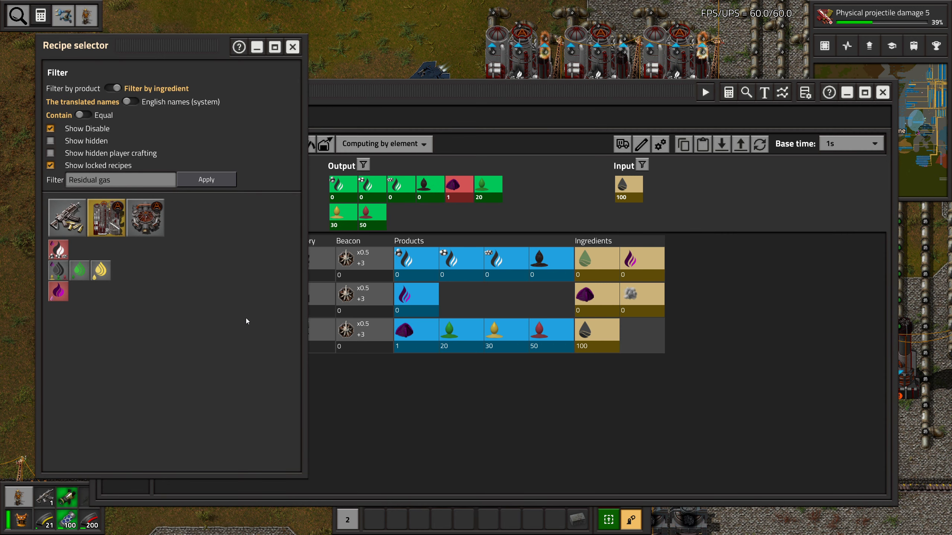
mouse_move(166, 301)
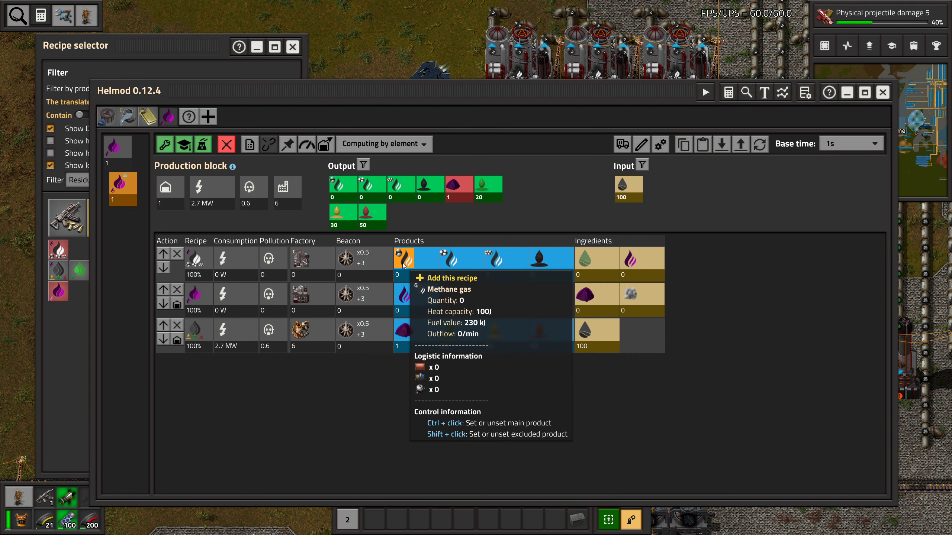
mouse_move(491, 258)
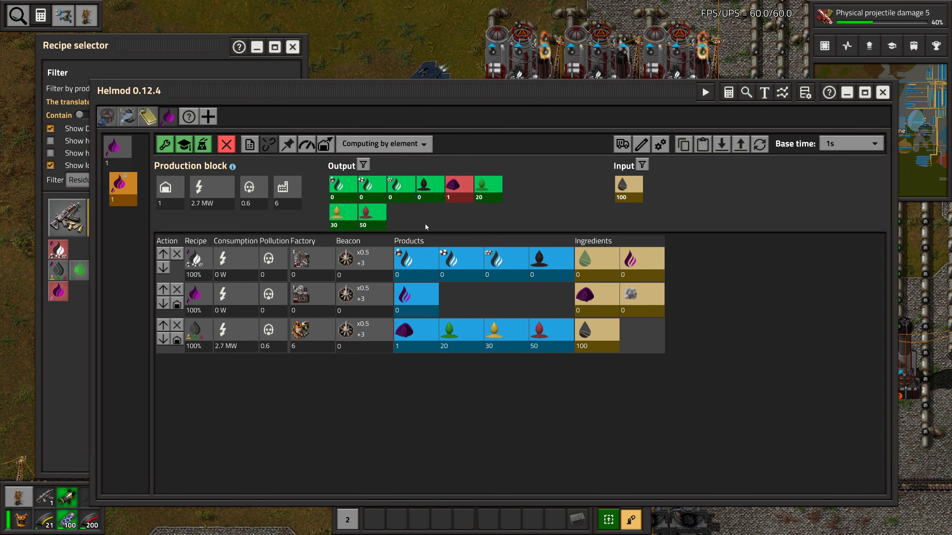
mouse_move(419, 226)
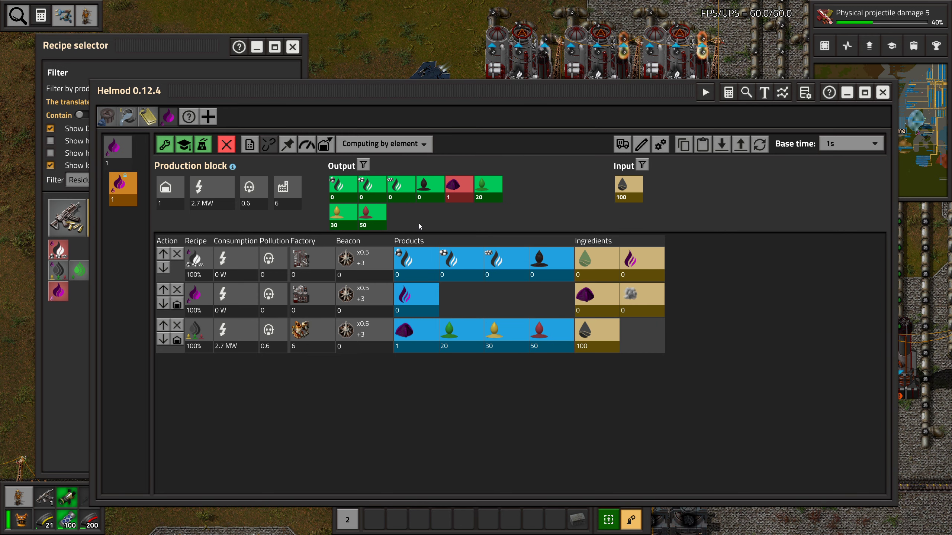
mouse_move(398, 185)
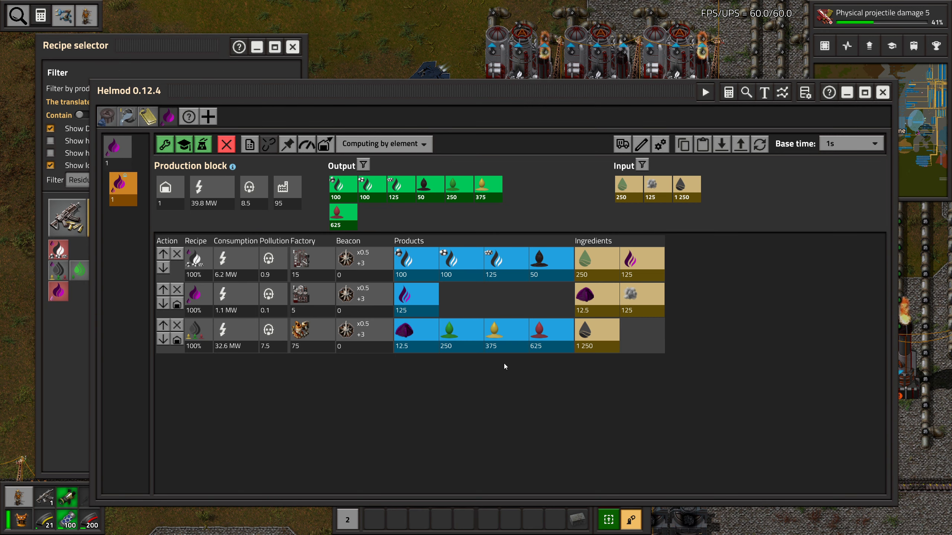
mouse_move(306, 365)
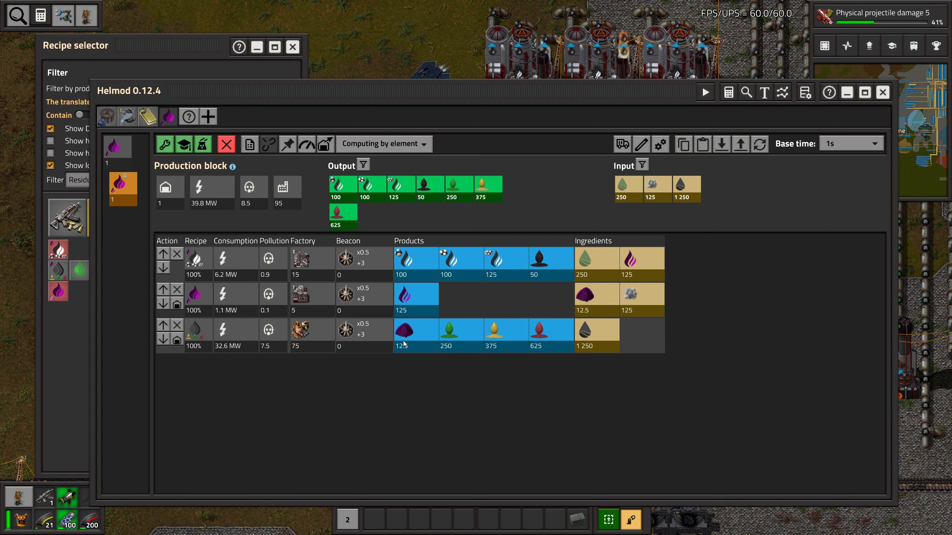
mouse_move(595, 296)
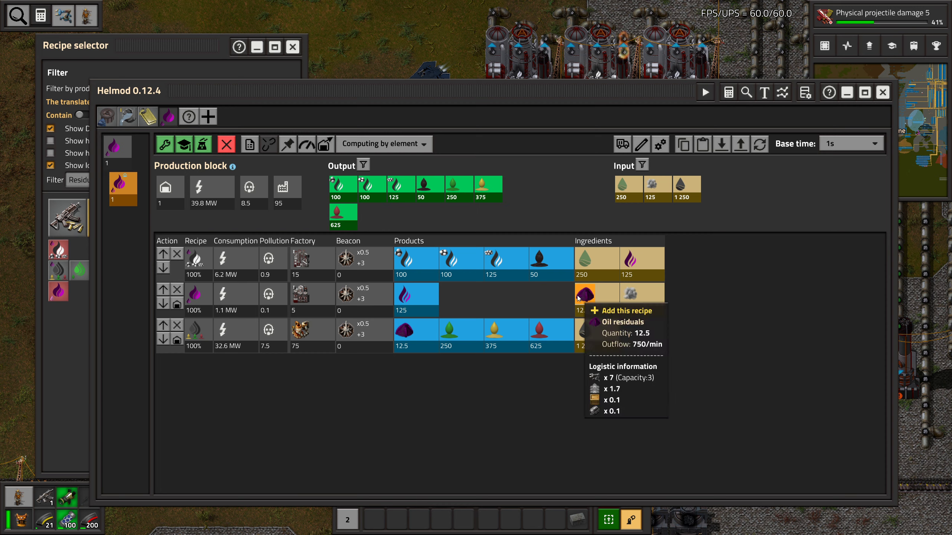
mouse_move(630, 258)
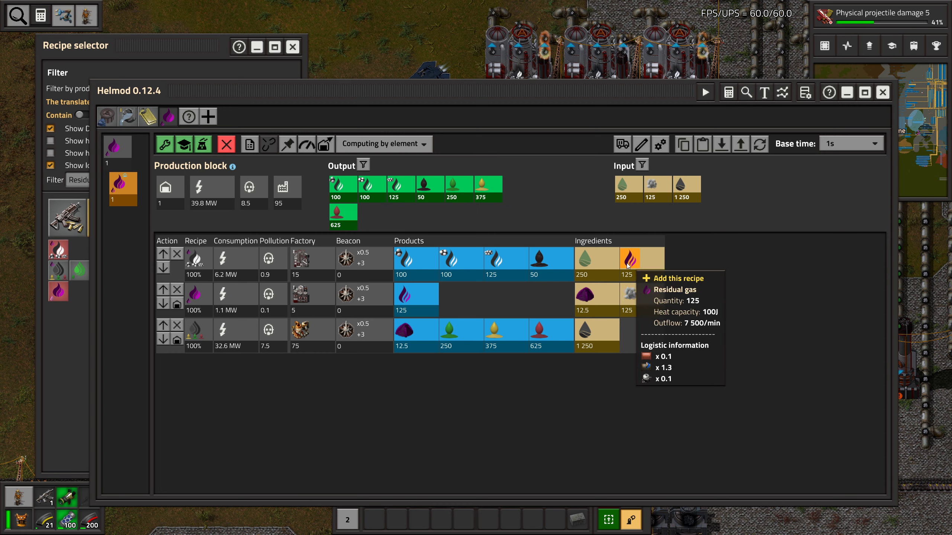
mouse_move(582, 262)
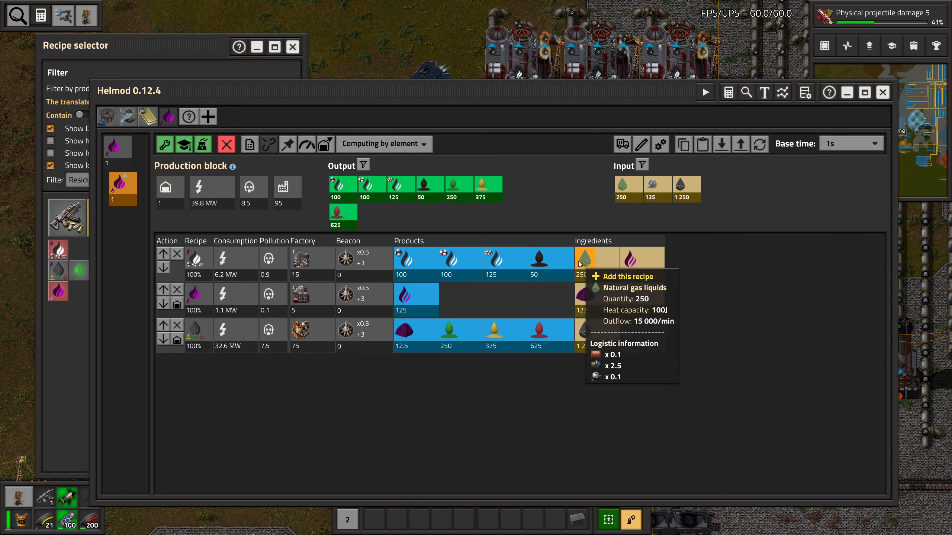
mouse_move(403, 258)
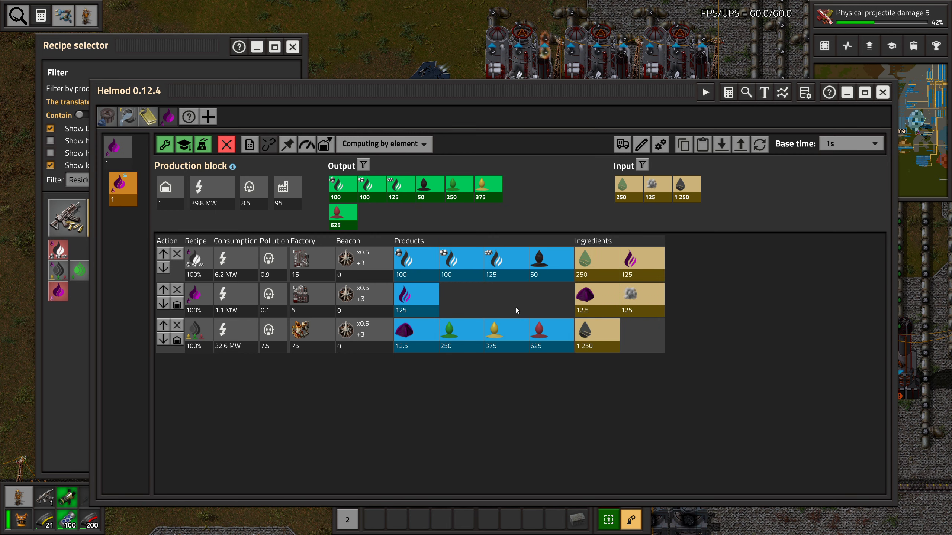
mouse_move(581, 258)
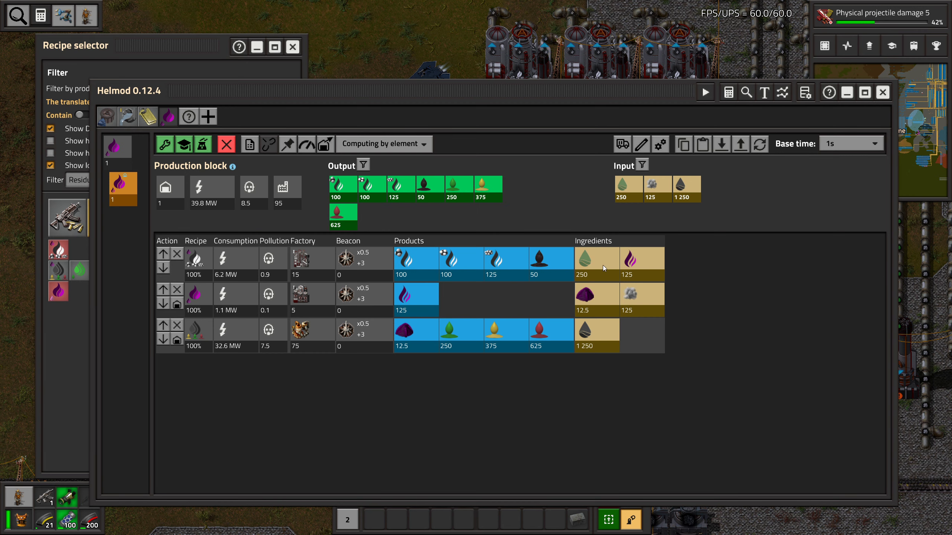
mouse_move(403, 258)
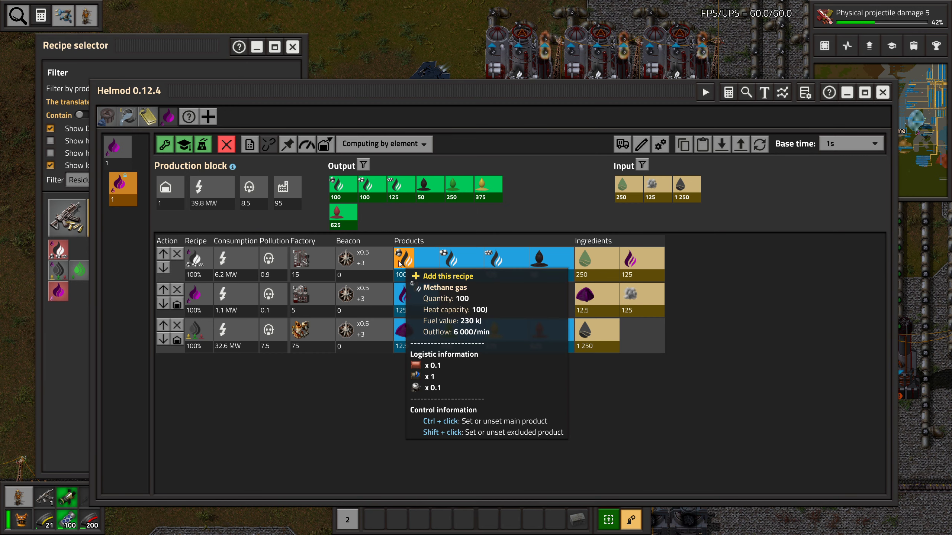
Start a methane gas plan, filtering the Recipe selector by 'methane'
click(188, 116)
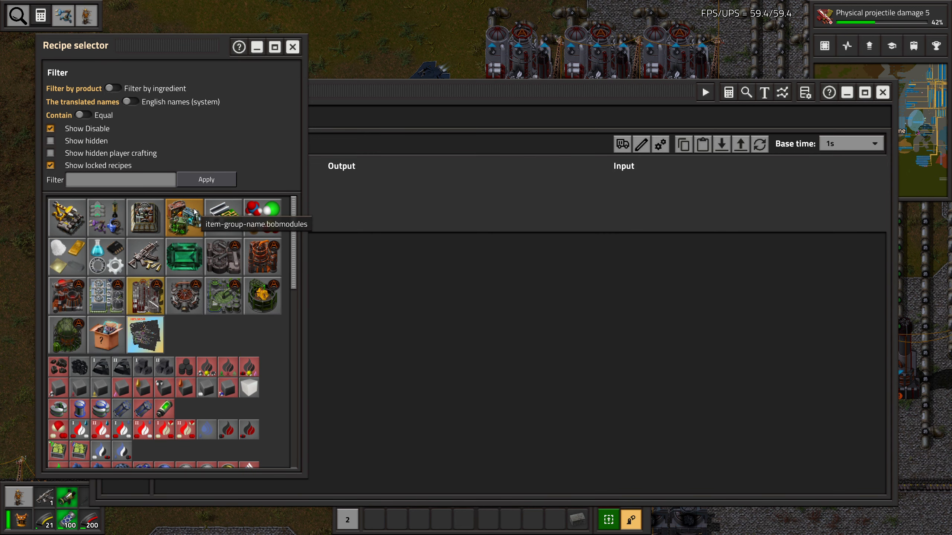
text(me)
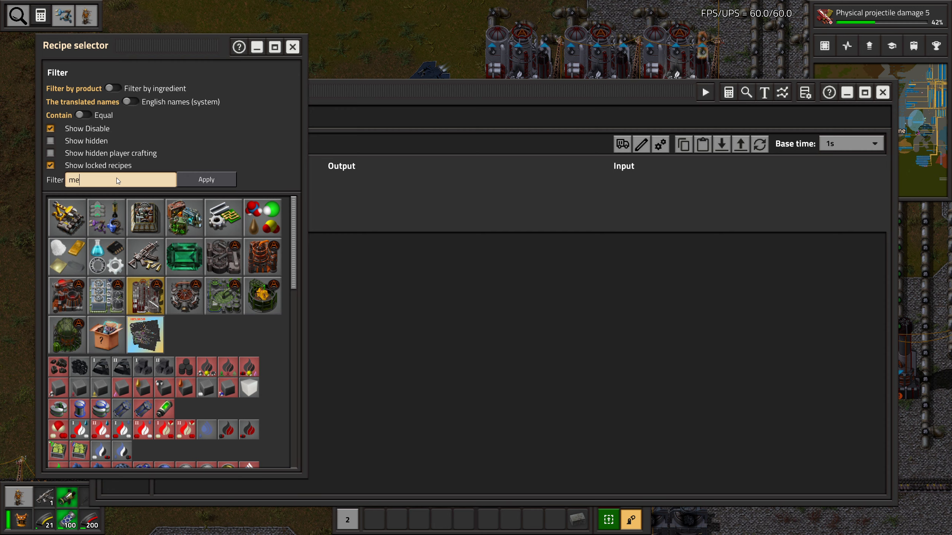
text(thane)
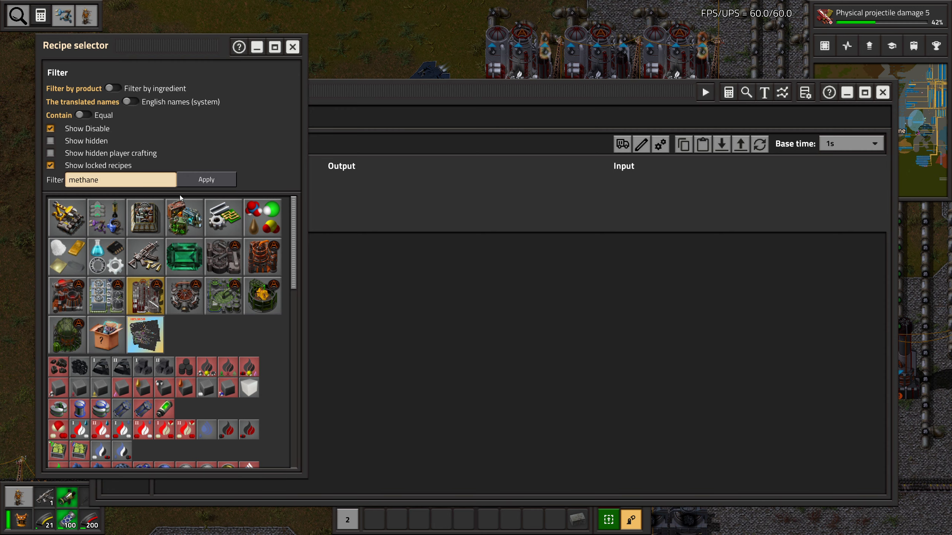
click(206, 179)
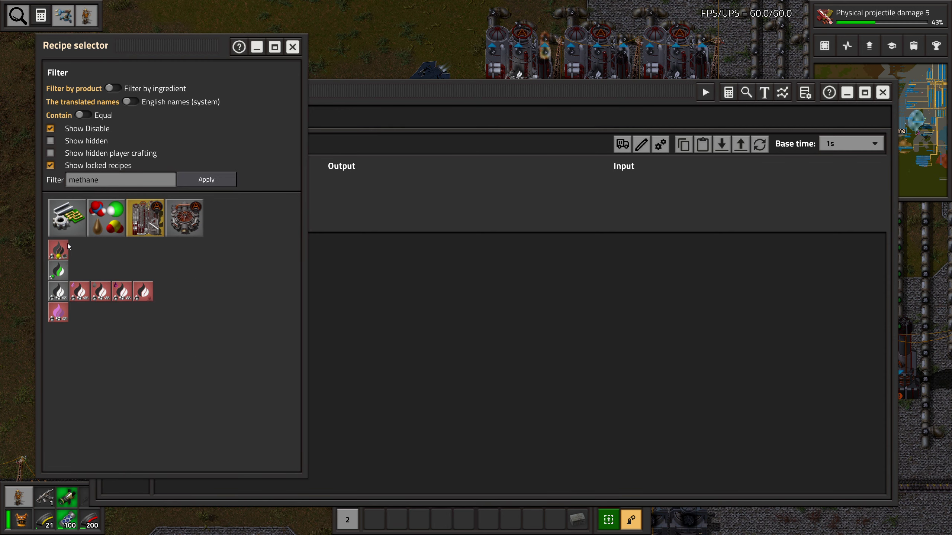
mouse_move(58, 292)
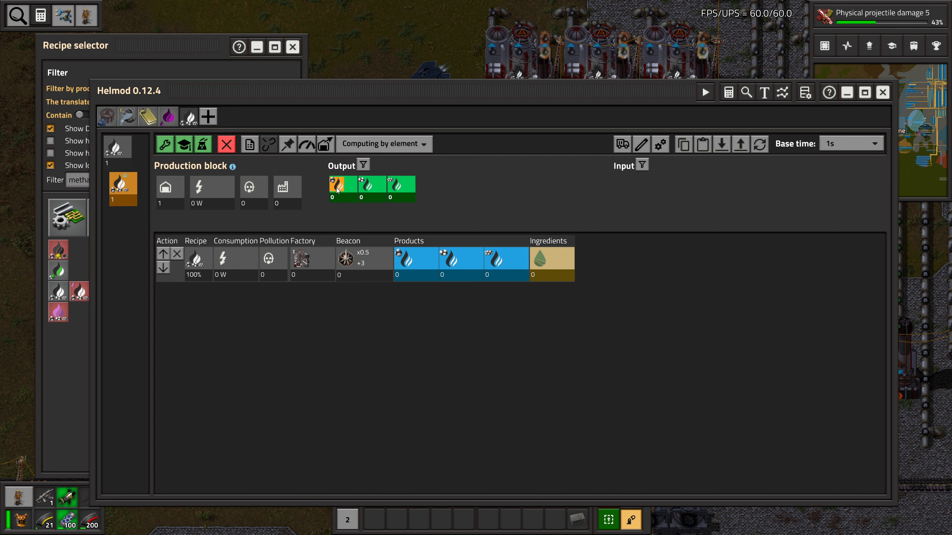
Set the methane gas production target to 100
click(342, 185)
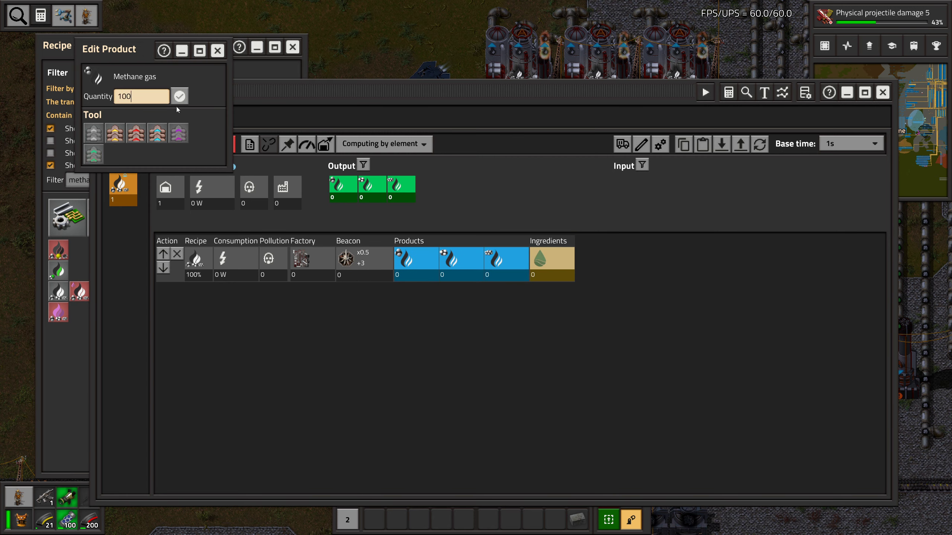
click(180, 96)
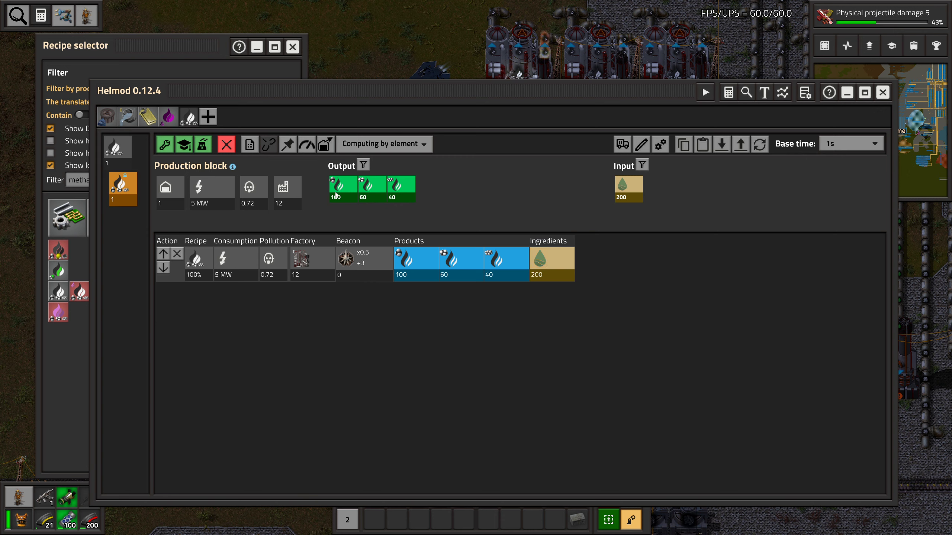
mouse_move(287, 156)
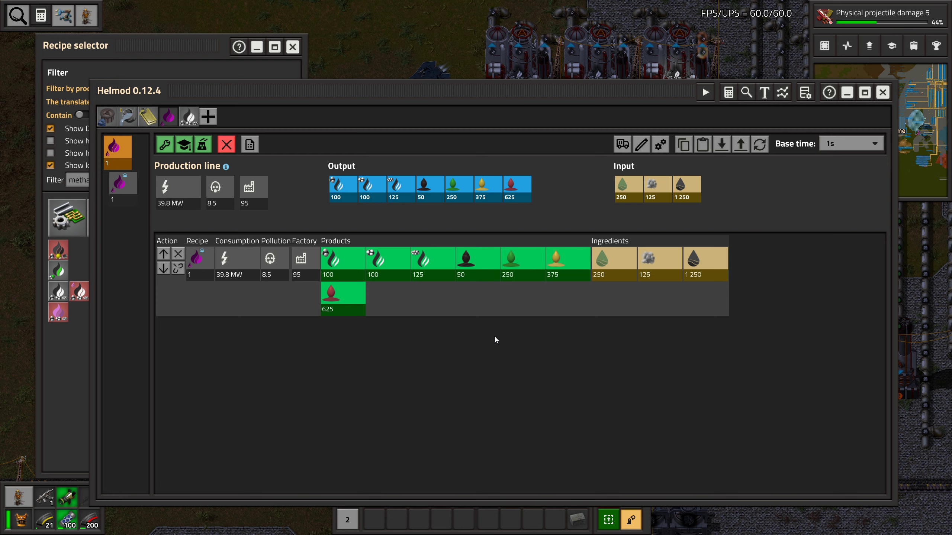
mouse_move(581, 242)
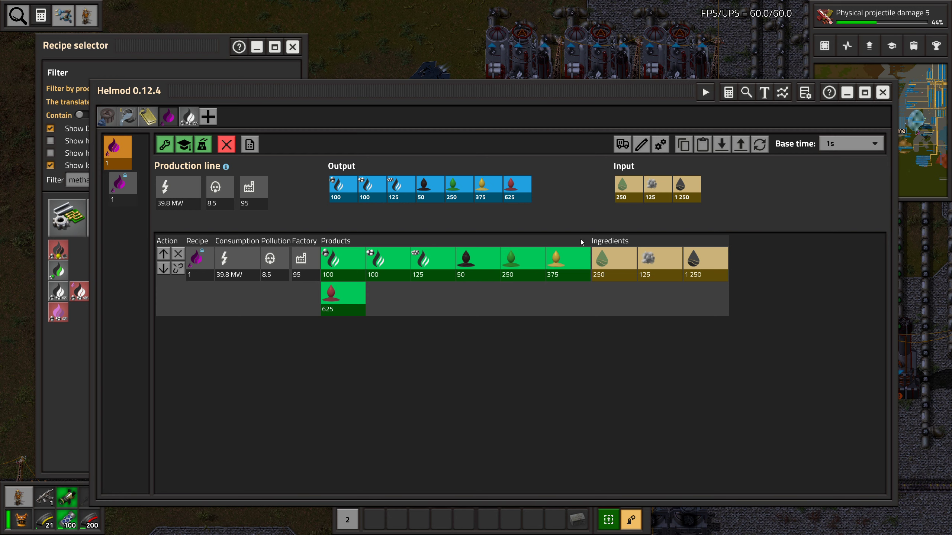
mouse_move(367, 185)
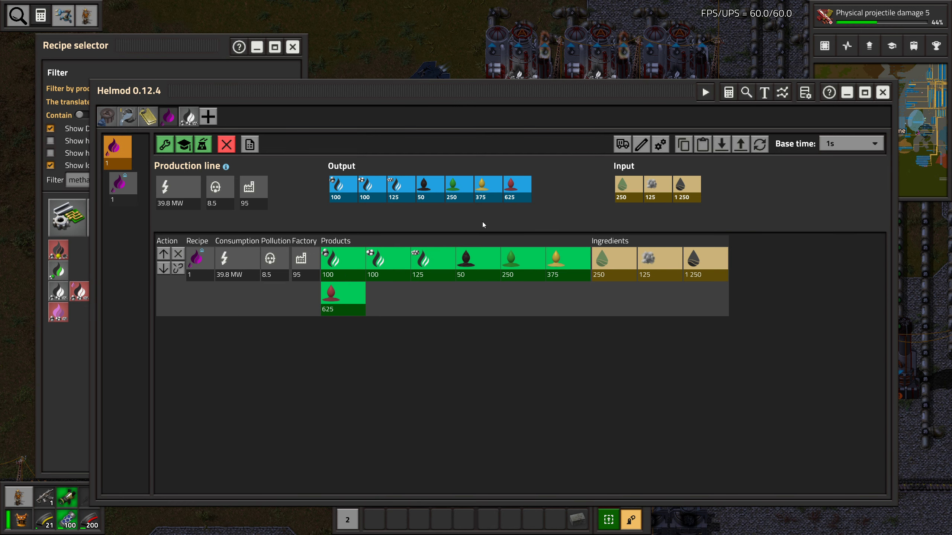
mouse_move(468, 223)
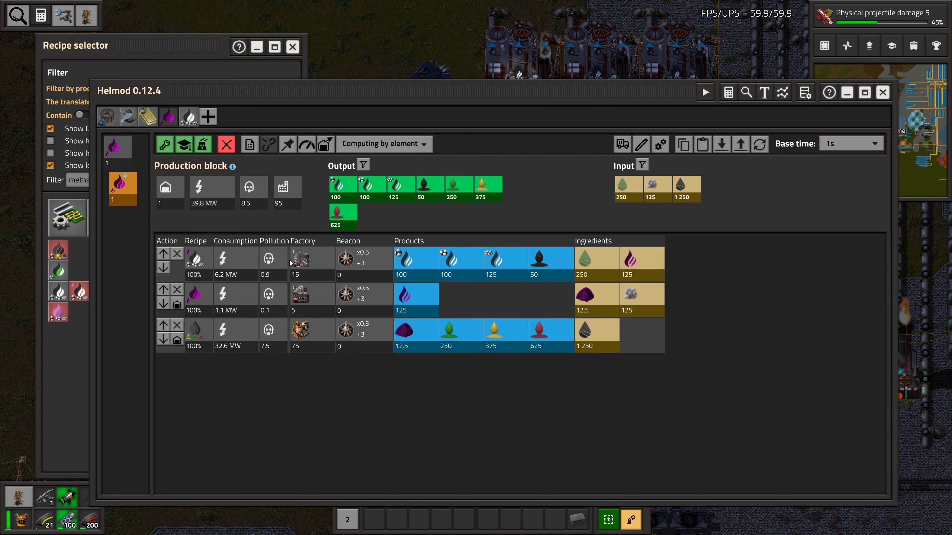
mouse_move(577, 214)
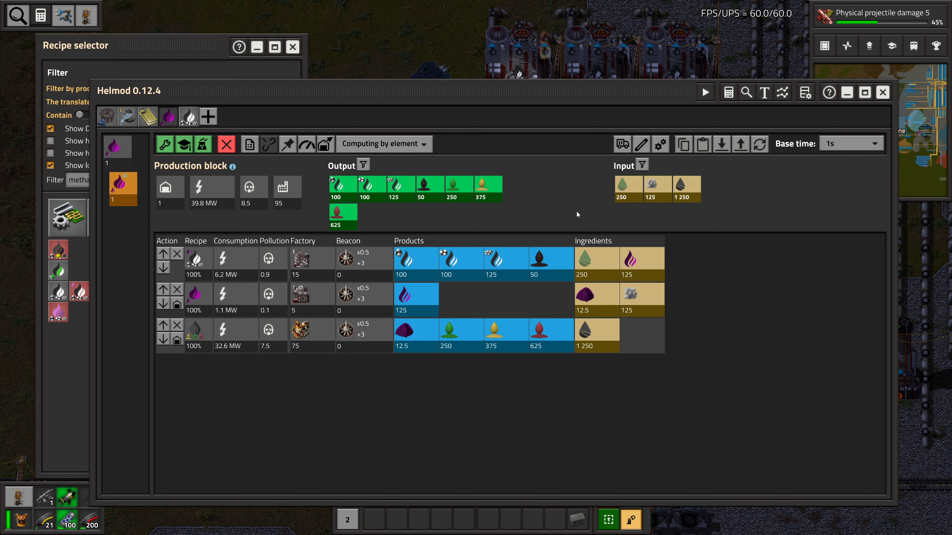
mouse_move(587, 258)
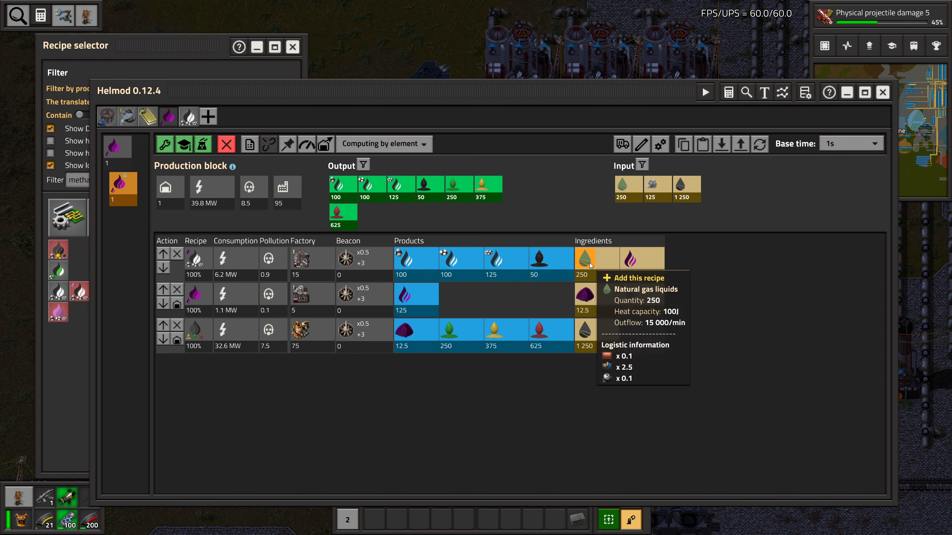
mouse_move(663, 245)
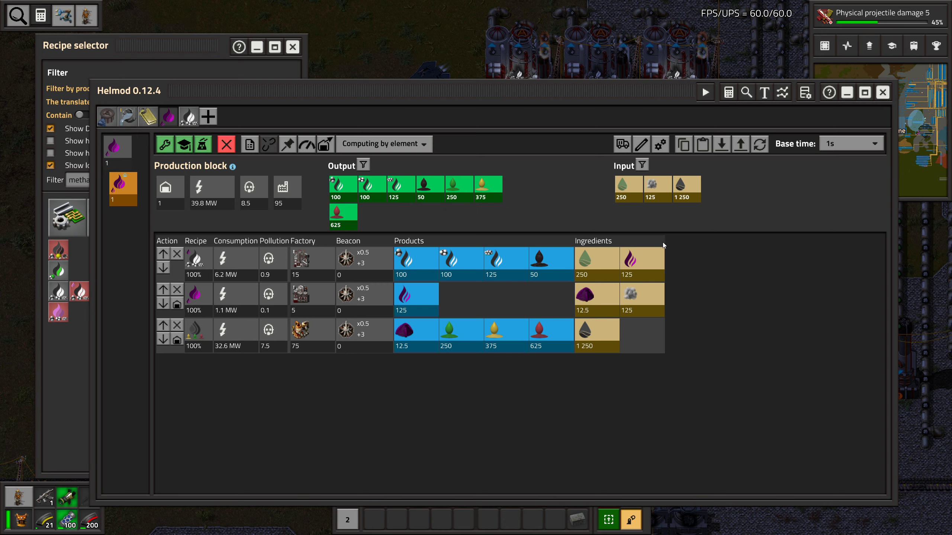
mouse_move(640, 259)
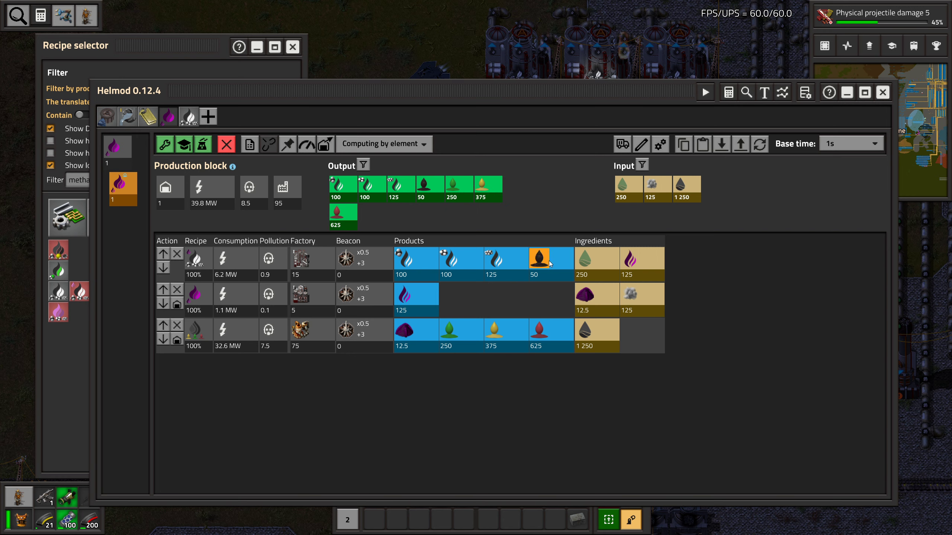
mouse_move(536, 258)
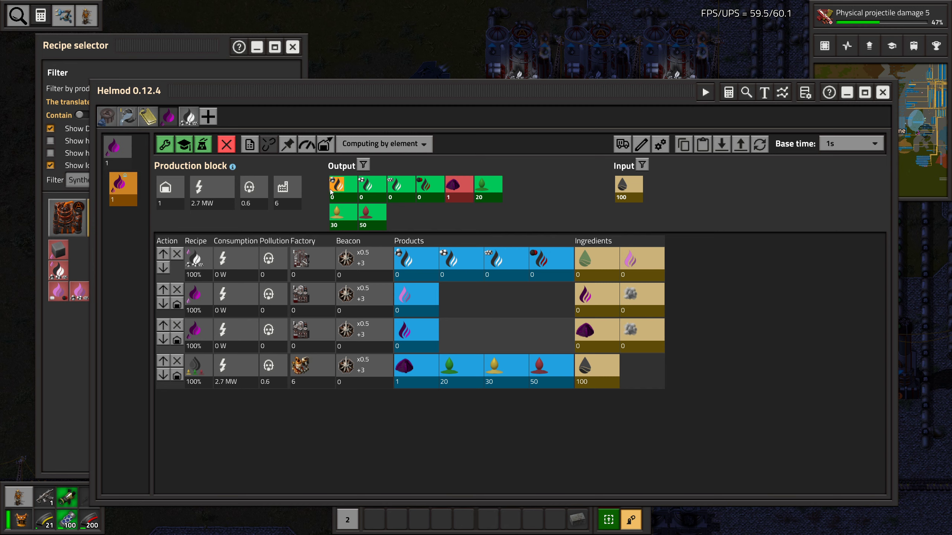
Set the refining block's first output product target to 100
click(332, 185)
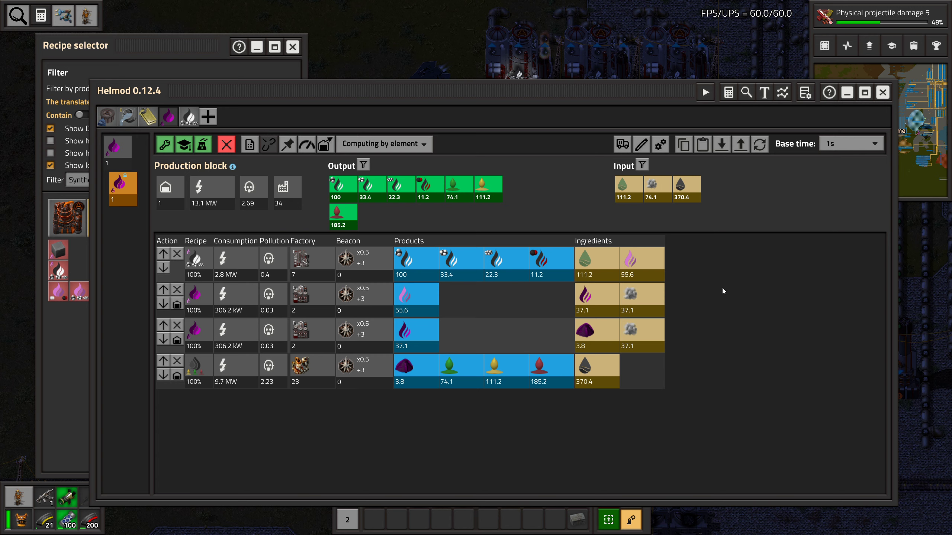
mouse_move(676, 268)
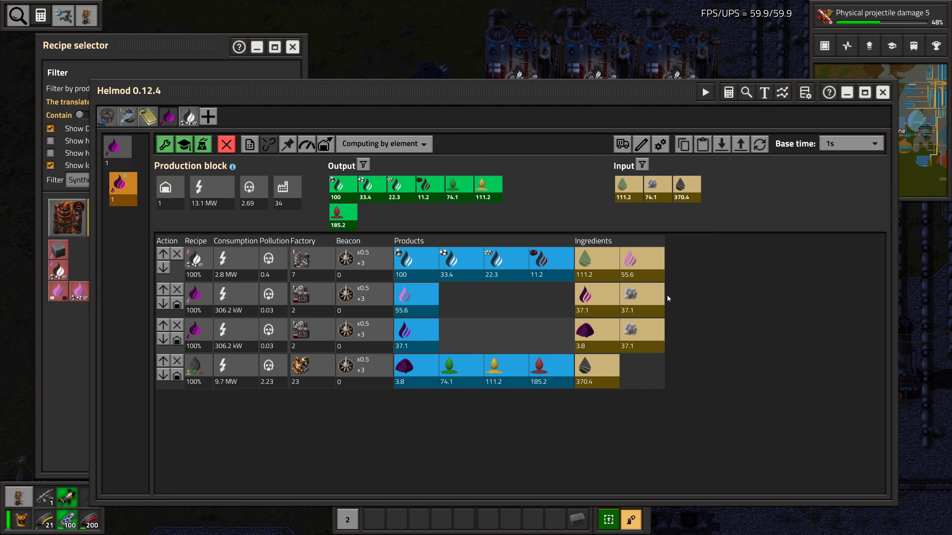
mouse_move(243, 444)
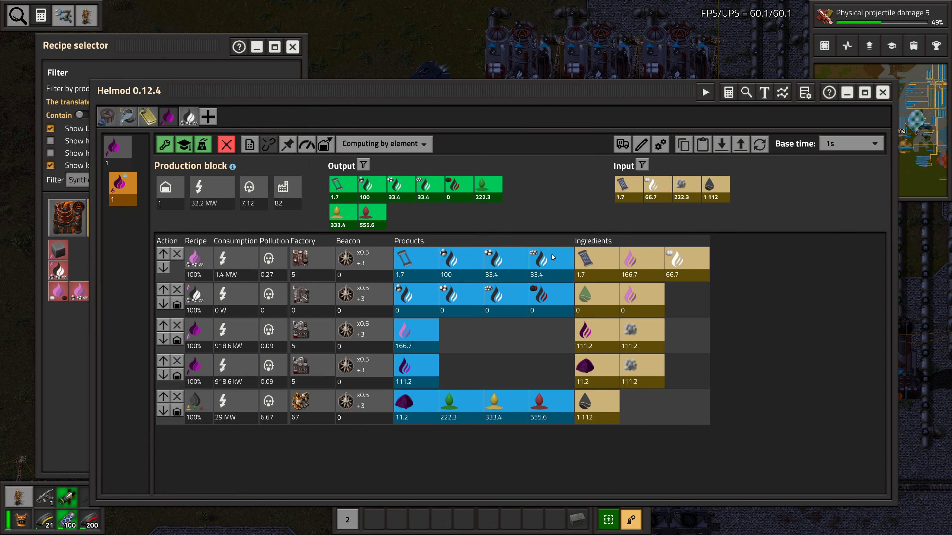
mouse_move(596, 258)
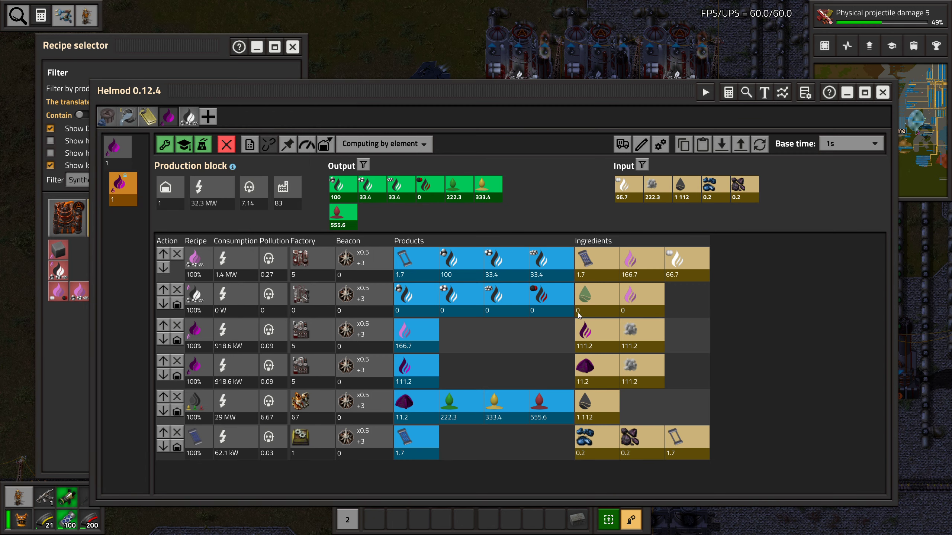
mouse_move(518, 461)
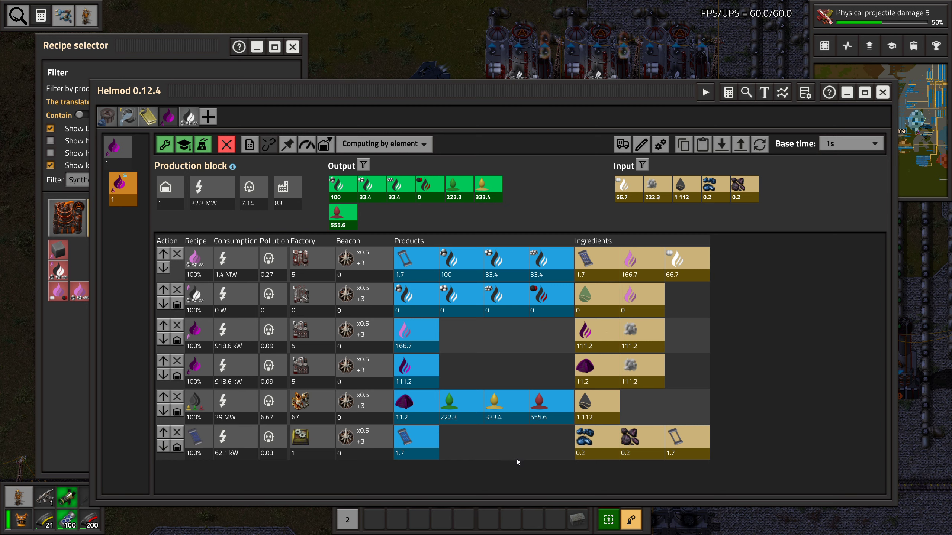
mouse_move(575, 444)
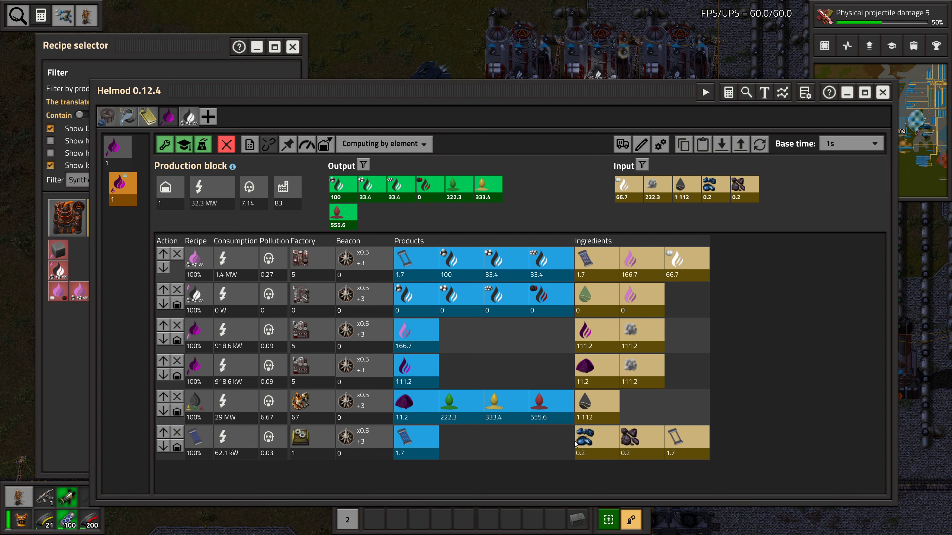
mouse_move(626, 437)
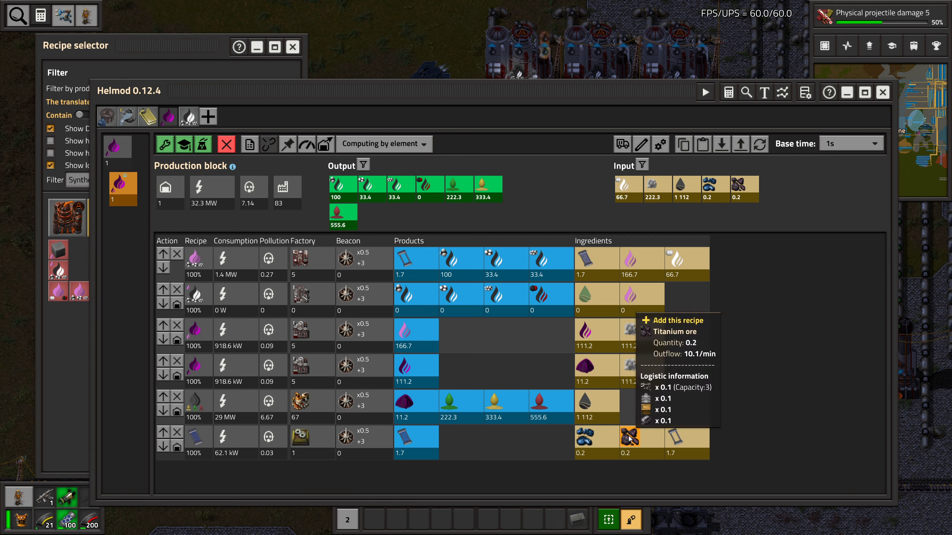
mouse_move(674, 443)
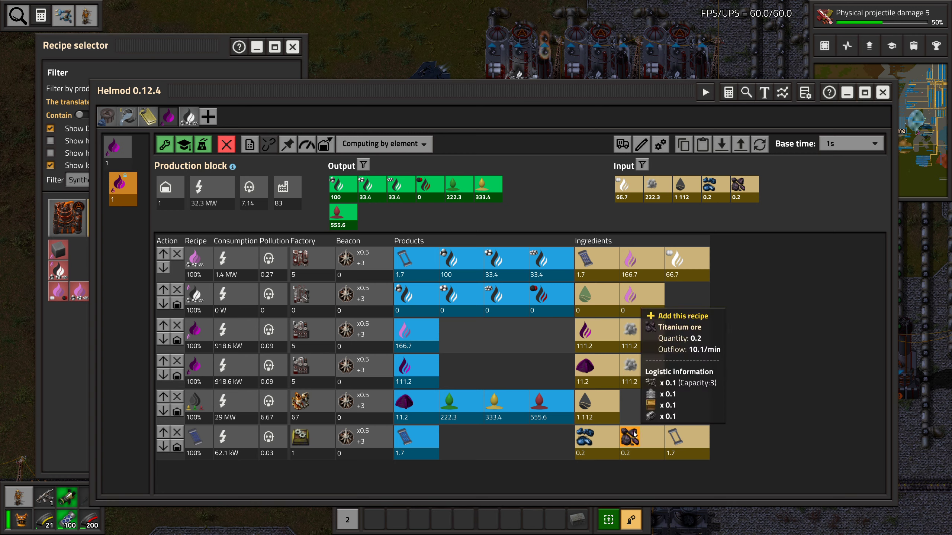
mouse_move(626, 438)
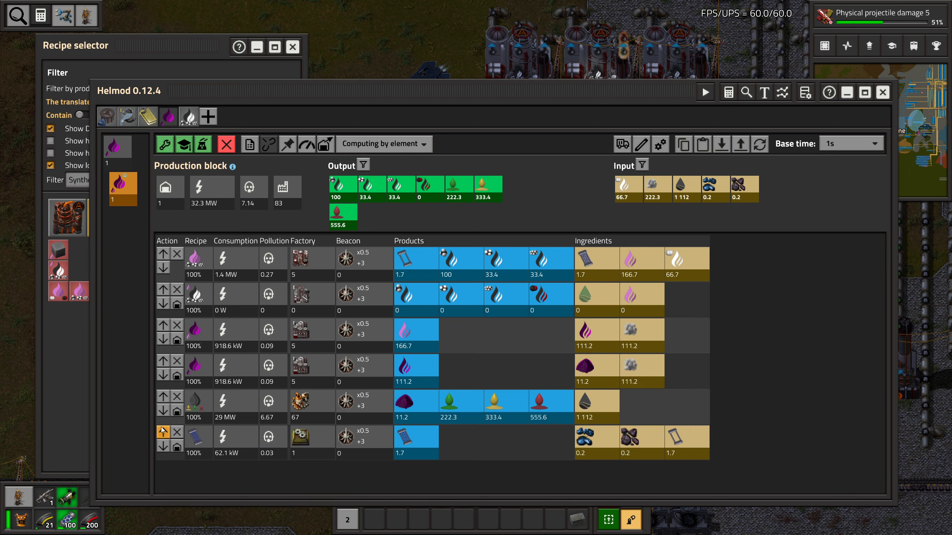
Delete the titanium ore recipe row from the refining block
click(178, 432)
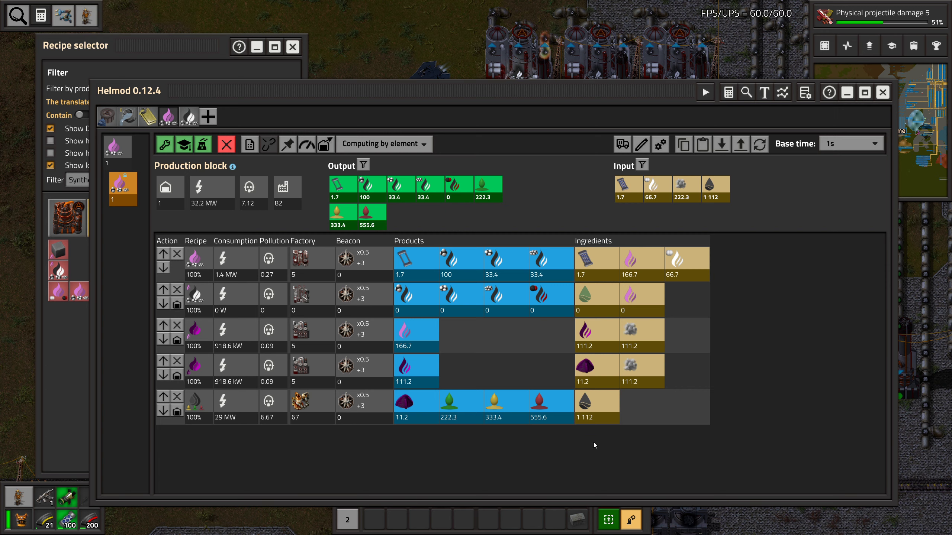
mouse_move(330, 501)
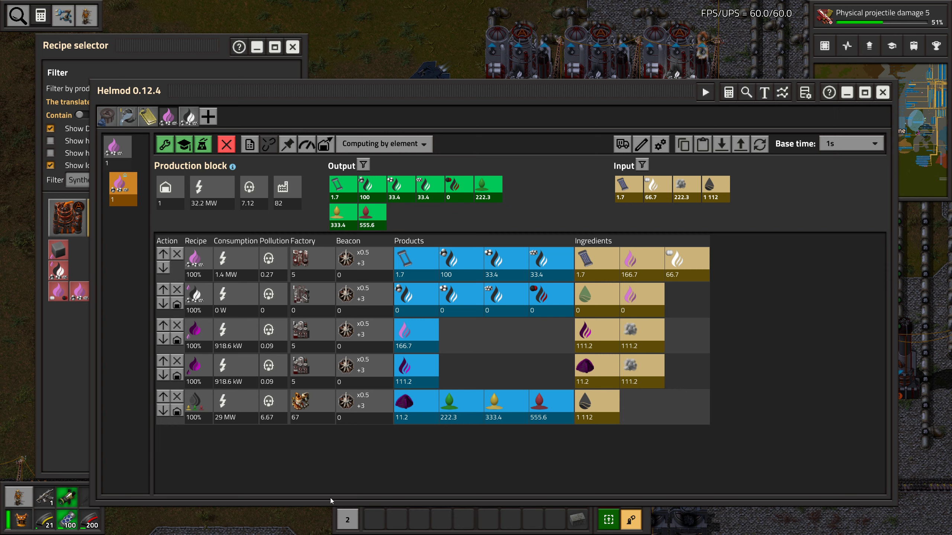
mouse_move(411, 466)
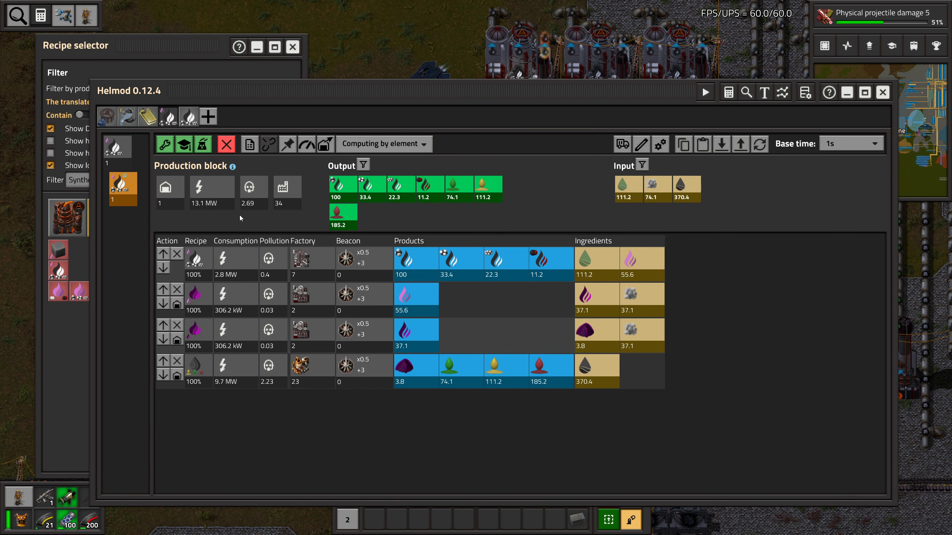
mouse_move(309, 264)
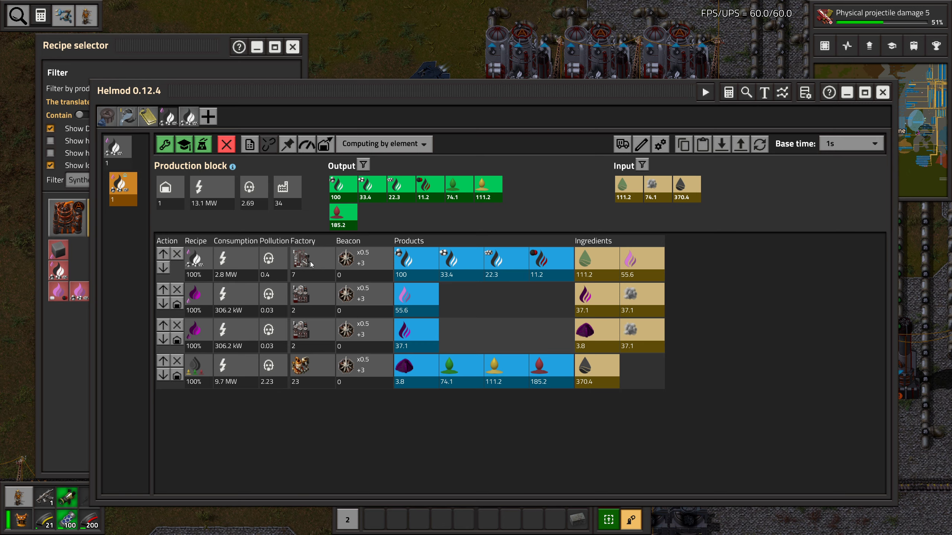
Bring up the technology research screen showing Physical projectile damage 5 at 51 percent
click(881, 92)
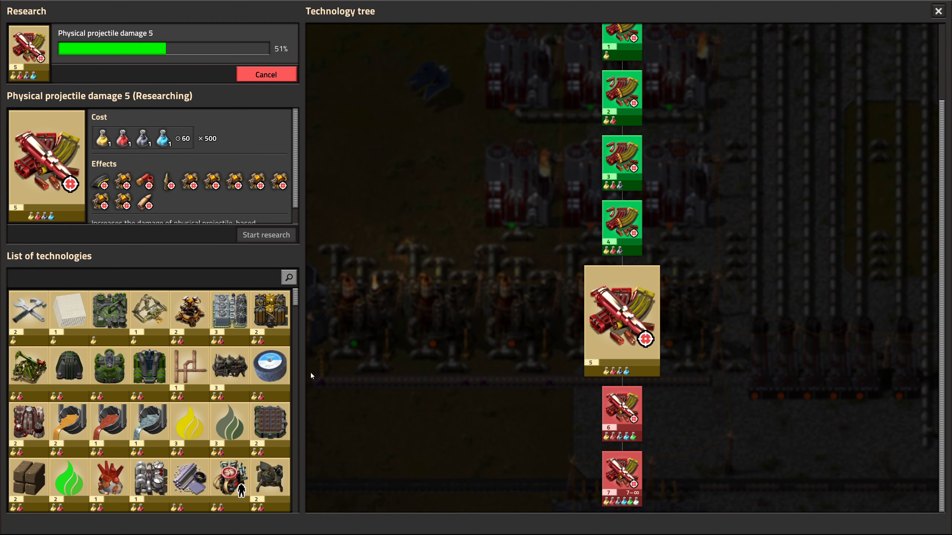
Search the technology list for 'synthes' and select Synthesis gas processing to view its prerequisites
text(synt)
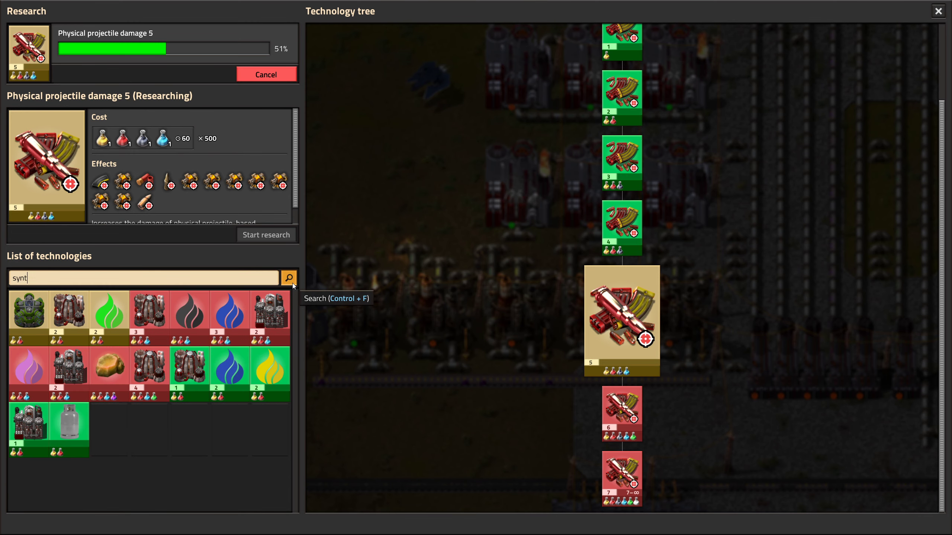
text(hes)
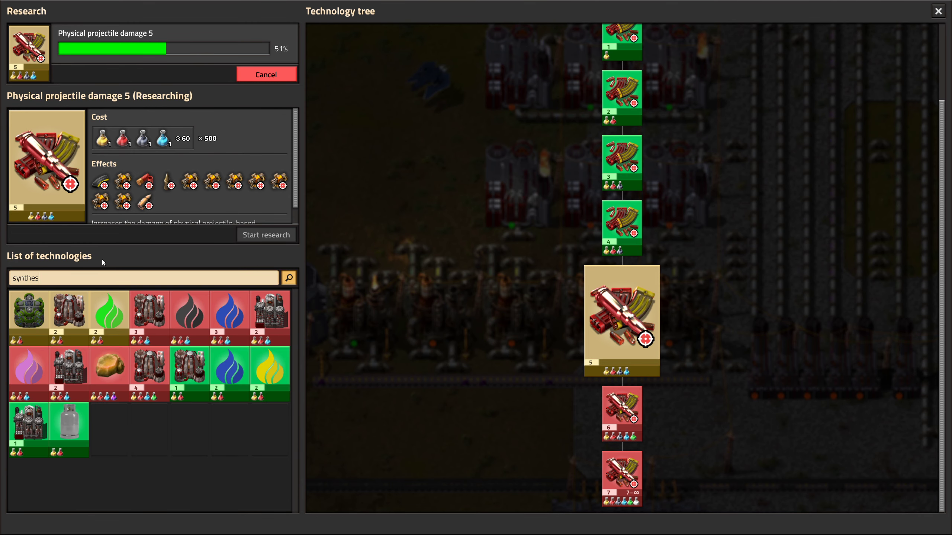
click(28, 374)
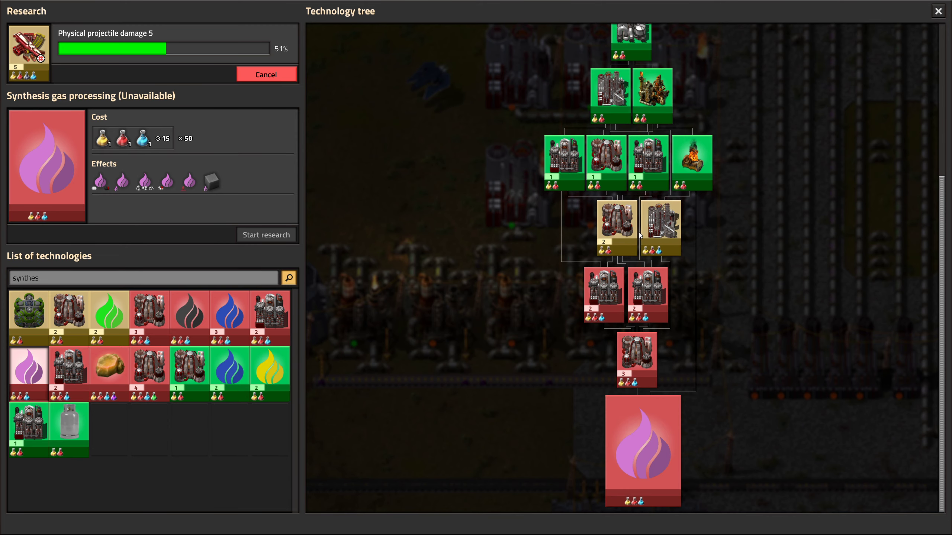
mouse_move(648, 294)
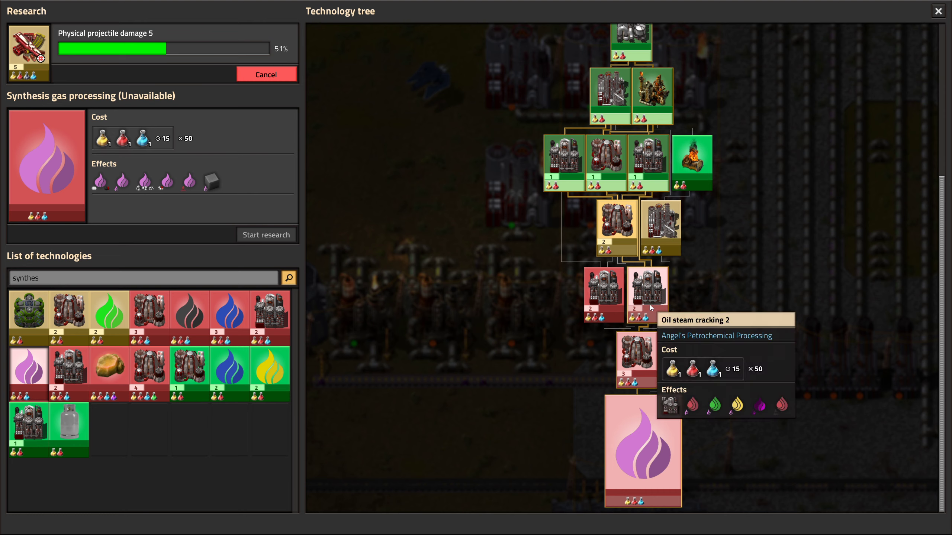
mouse_move(602, 291)
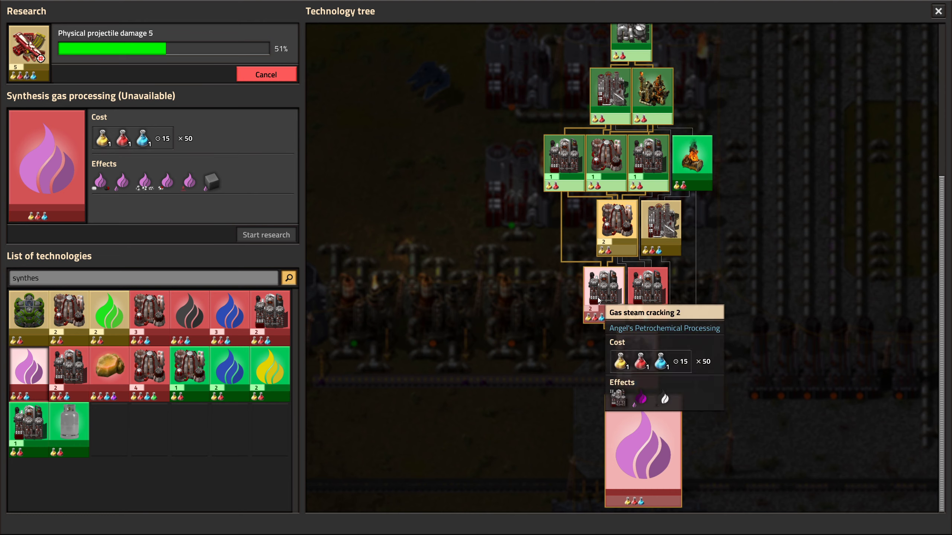
mouse_move(636, 352)
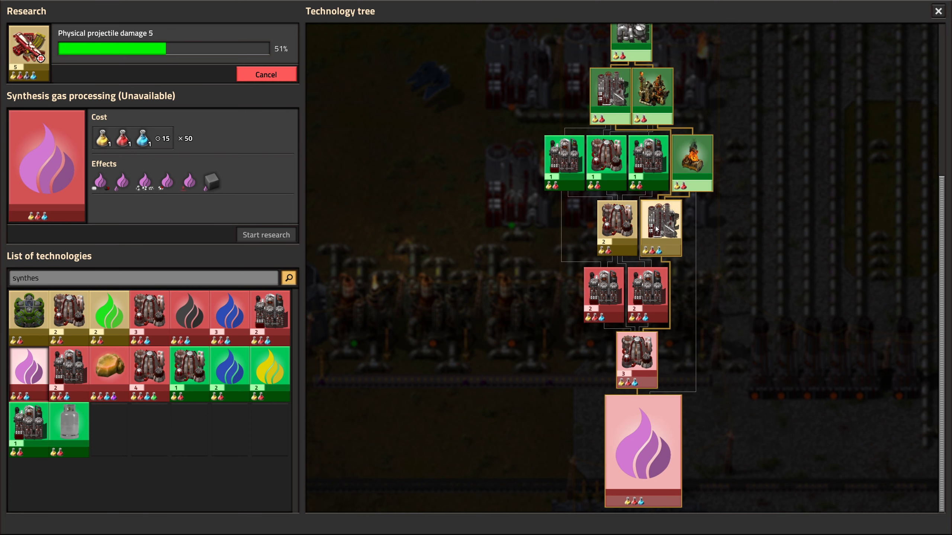
mouse_move(616, 237)
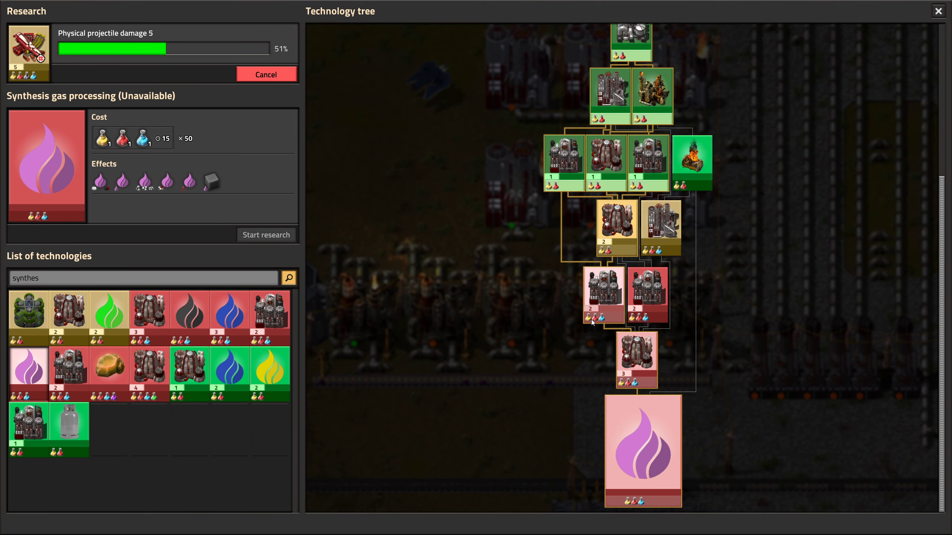
mouse_move(637, 353)
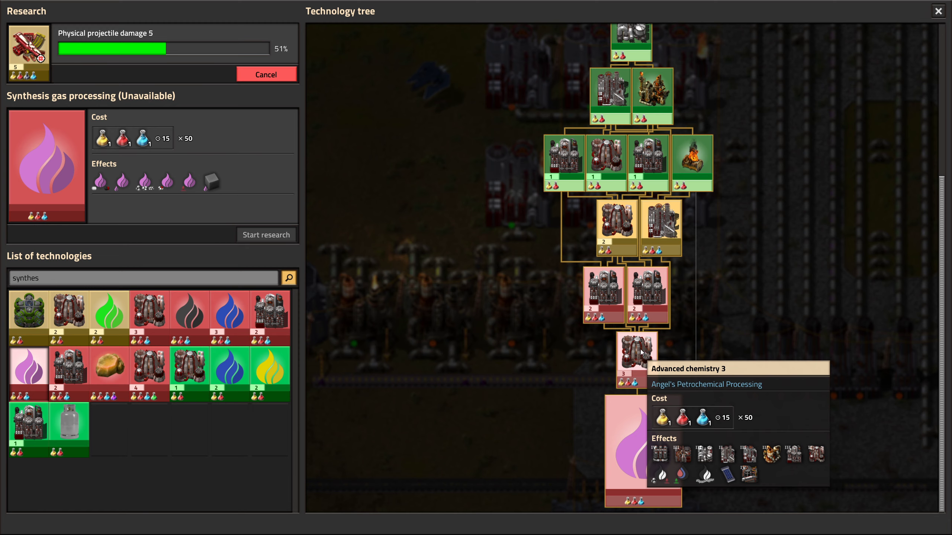
mouse_move(616, 231)
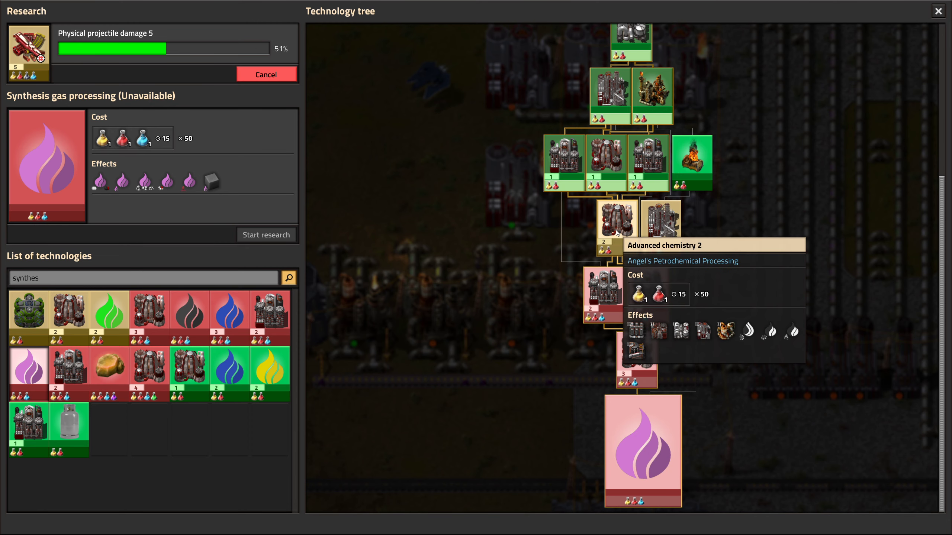
mouse_move(445, 335)
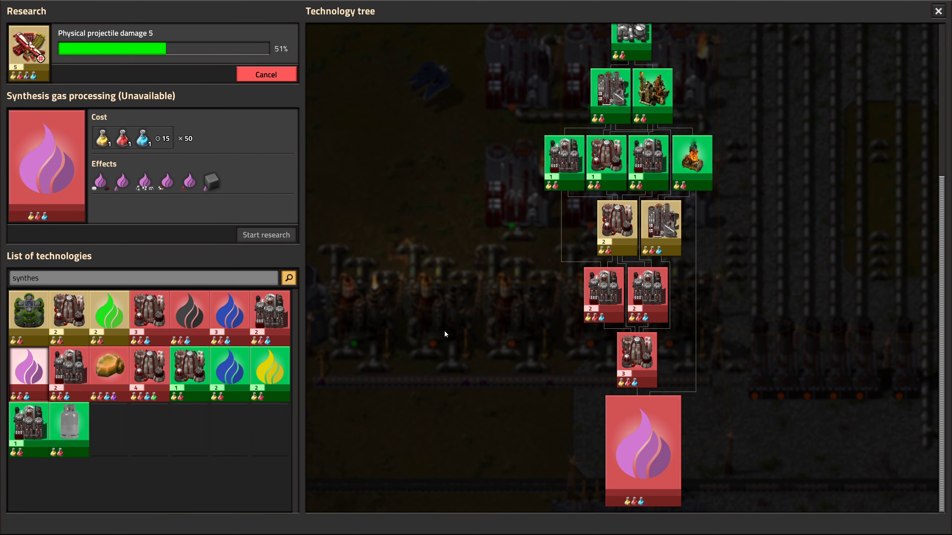
mouse_move(264, 127)
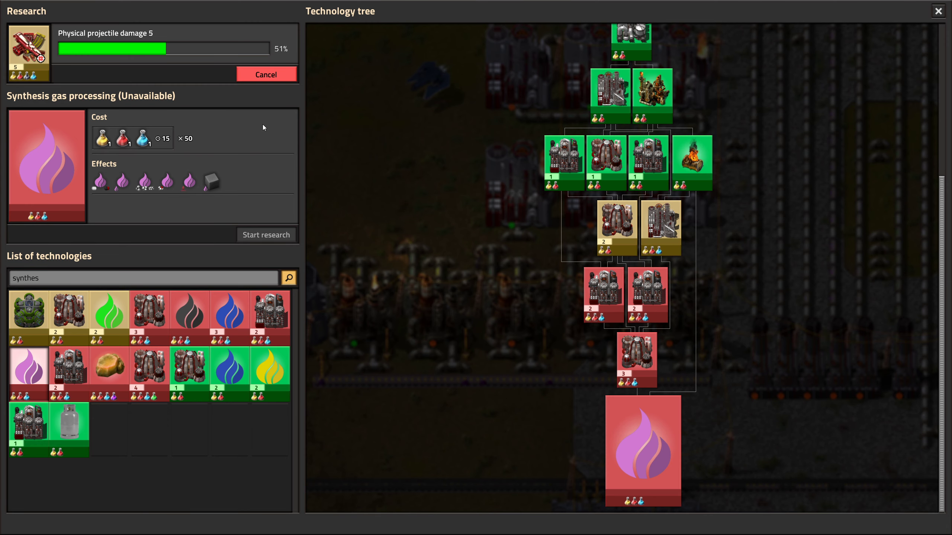
mouse_move(111, 52)
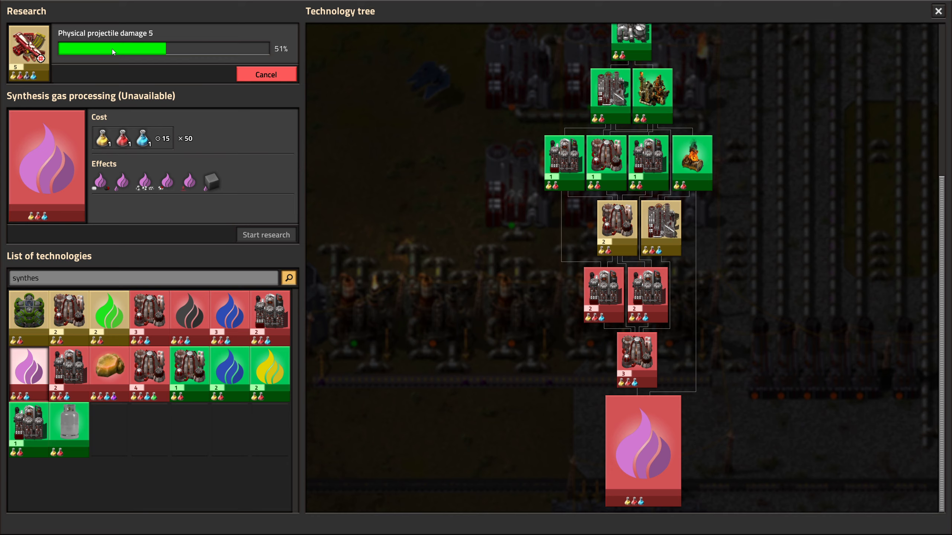
mouse_move(126, 41)
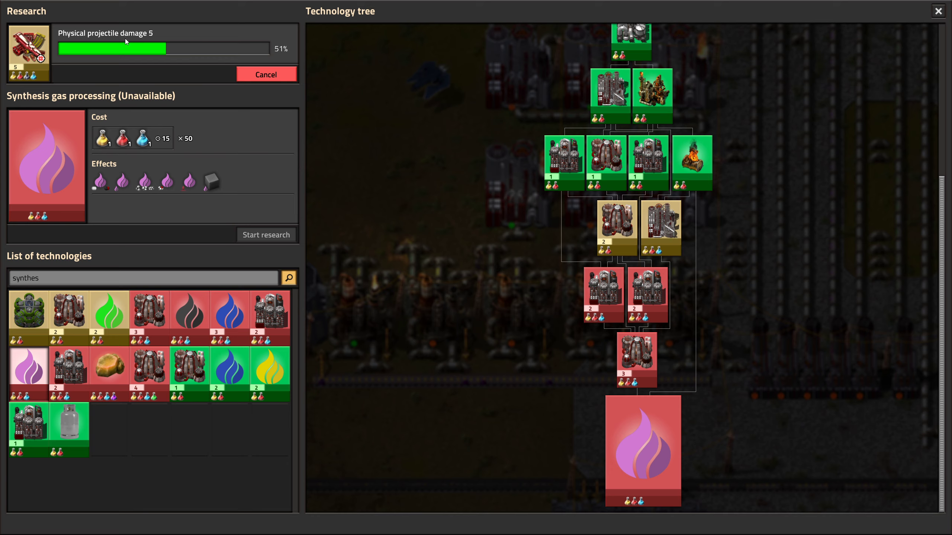
mouse_move(164, 136)
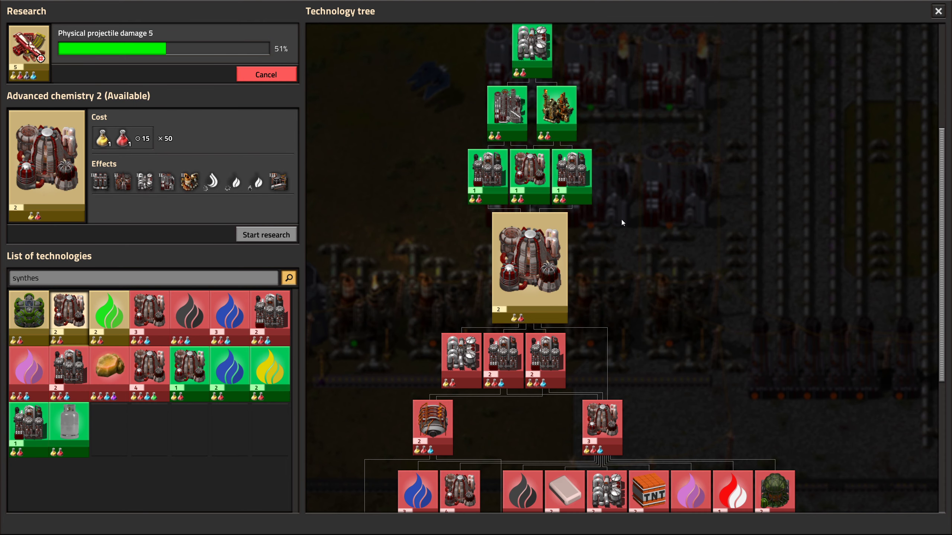
mouse_move(246, 251)
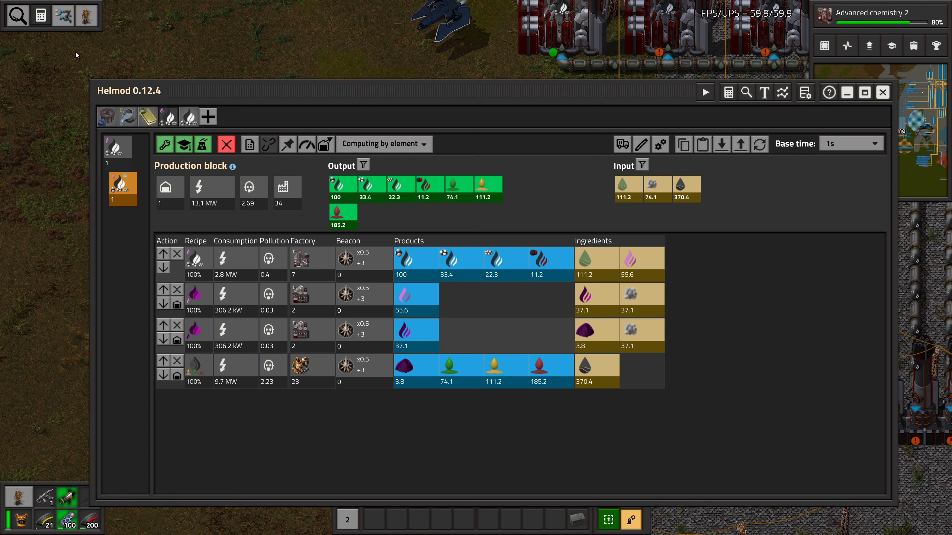
mouse_move(190, 116)
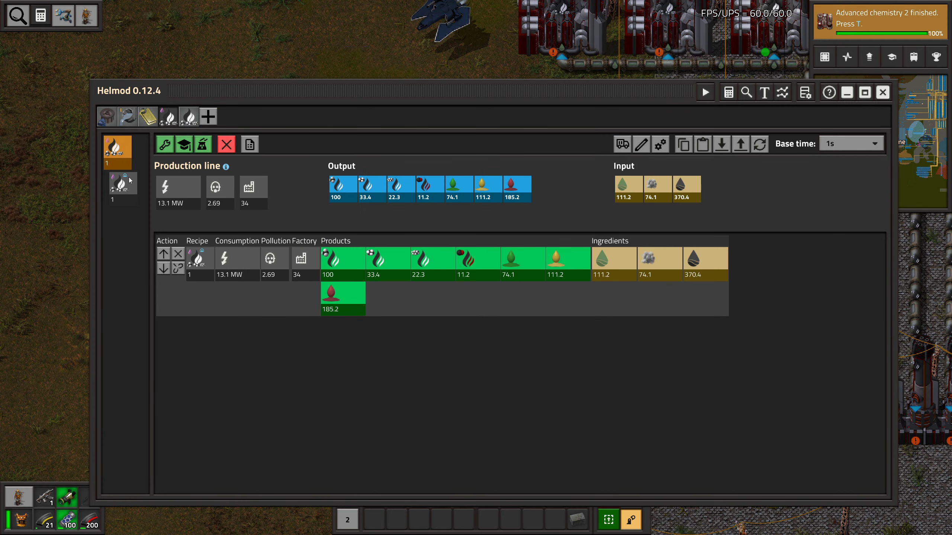
click(121, 188)
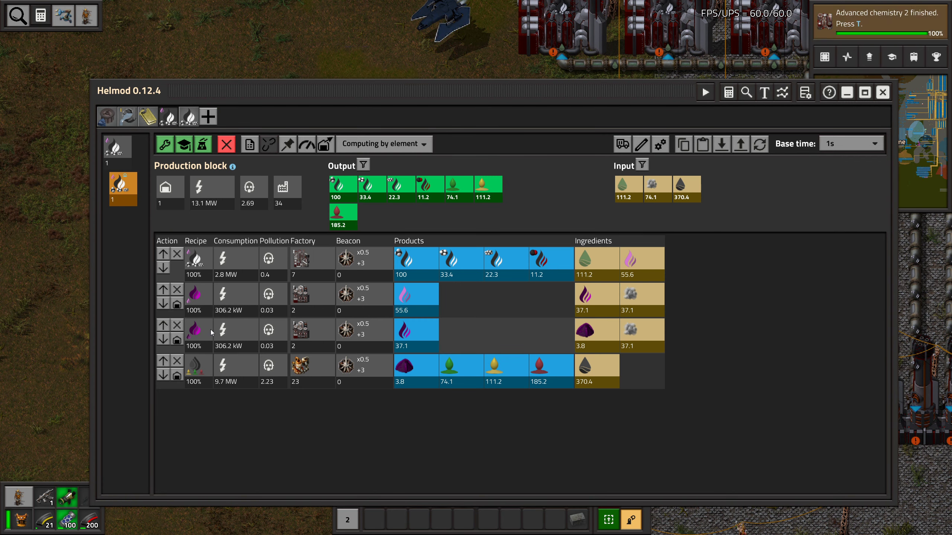
mouse_move(584, 366)
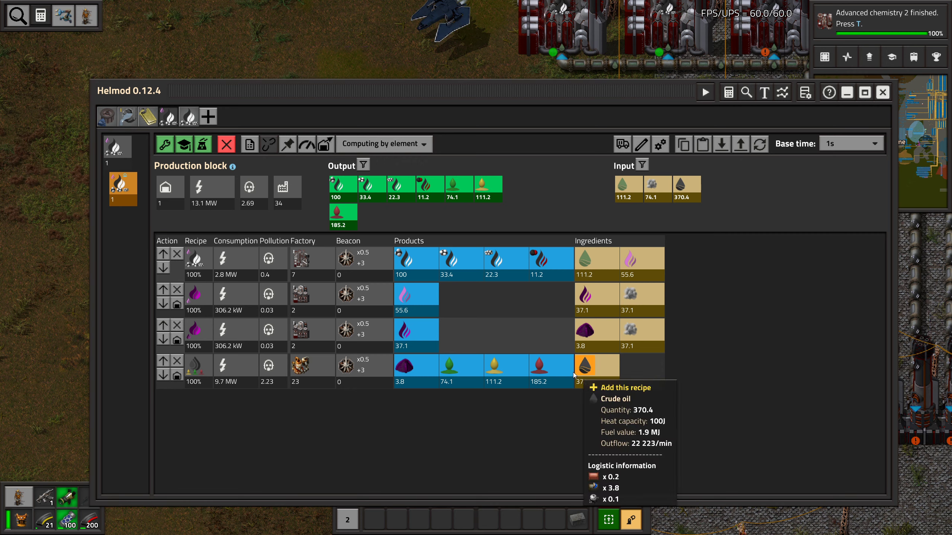
mouse_move(586, 371)
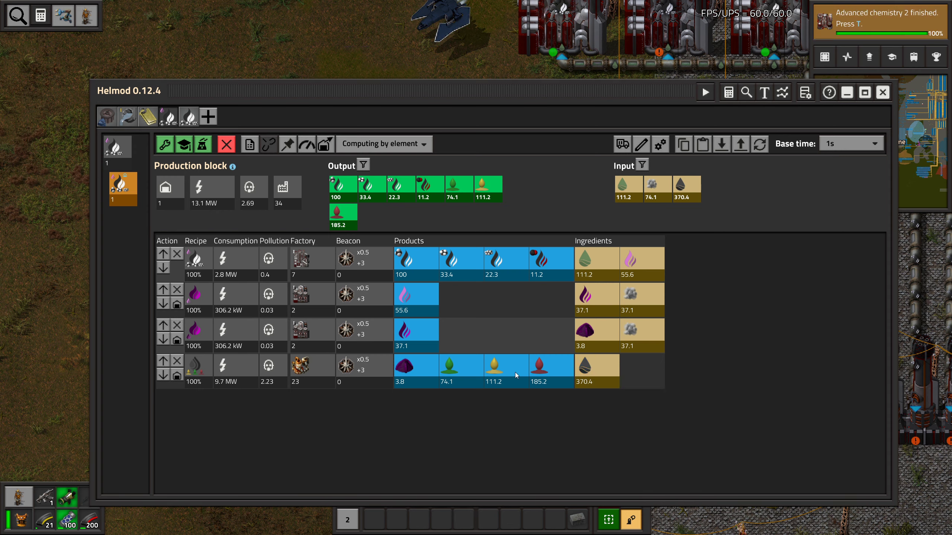
mouse_move(226, 185)
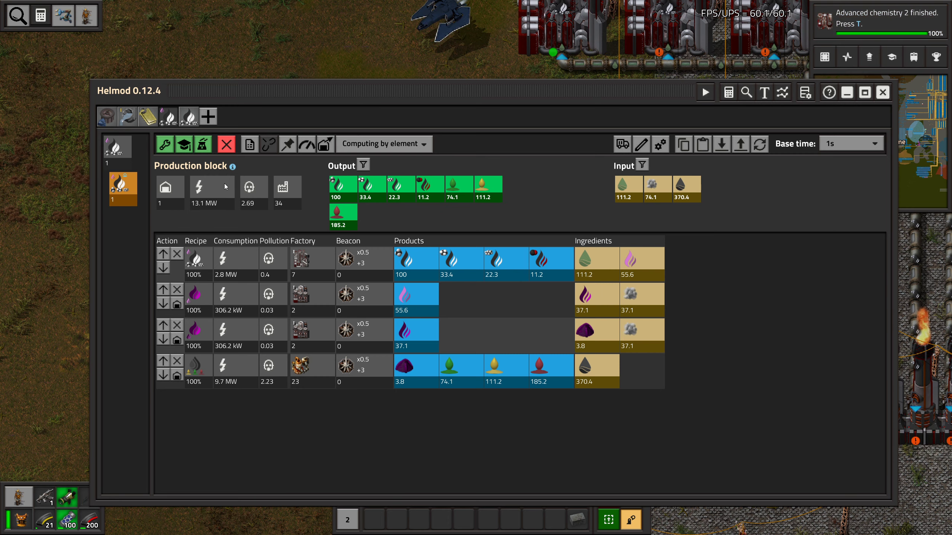
mouse_move(233, 199)
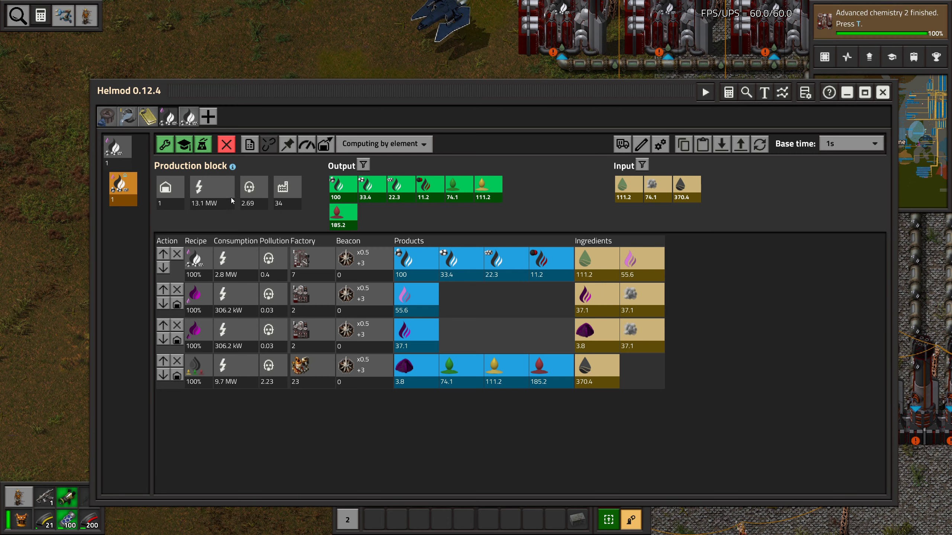
mouse_move(168, 116)
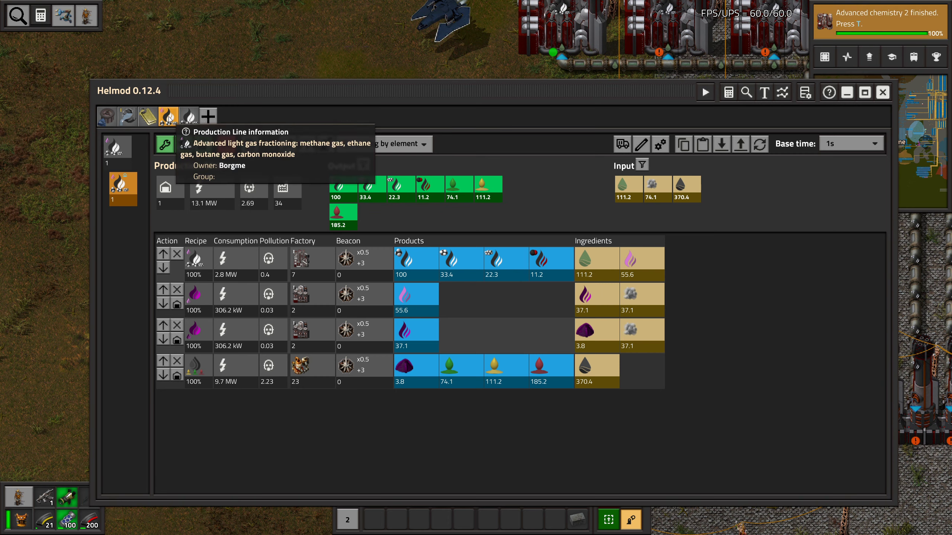
click(122, 188)
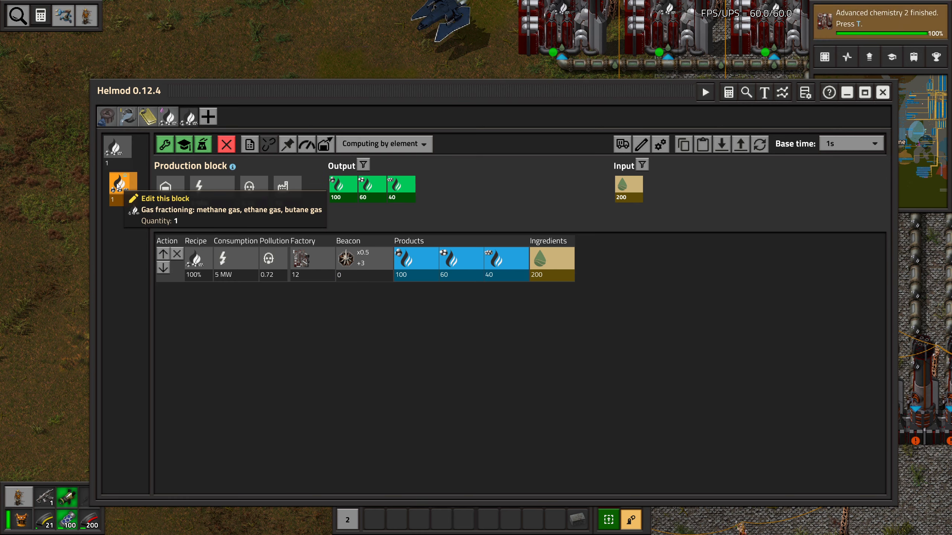
click(226, 143)
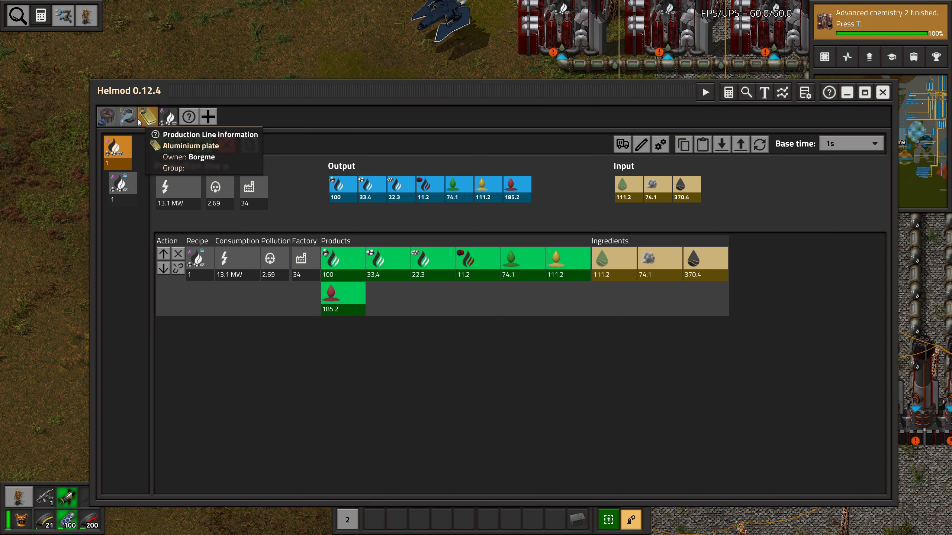
click(122, 189)
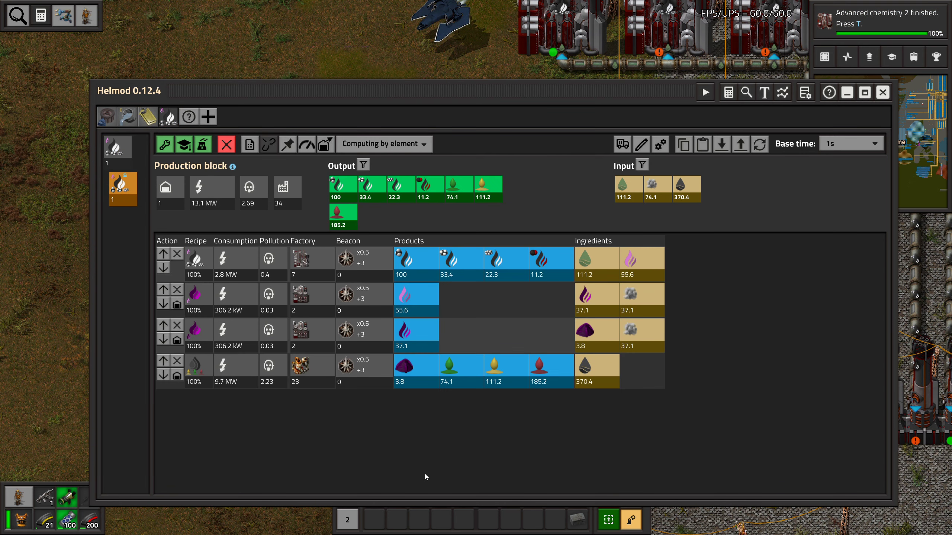
mouse_move(529, 436)
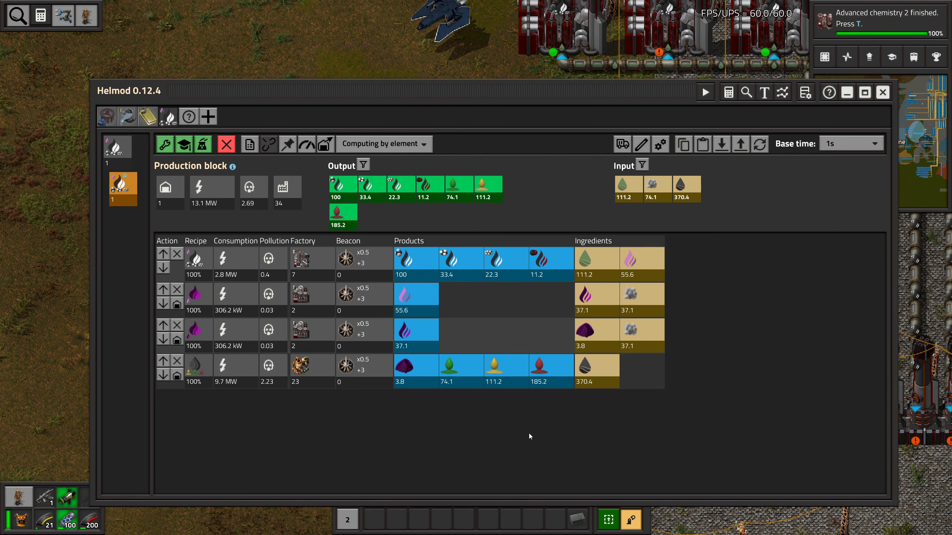
mouse_move(555, 391)
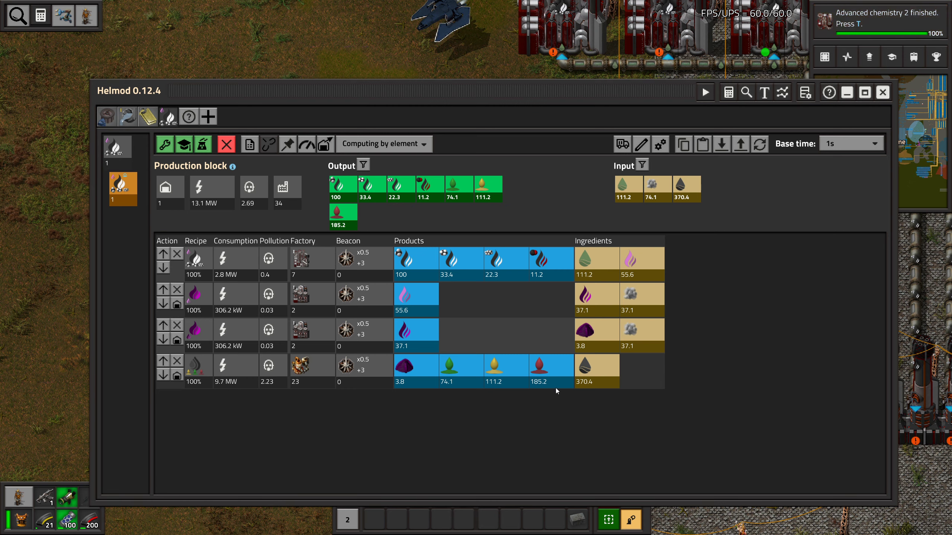
mouse_move(570, 395)
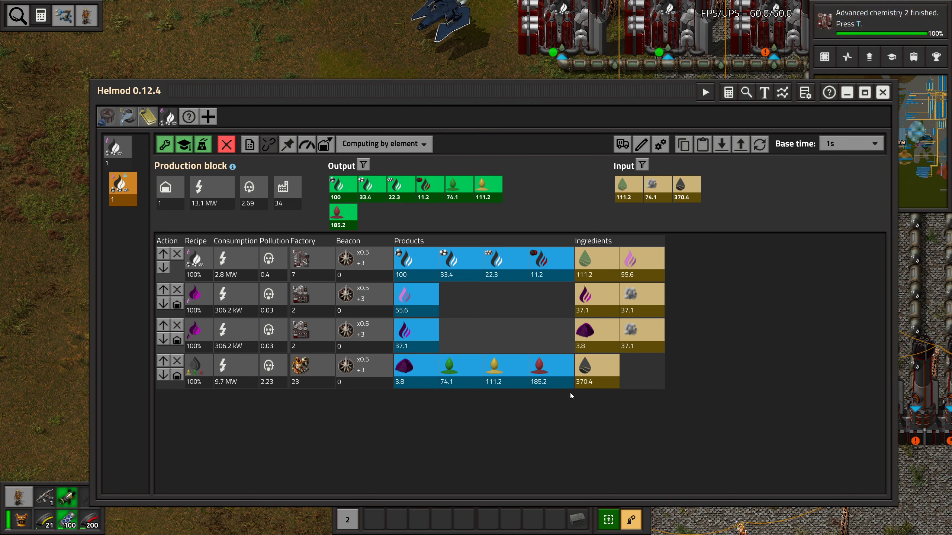
mouse_move(587, 333)
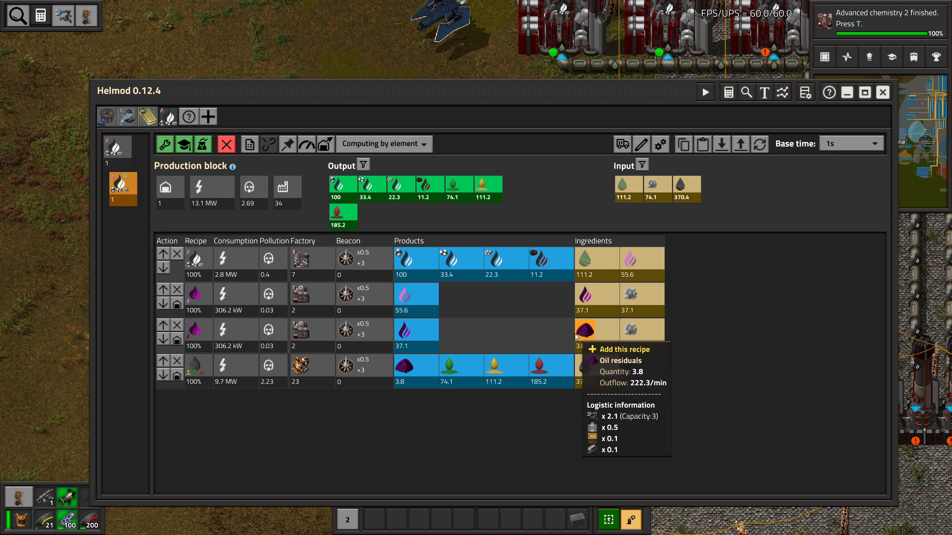
mouse_move(710, 425)
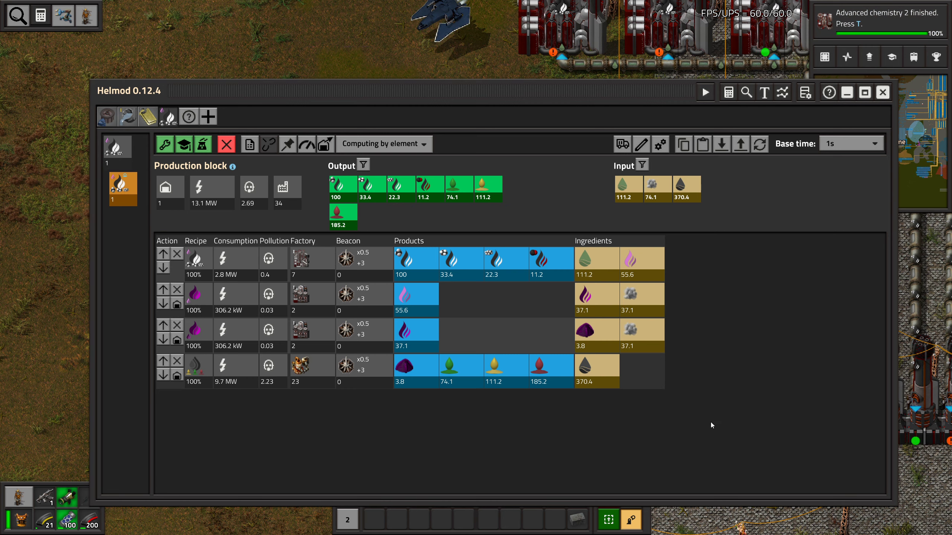
mouse_move(194, 329)
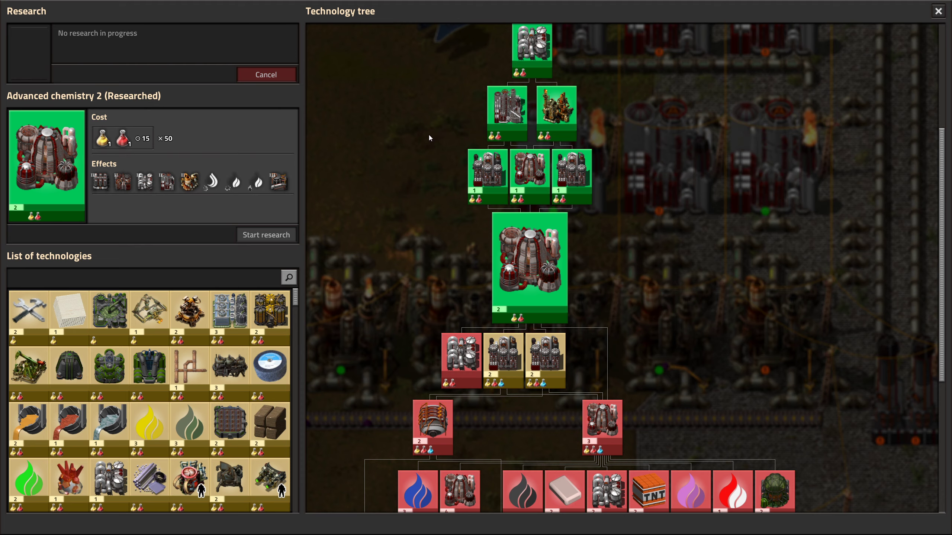
mouse_move(189, 310)
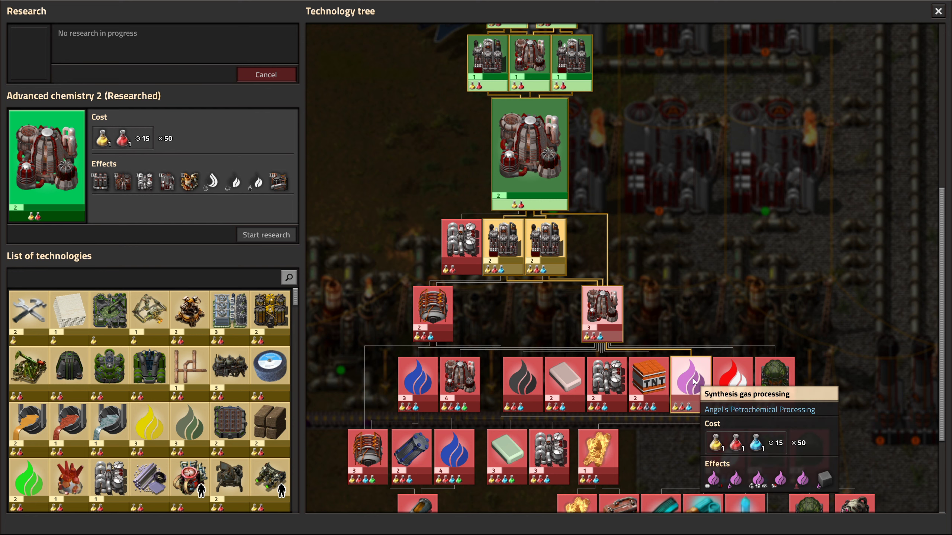
mouse_move(549, 259)
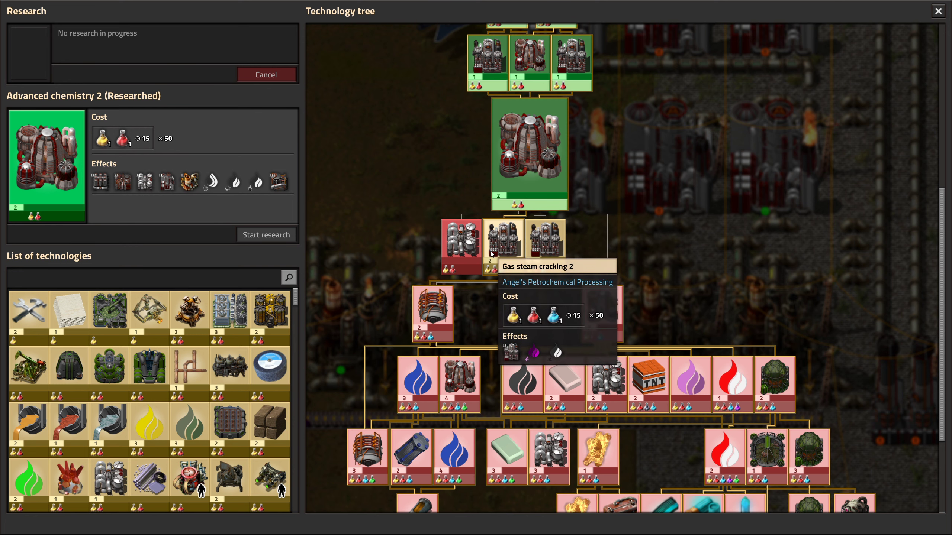
Select Gas steam cracking 2 and start researching it
click(501, 246)
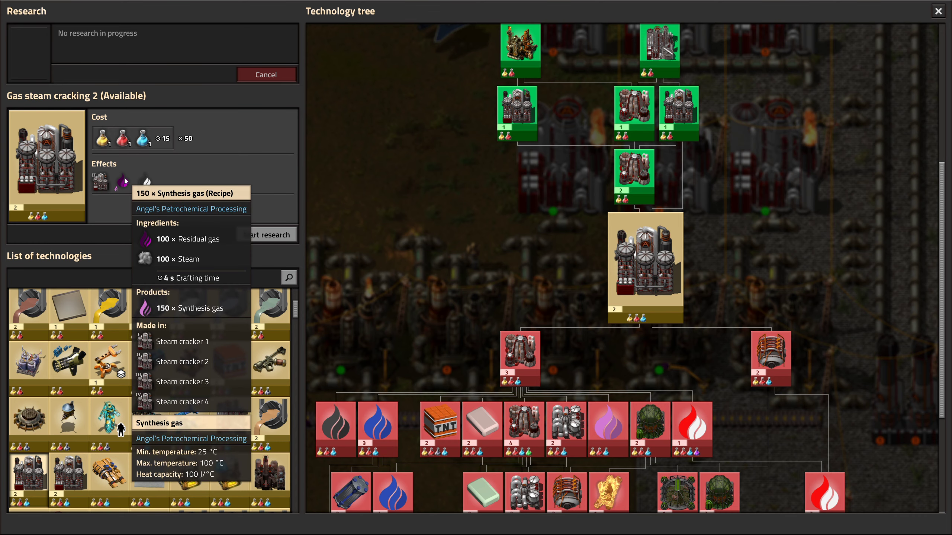
click(265, 234)
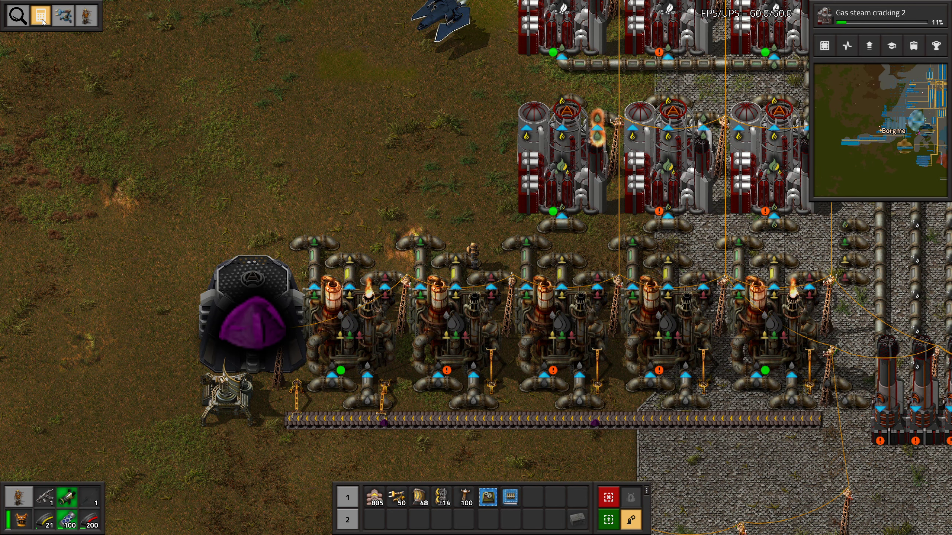
Reopen the Helmod oil refining plan and review the Advanced gas refinery 1 recipe row
click(41, 16)
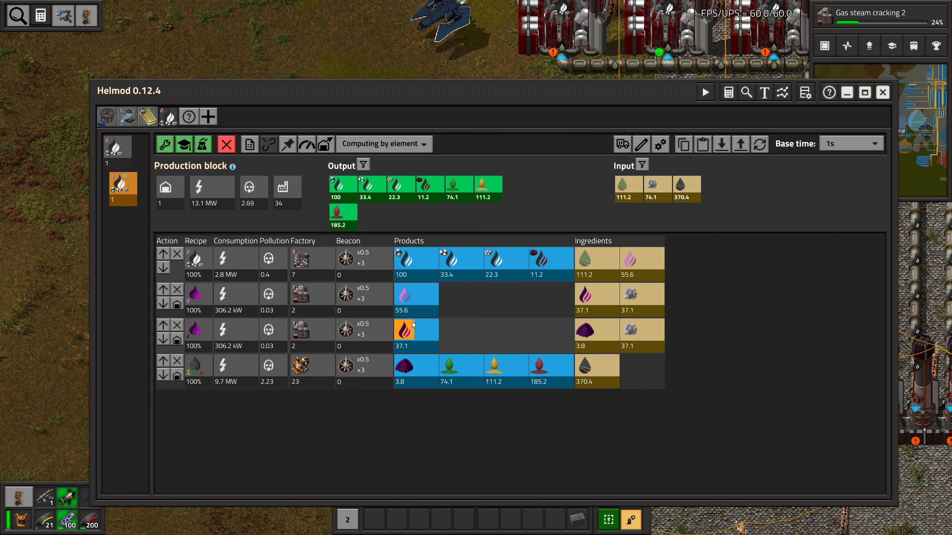
mouse_move(415, 330)
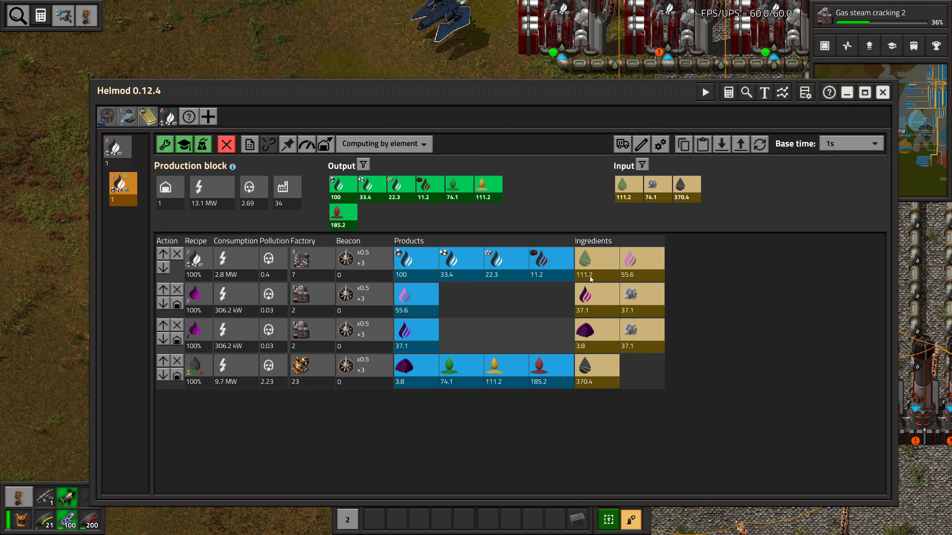
mouse_move(395, 265)
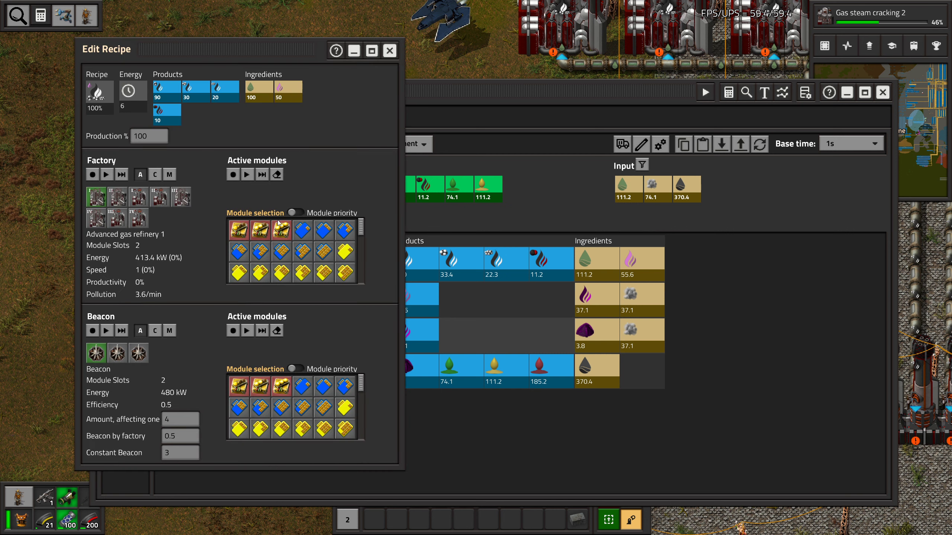
click(388, 51)
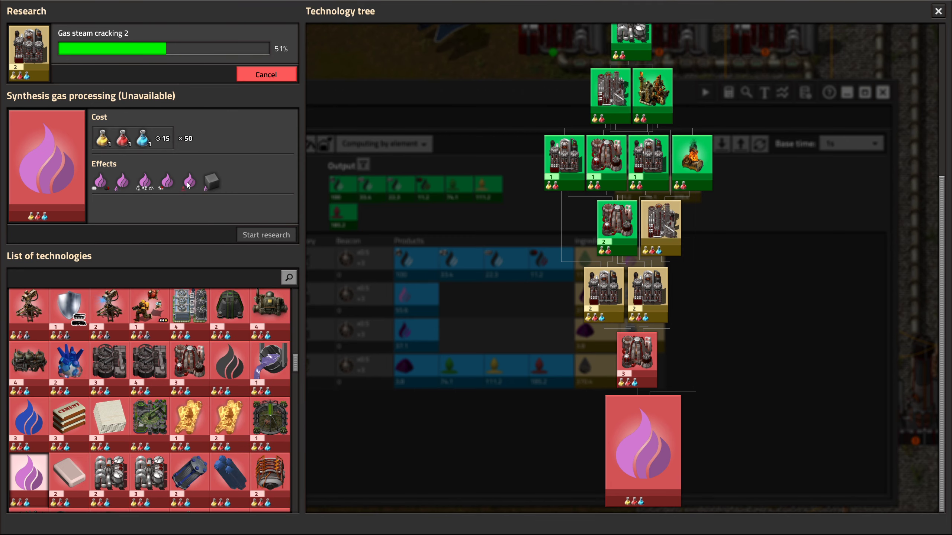
mouse_move(636, 355)
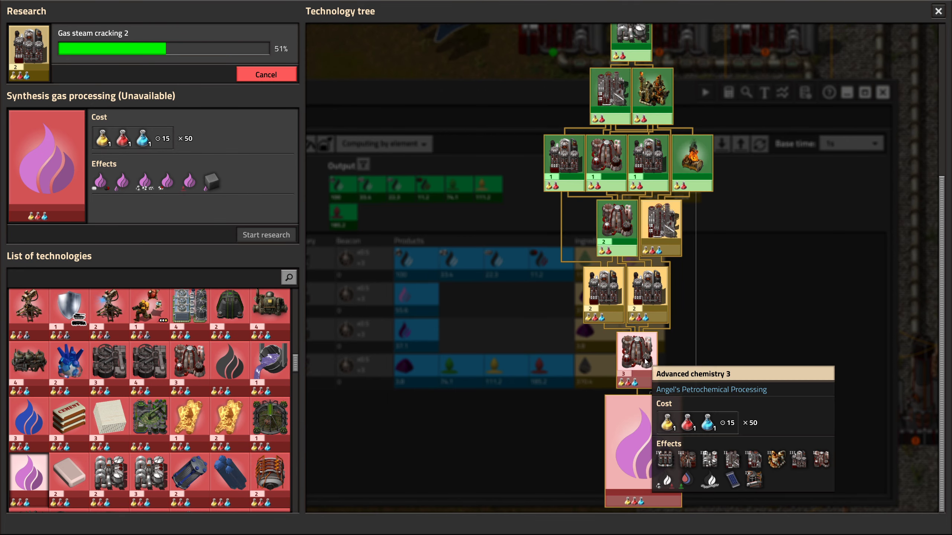
mouse_move(624, 298)
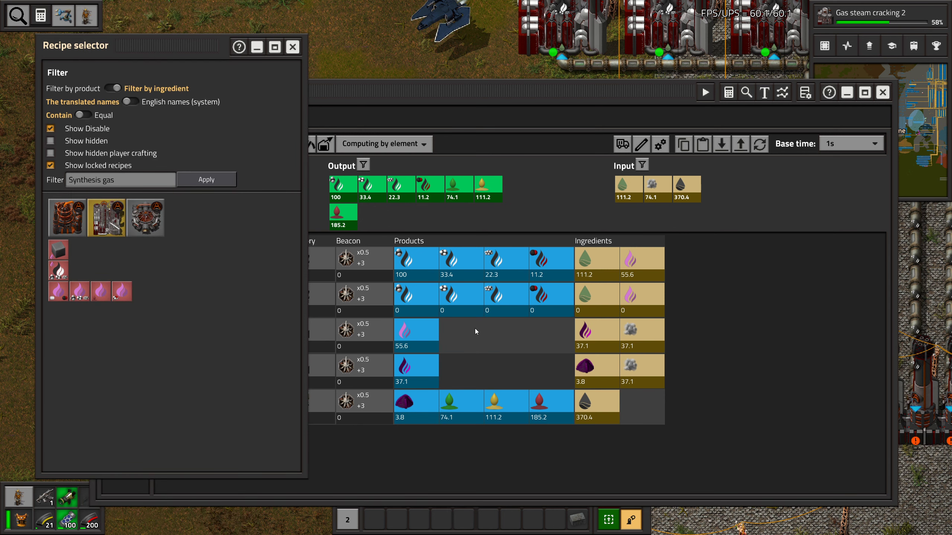
mouse_move(58, 271)
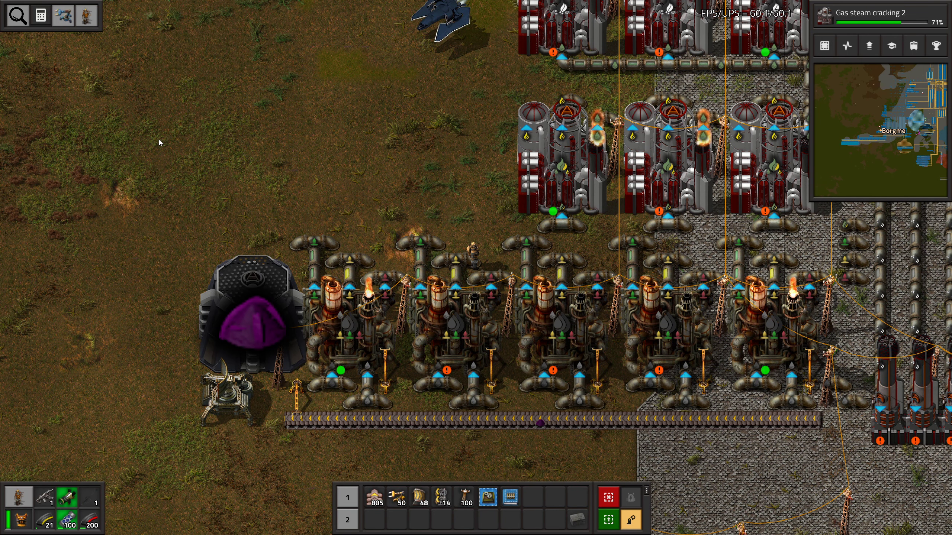
Look up the recipes involving Residual gas, then jump to those using Synthesis gas
click(17, 17)
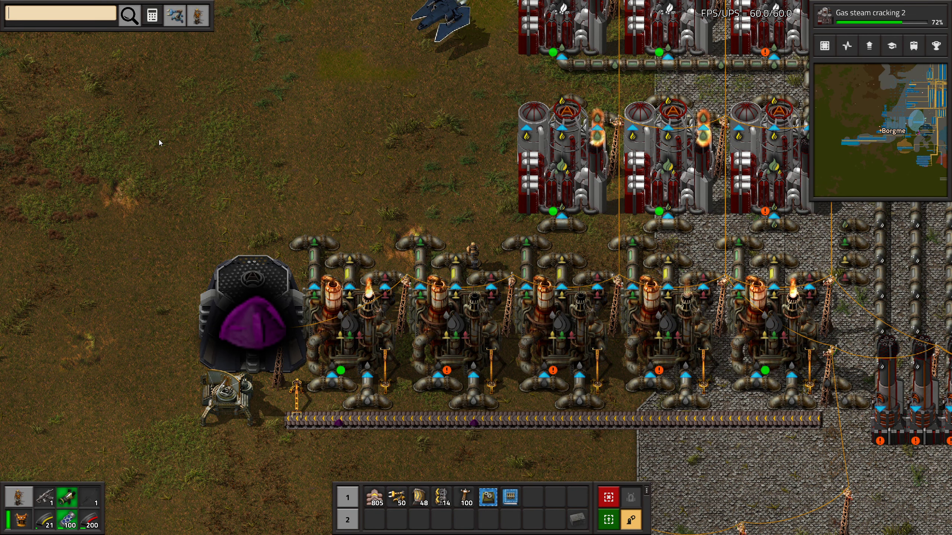
text(residu)
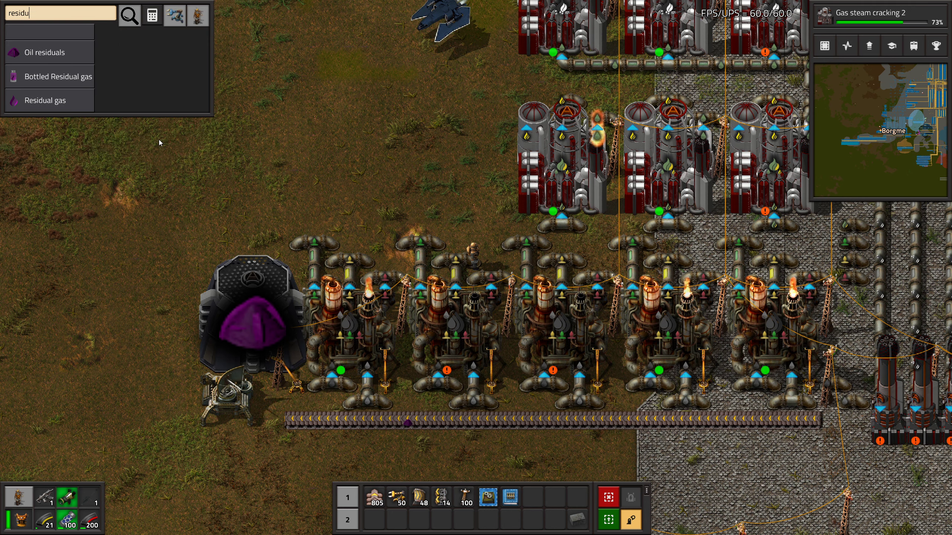
click(48, 100)
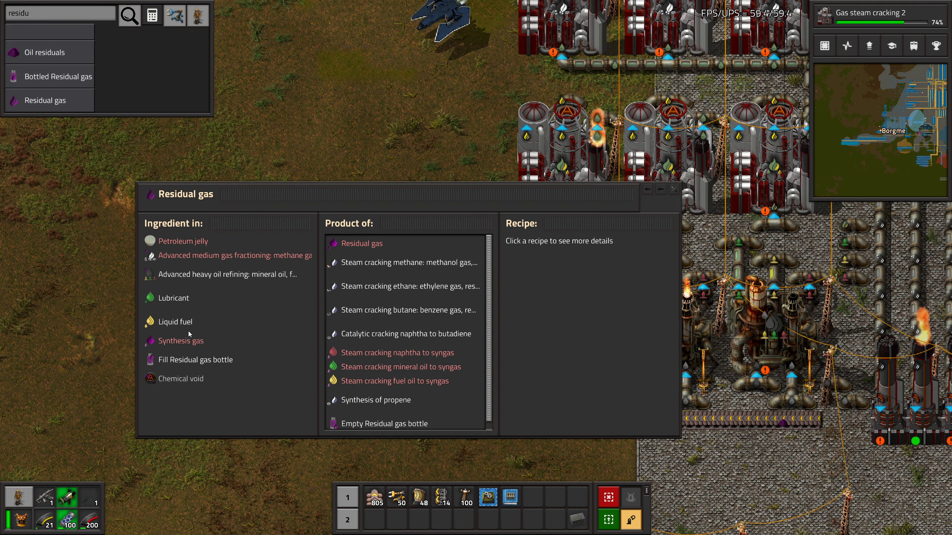
mouse_move(209, 315)
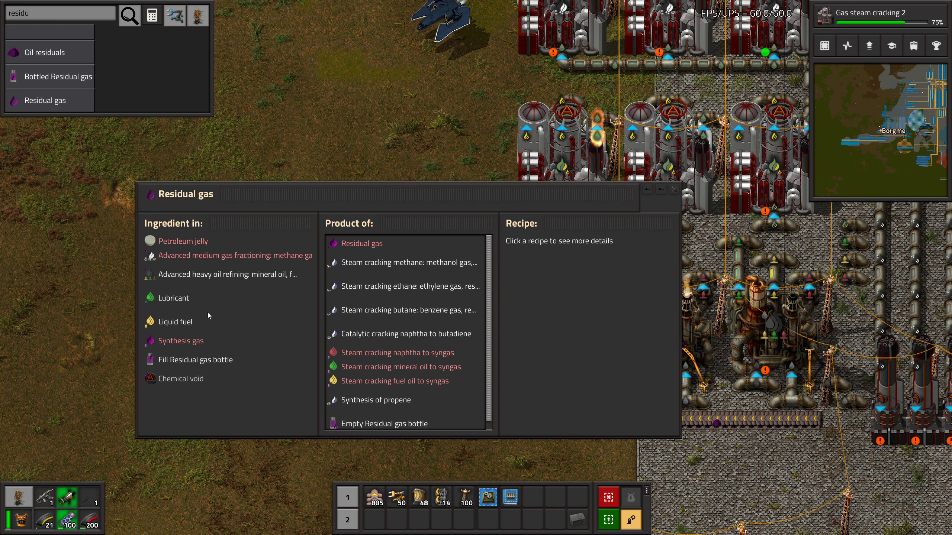
click(186, 341)
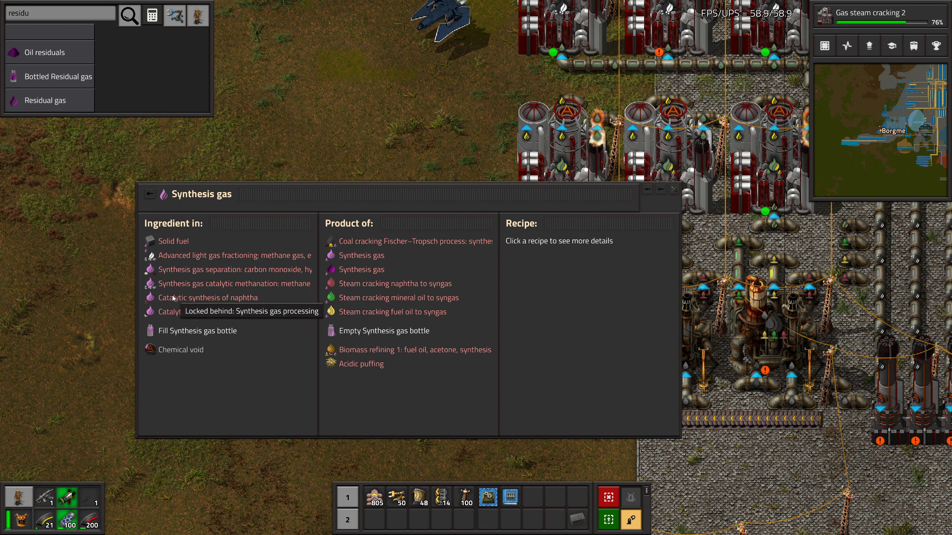
mouse_move(200, 255)
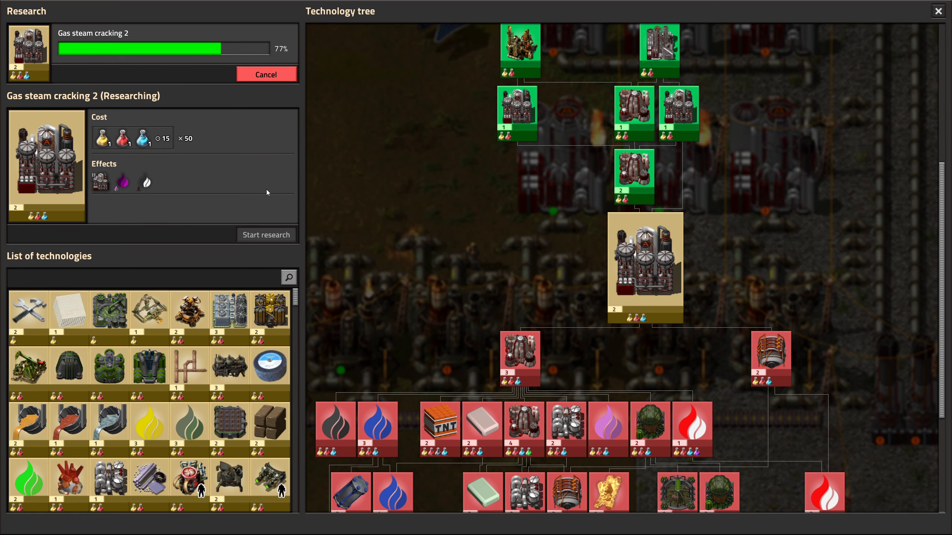
Search the technology list for 'ad' and select Advanced gas processing
text(advanced ga)
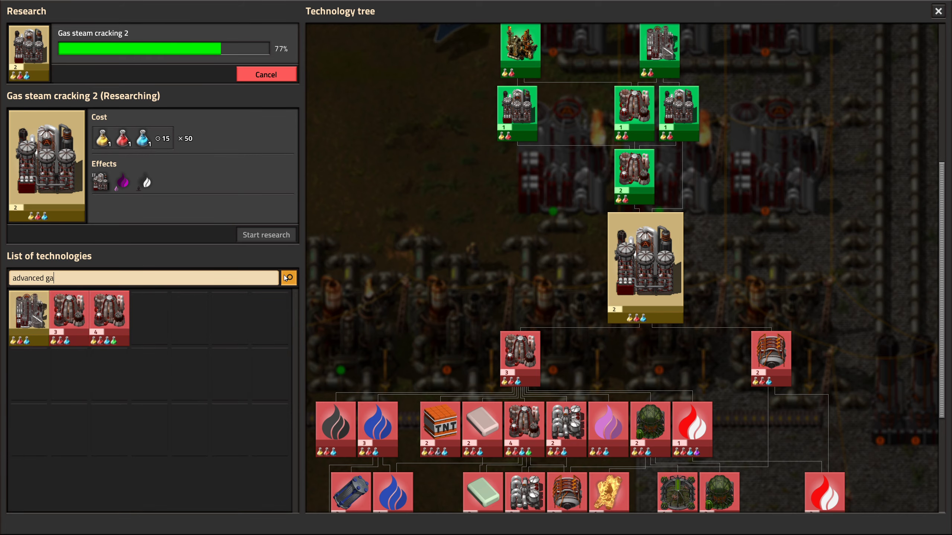
click(29, 318)
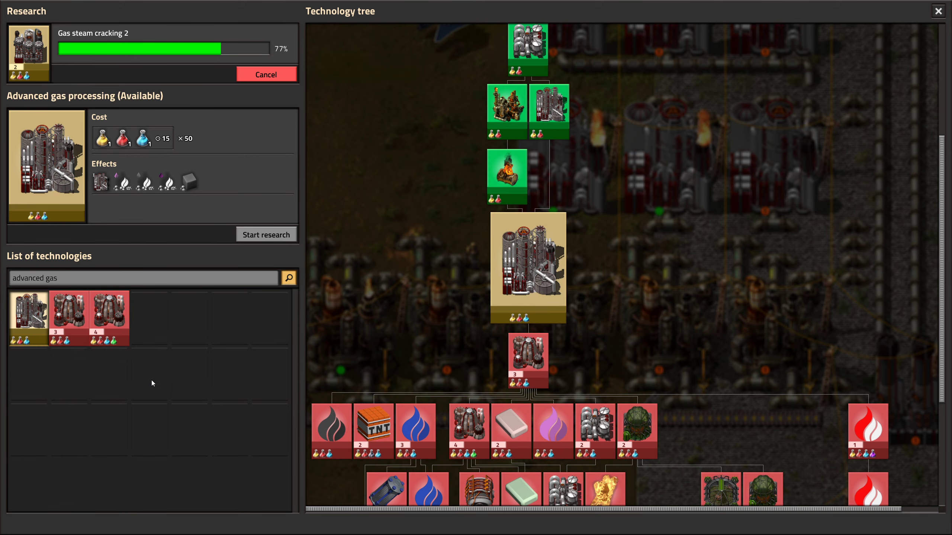
mouse_move(102, 182)
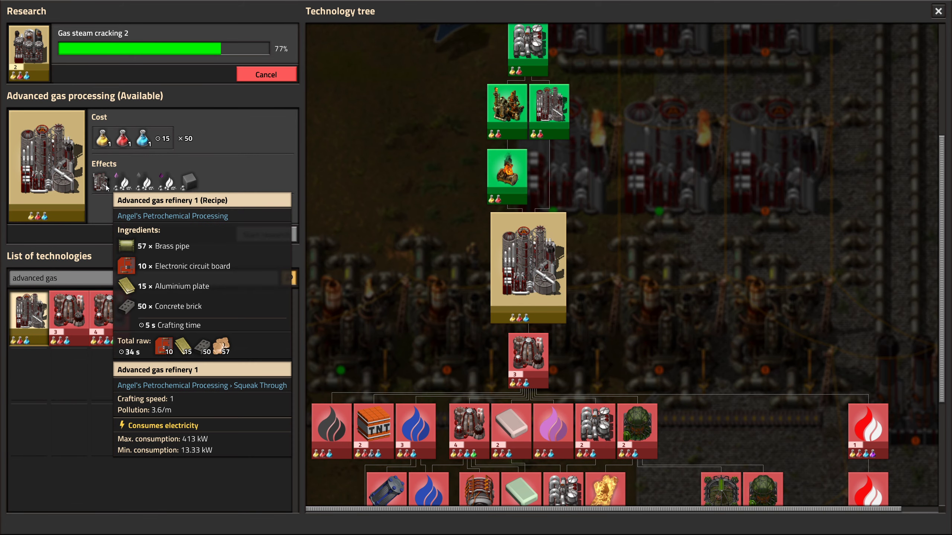
mouse_move(104, 217)
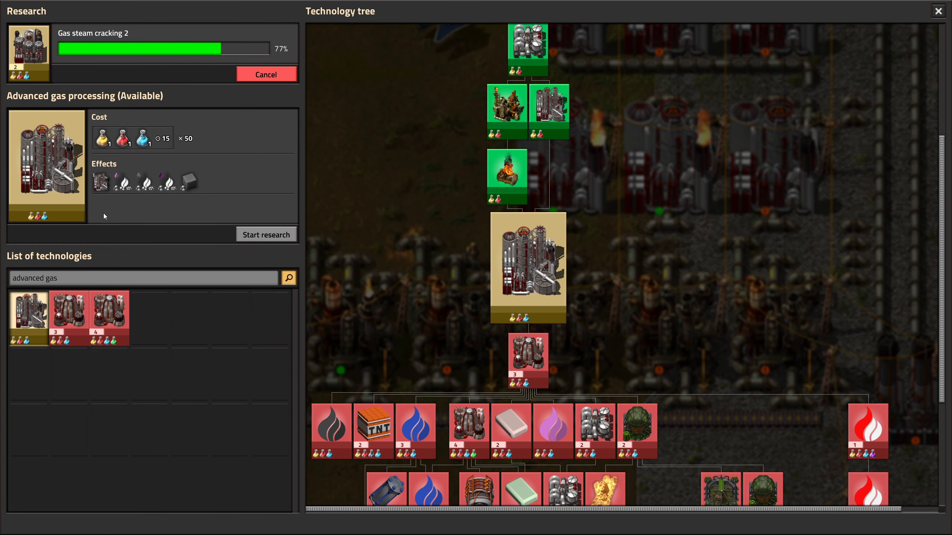
mouse_move(99, 182)
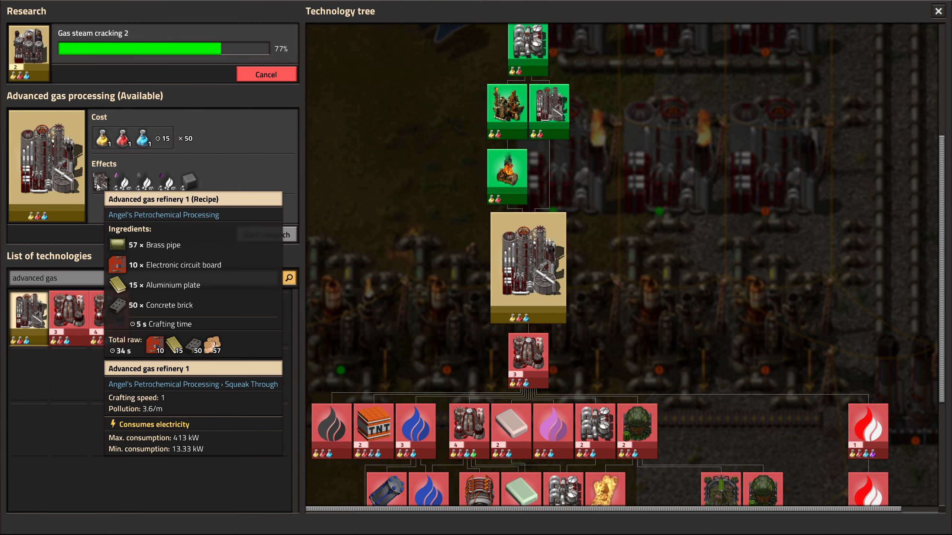
mouse_move(28, 53)
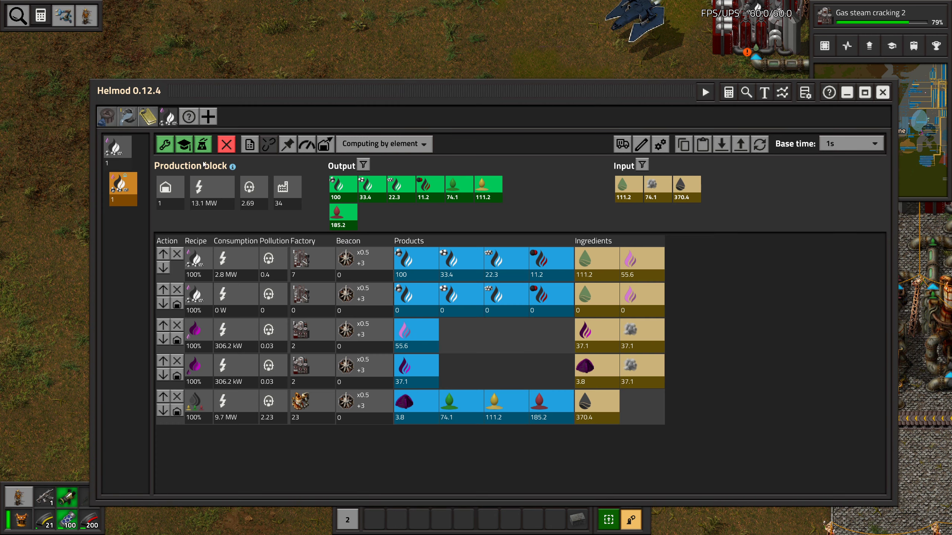
Delete the empty all-zero oil refining row from the Helmod block and close the planner
click(288, 144)
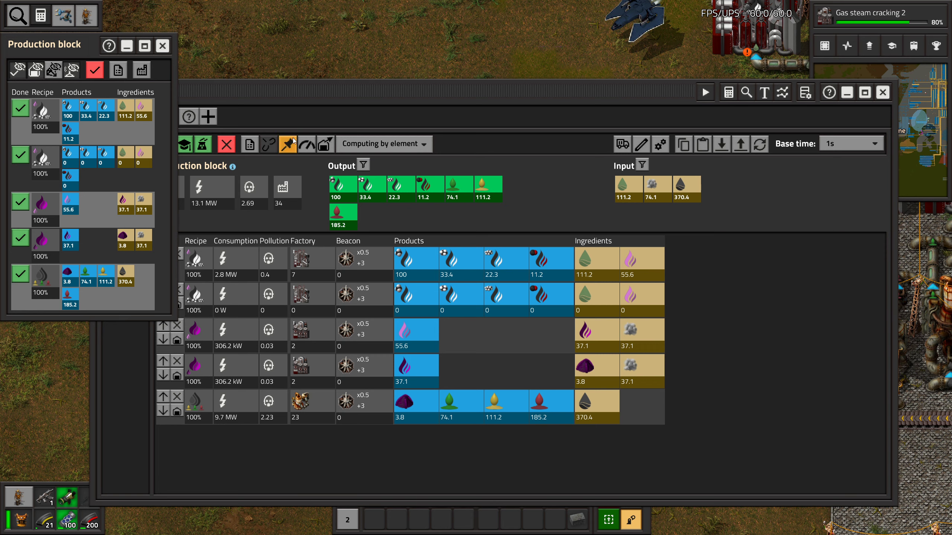
mouse_move(86, 107)
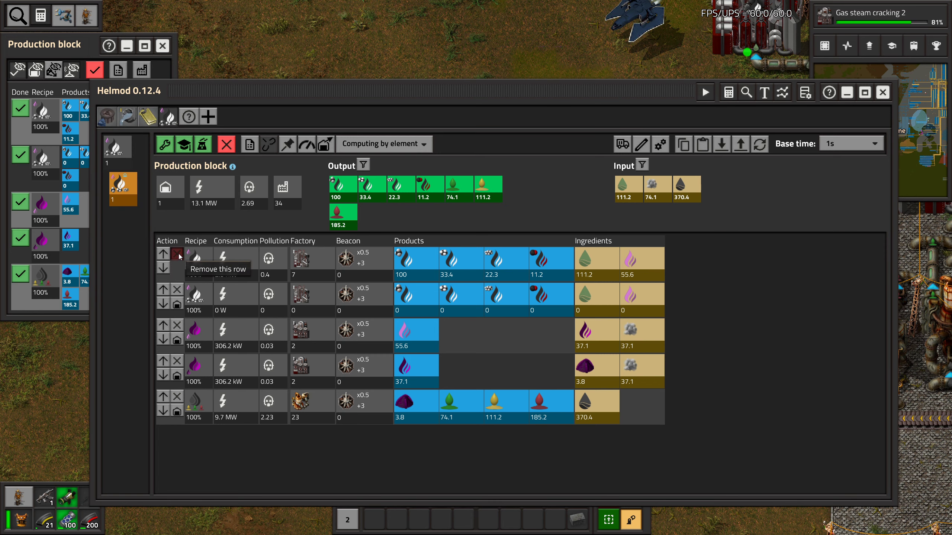
click(178, 253)
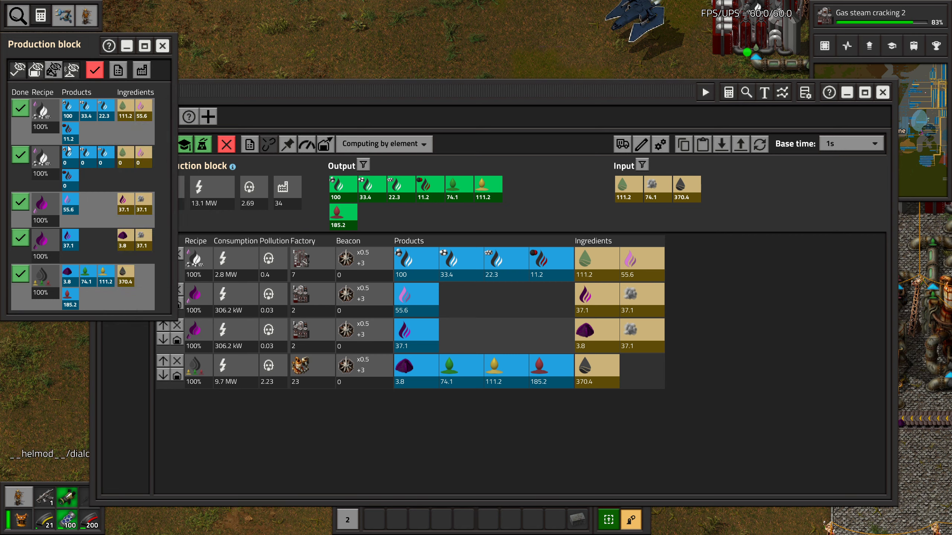
click(162, 45)
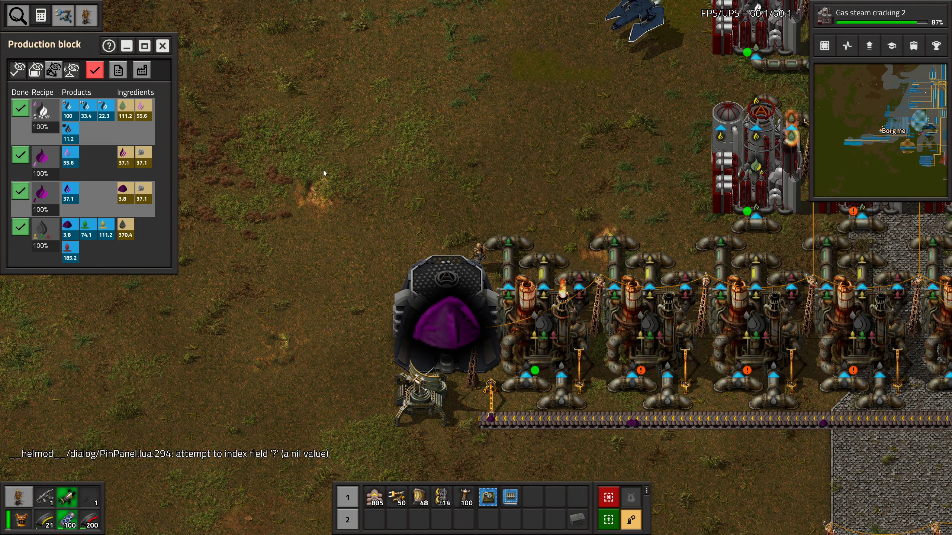
Check the contents of the purple warehouse and close it again
click(443, 315)
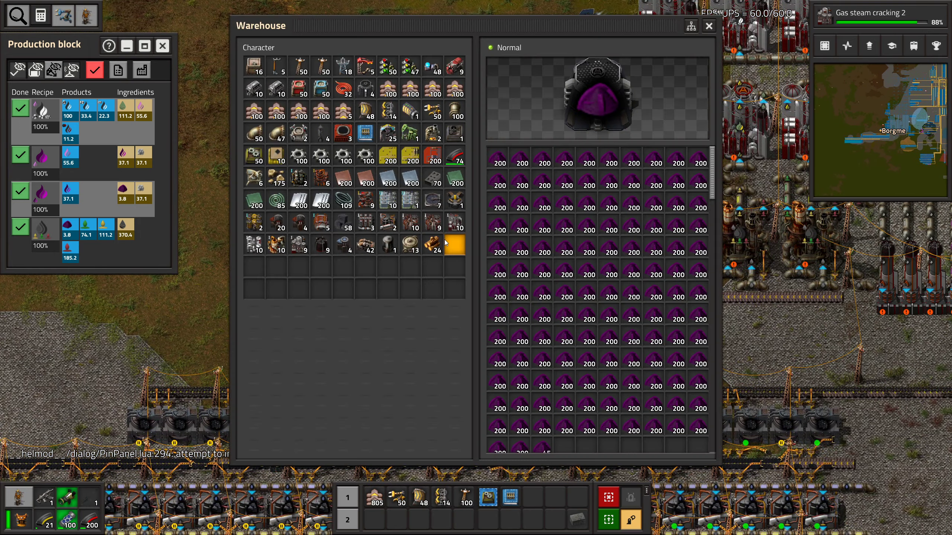
click(708, 26)
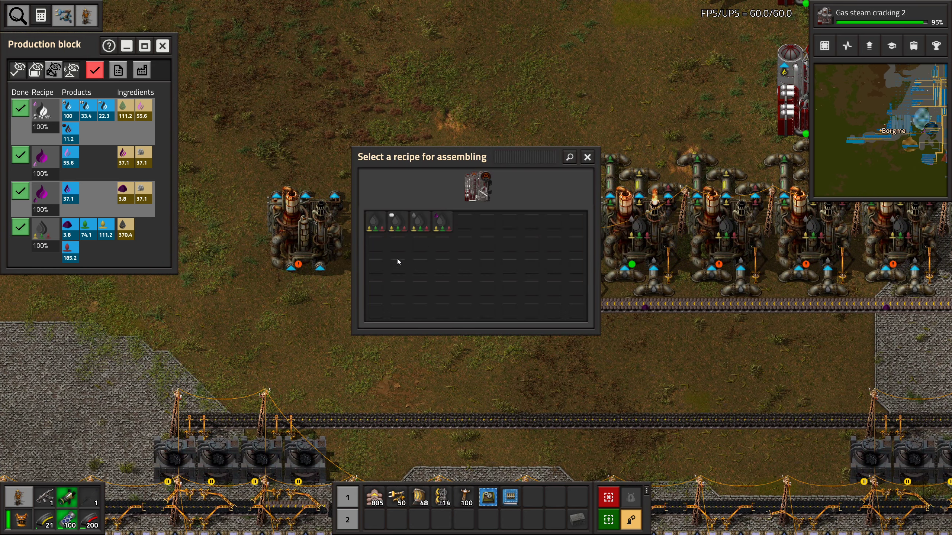
mouse_move(397, 222)
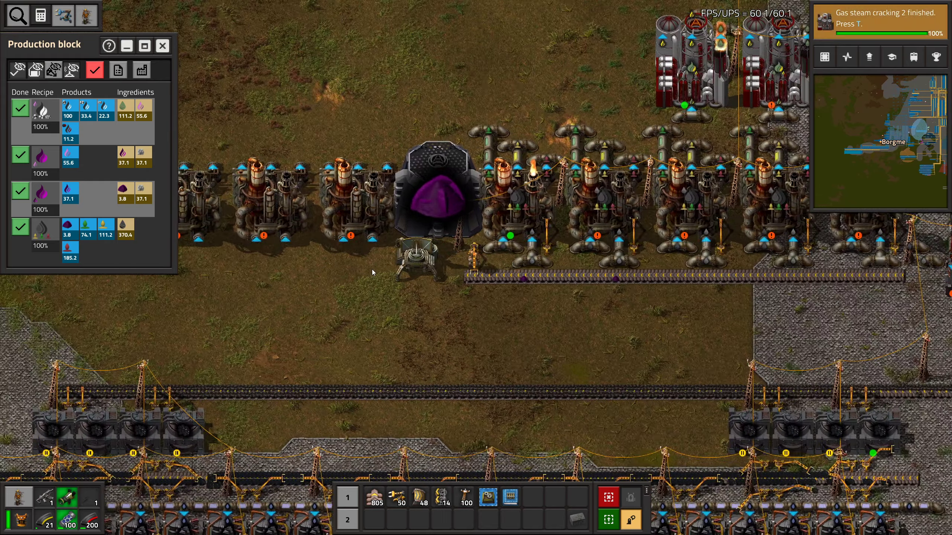
Bring up the recipe selection for the new refinery
click(435, 200)
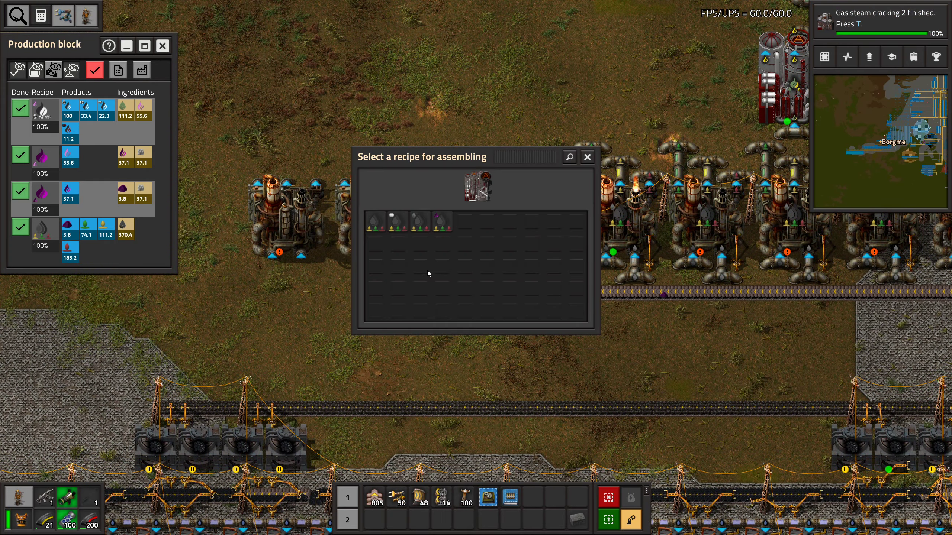
mouse_move(437, 225)
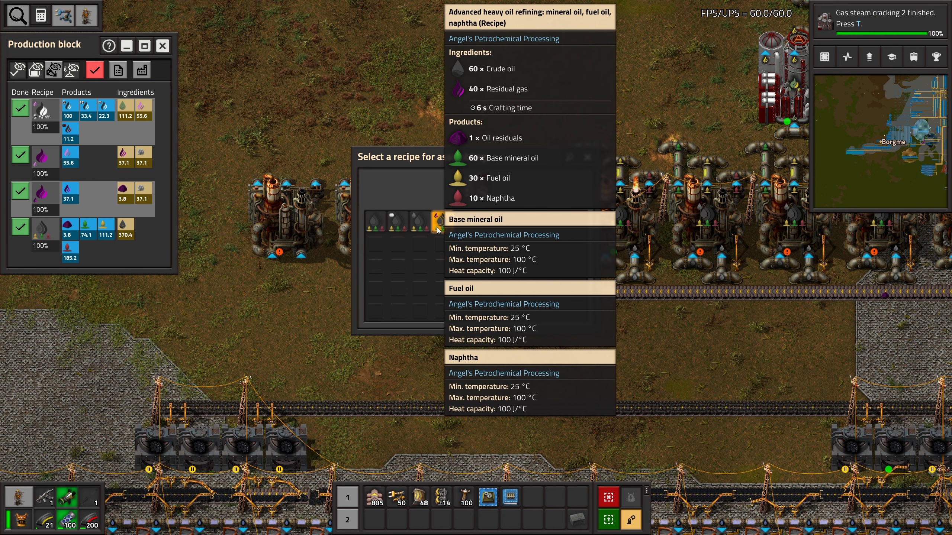
mouse_move(417, 224)
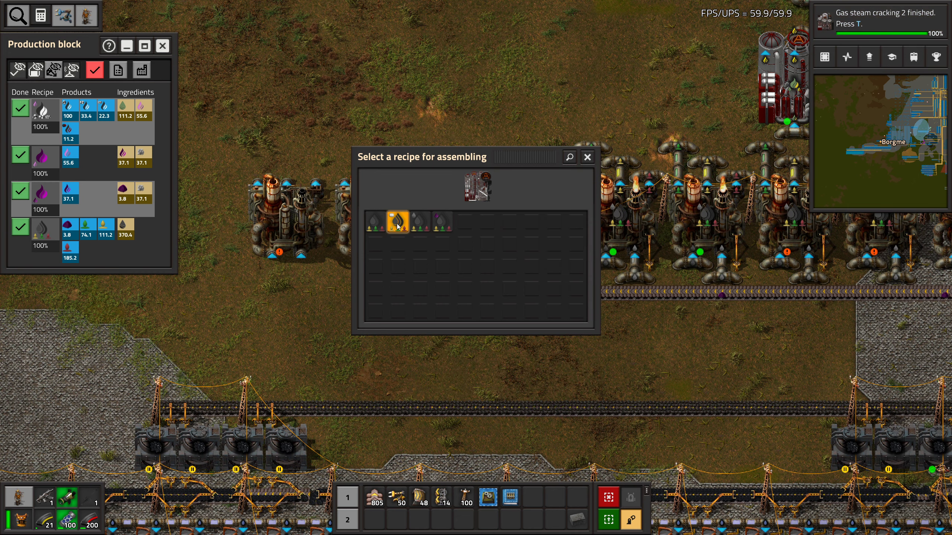
mouse_move(396, 223)
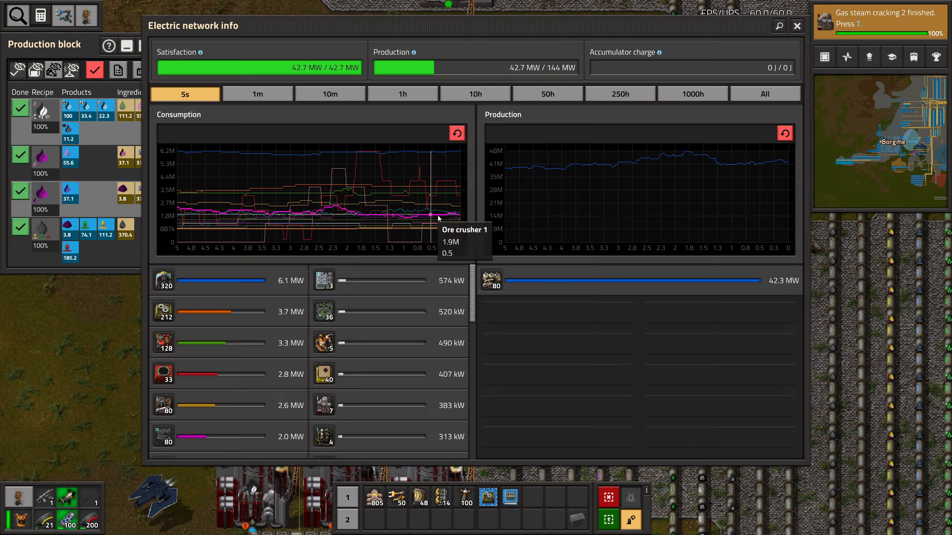
Inspect two flare stacks, including the one burning residual gas, and check the nearby pipes
click(796, 25)
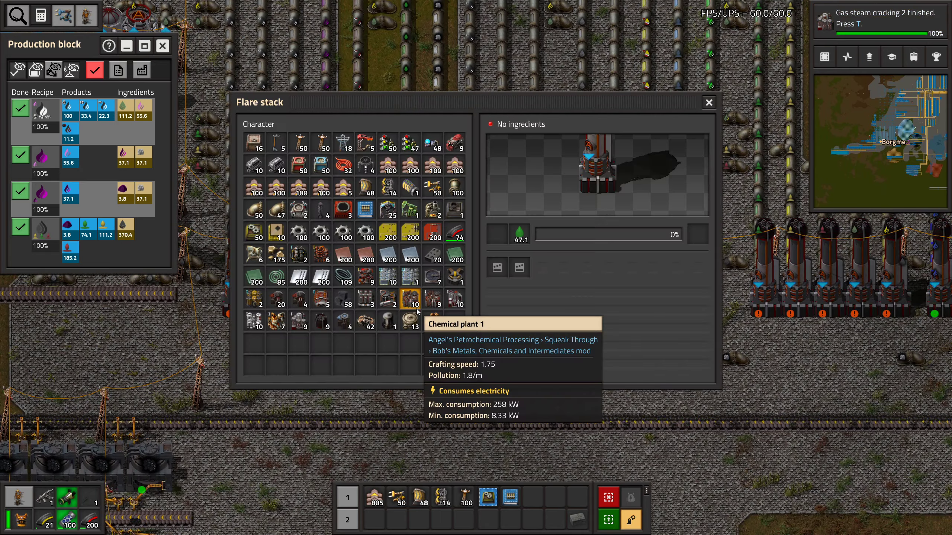
click(708, 102)
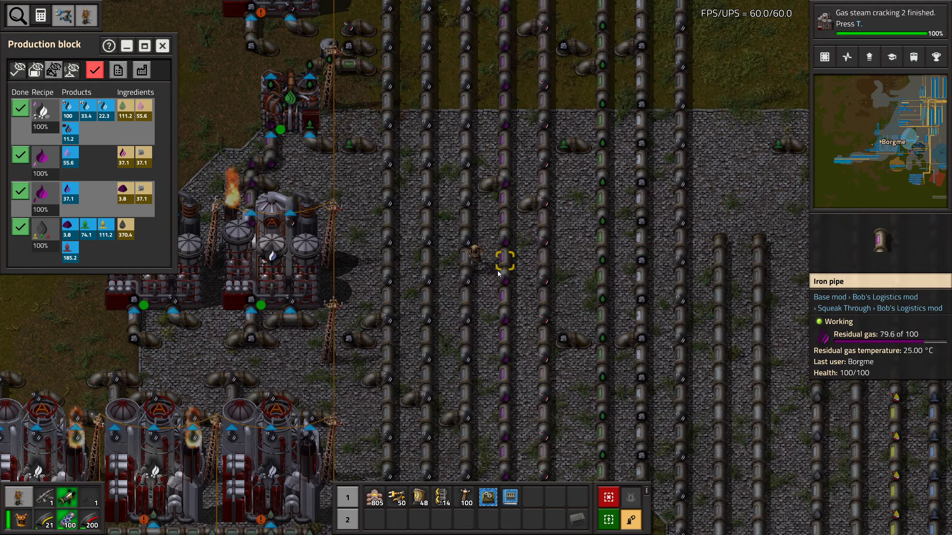
click(500, 261)
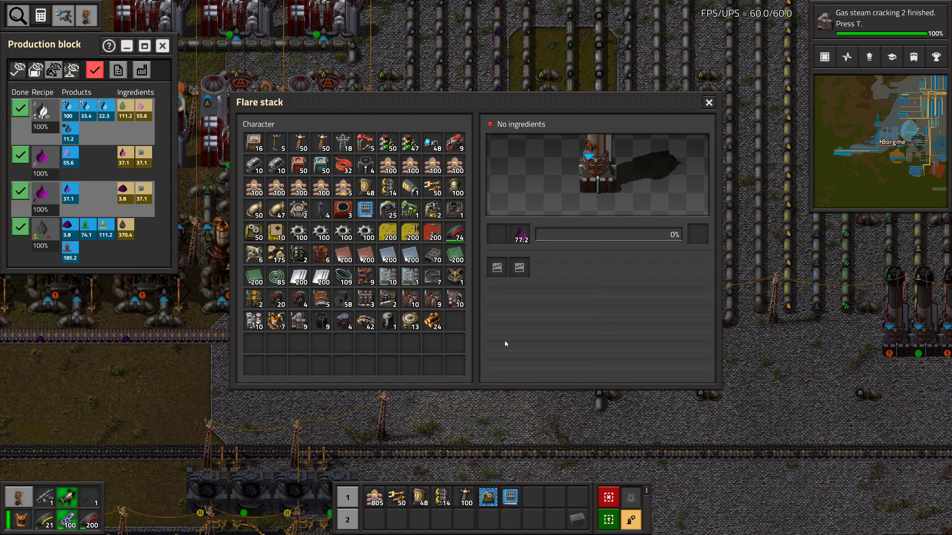
click(708, 102)
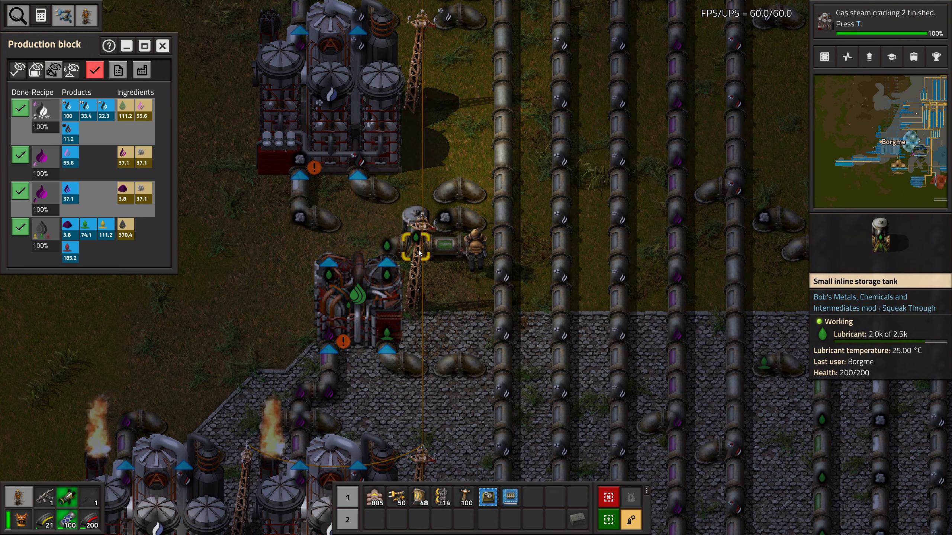
scroll(down, 3)
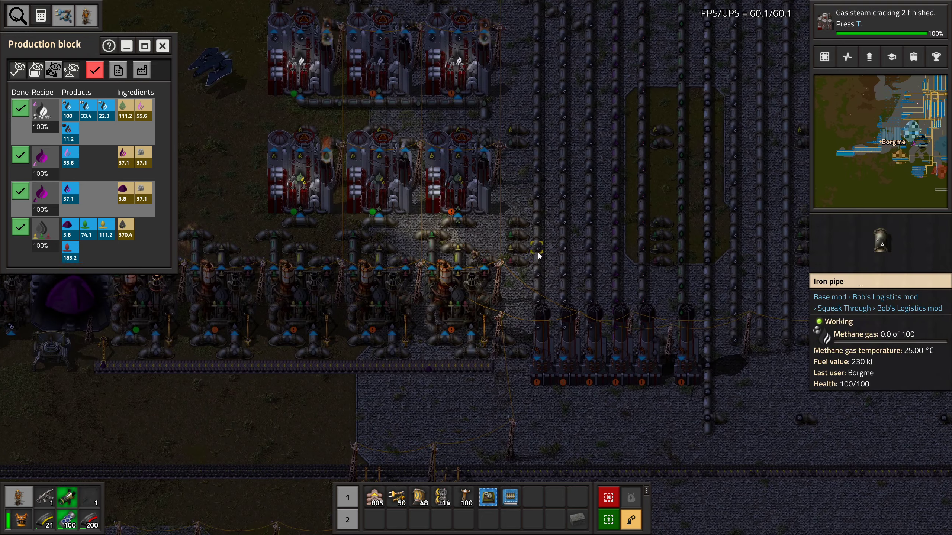
Search the technology screen for 'advanced gas' and start researching Advanced gas processing
key(t)
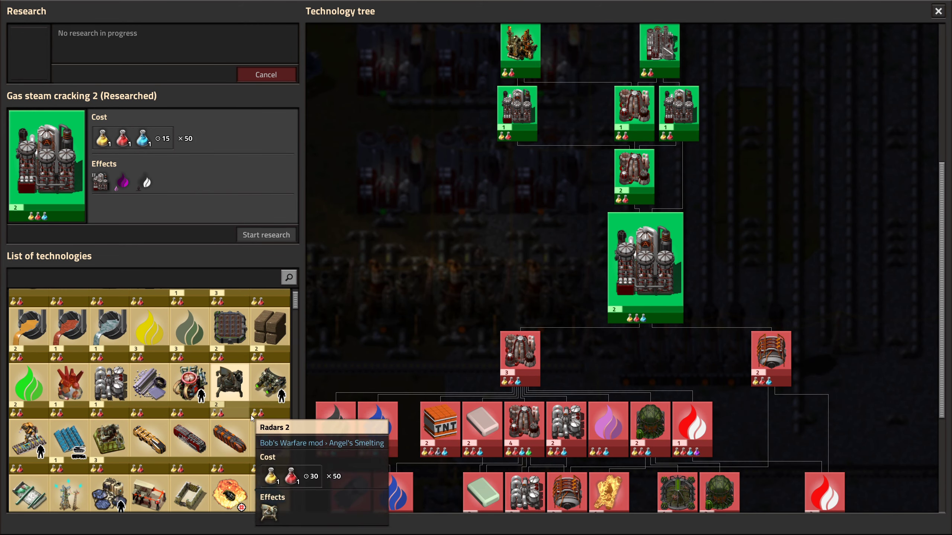
scroll(down, 3)
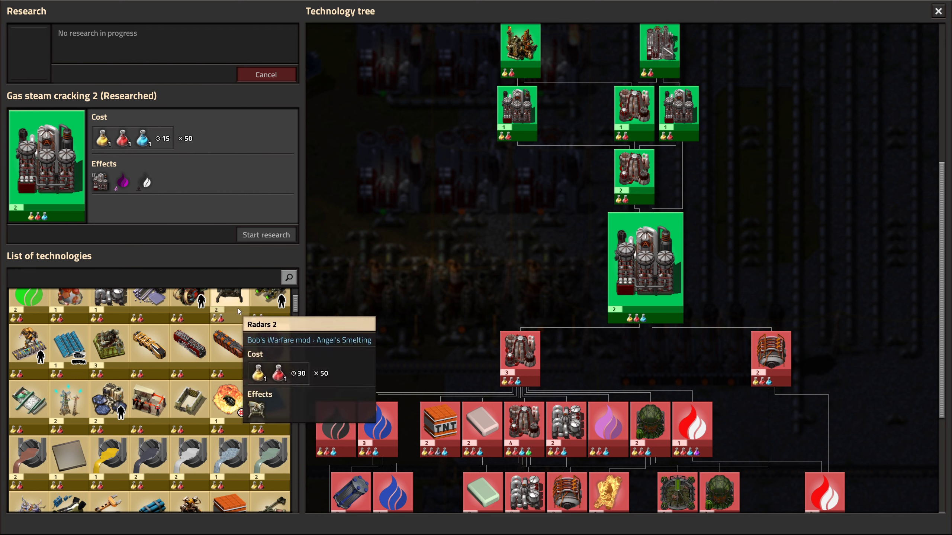
click(289, 277)
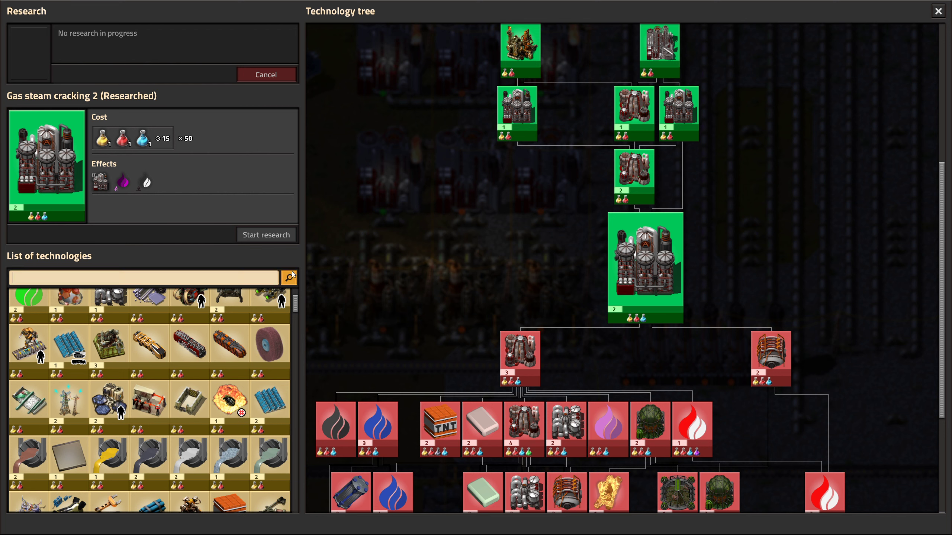
text(advancced)
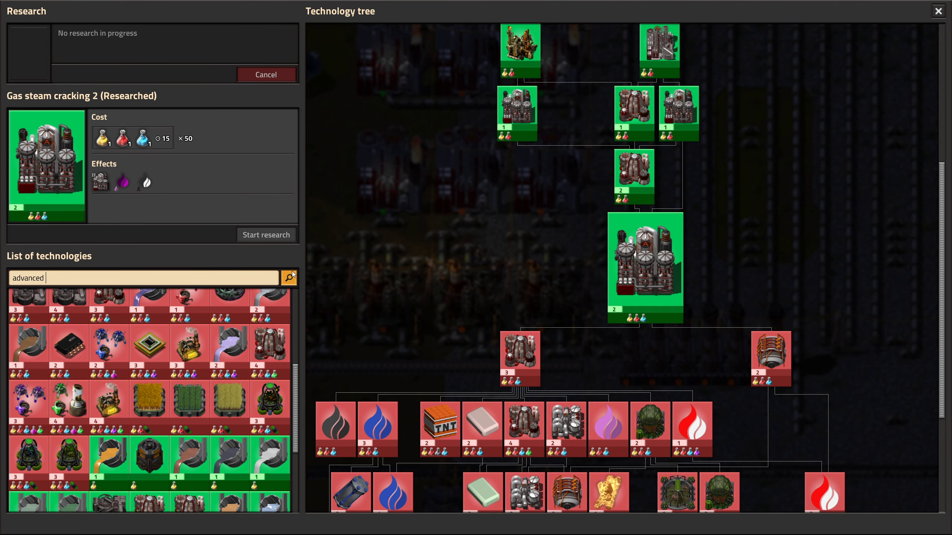
text(gas)
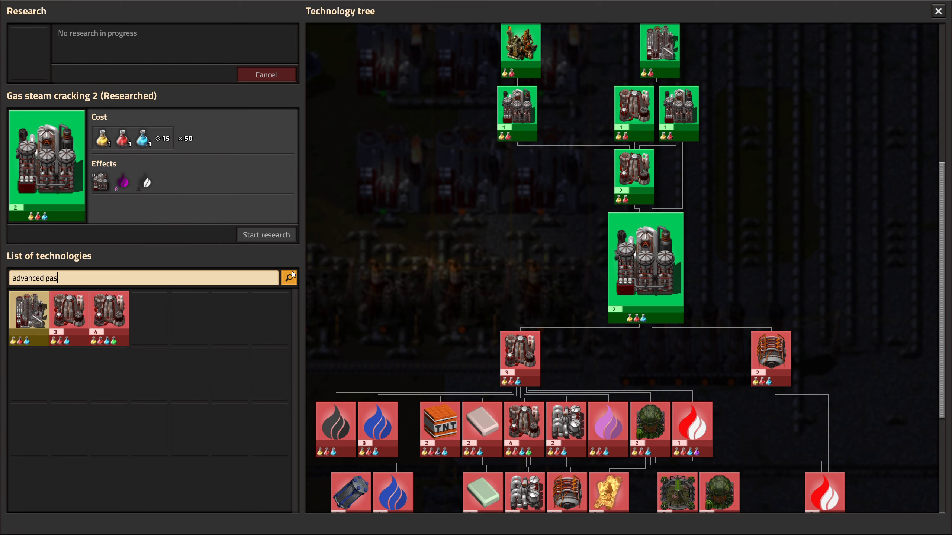
click(28, 318)
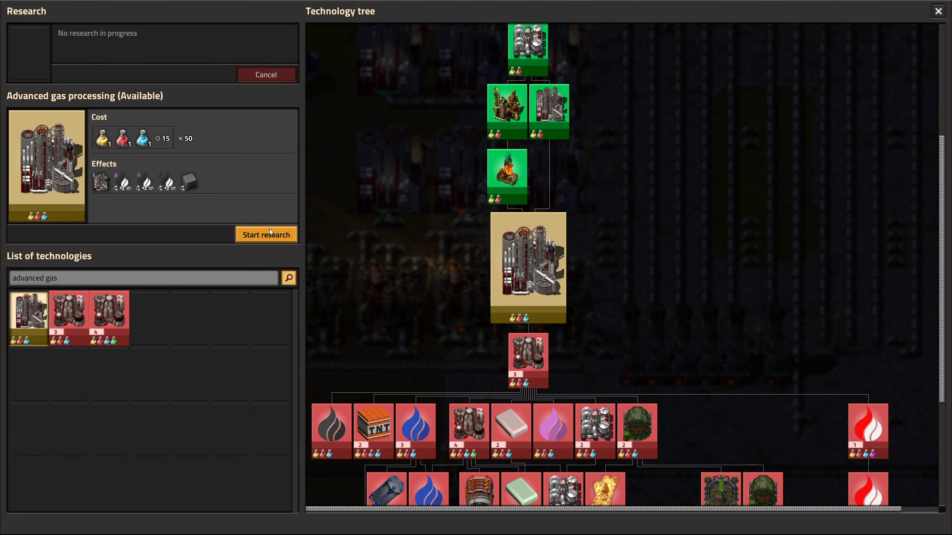
click(266, 235)
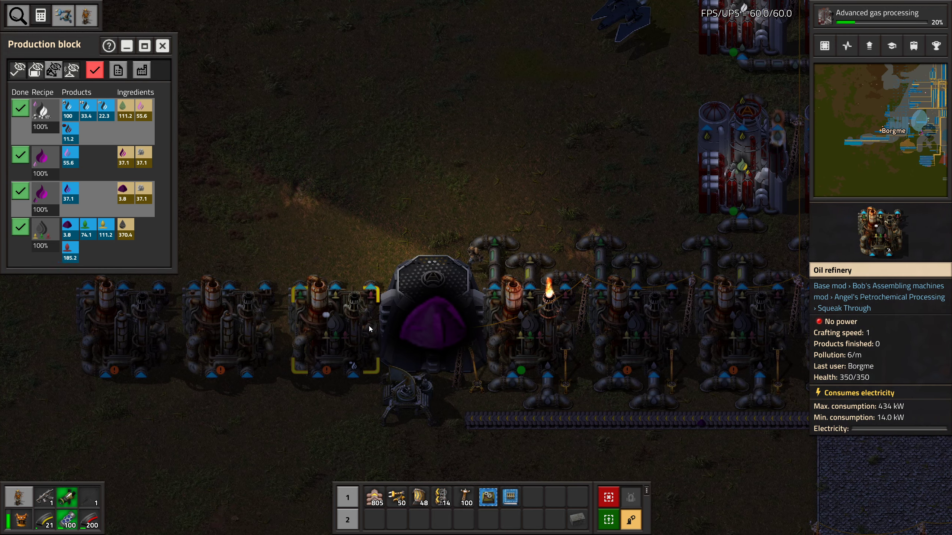
Run pipes down from the new refineries, then browse a crafting category in the inventory
click(429, 298)
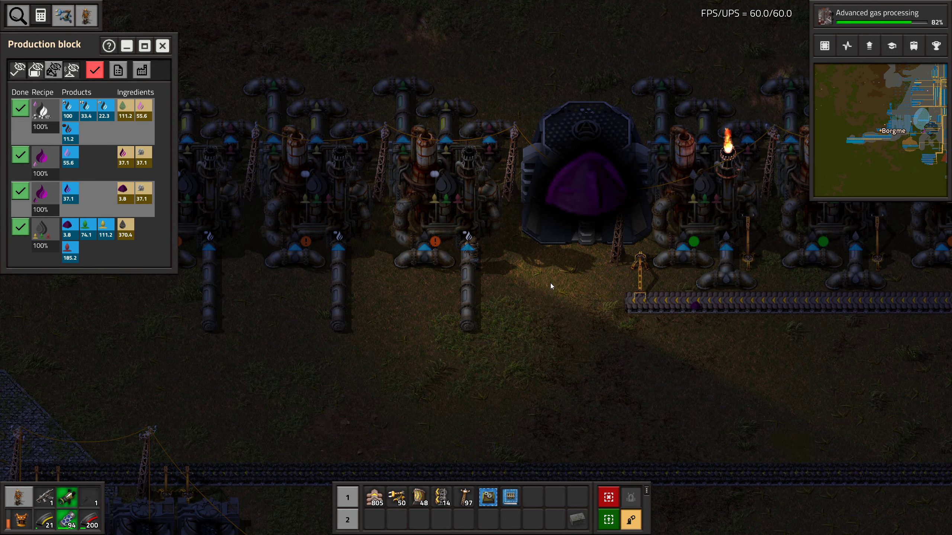
key(e)
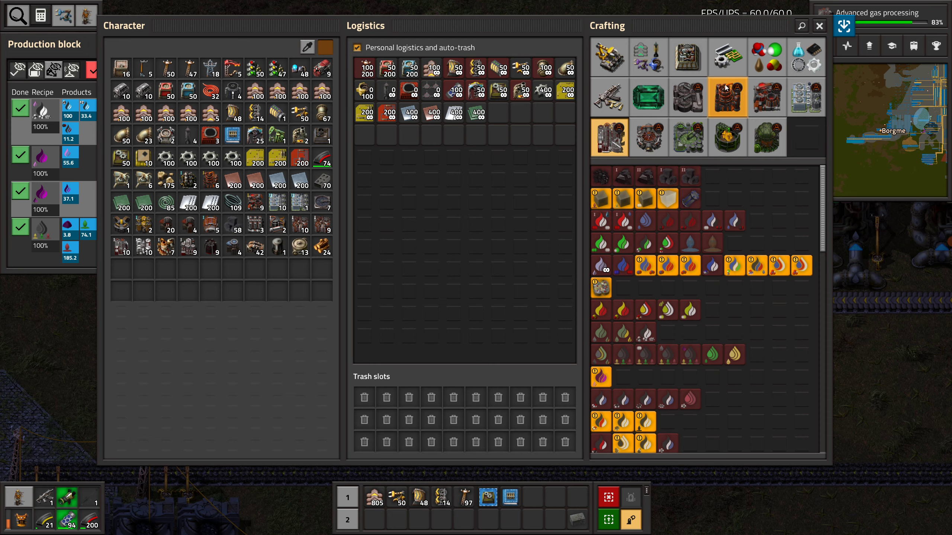
click(609, 98)
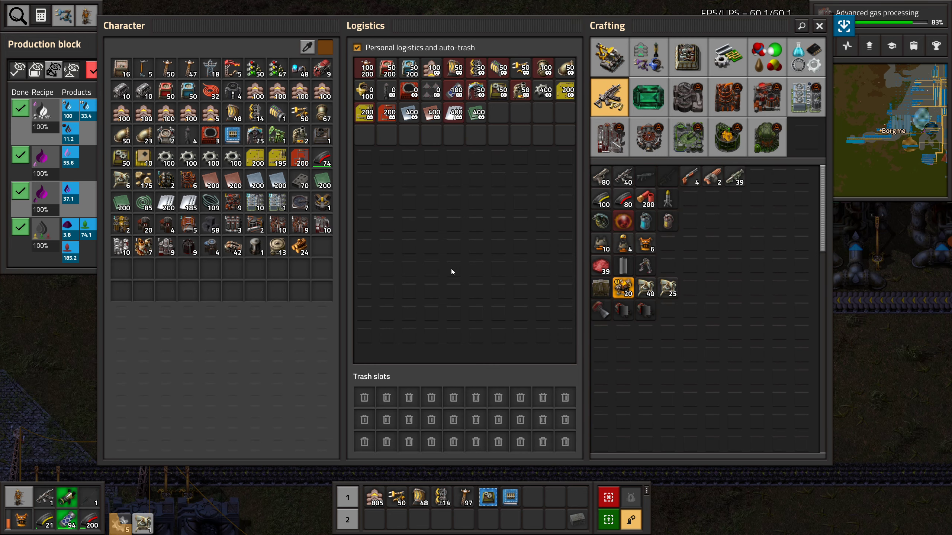